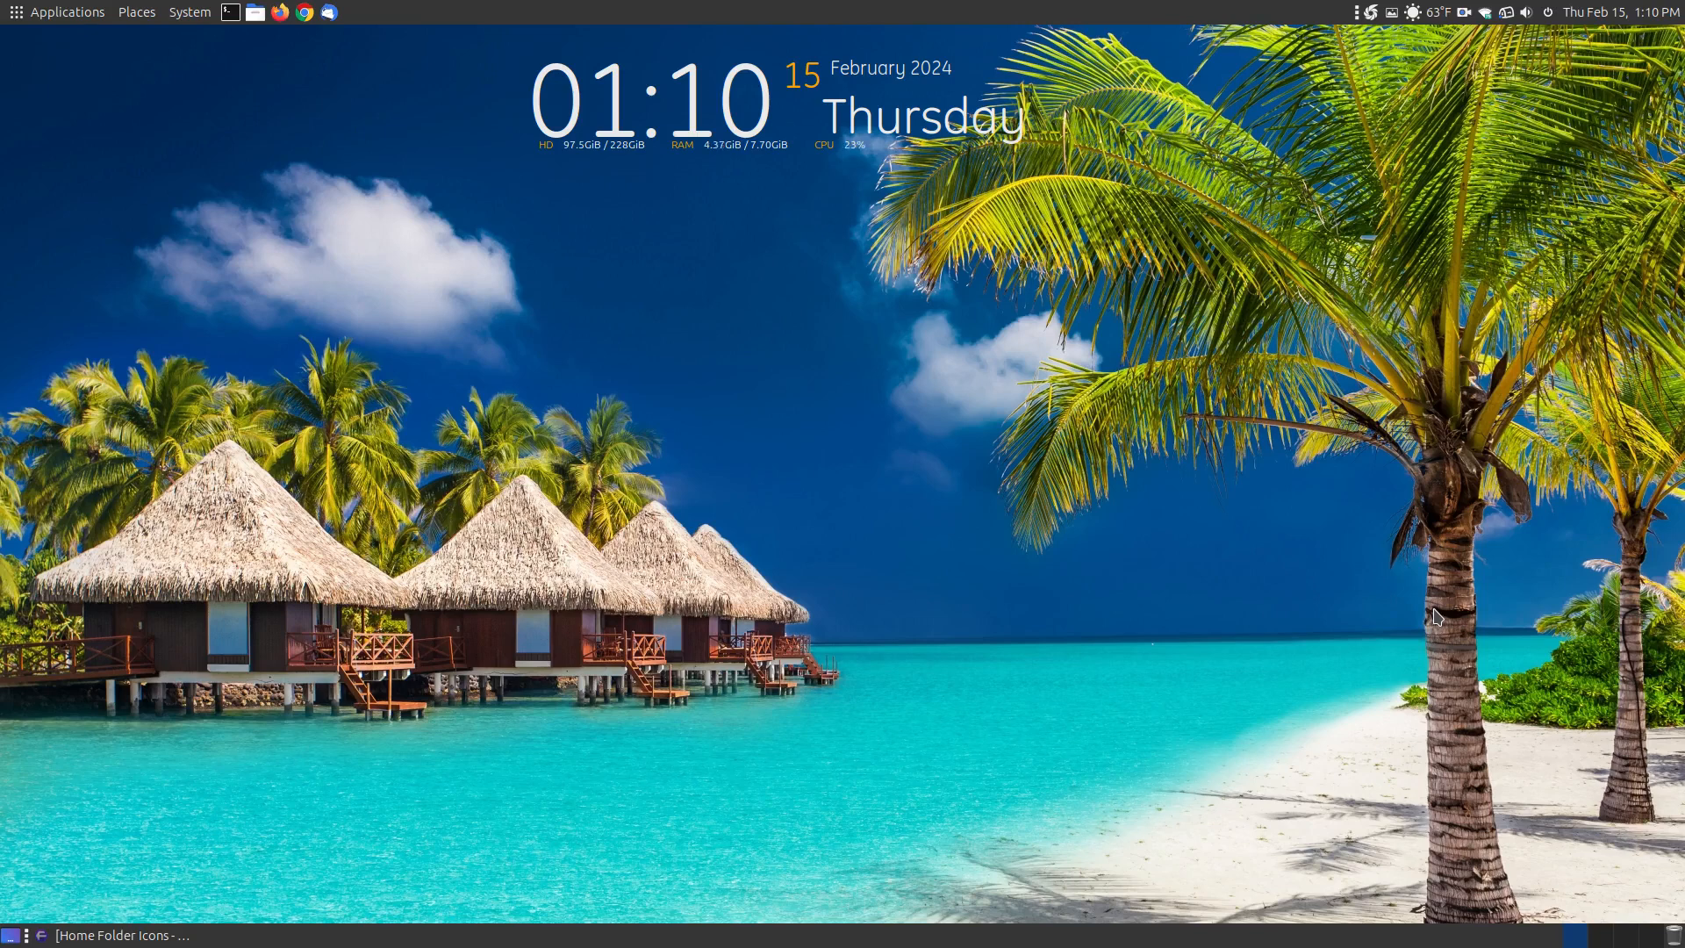
pyautogui.moveTo(1464, 9)
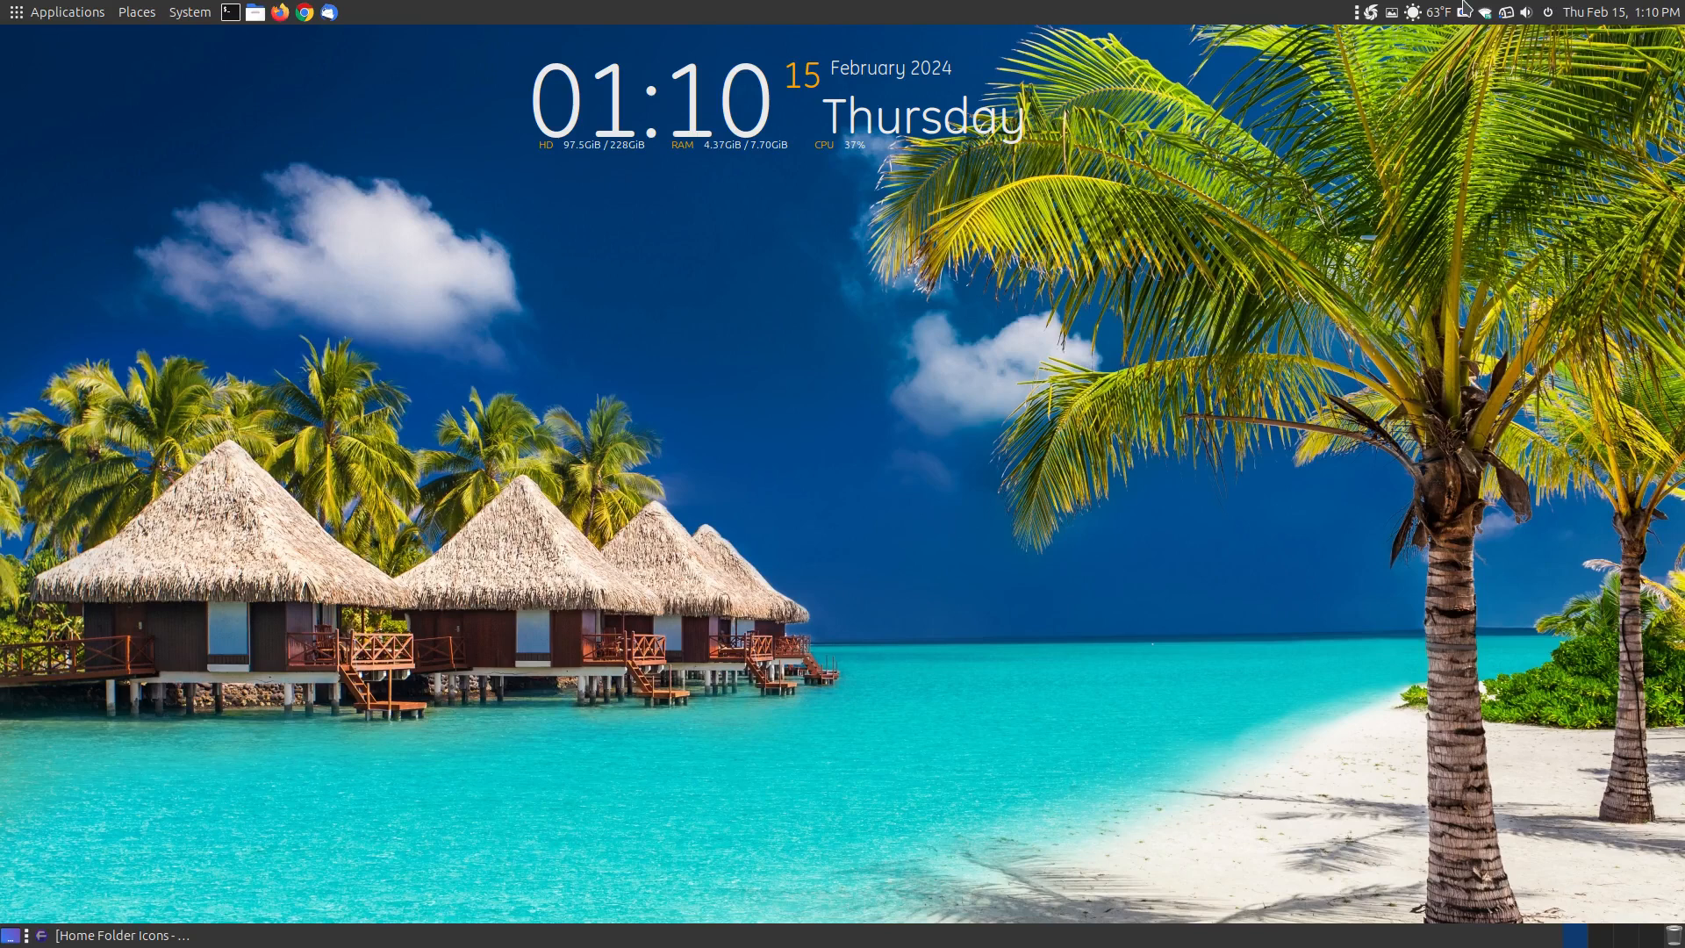
pyautogui.moveTo(813, 517)
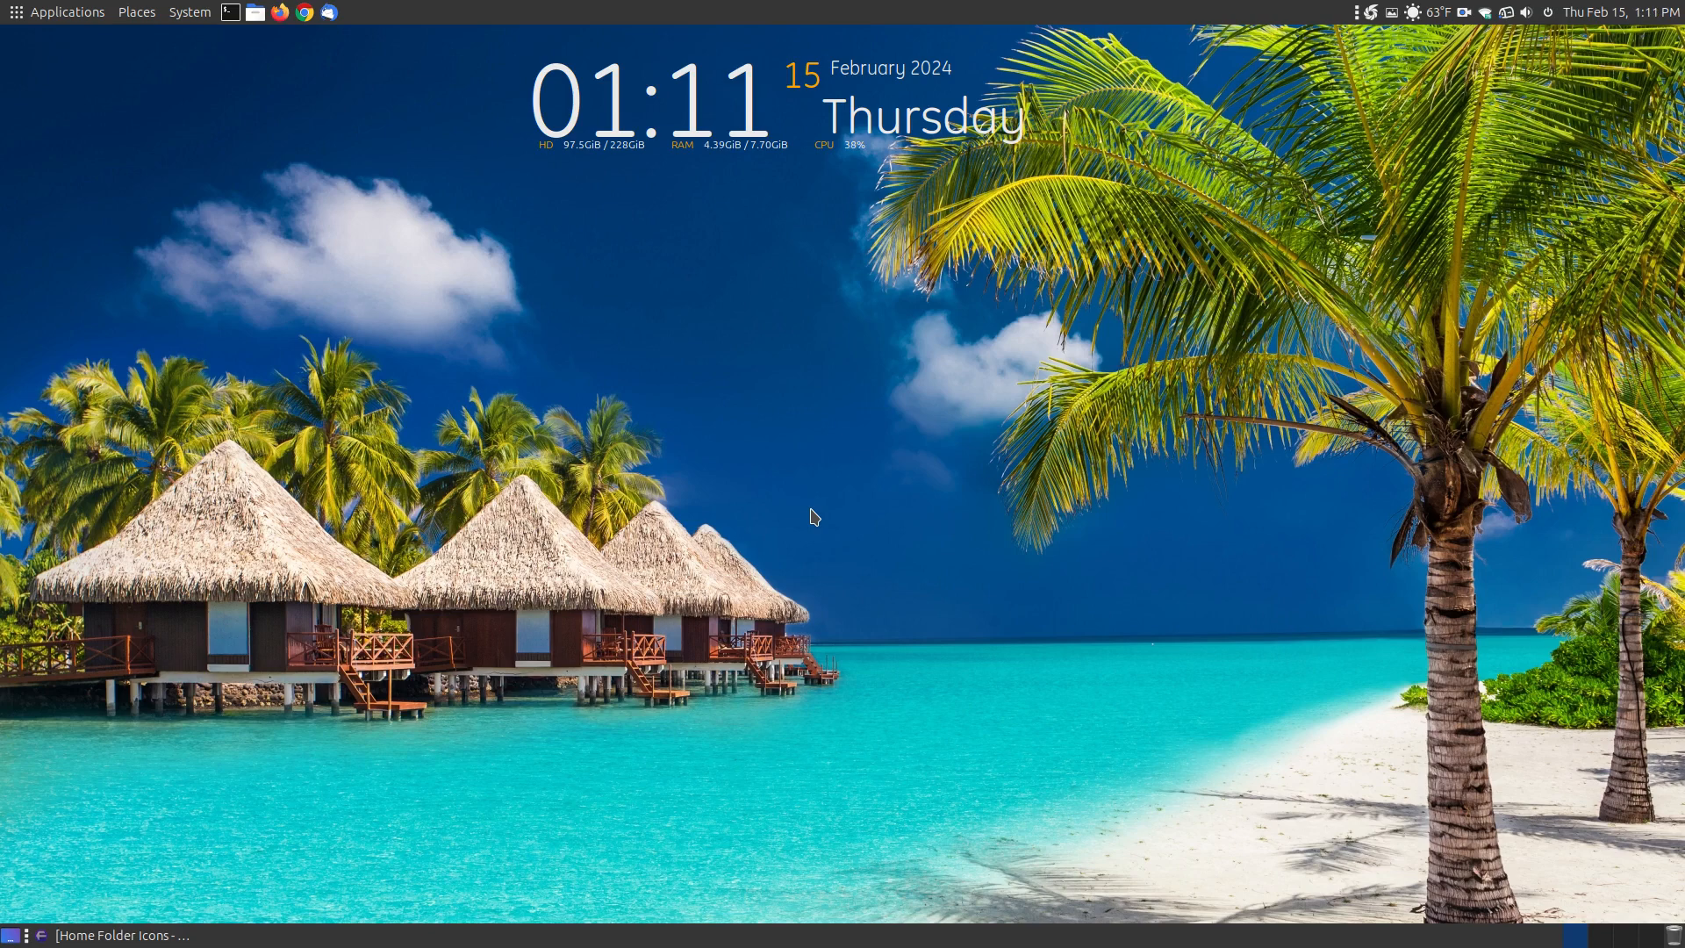
pyautogui.moveTo(613, 271)
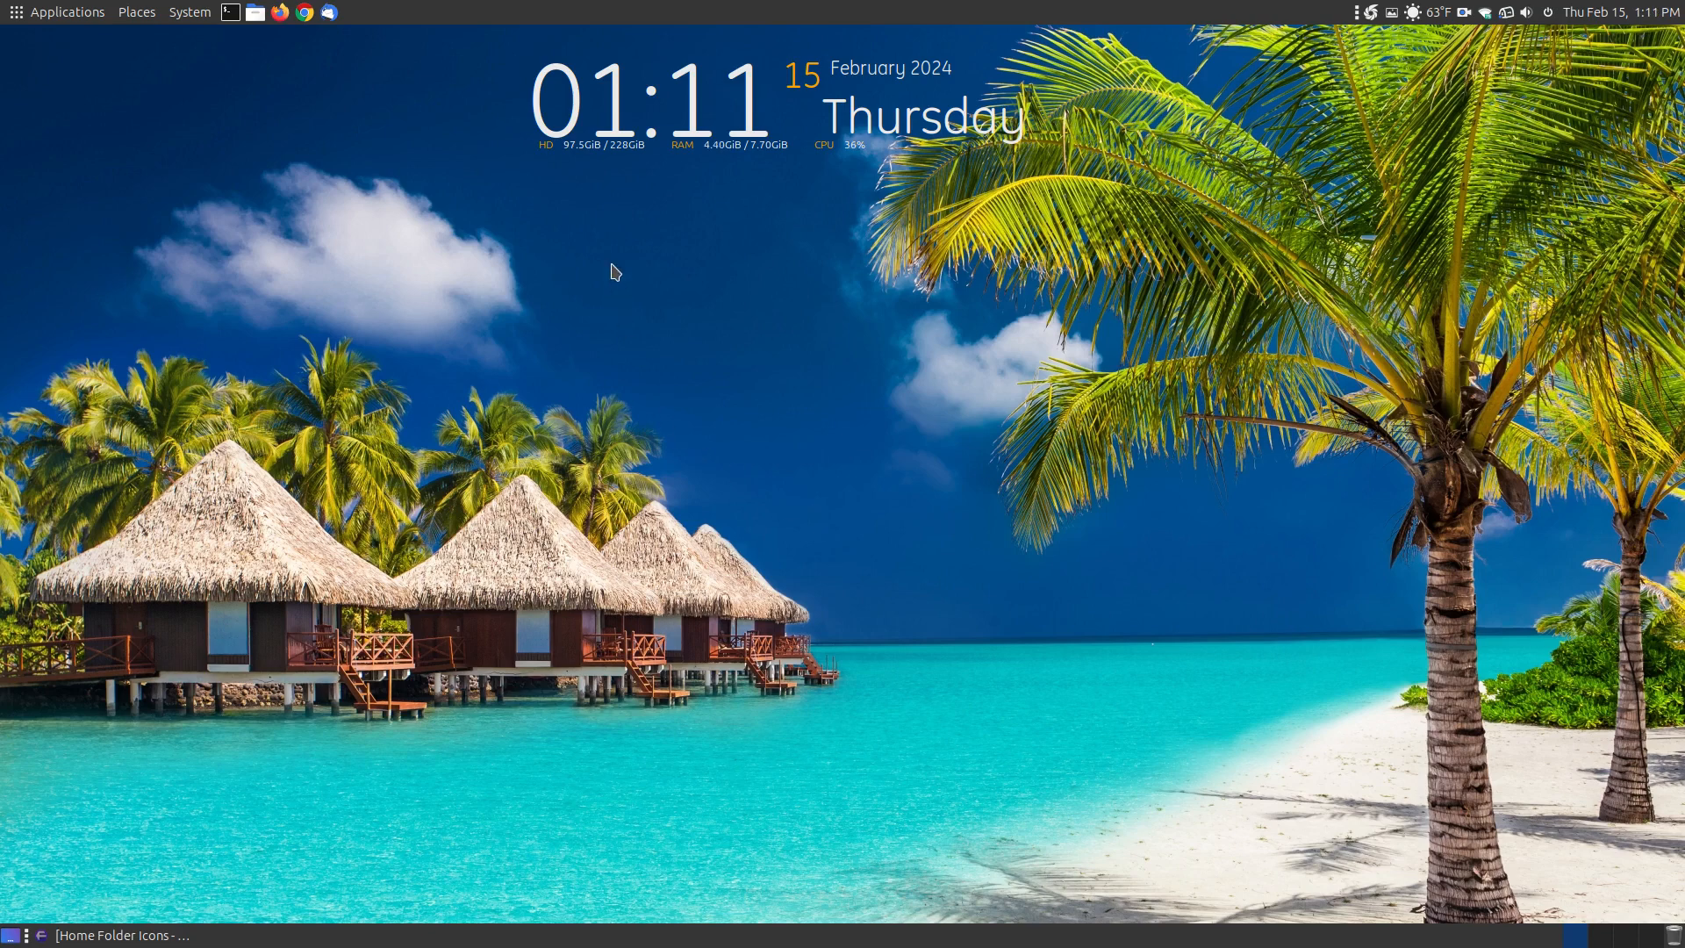
pyautogui.moveTo(714, 489)
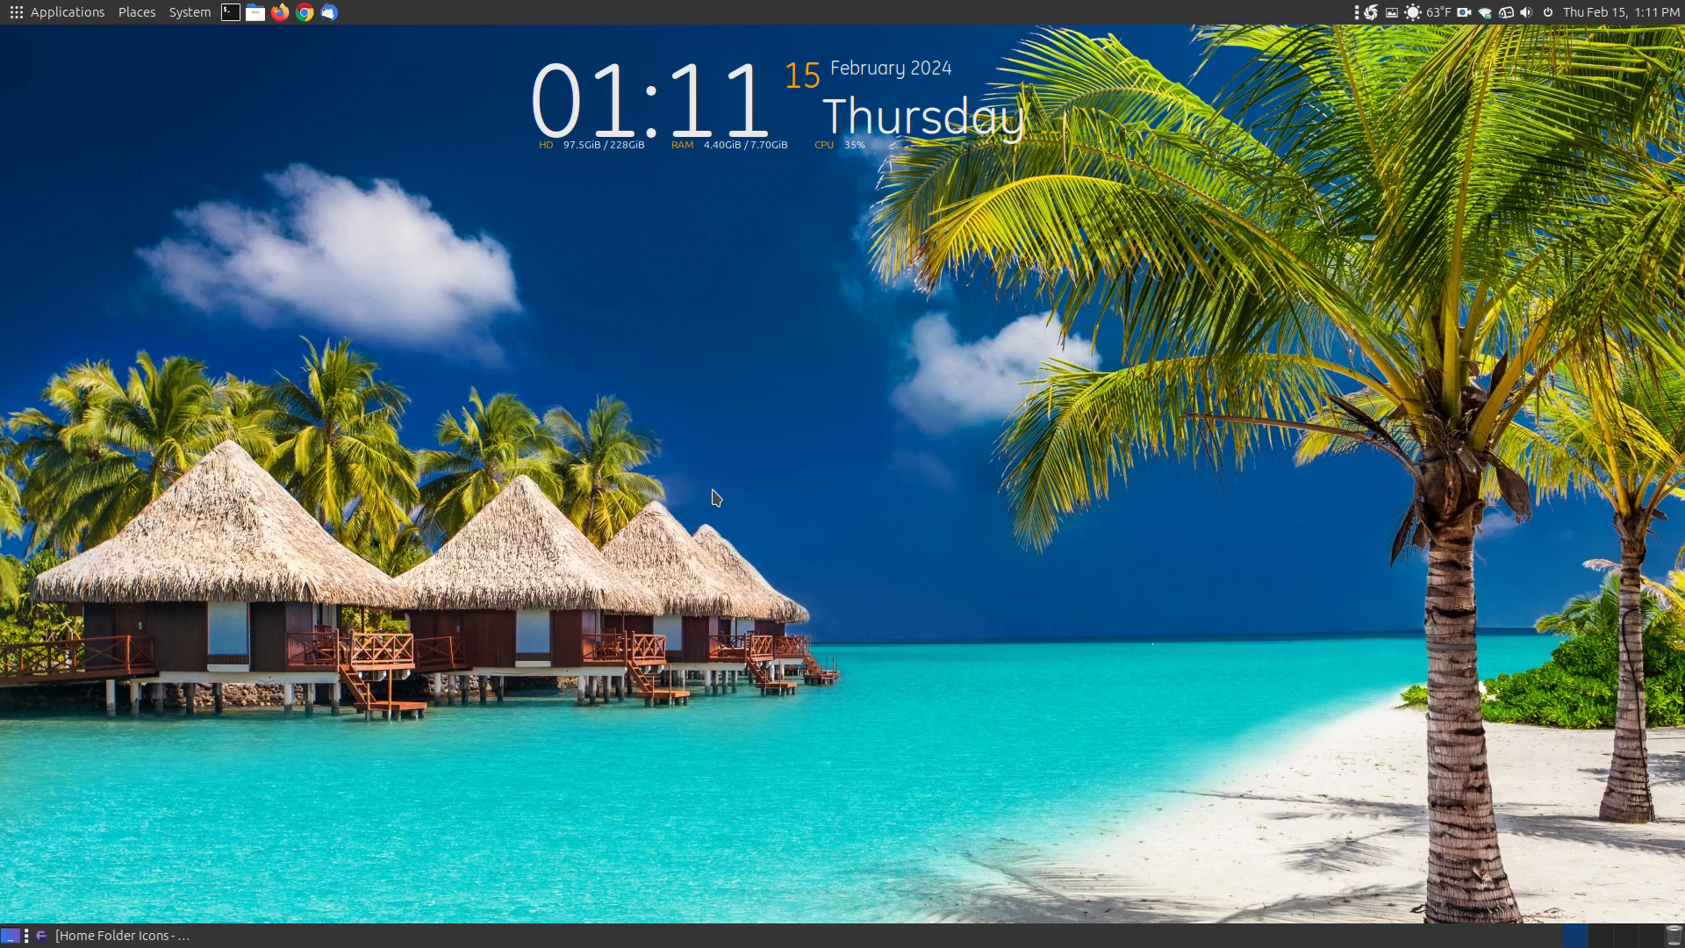
pyautogui.moveTo(1311, 451)
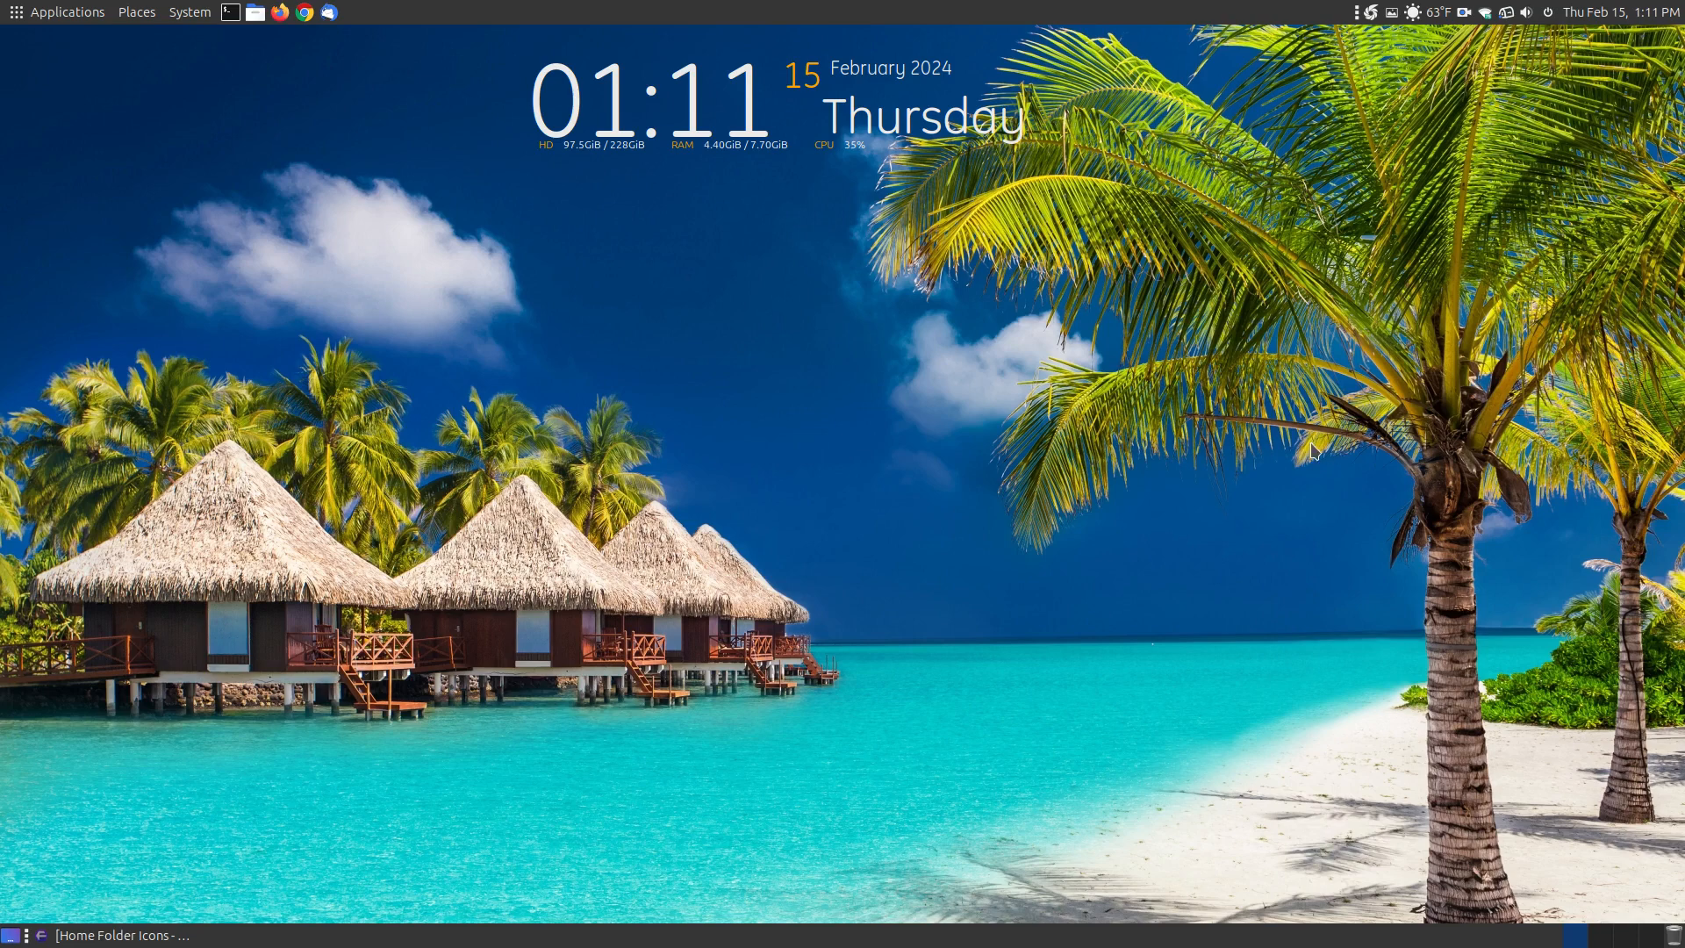
pyautogui.moveTo(466, 490)
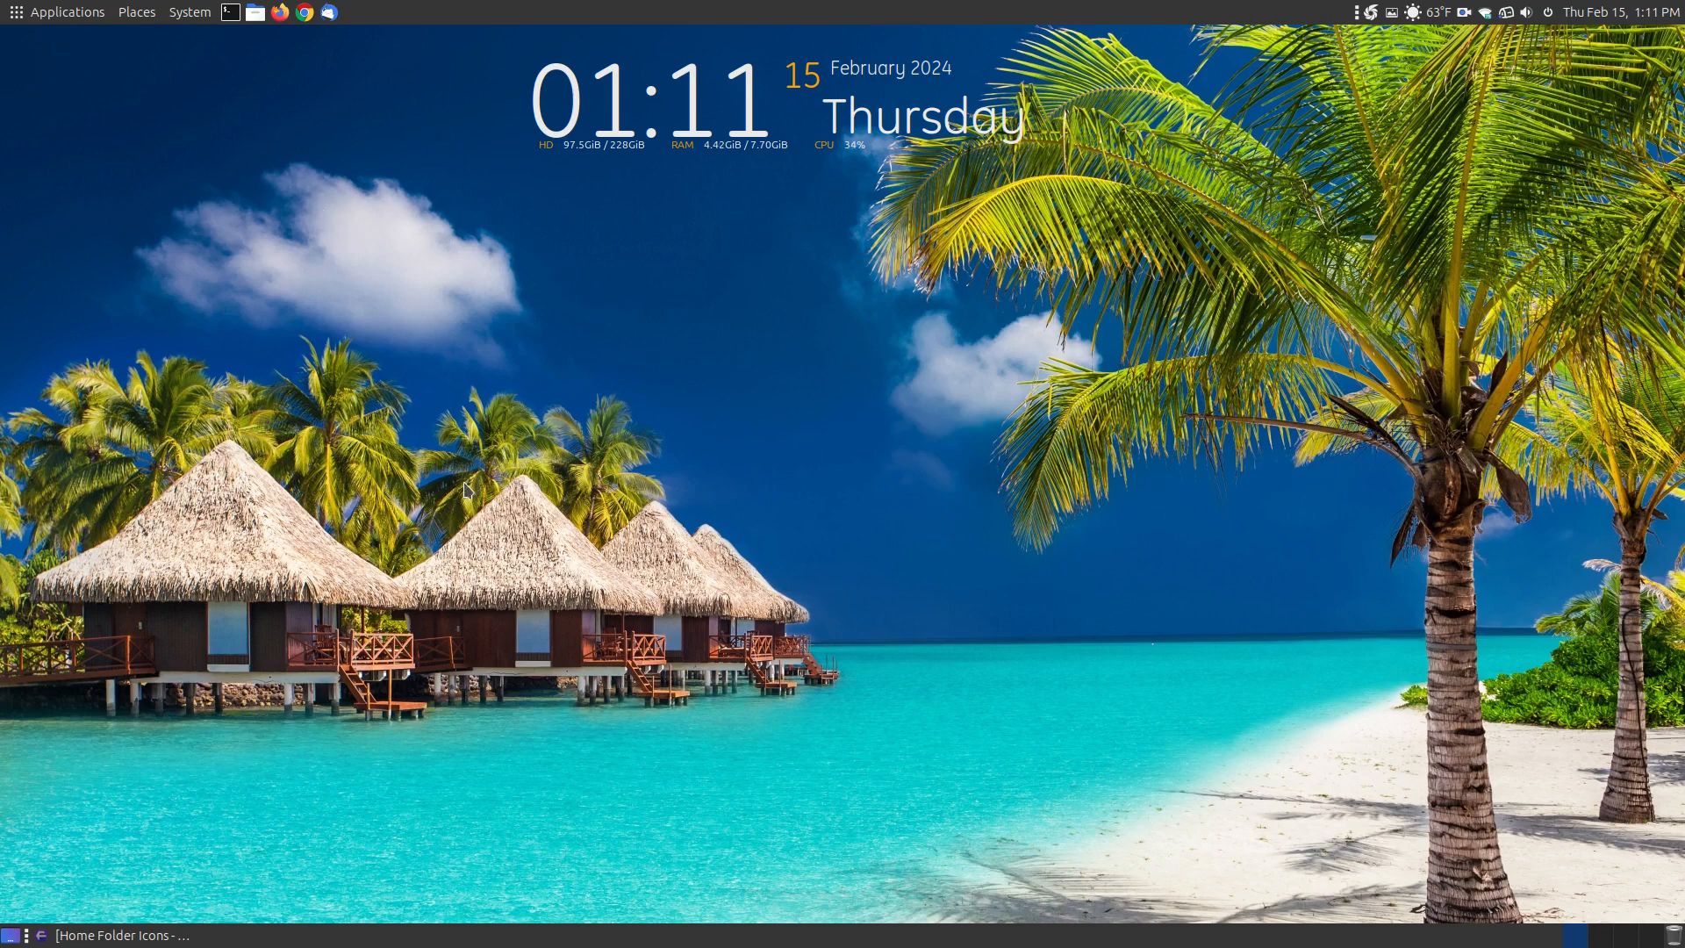
pyautogui.moveTo(233, 253)
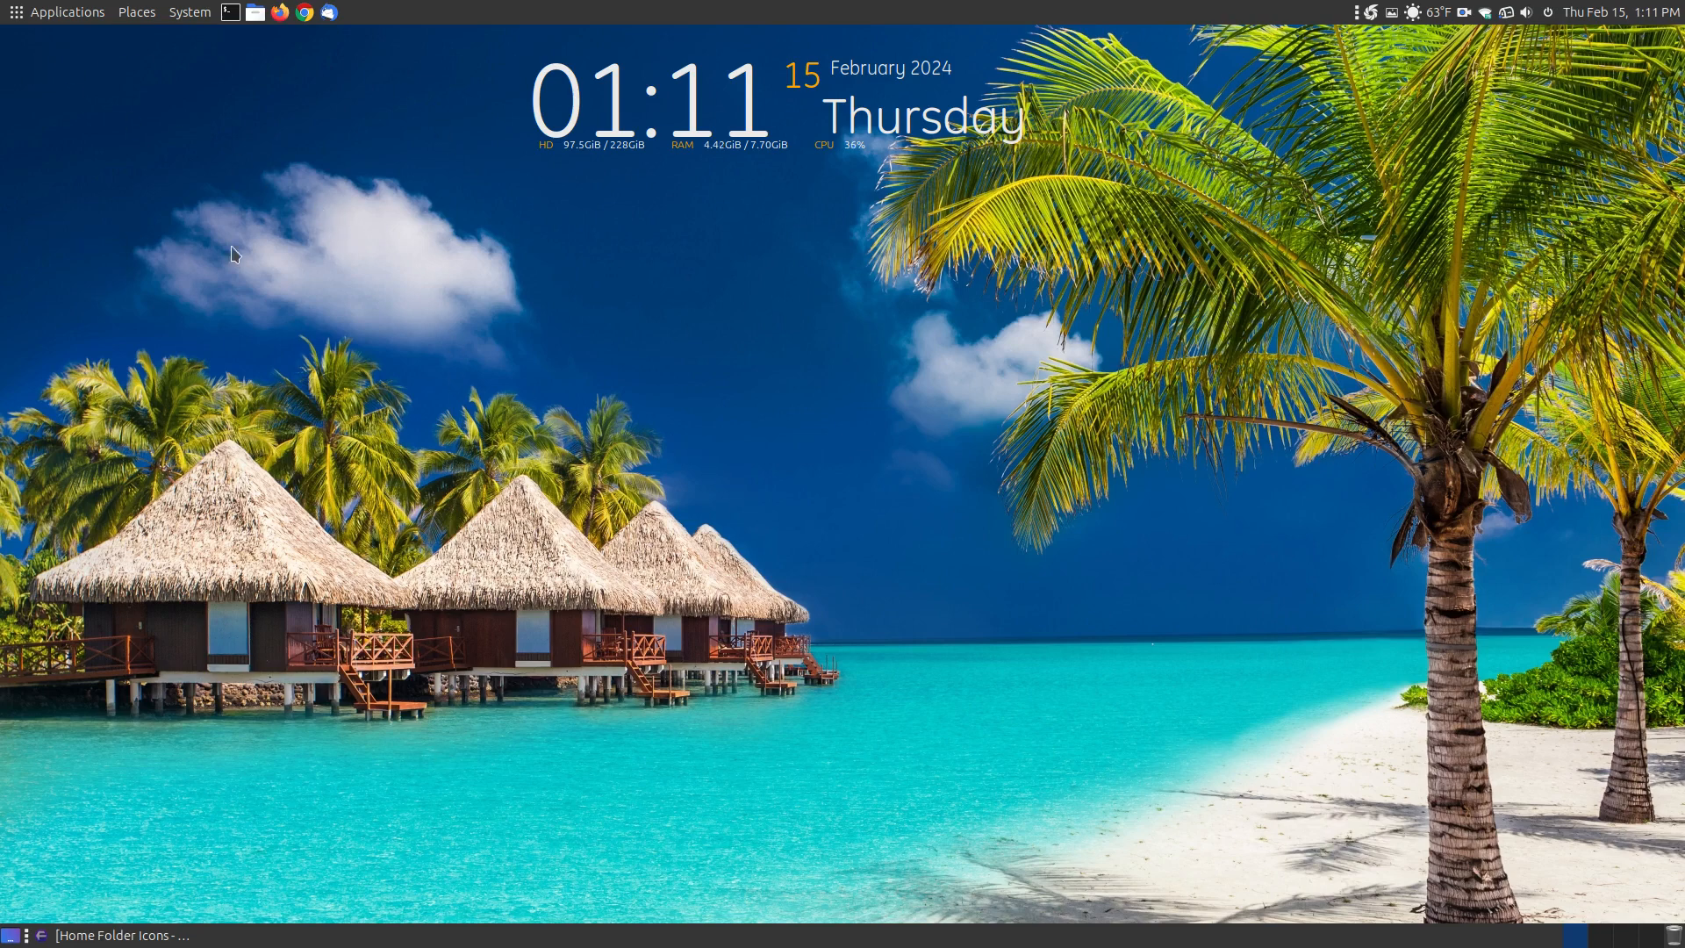
pyautogui.moveTo(636, 506)
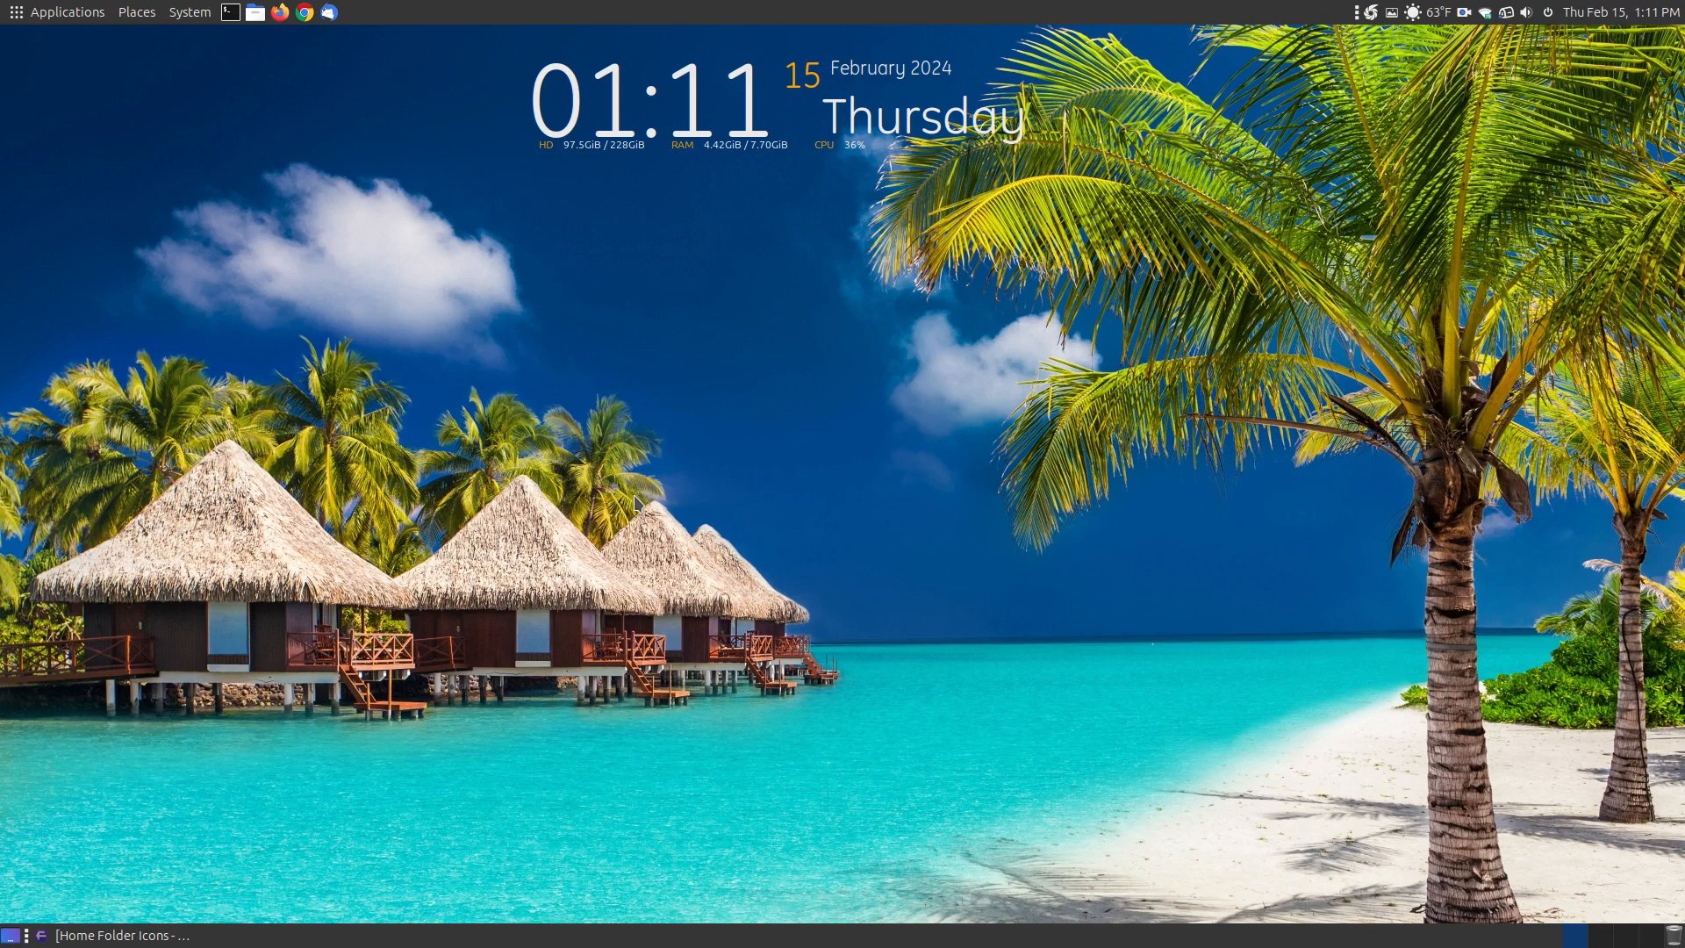
pyautogui.moveTo(503, 432)
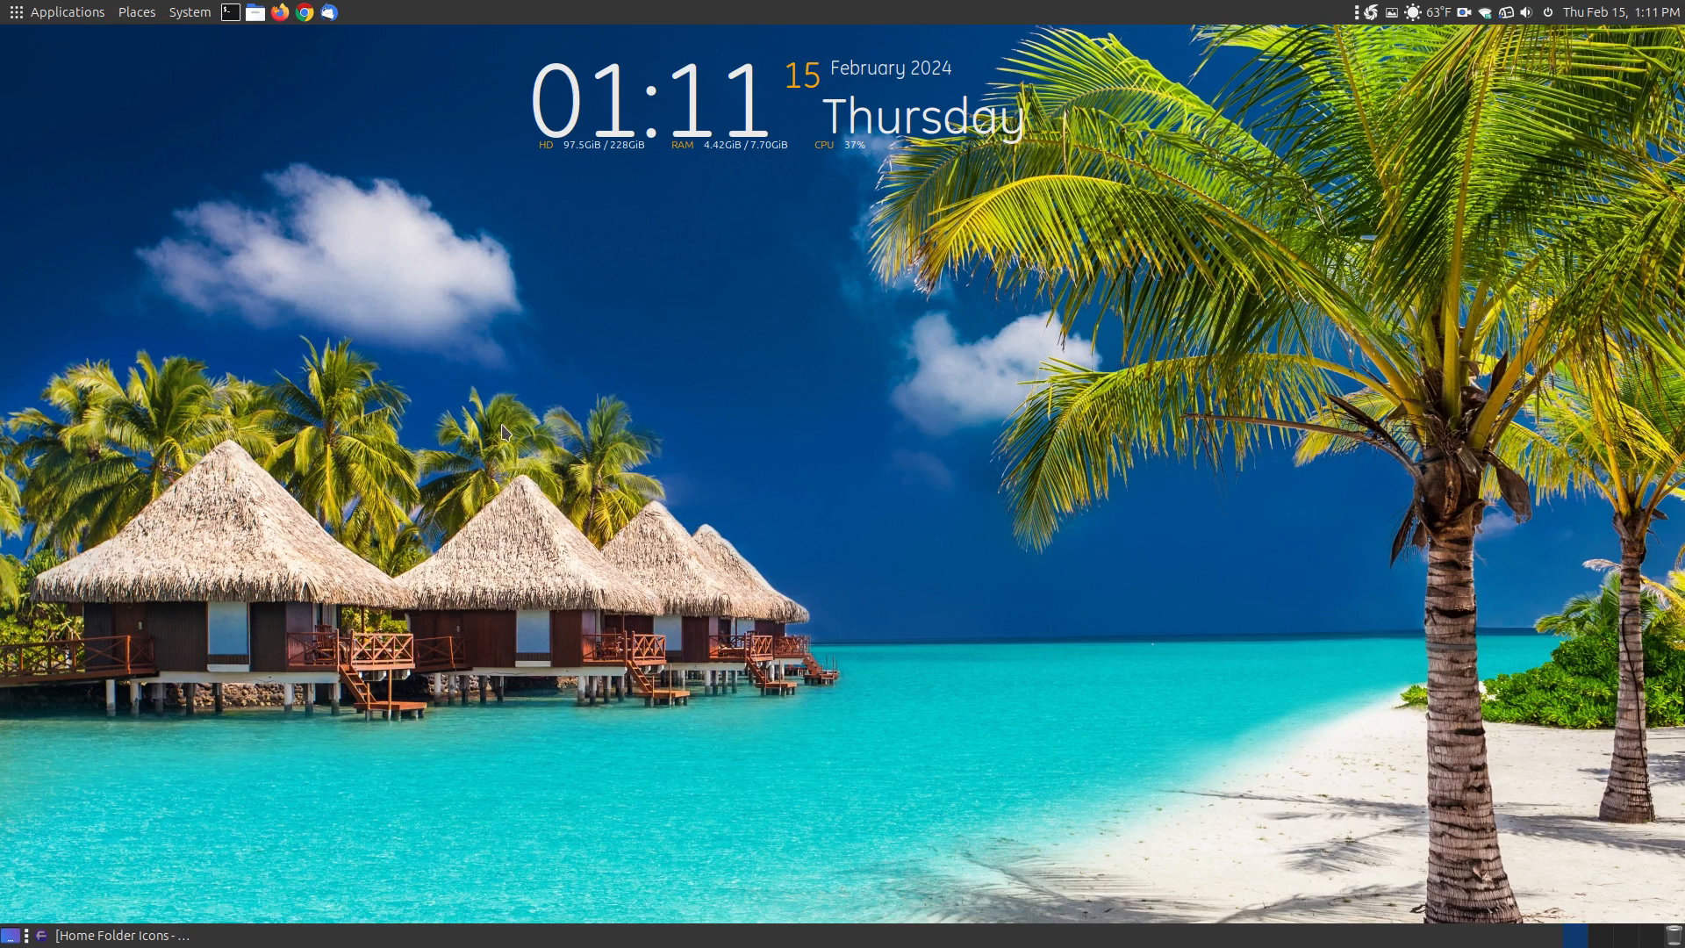
pyautogui.moveTo(373, 499)
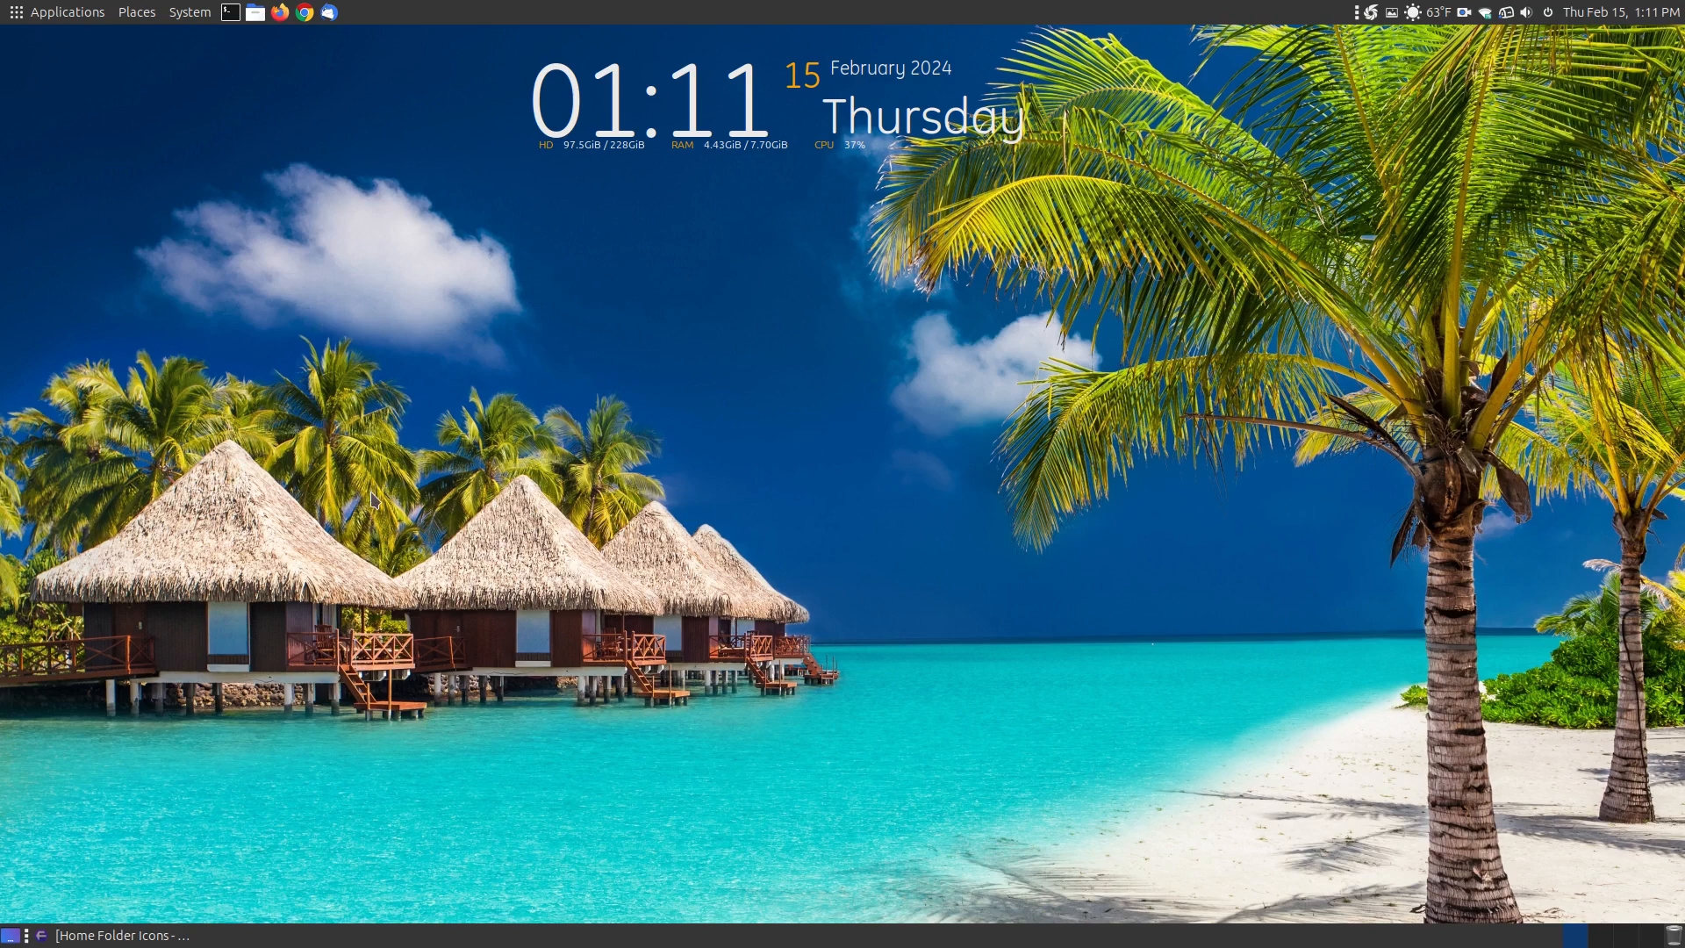
pyautogui.moveTo(179, 855)
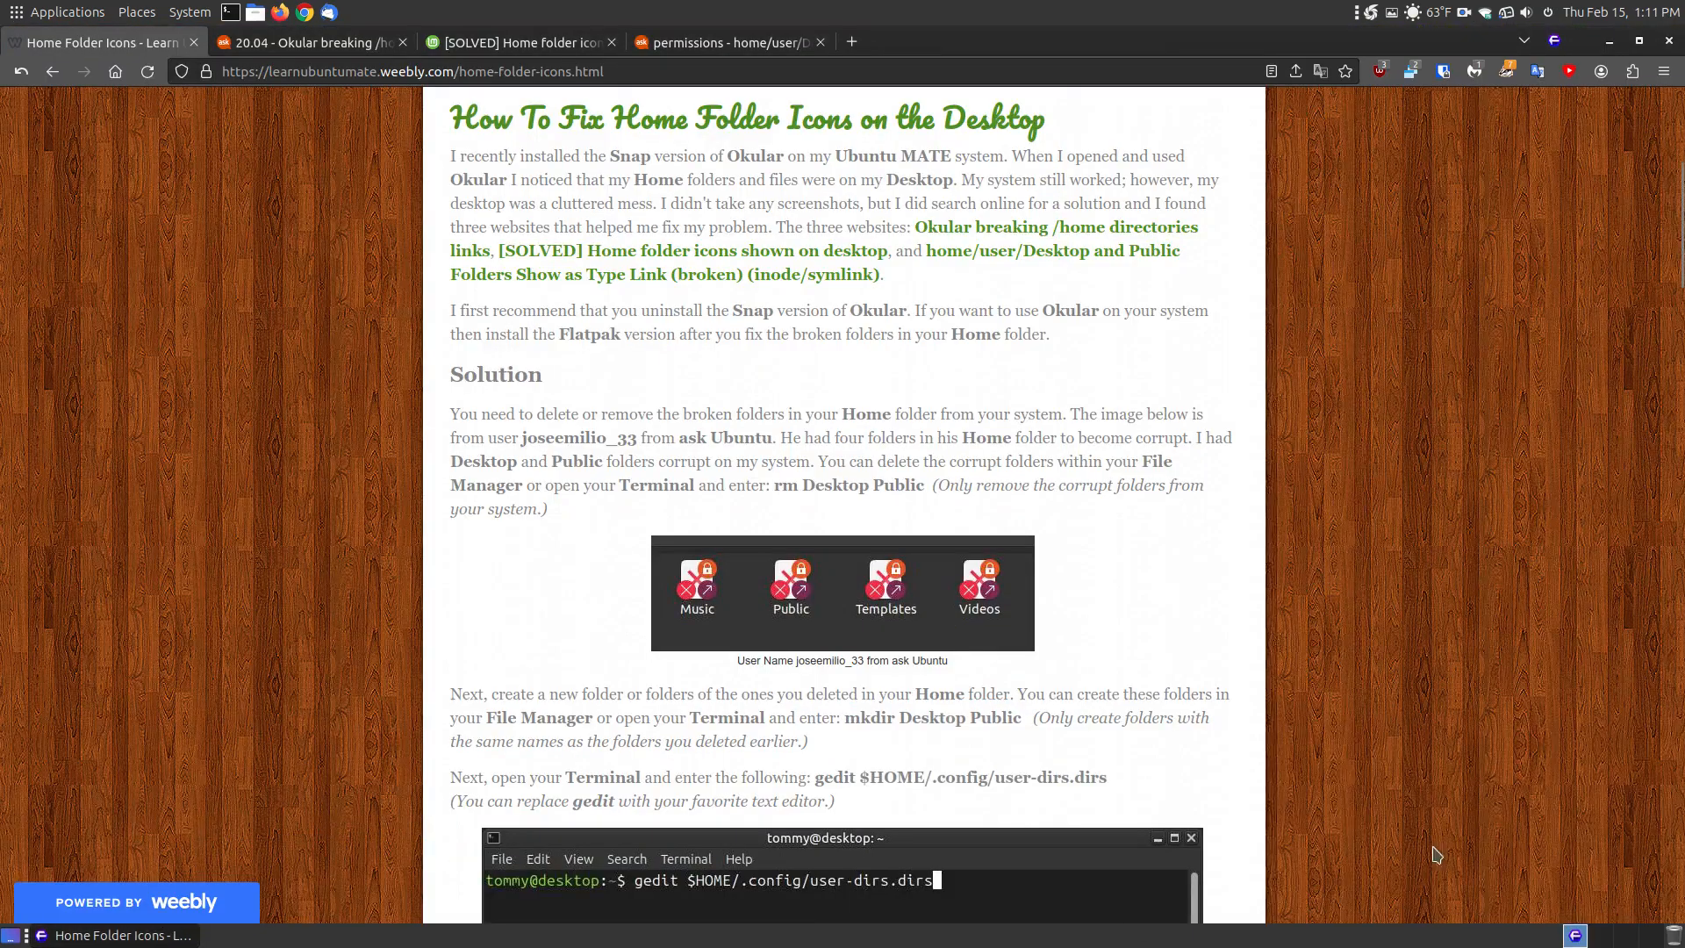
pyautogui.moveTo(959, 287)
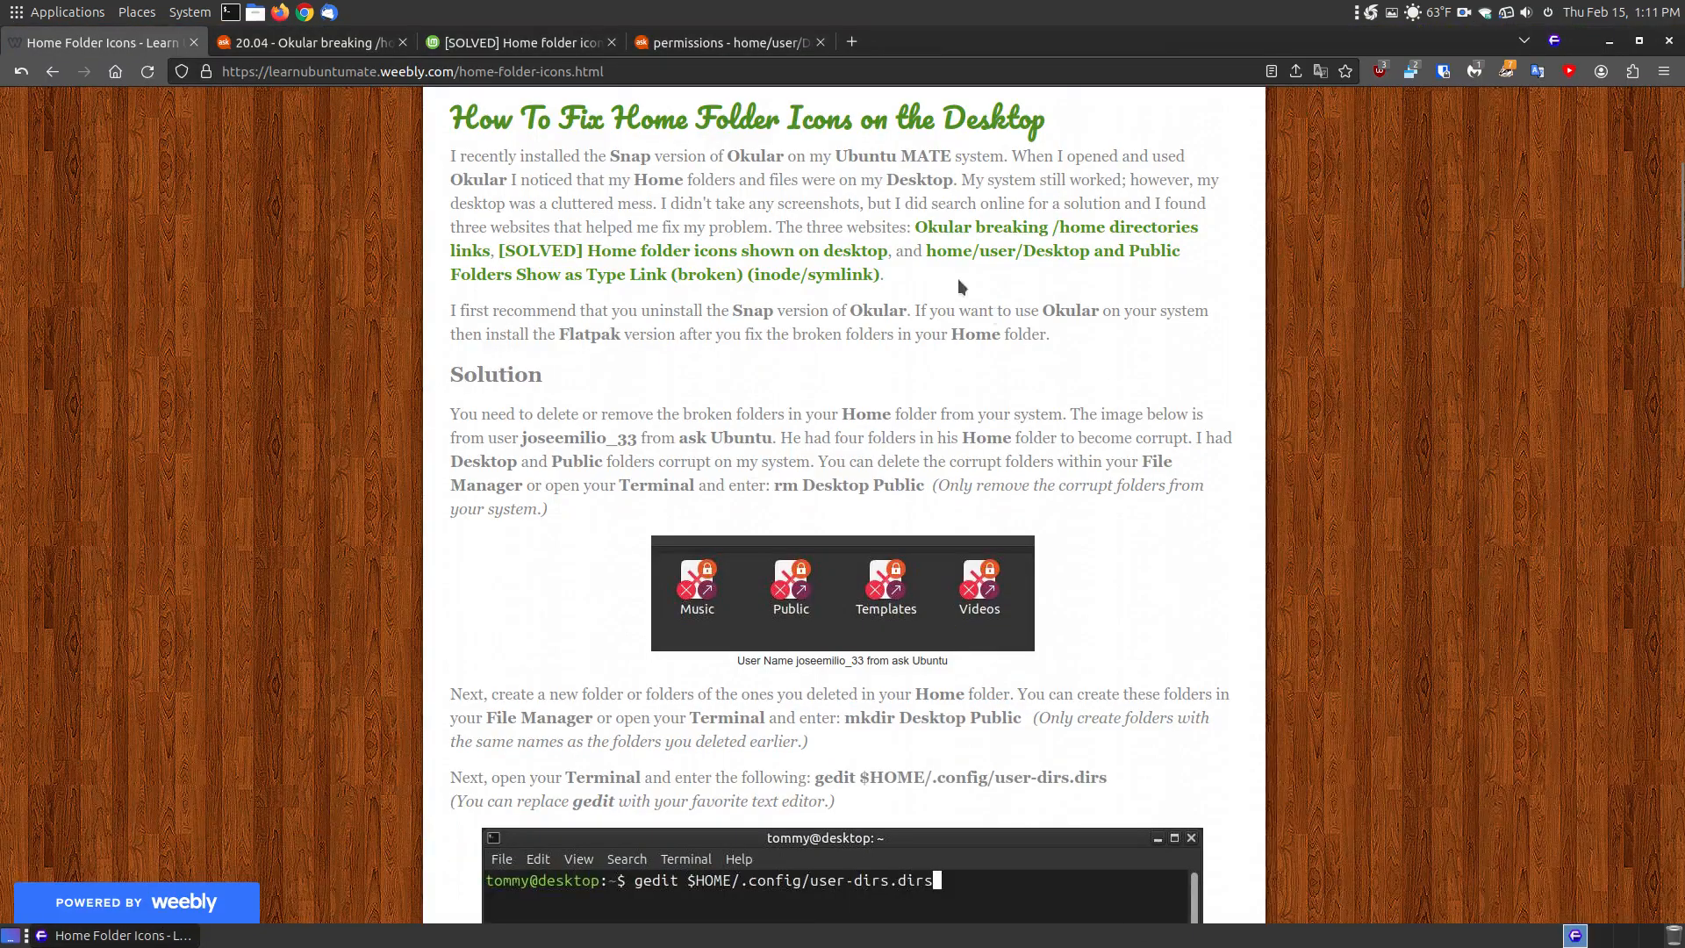
pyautogui.moveTo(865, 419)
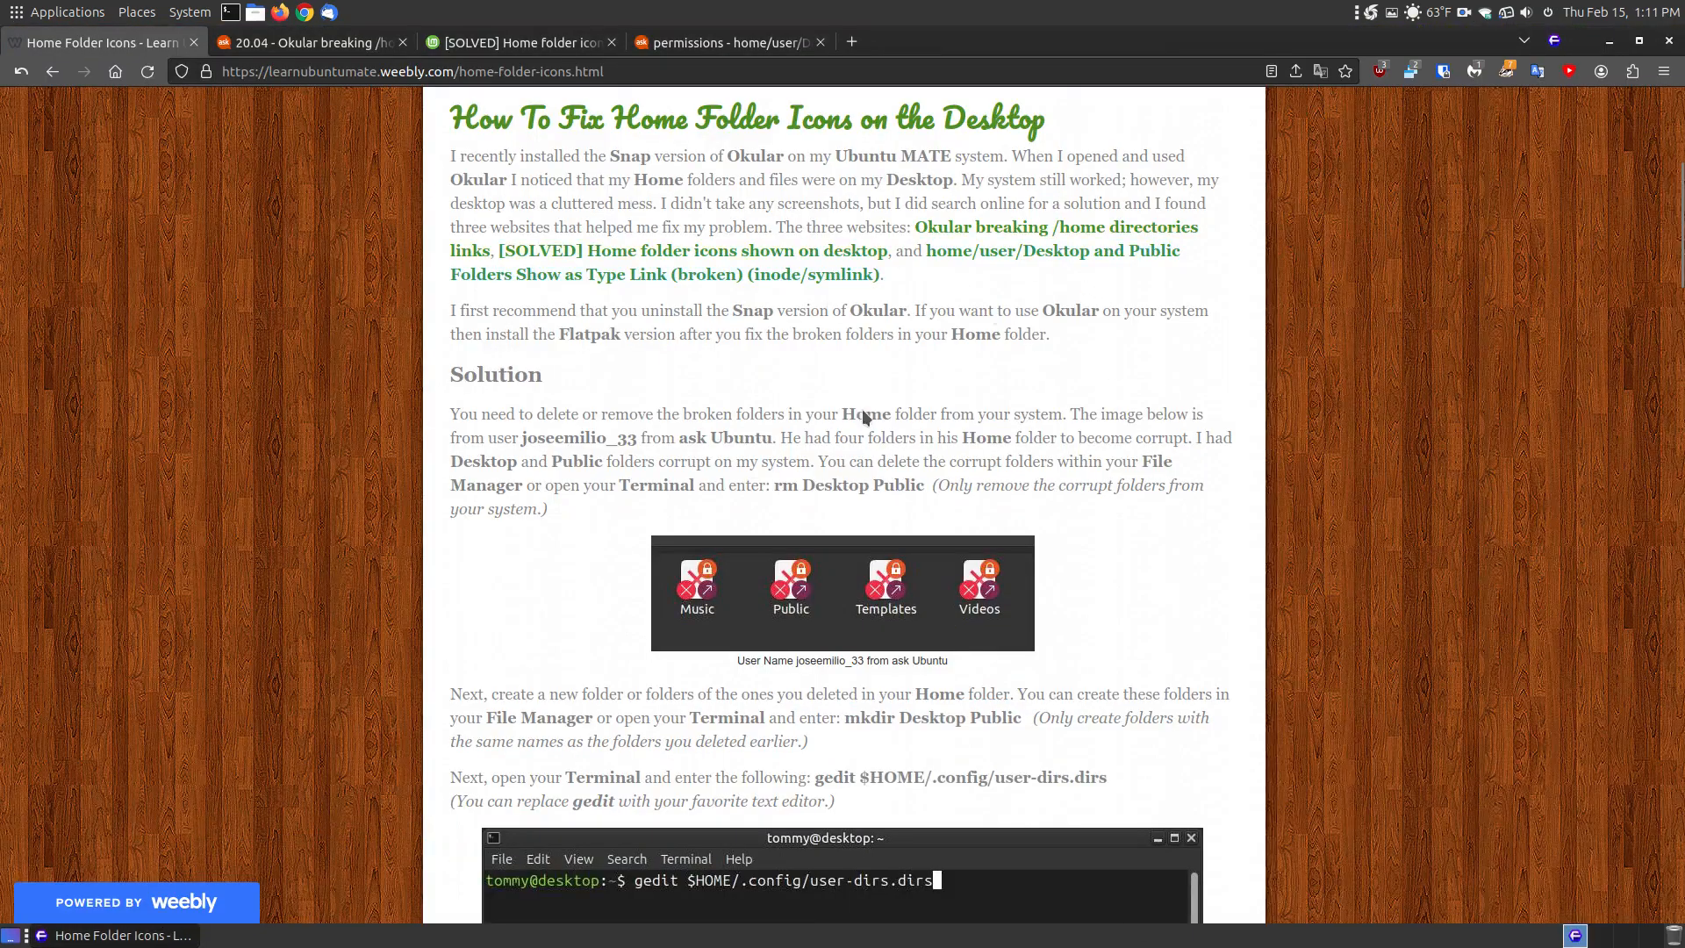
pyautogui.moveTo(959, 679)
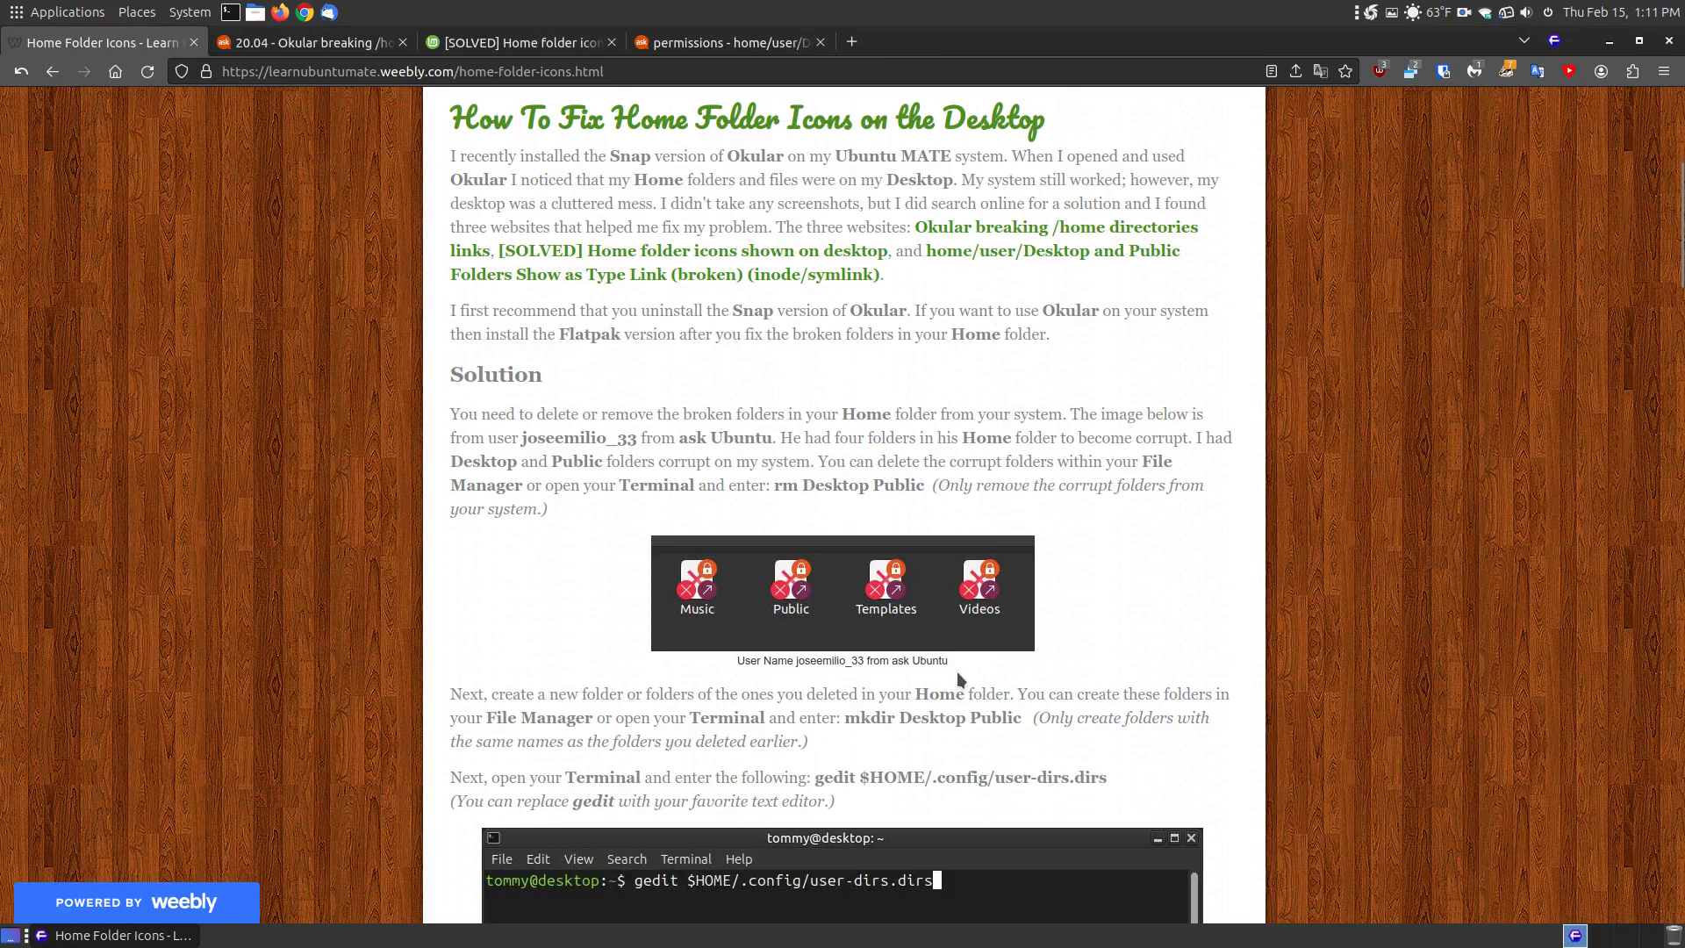
pyautogui.moveTo(1236, 466)
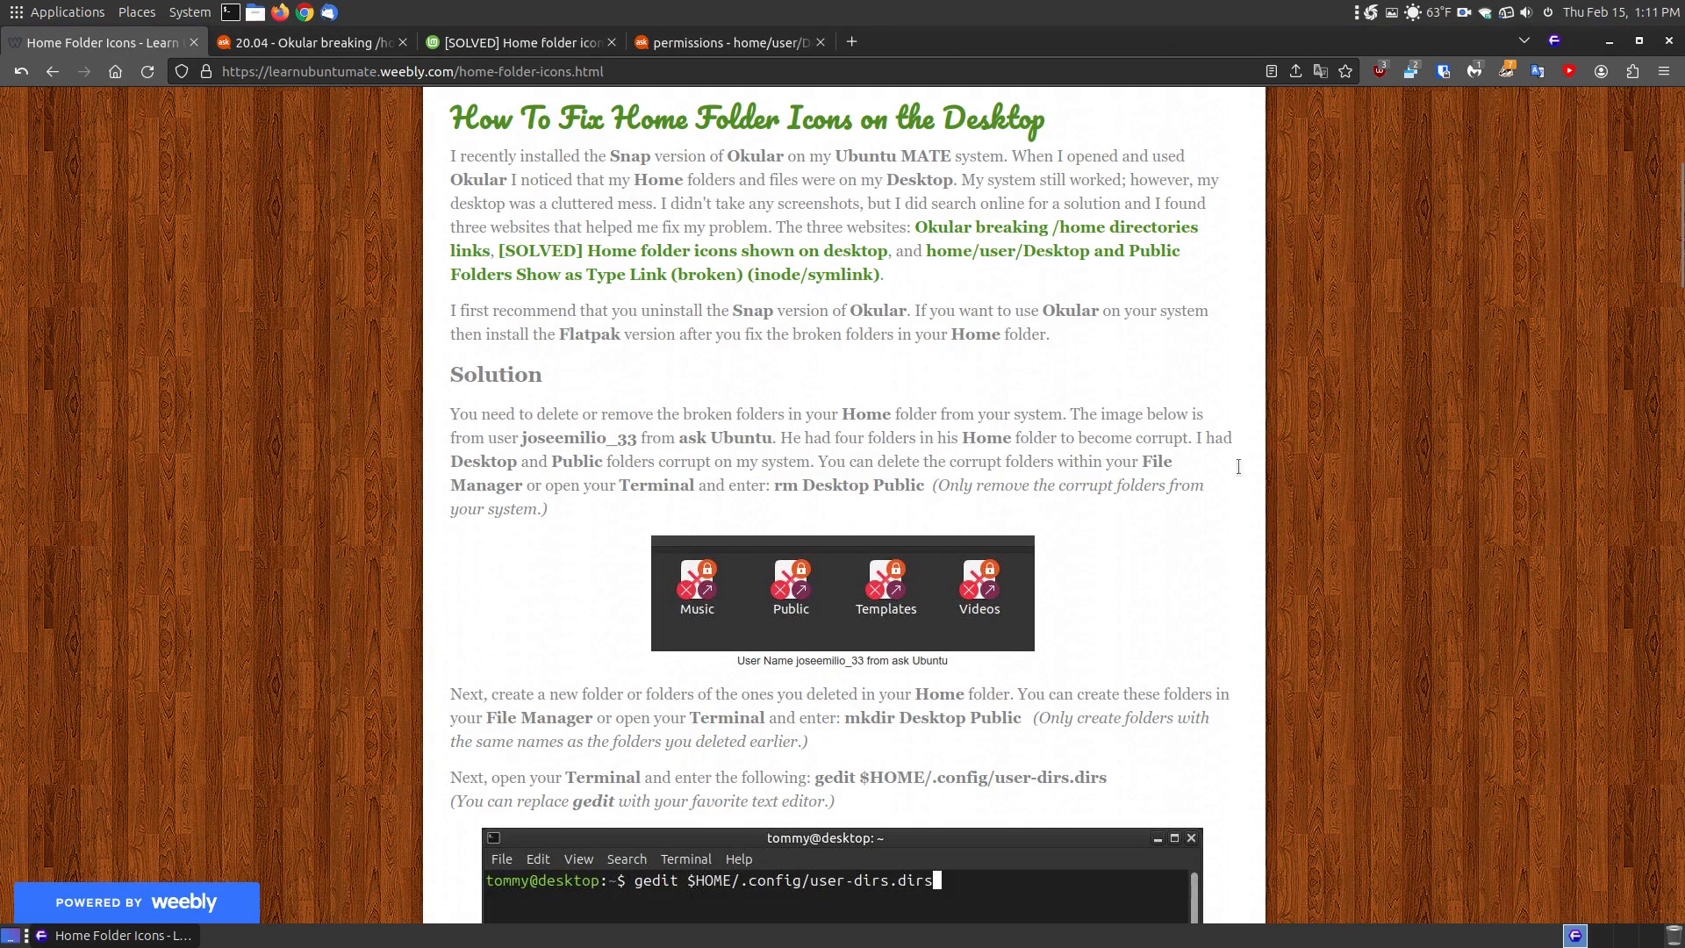
pyautogui.moveTo(440, 148)
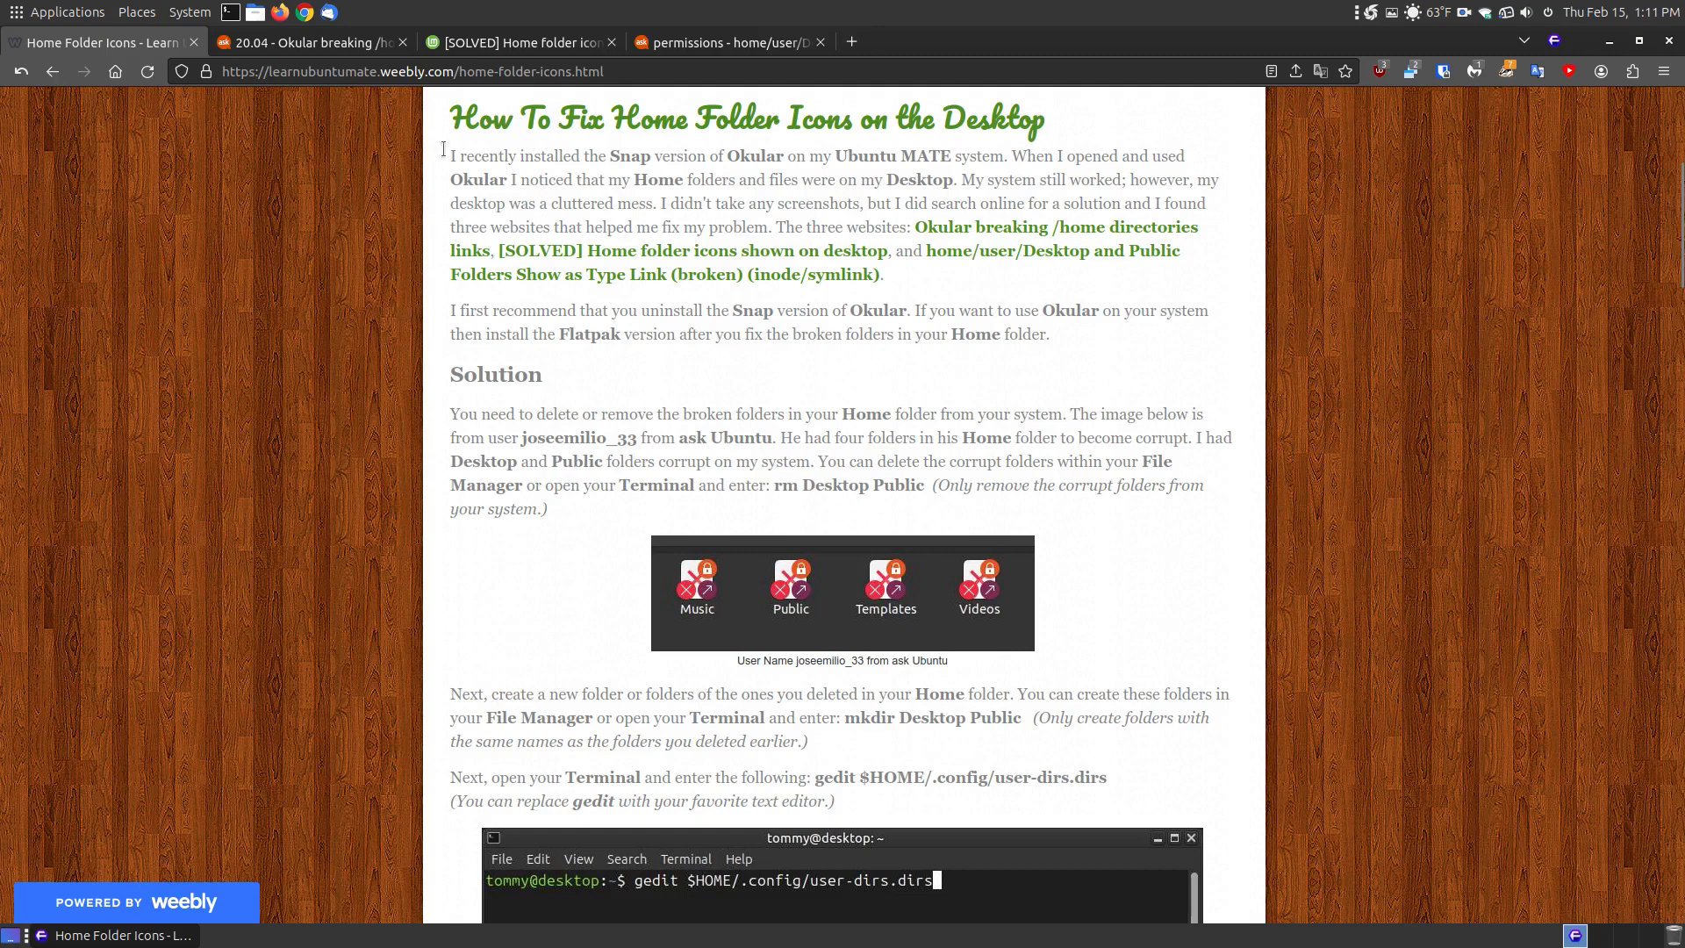
pyautogui.click(308, 42)
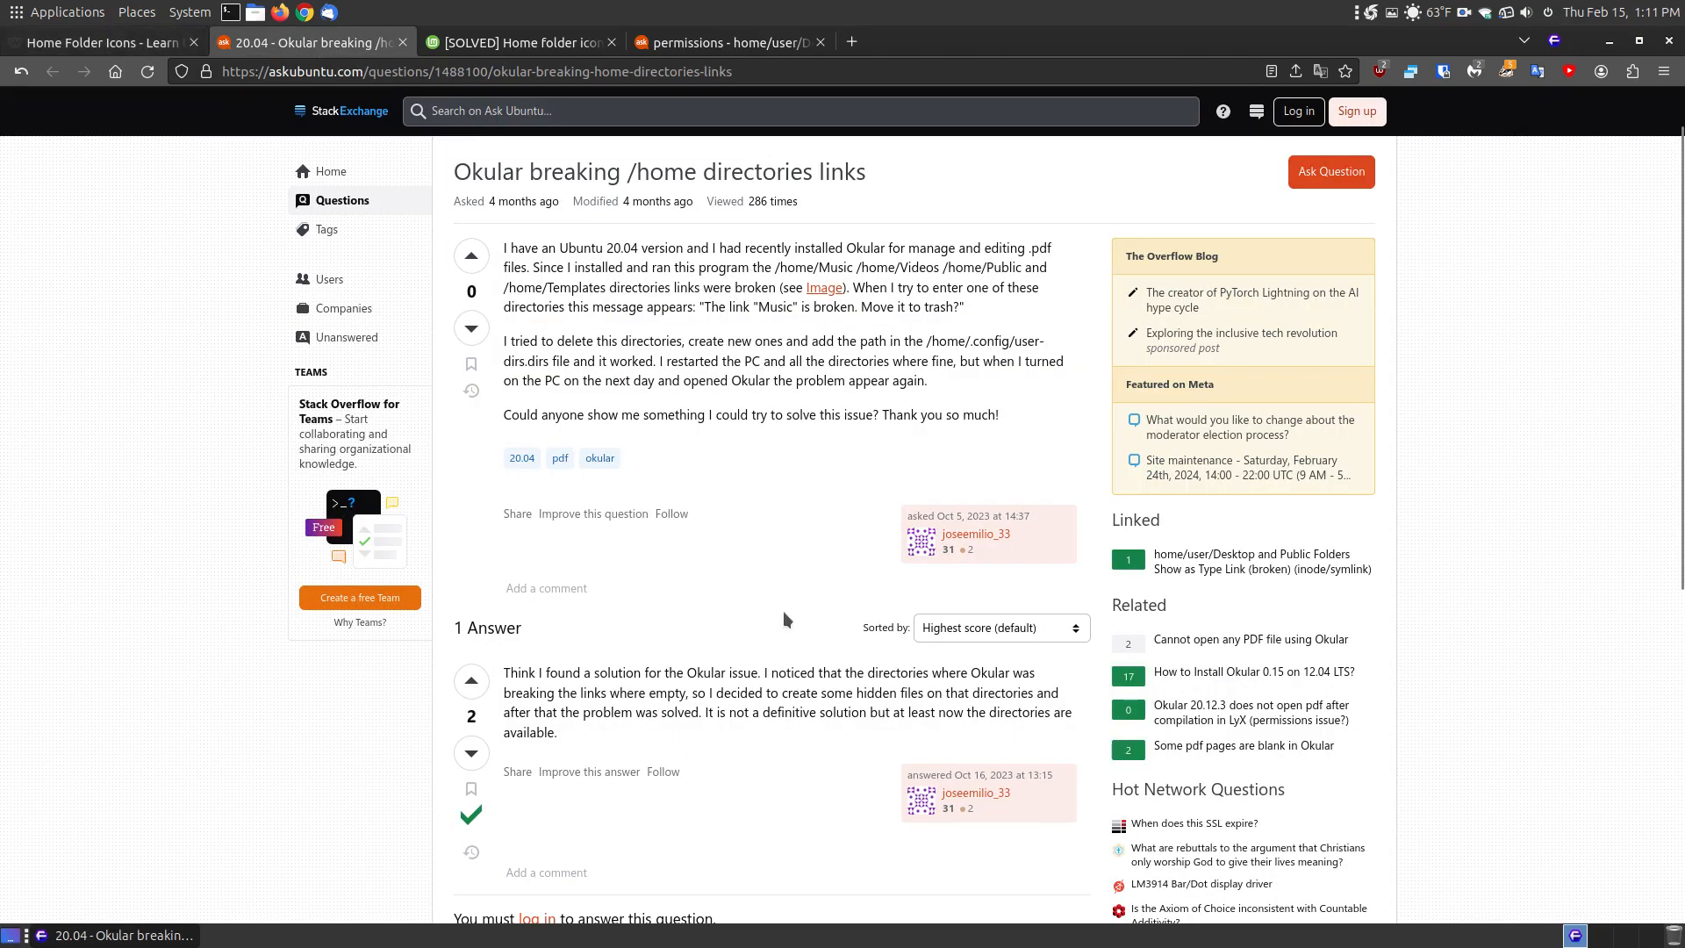
pyautogui.moveTo(602, 182)
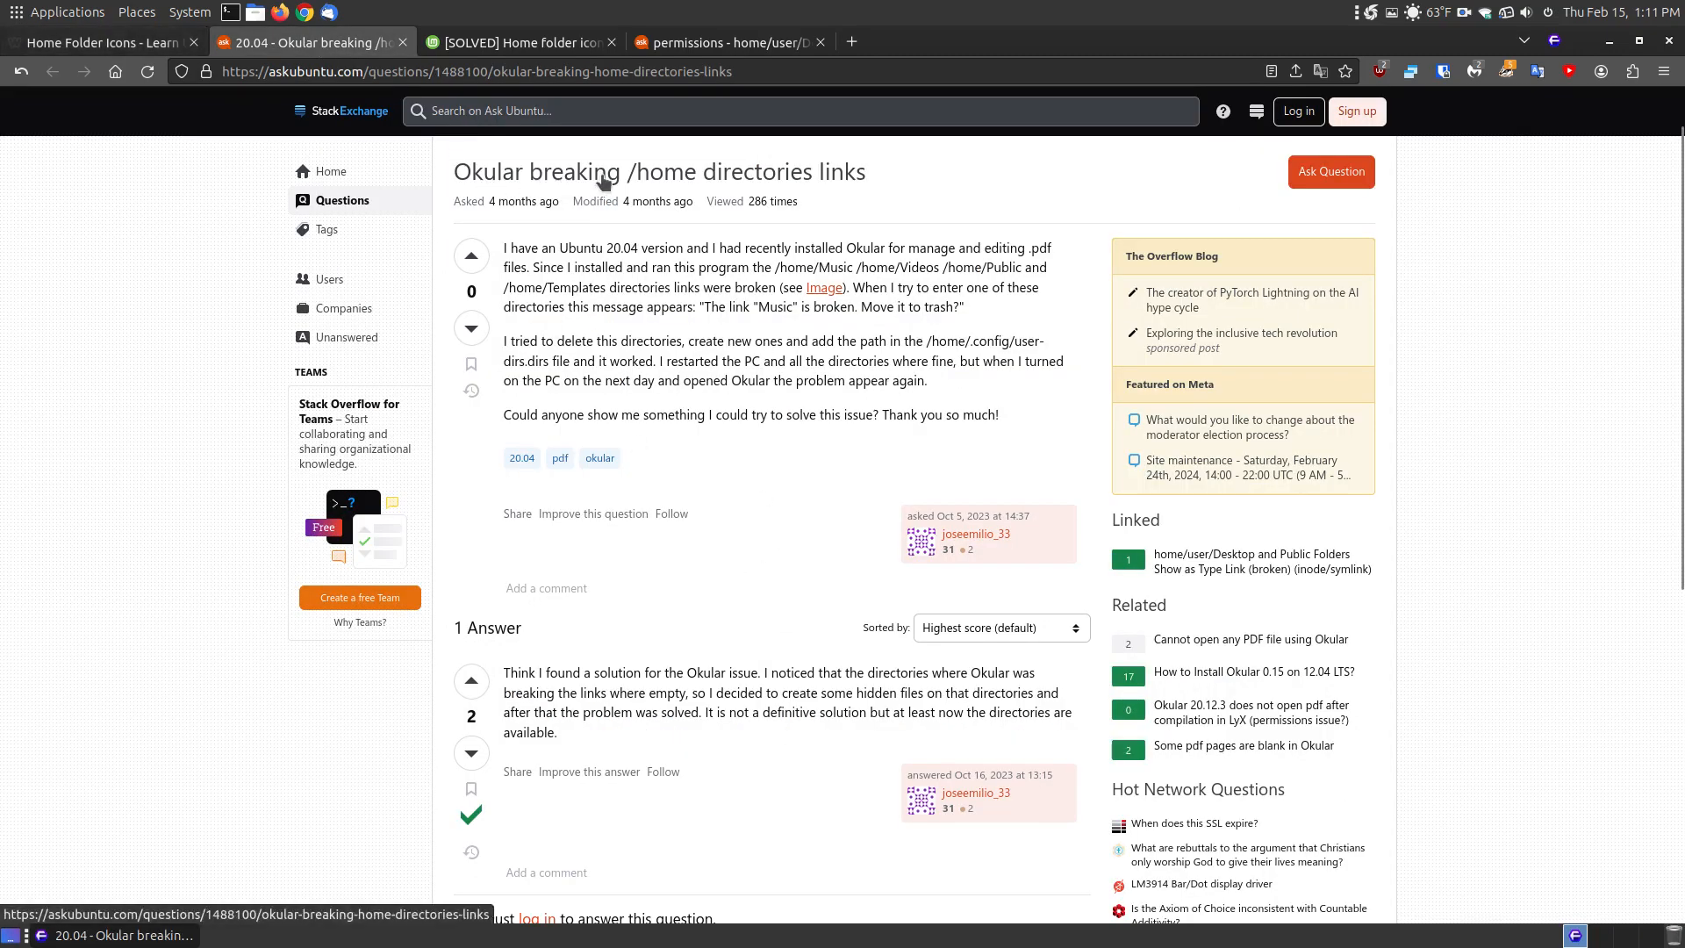
pyautogui.moveTo(805, 655)
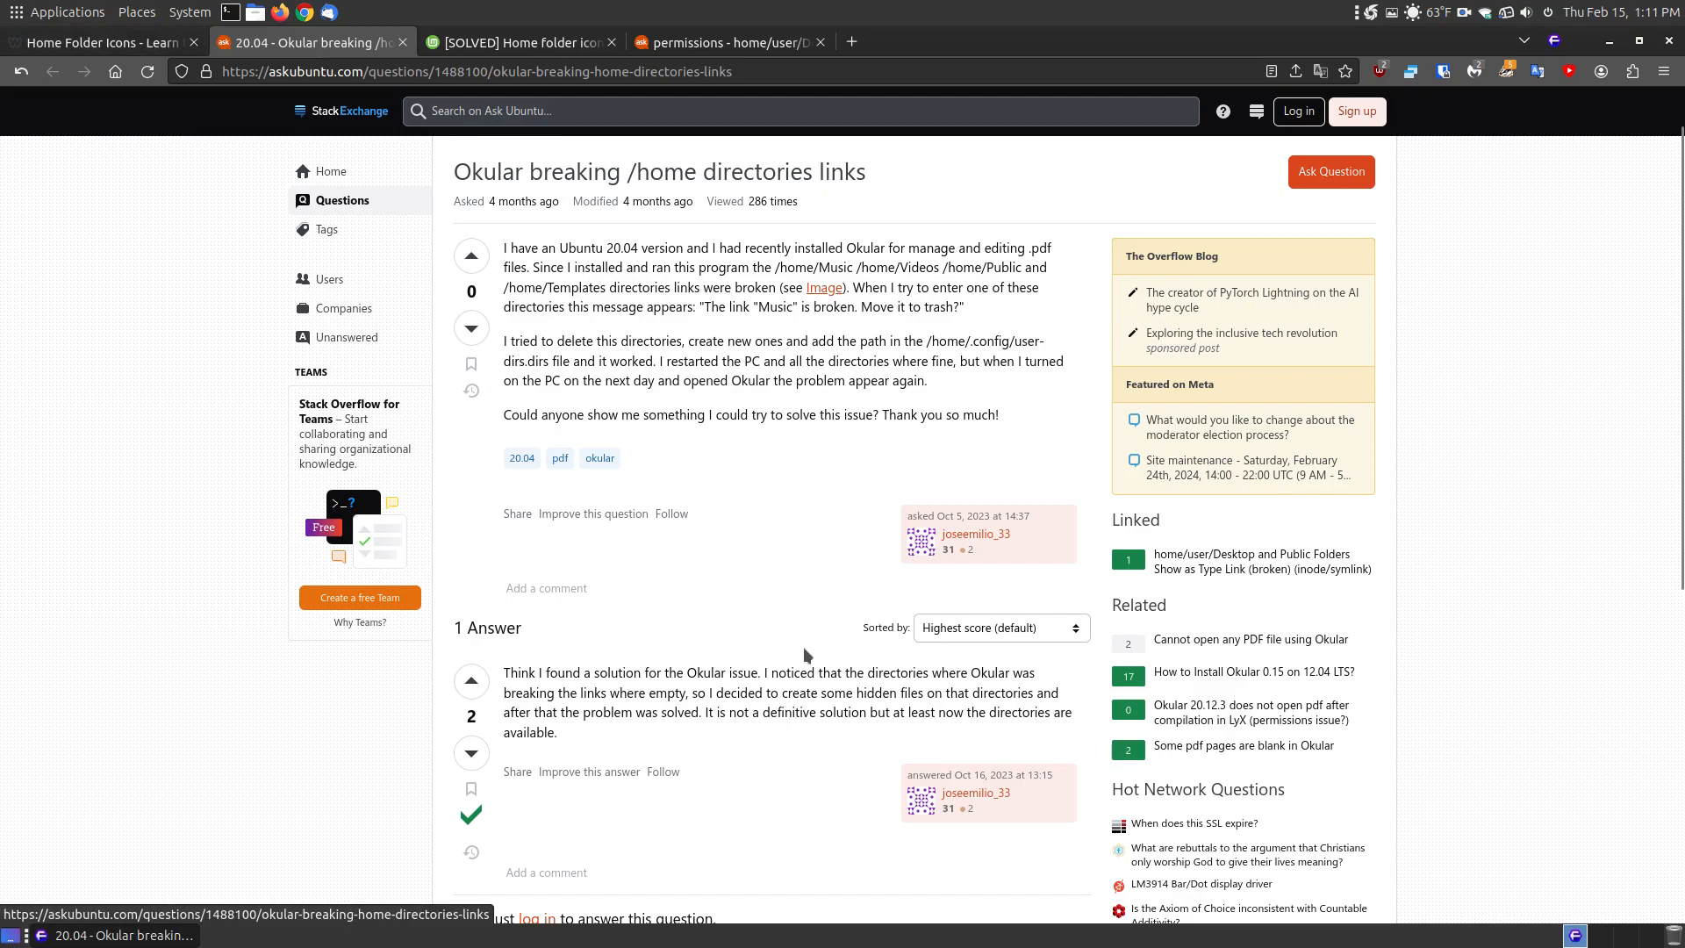
pyautogui.moveTo(809, 632)
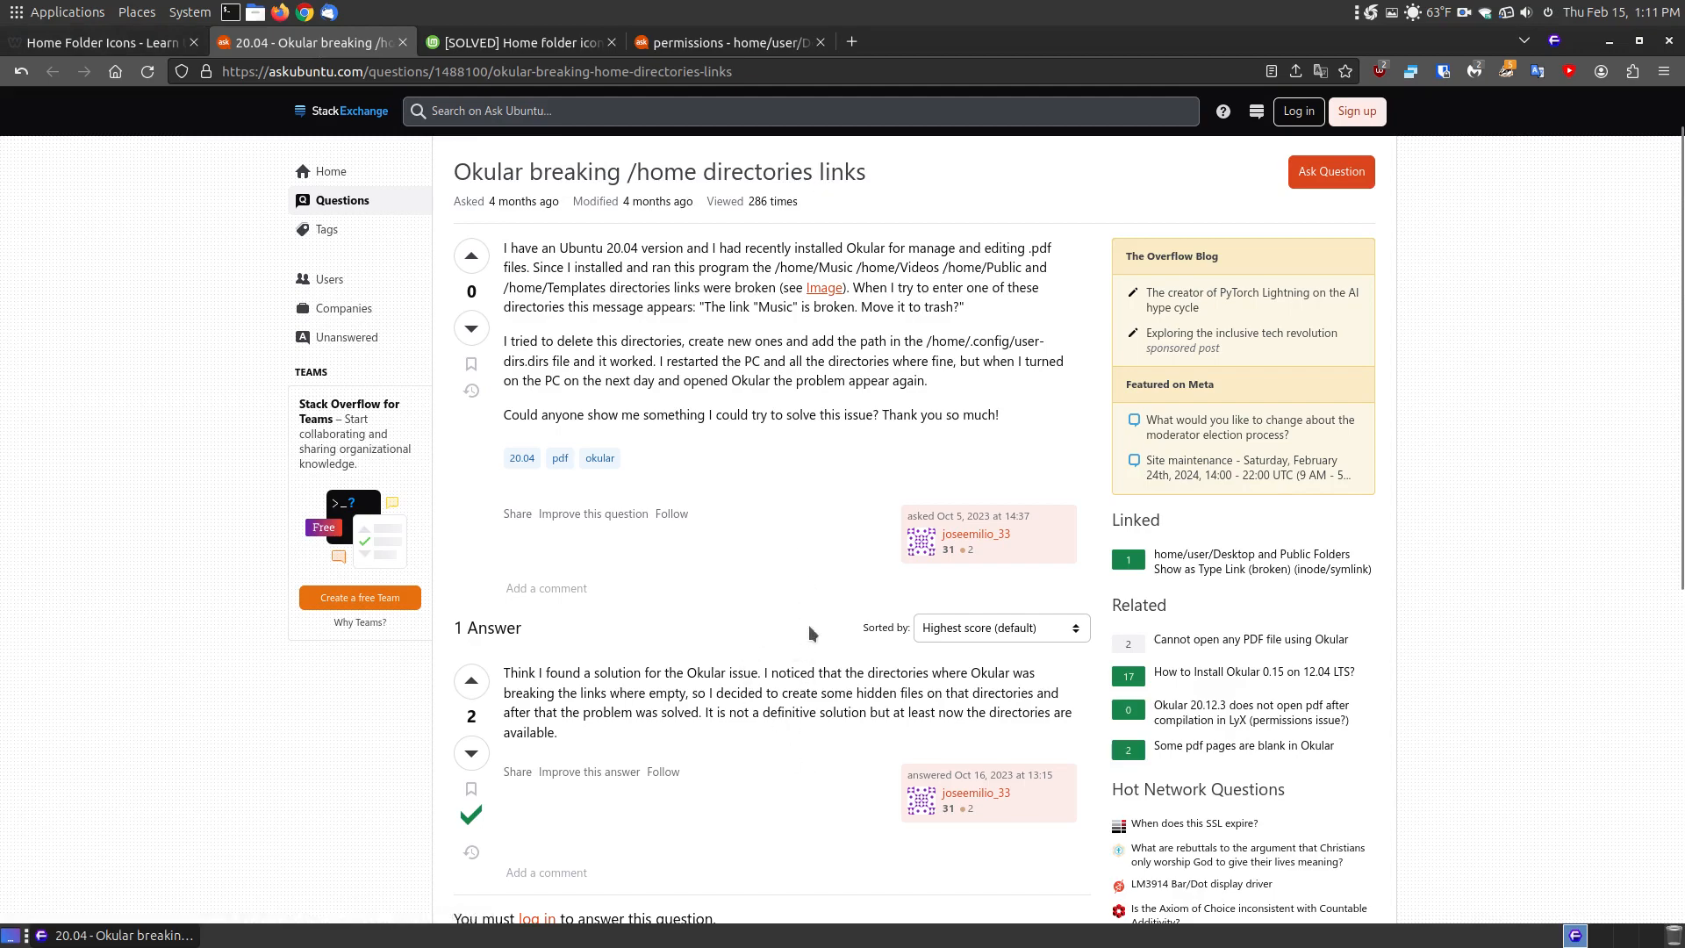
pyautogui.click(516, 42)
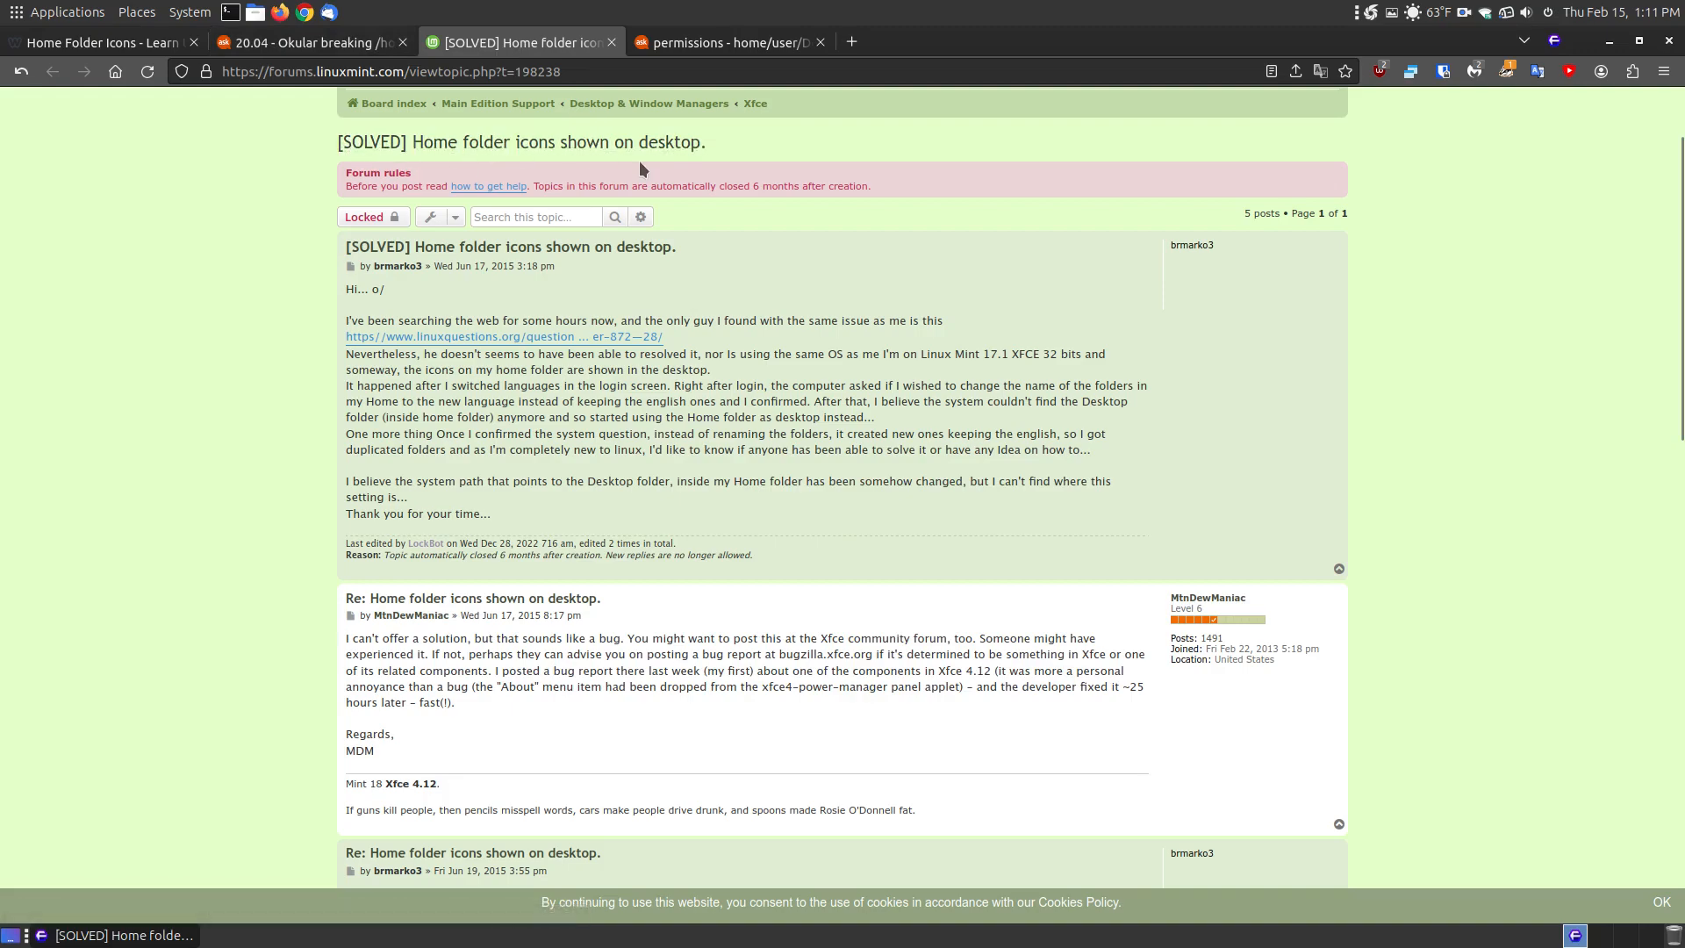
pyautogui.scroll(-3)
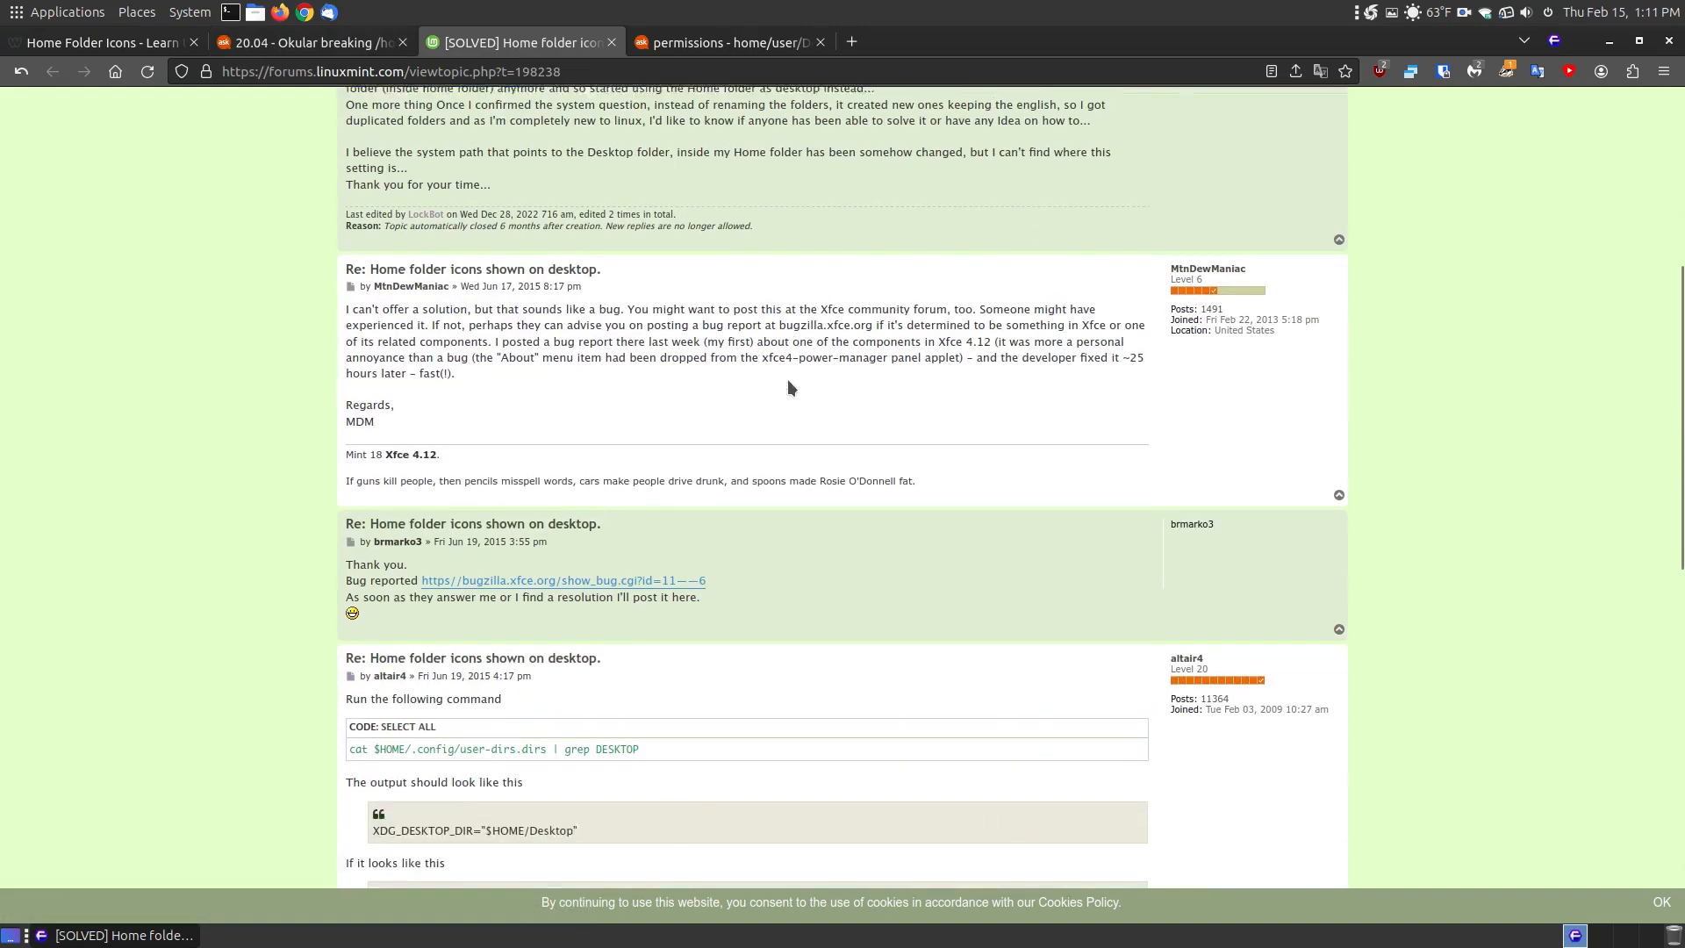
pyautogui.scroll(-3)
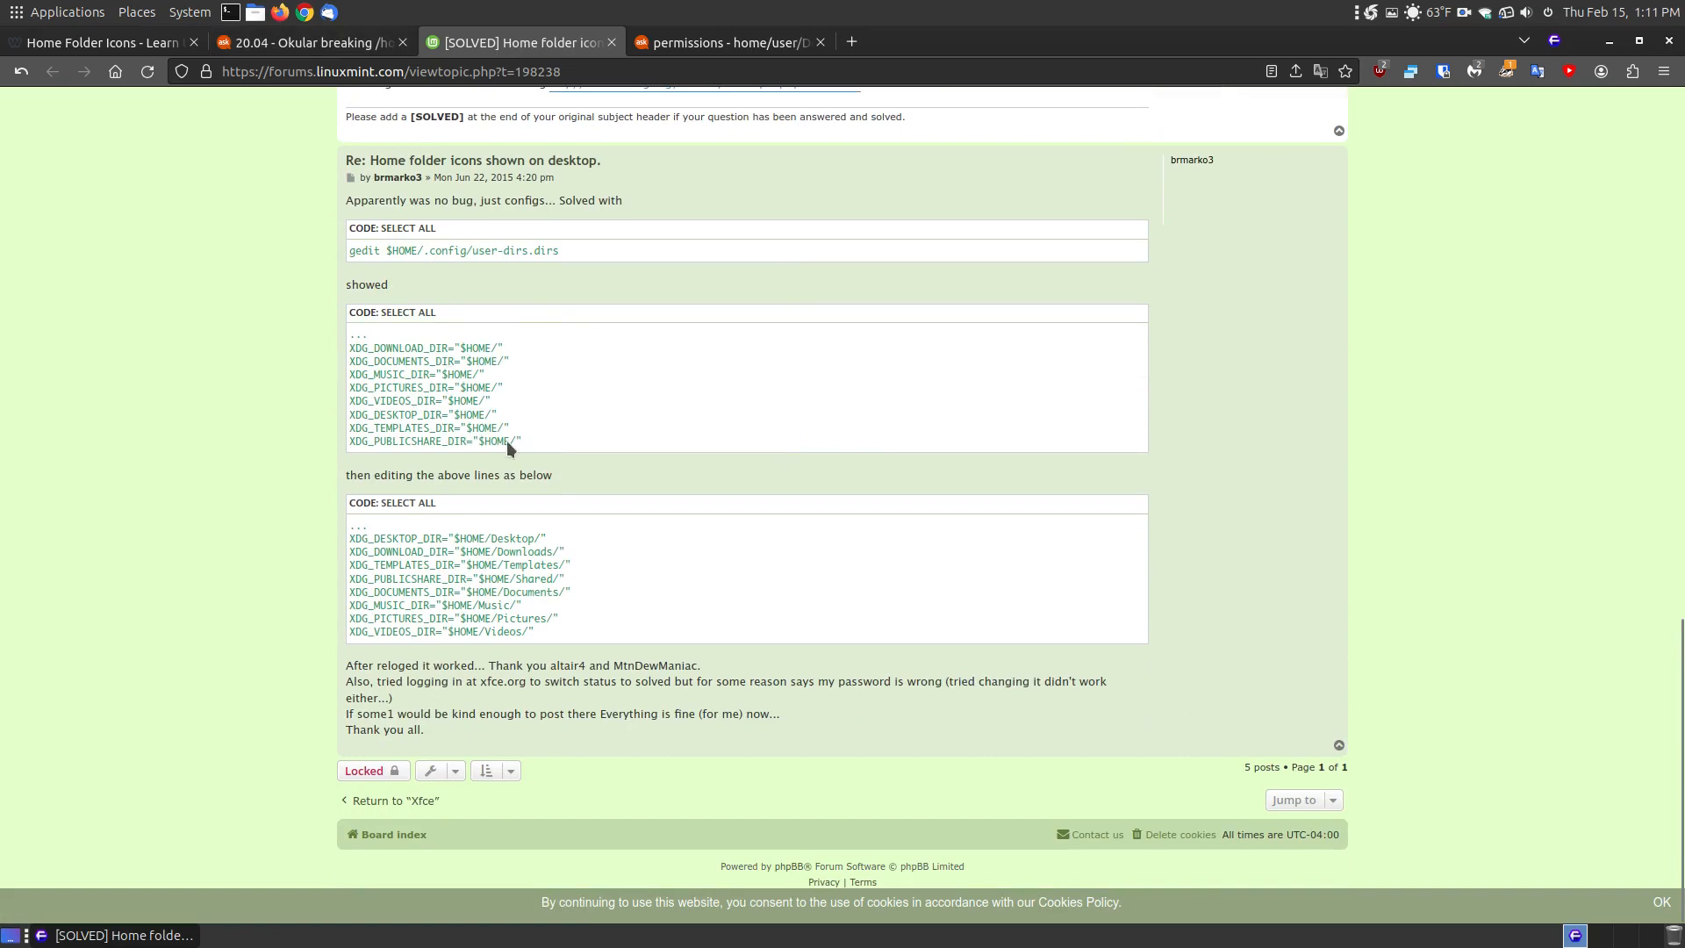
pyautogui.click(96, 42)
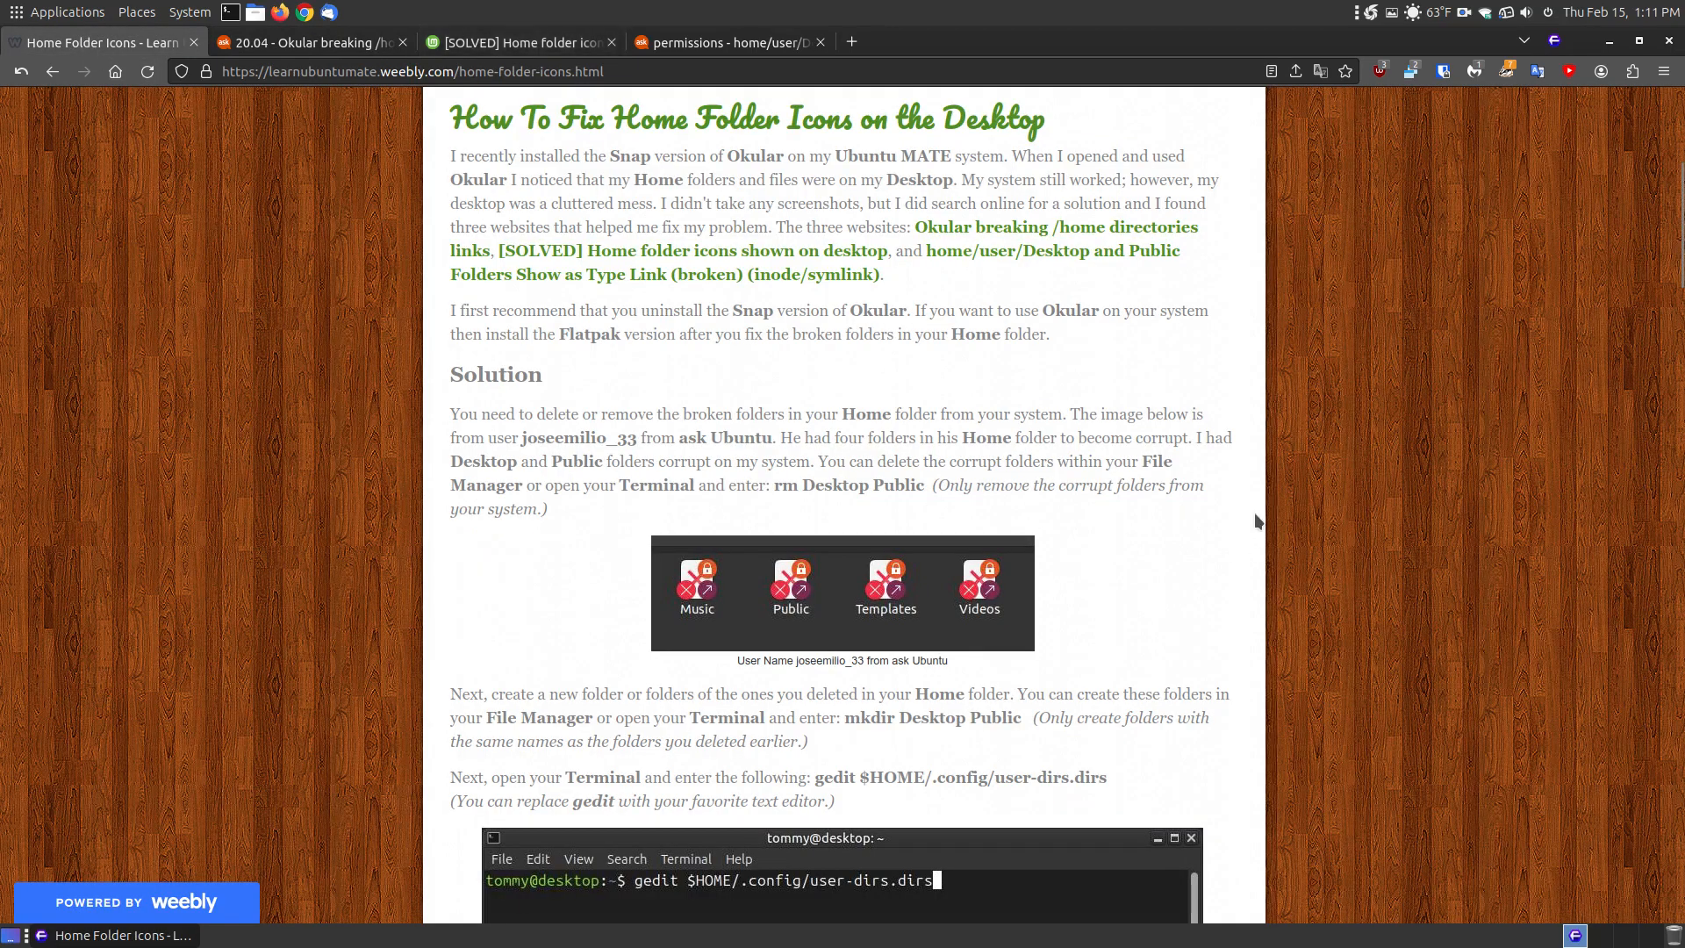
pyautogui.moveTo(1272, 516)
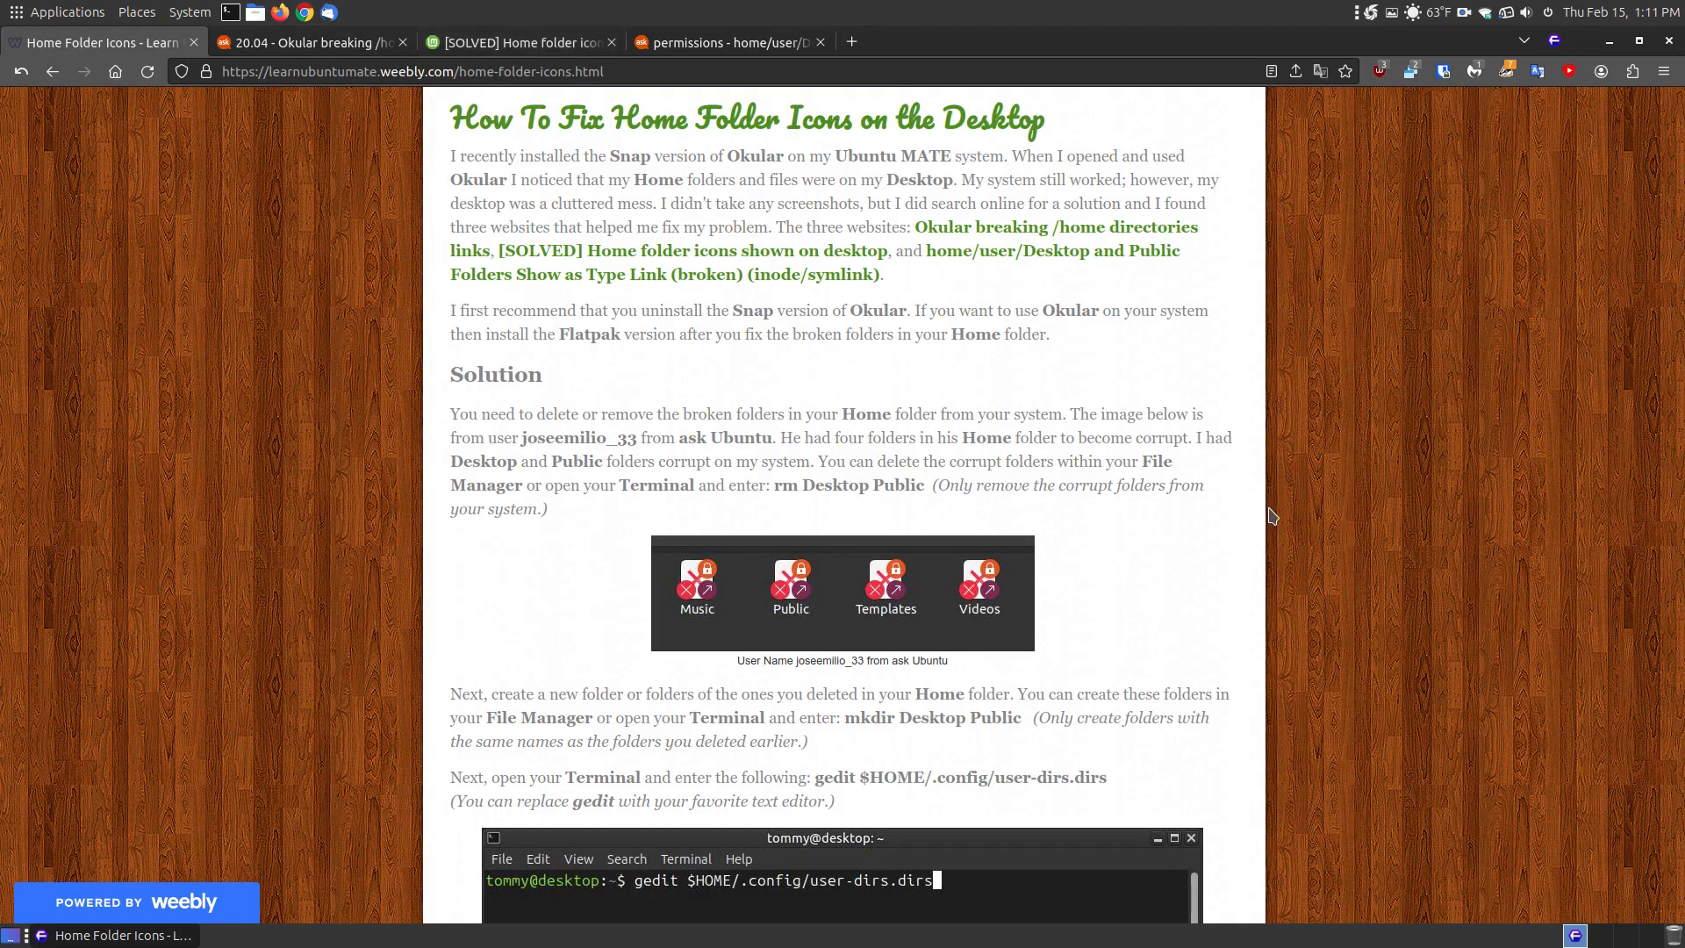
# - Read the Desktop and Public broken-symlink answers, then return to the Okular question
pyautogui.click(722, 42)
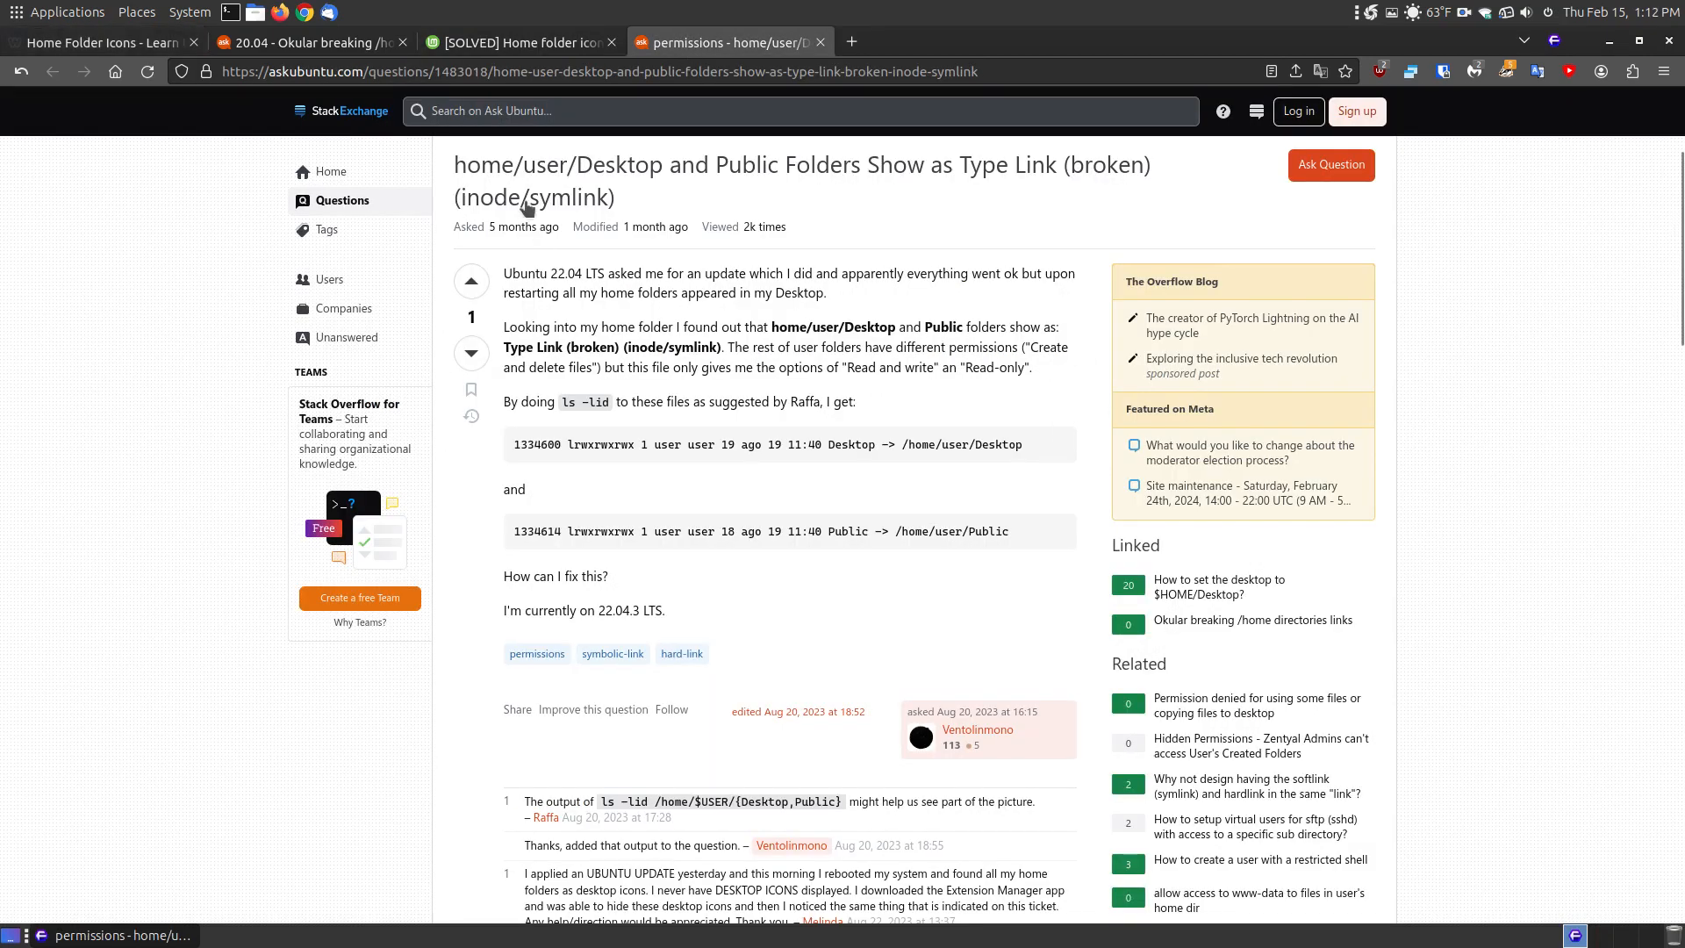
pyautogui.moveTo(970, 185)
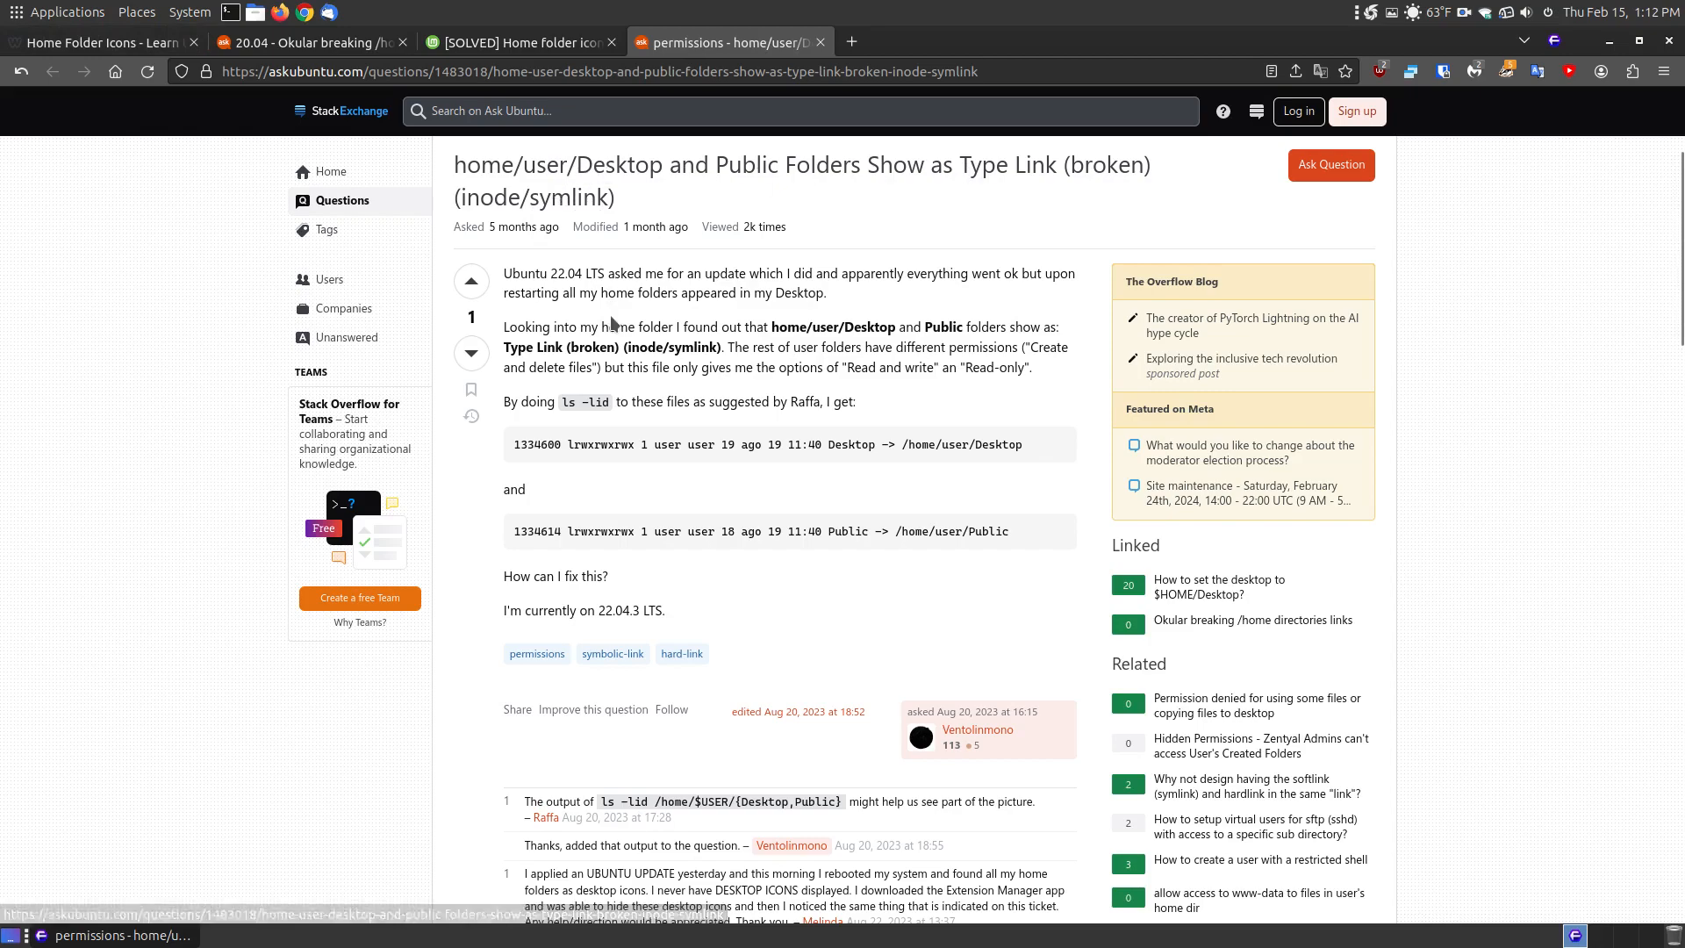
pyautogui.moveTo(511, 245)
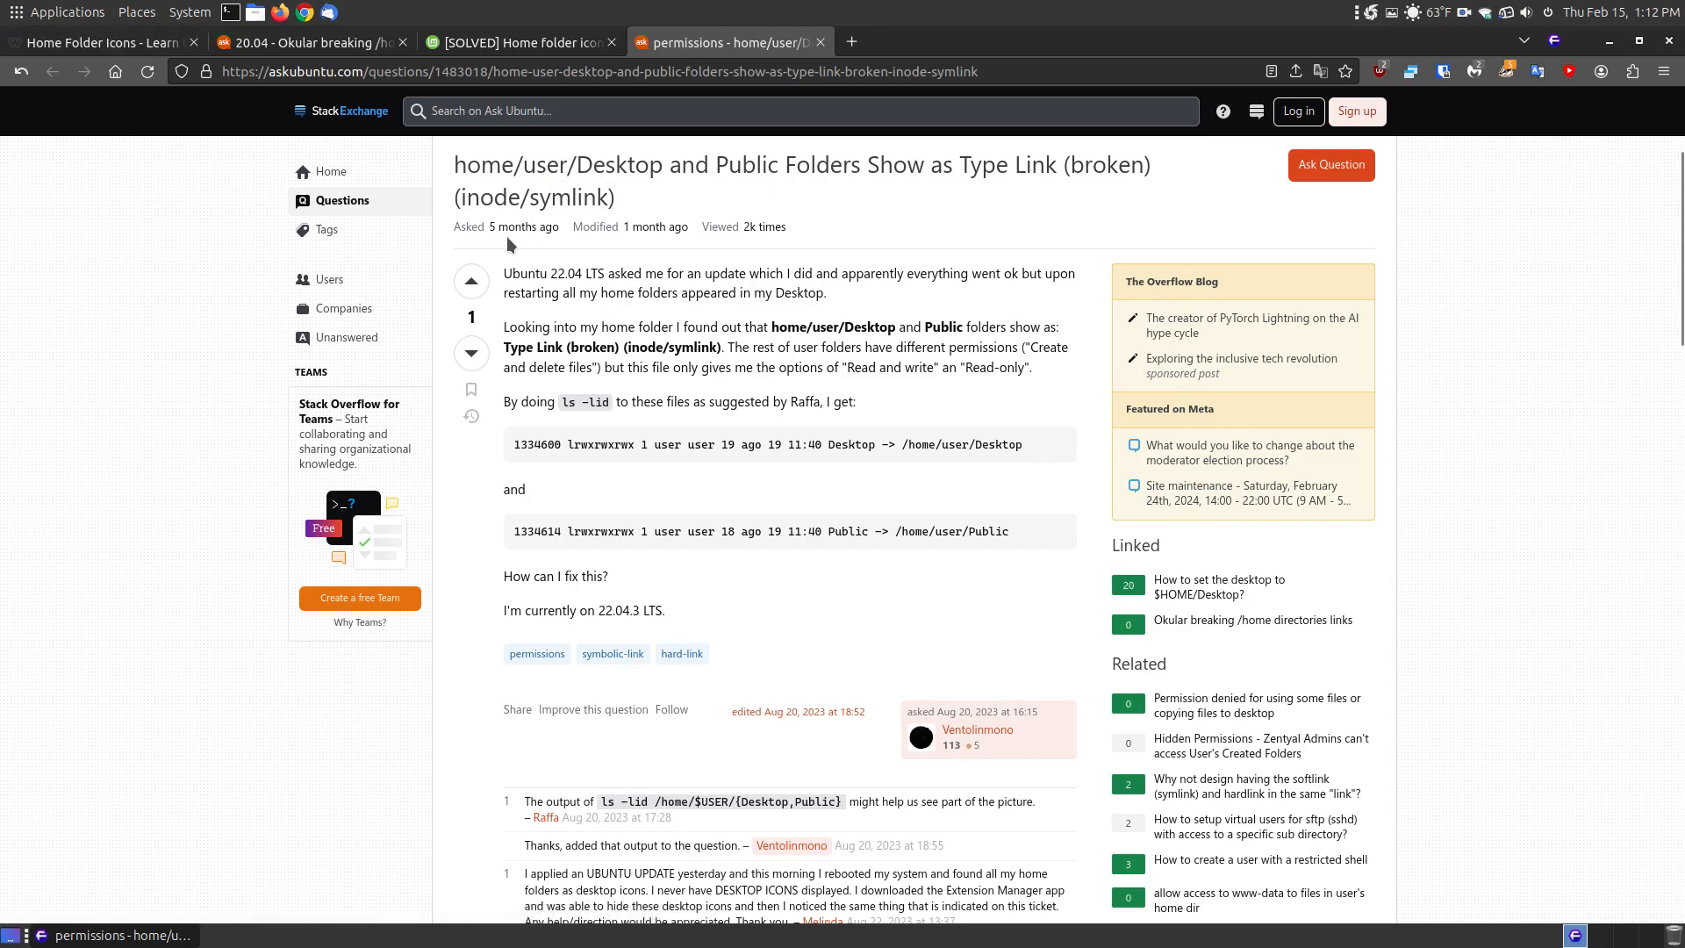
pyautogui.moveTo(650, 250)
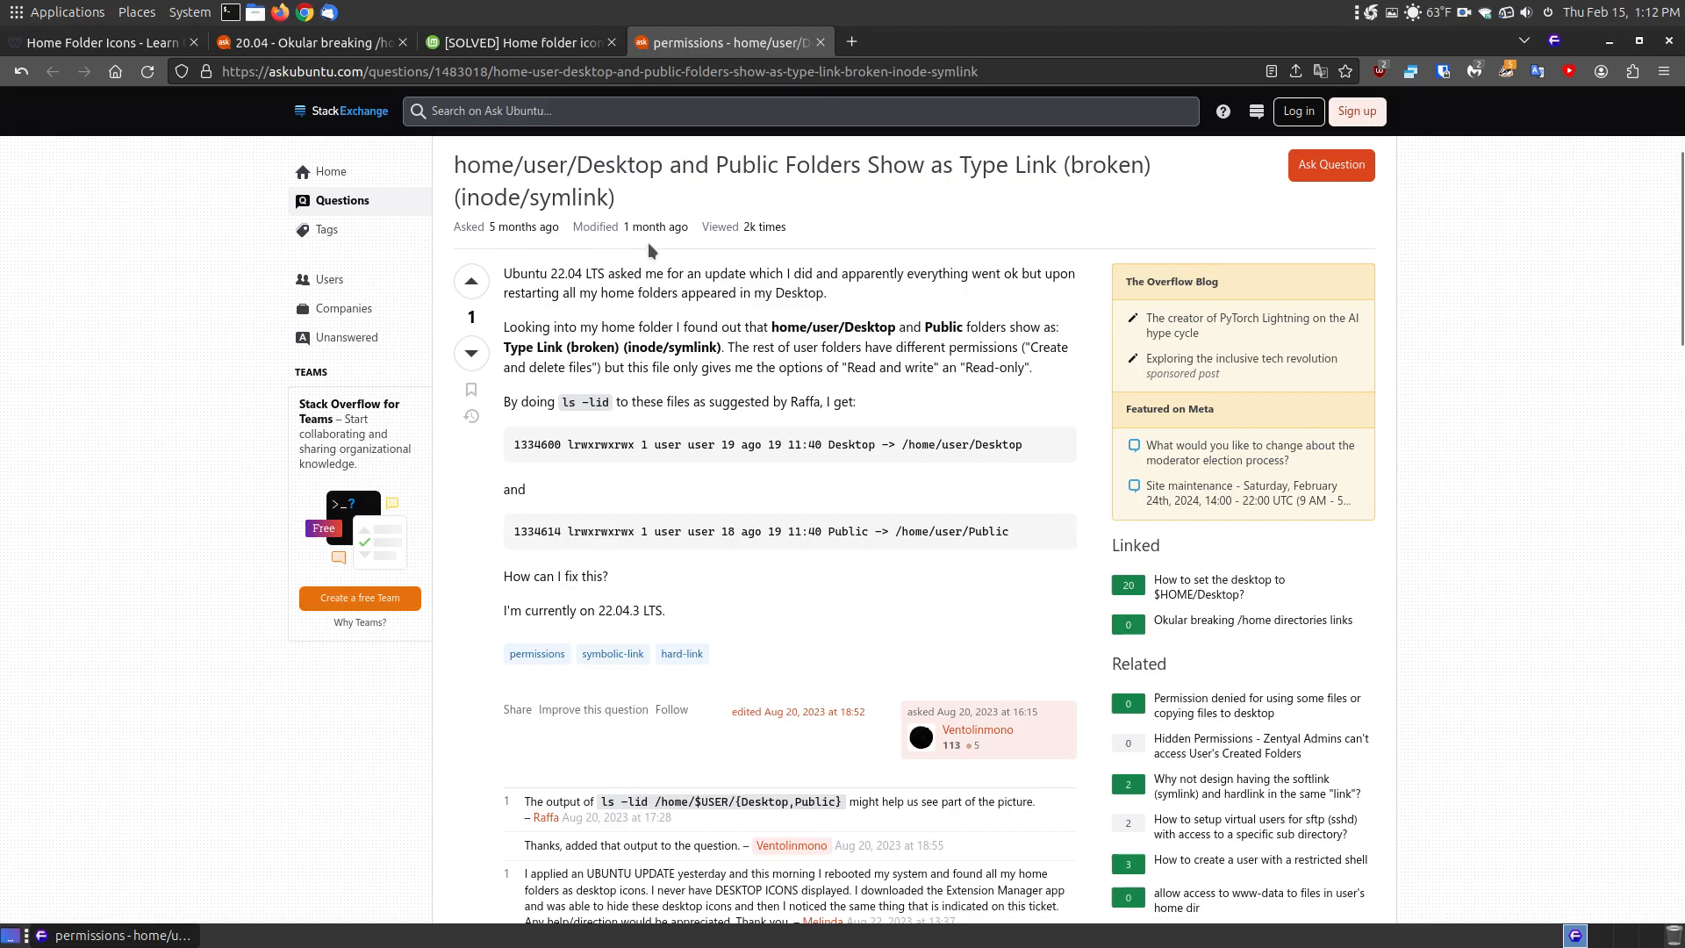
pyautogui.moveTo(1523, 523)
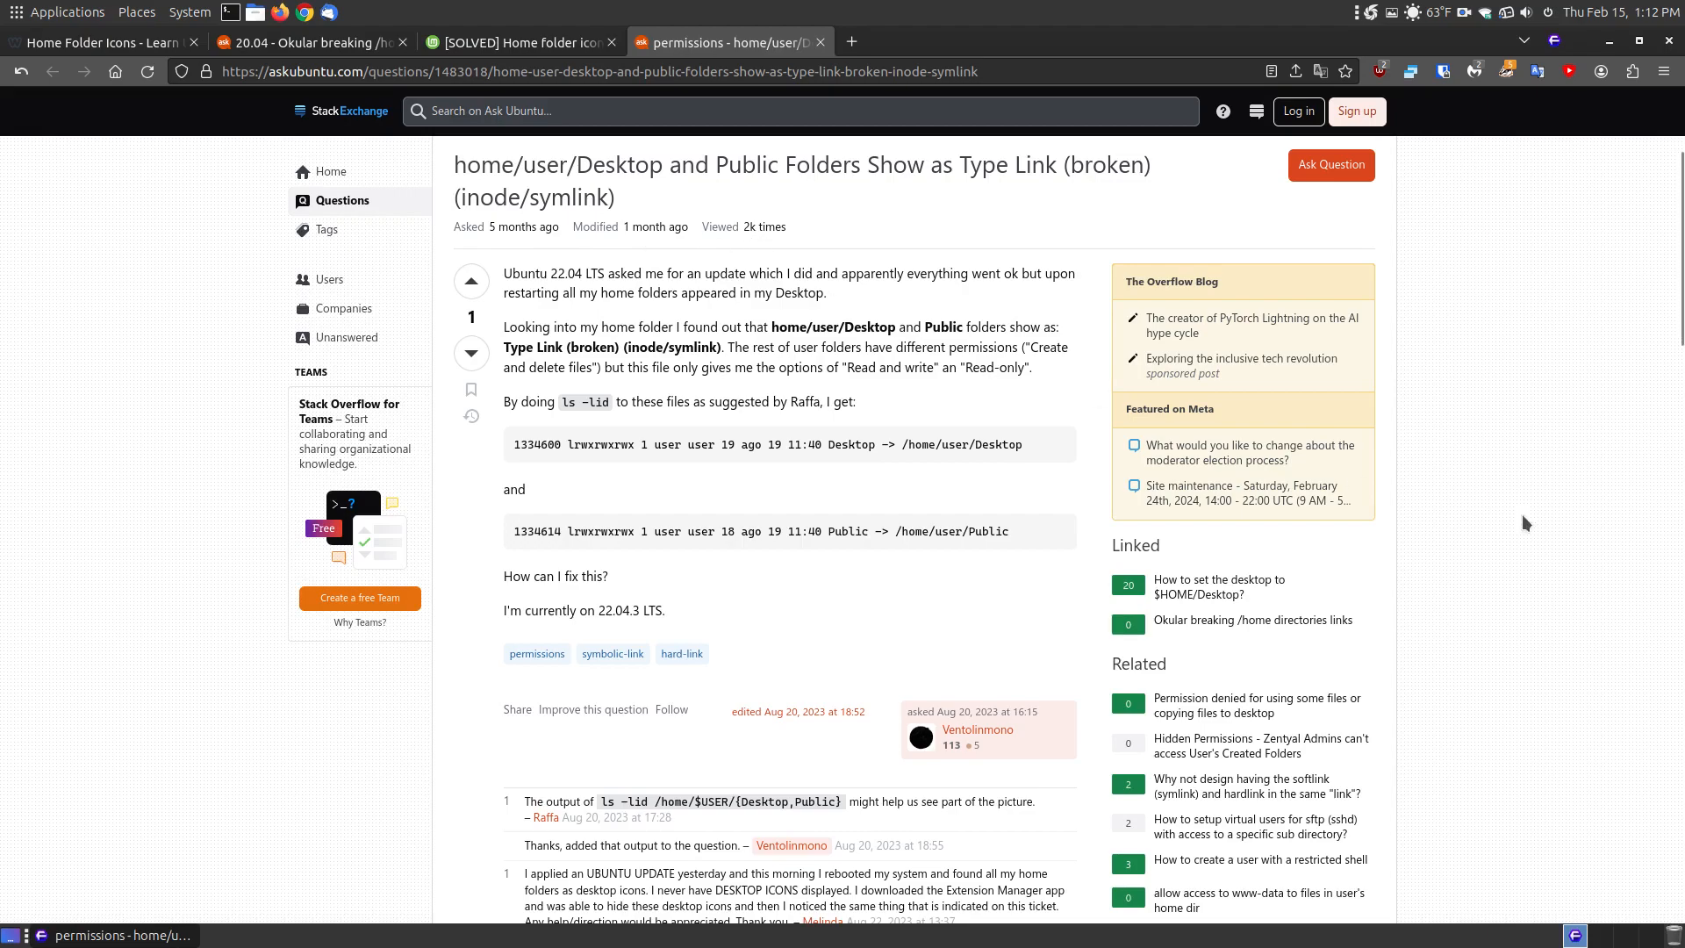
pyautogui.scroll(-3)
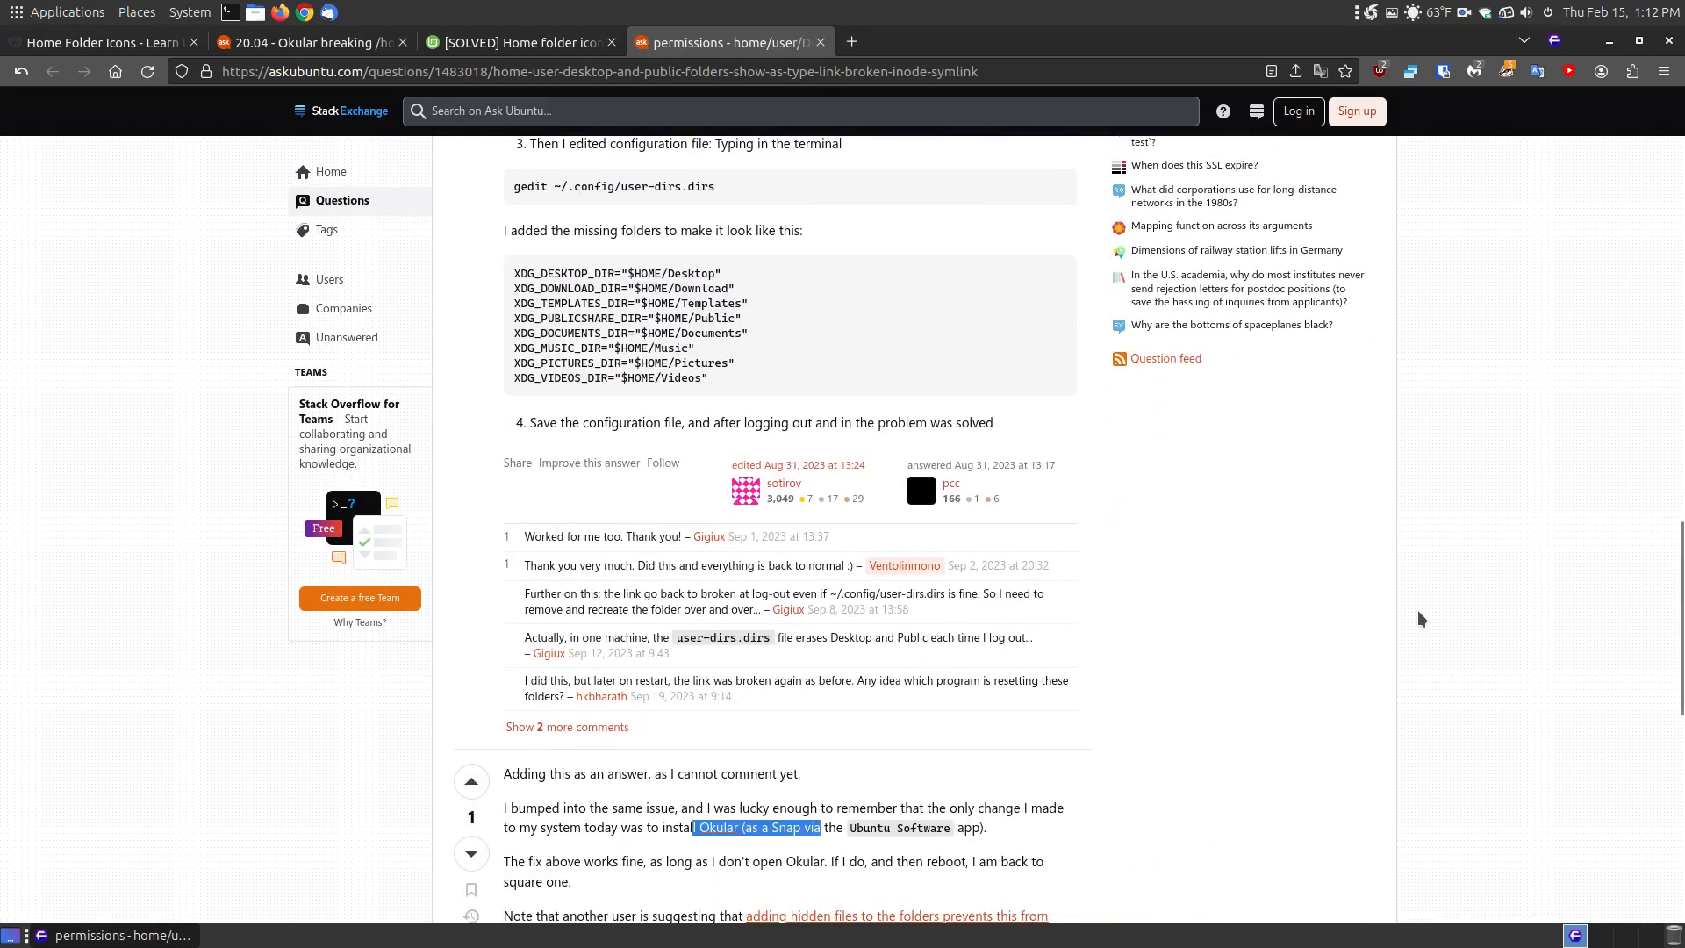
pyautogui.scroll(-3)
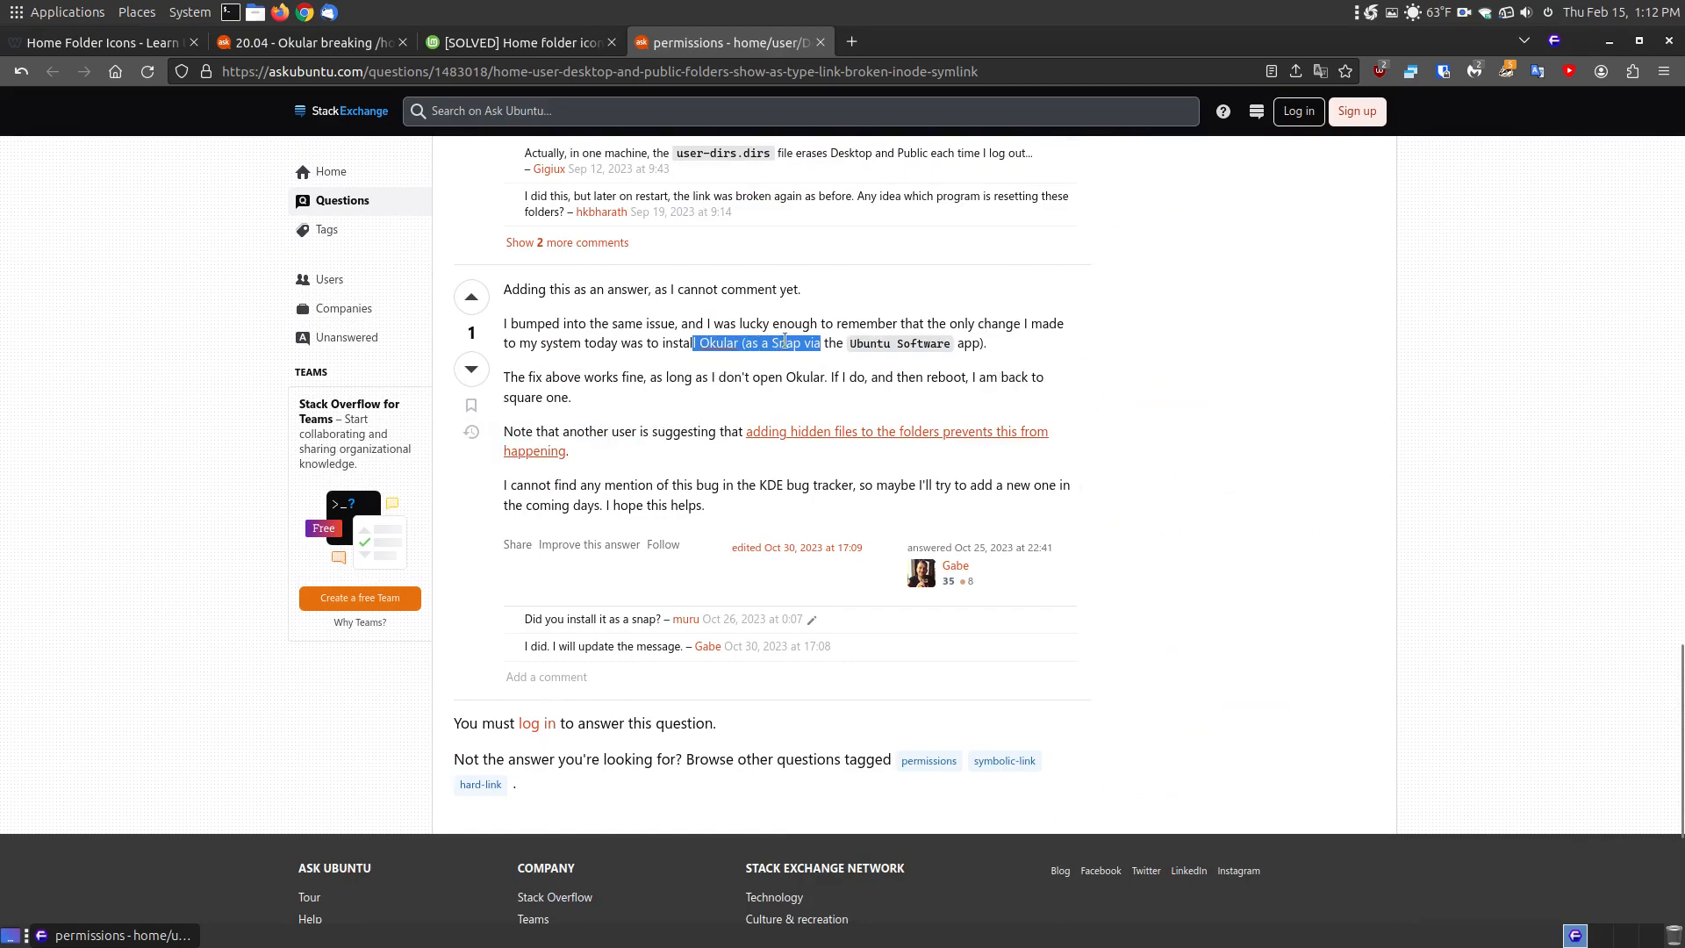
pyautogui.moveTo(914, 360)
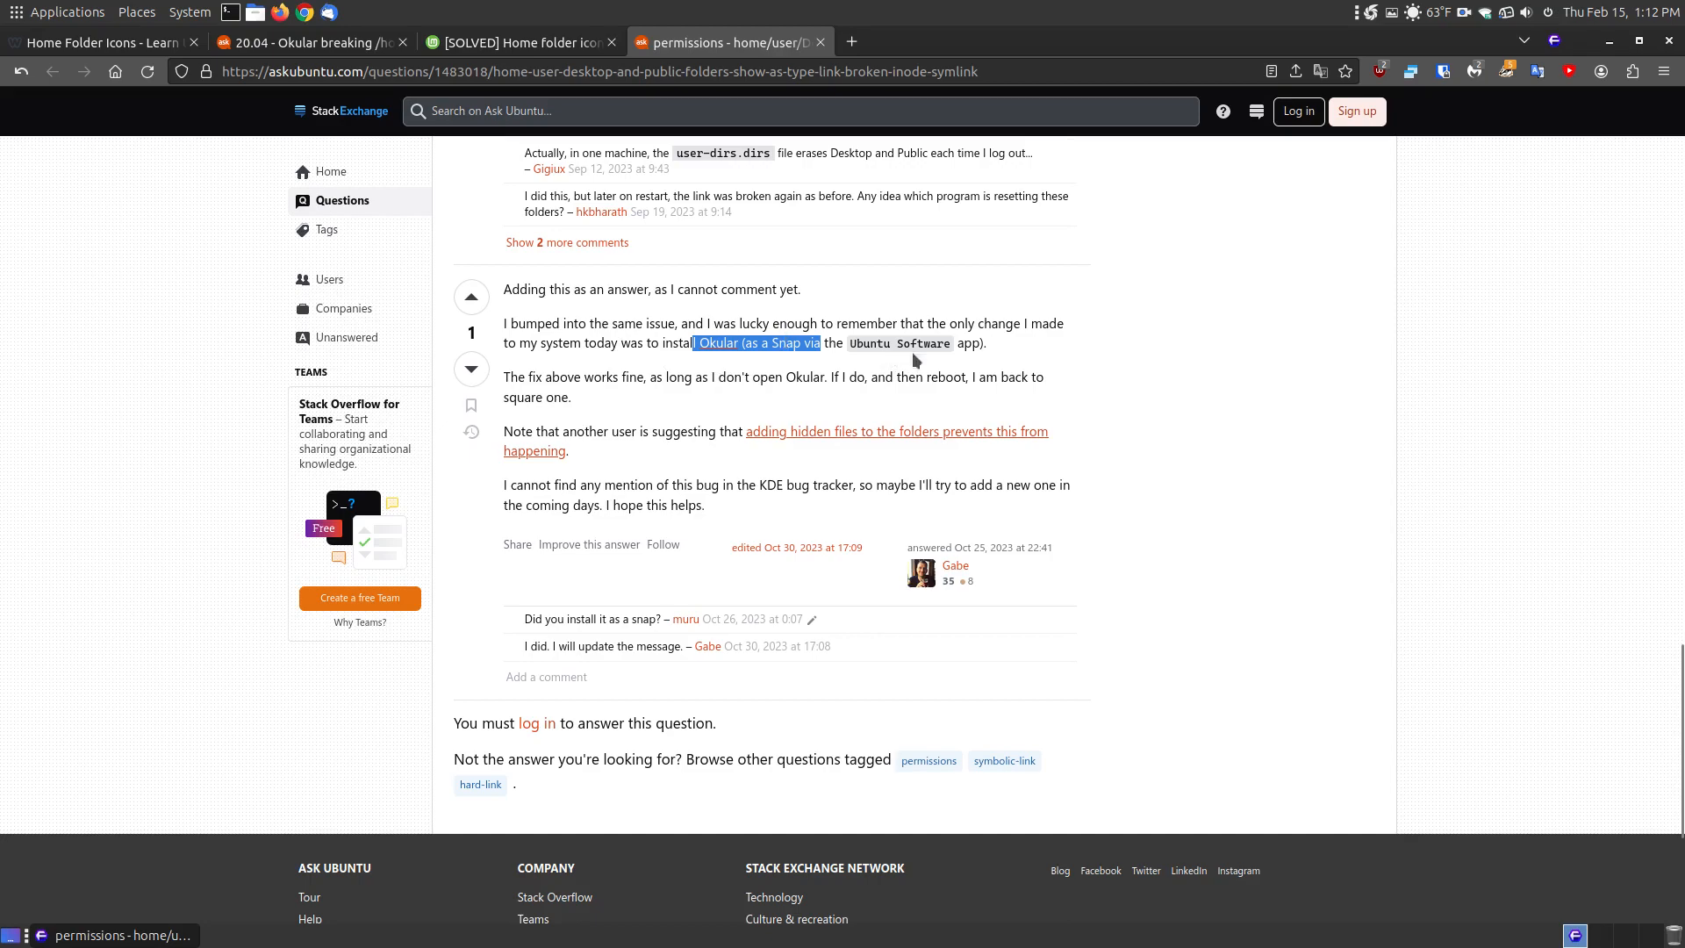
pyautogui.moveTo(330, 102)
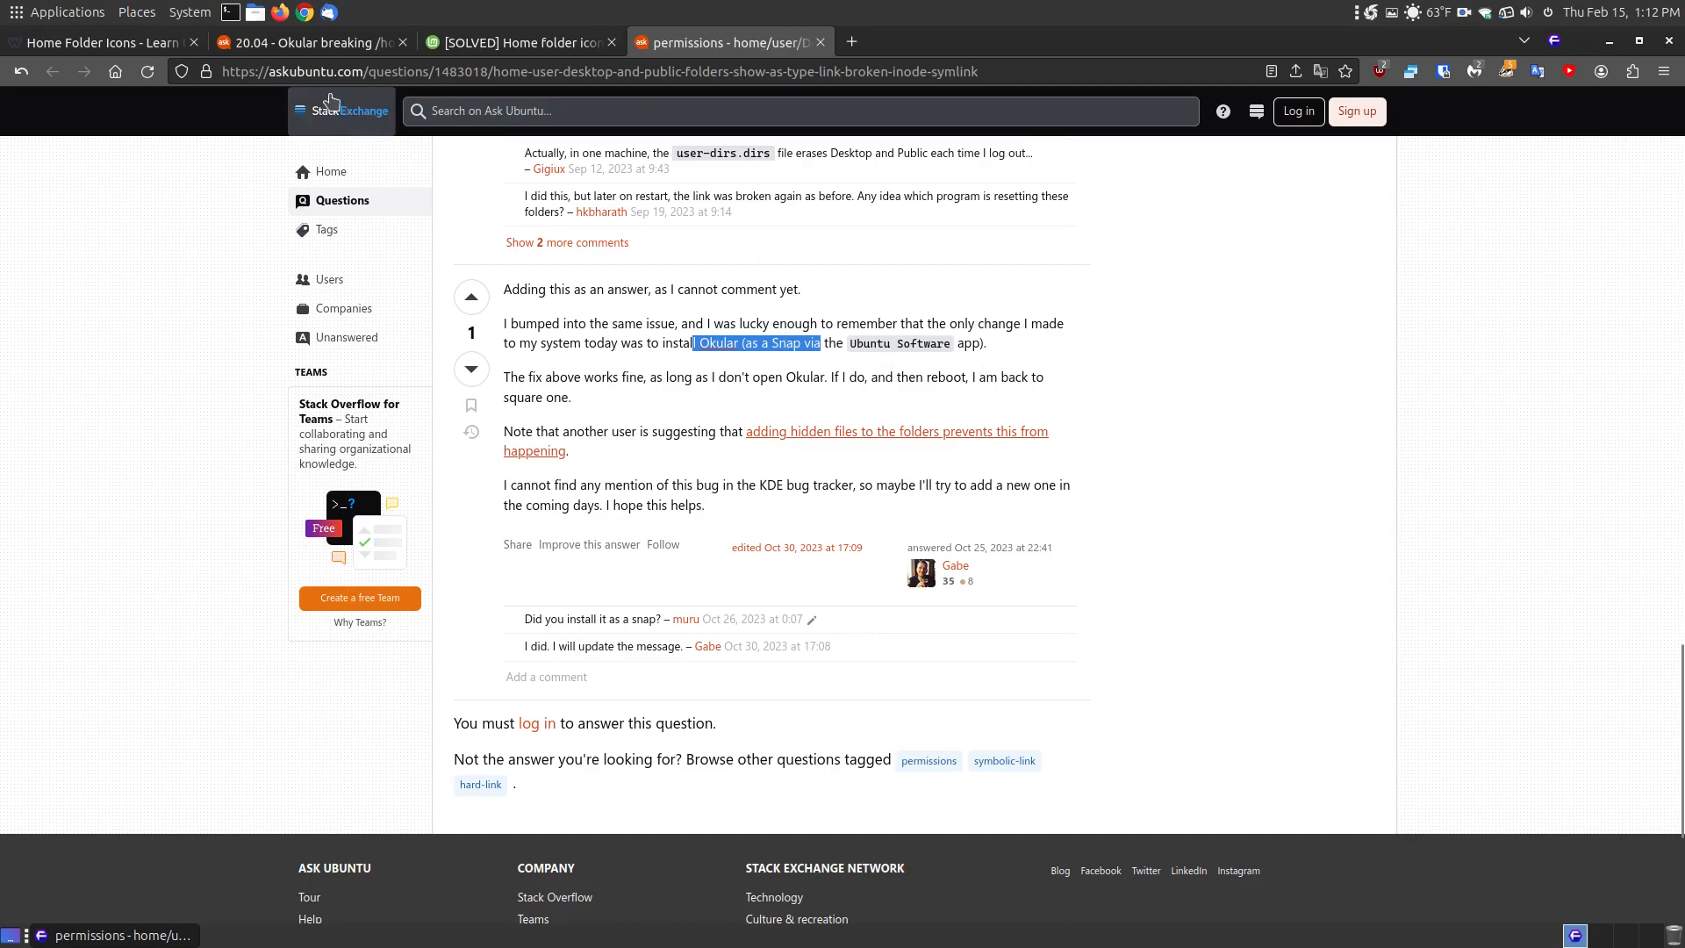
pyautogui.click(301, 42)
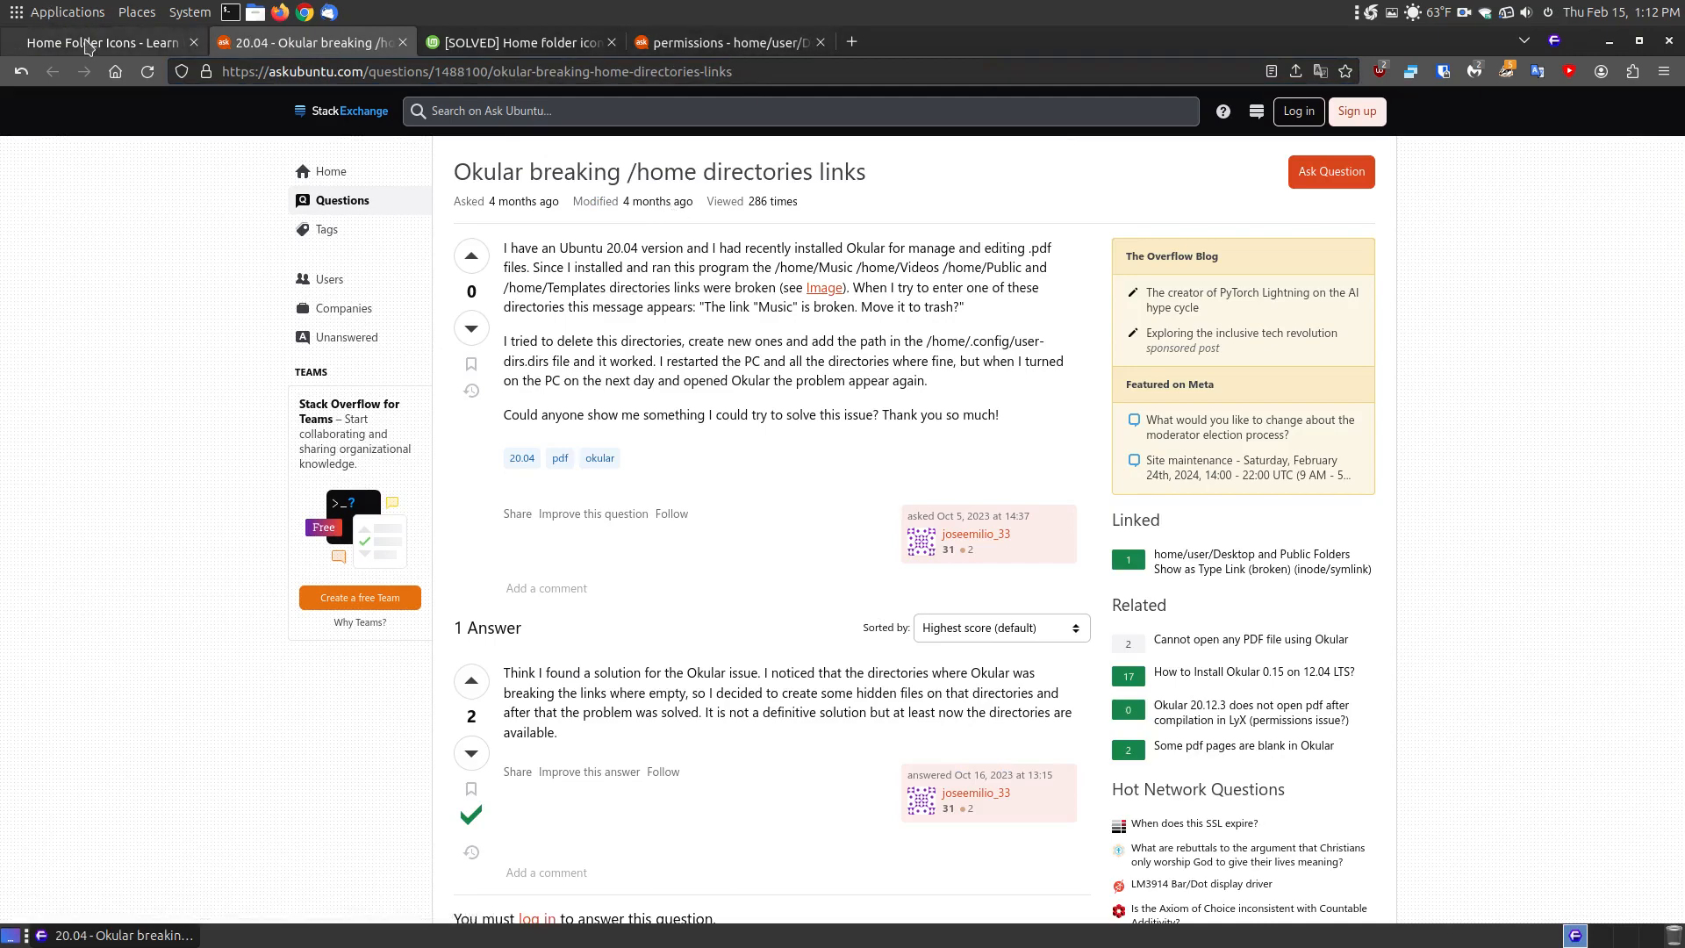
# - Switch to the 'Home Folder Icons - Learn' tutorial tab to read its Solution
pyautogui.click(97, 43)
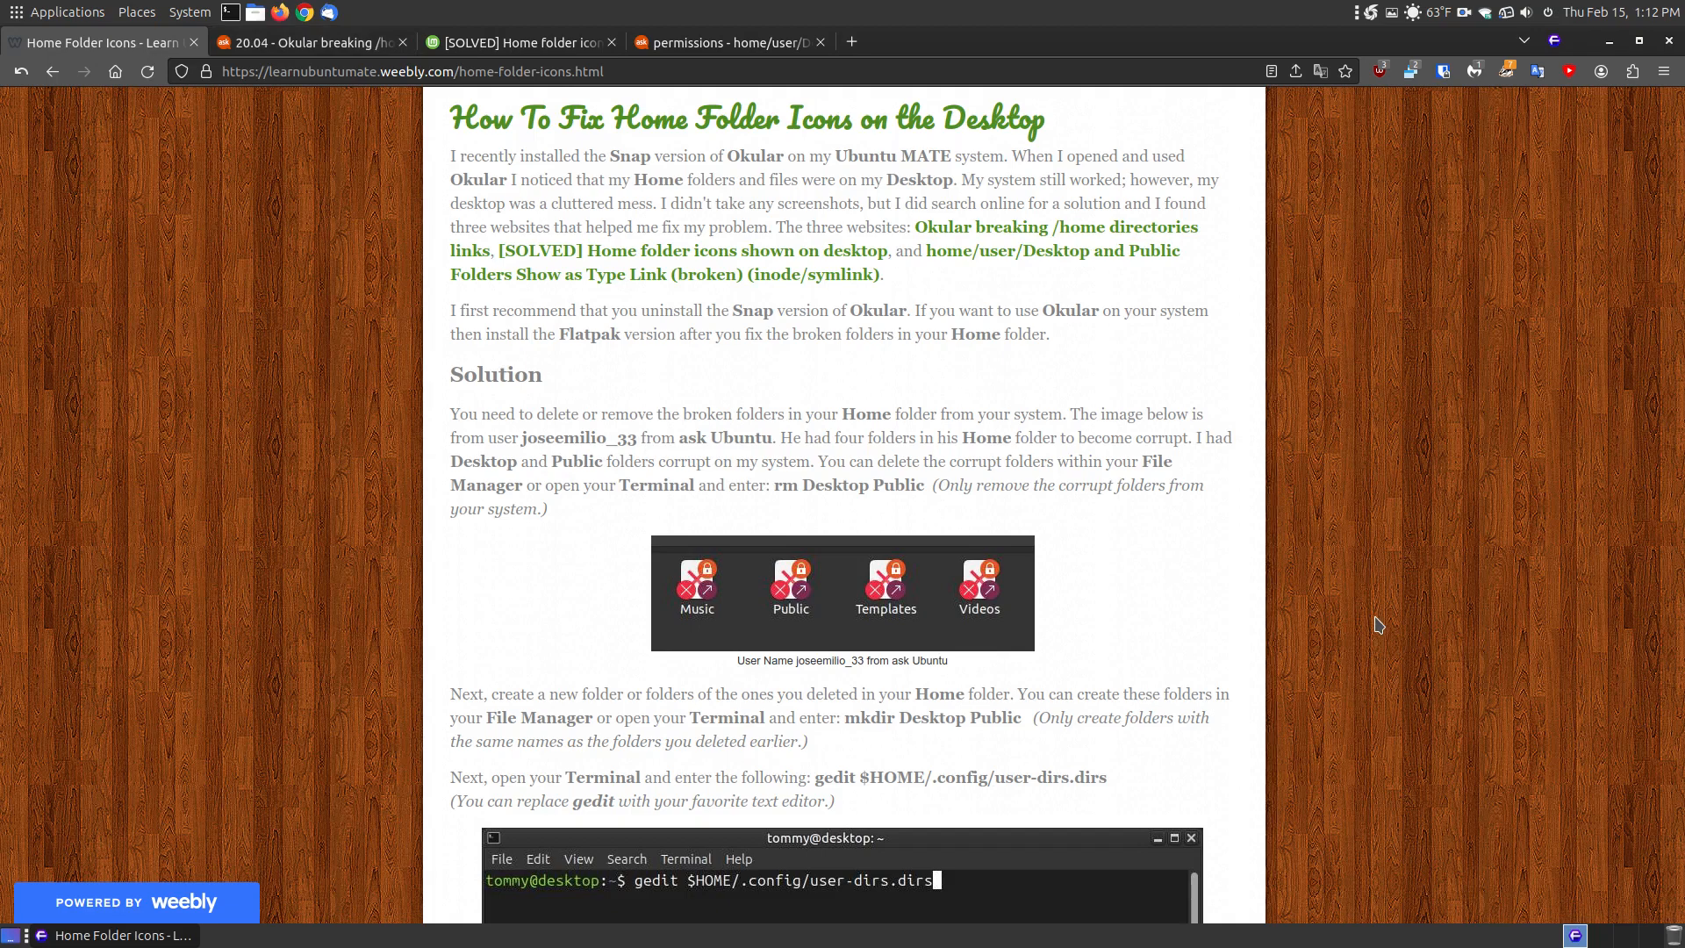
pyautogui.moveTo(1317, 530)
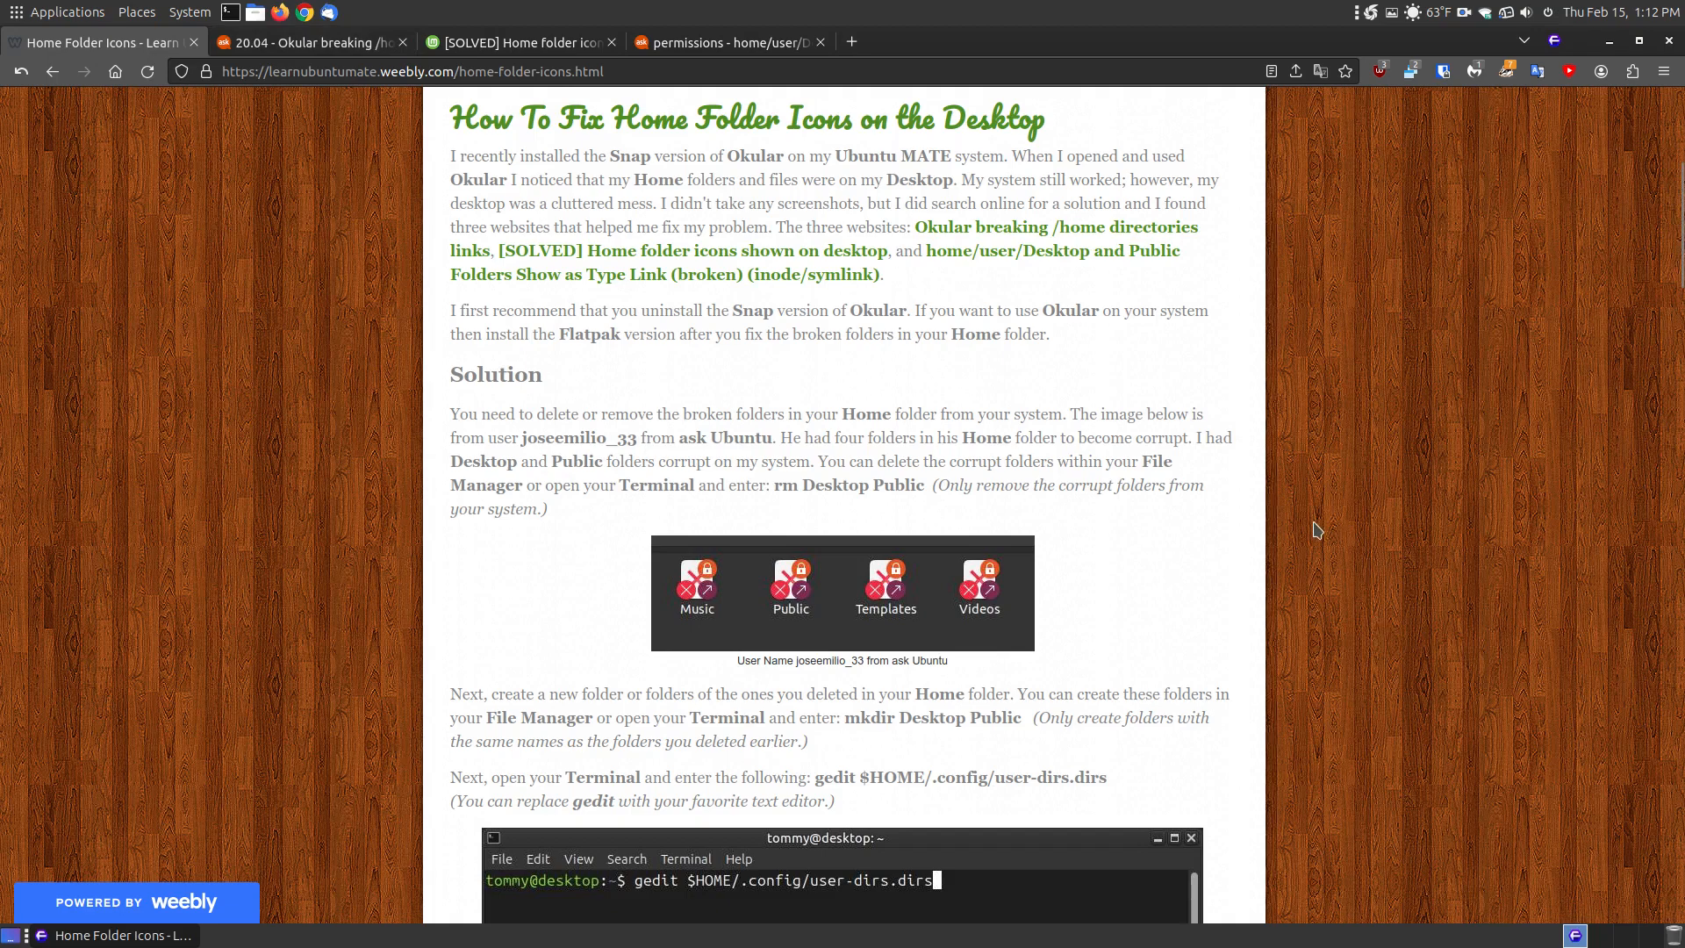
pyautogui.moveTo(986, 673)
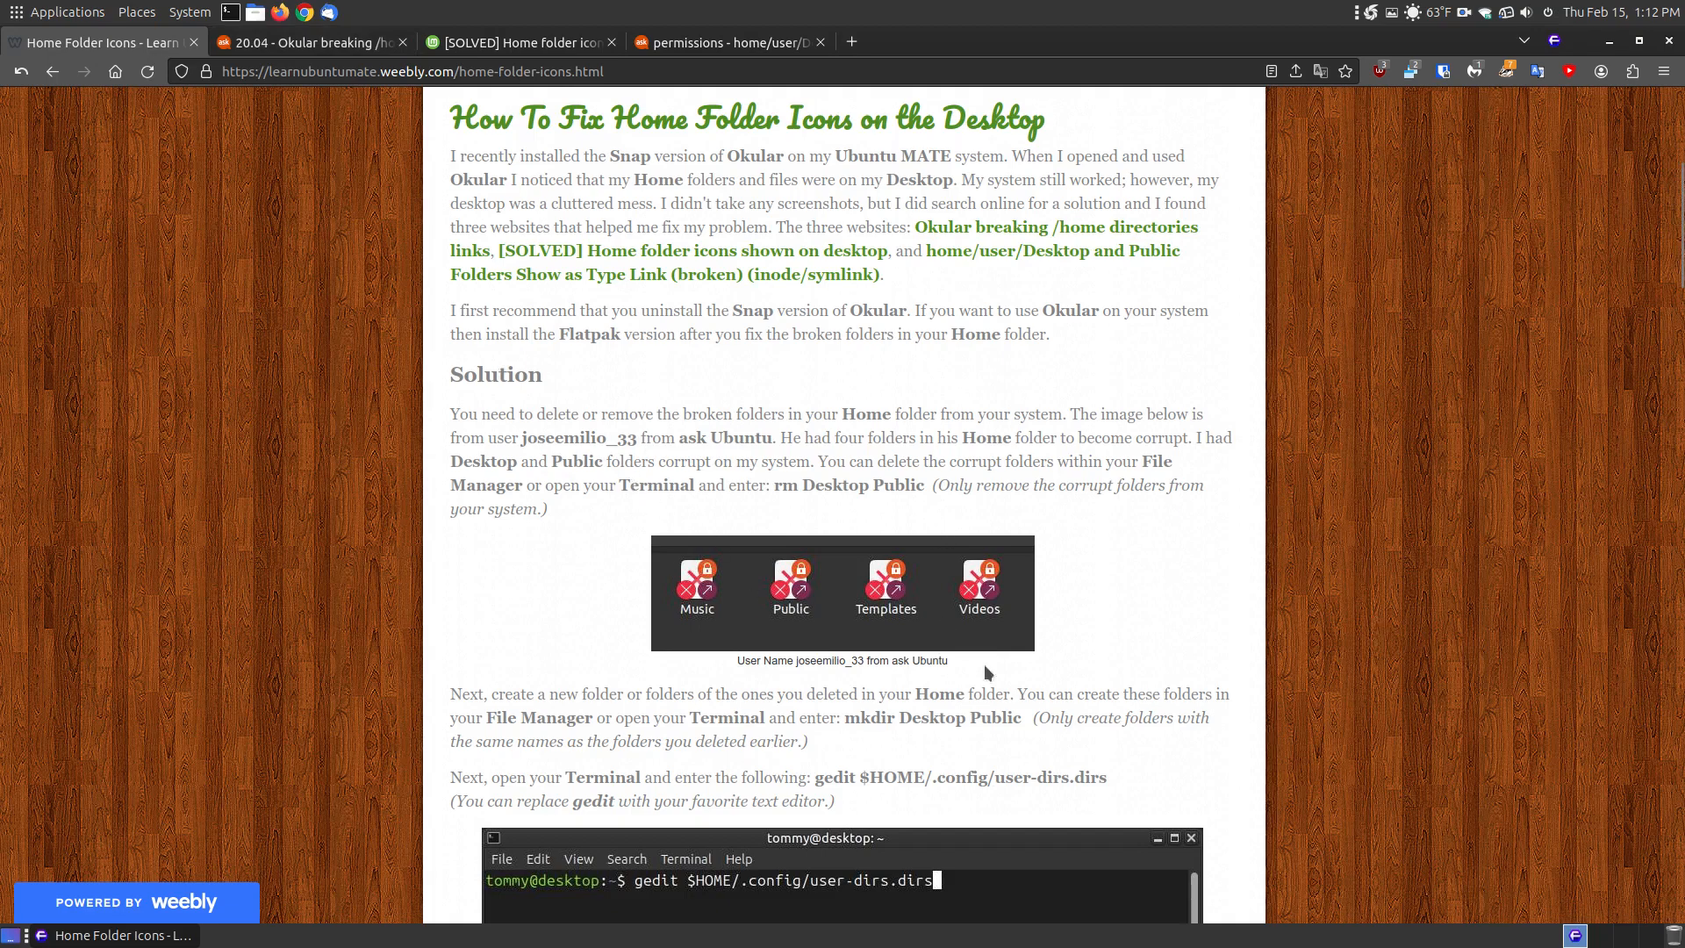
pyautogui.moveTo(920, 623)
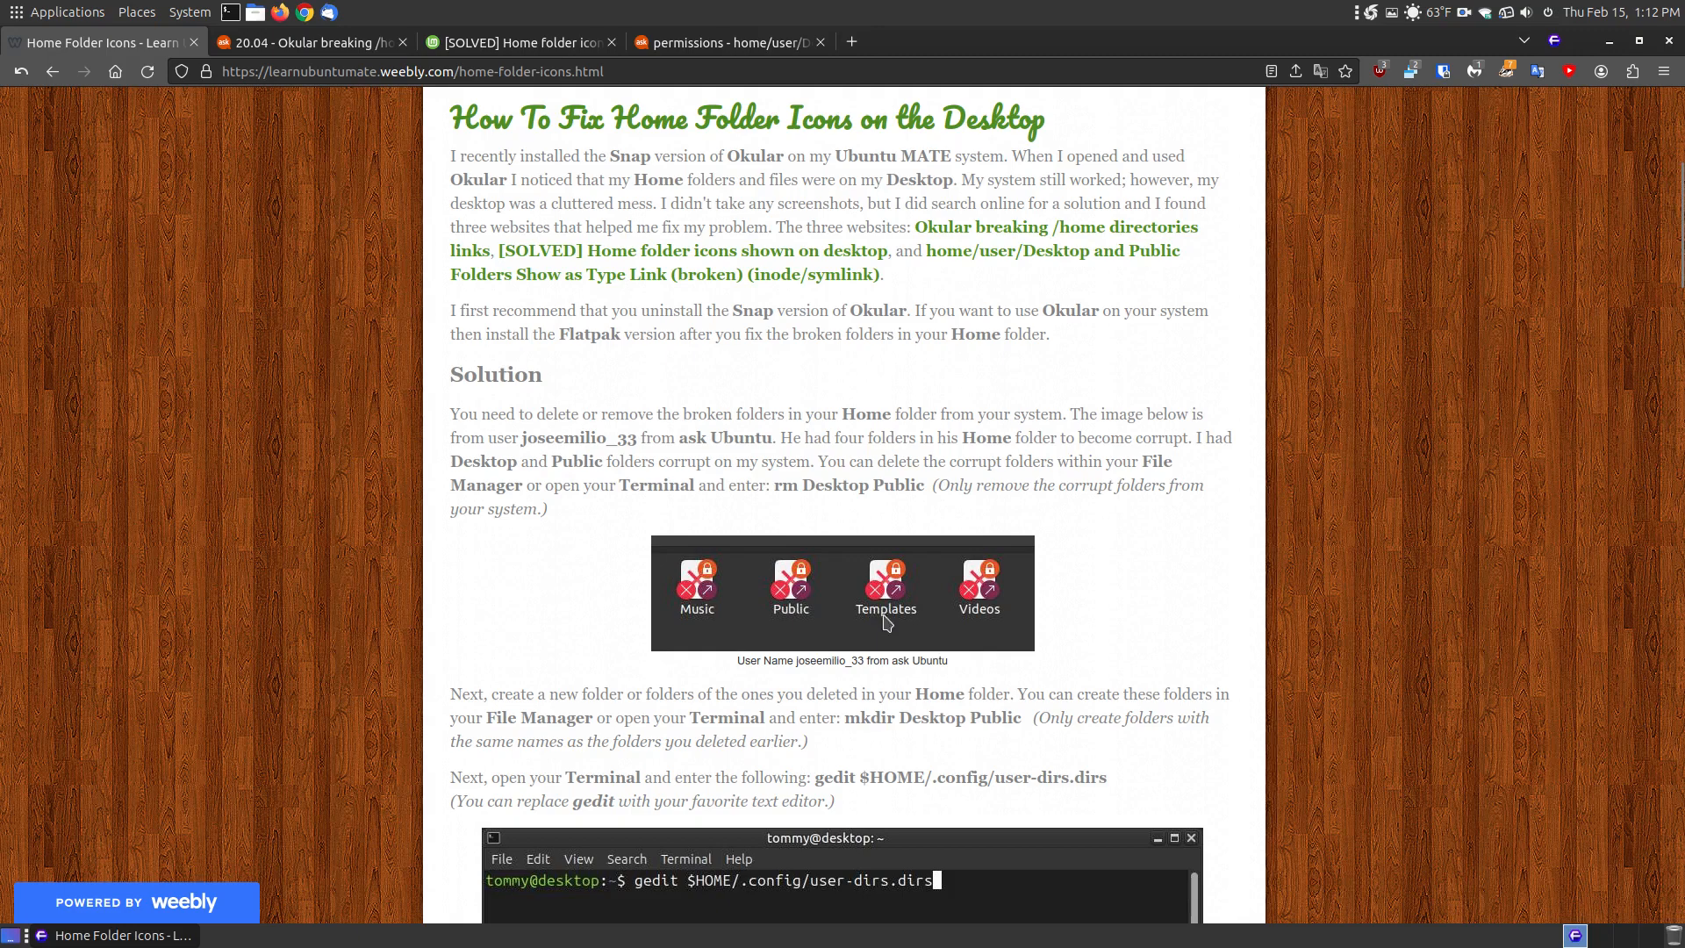
pyautogui.moveTo(800, 594)
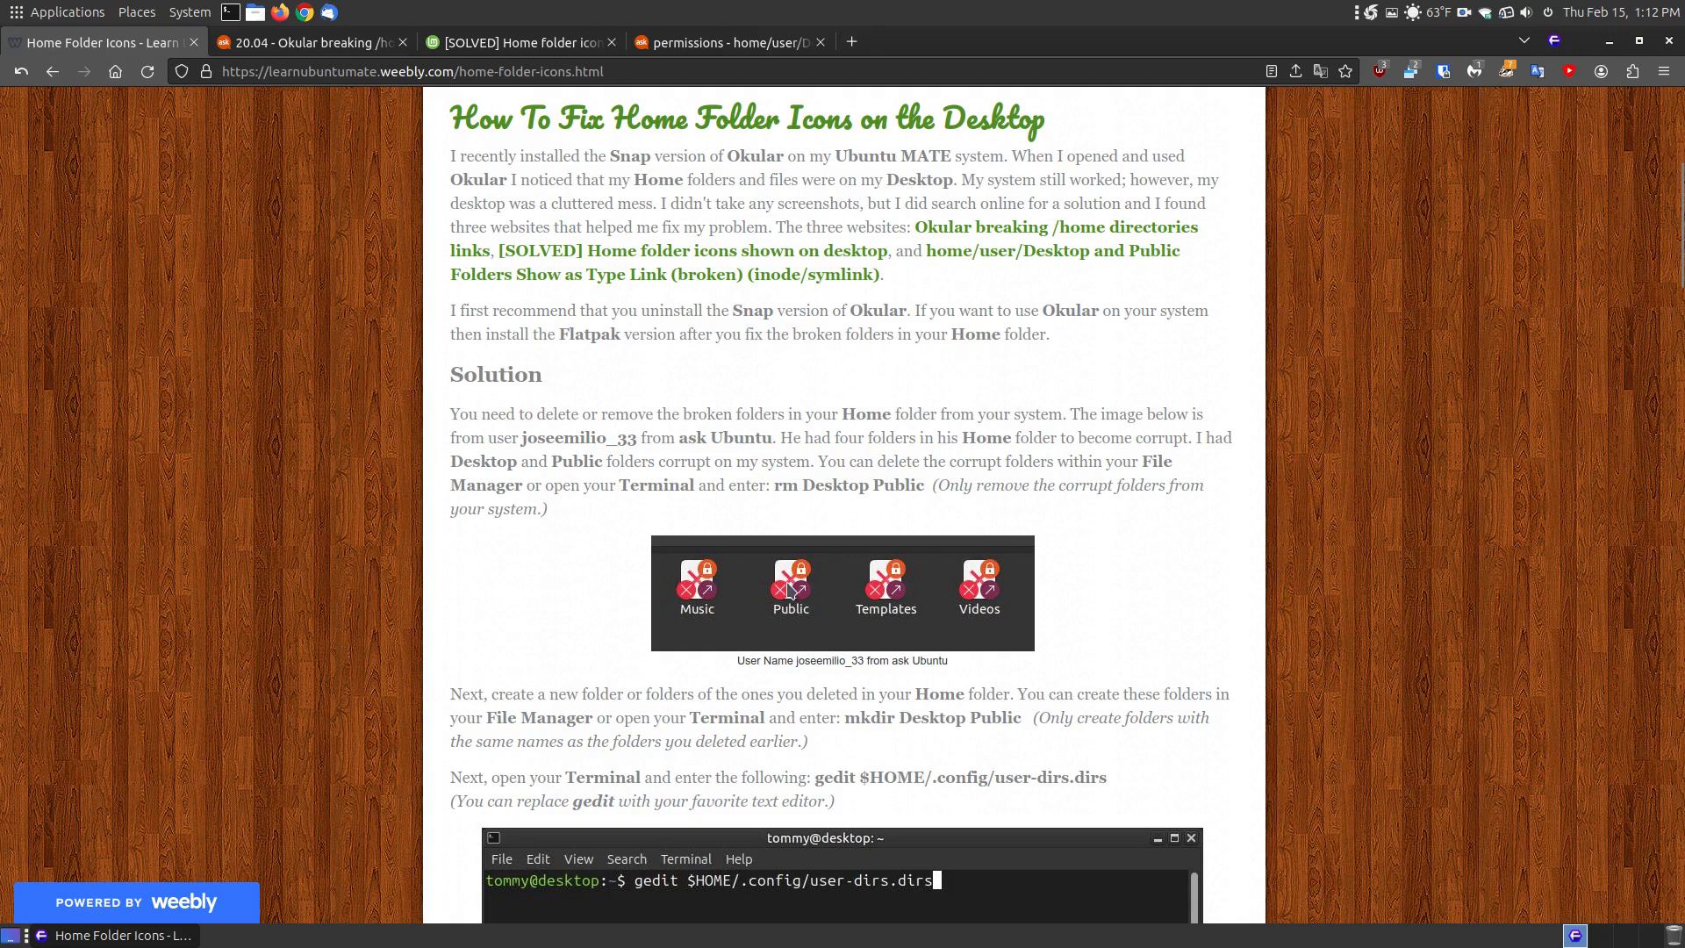
pyautogui.moveTo(879, 684)
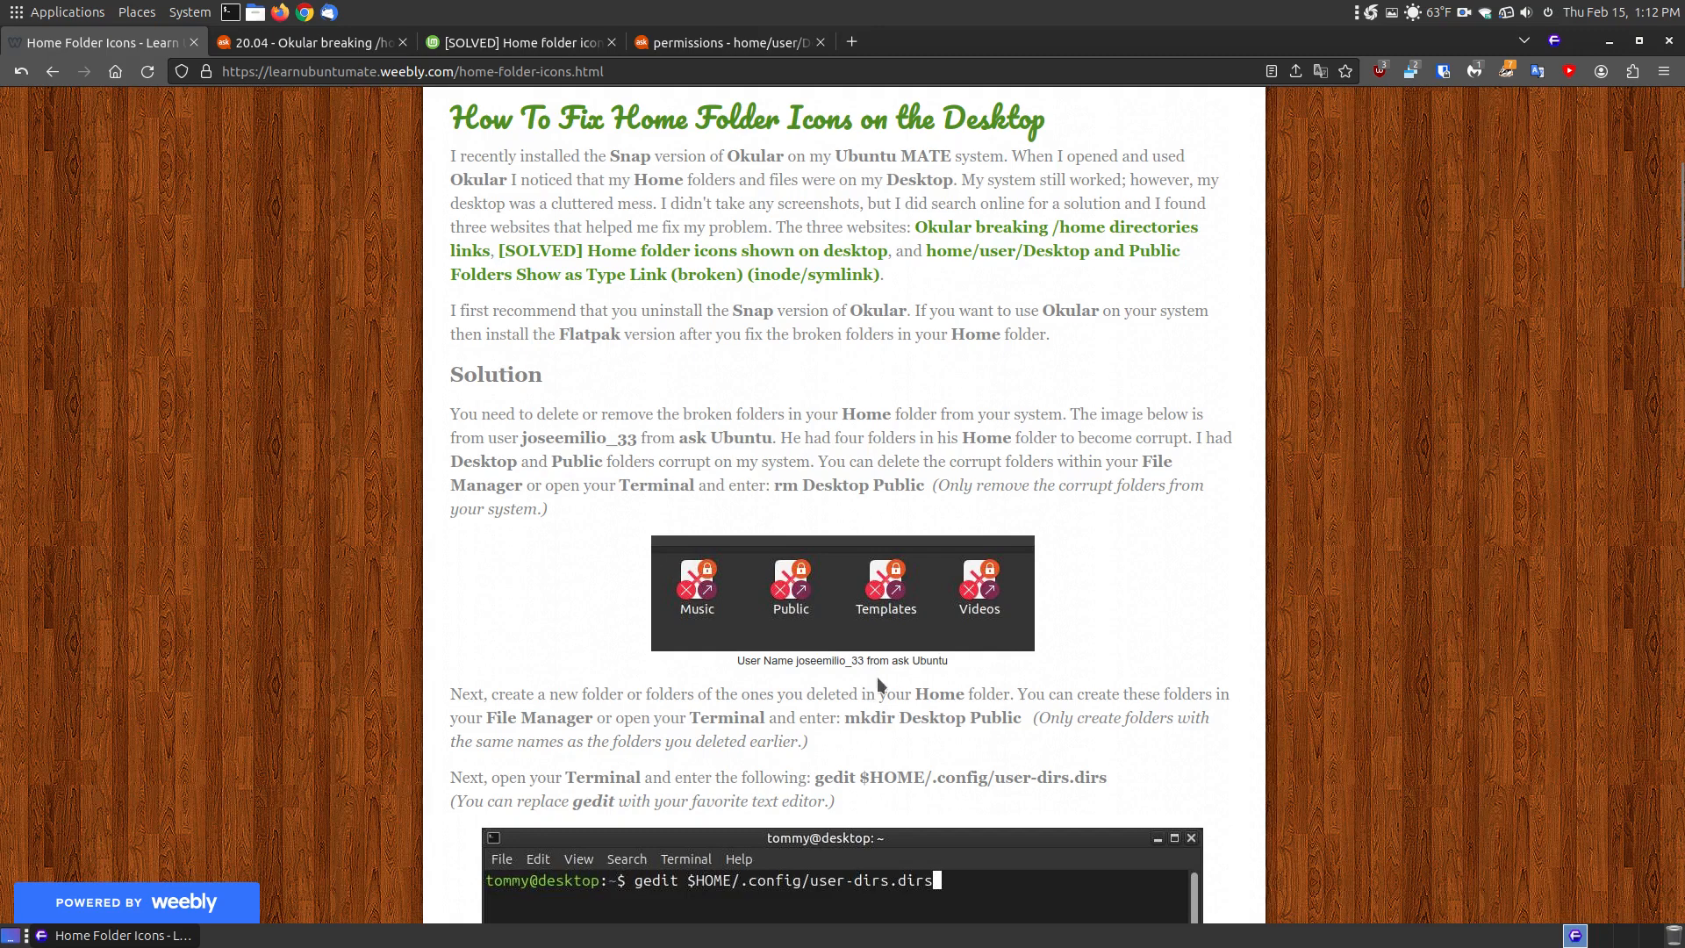
pyautogui.moveTo(948, 620)
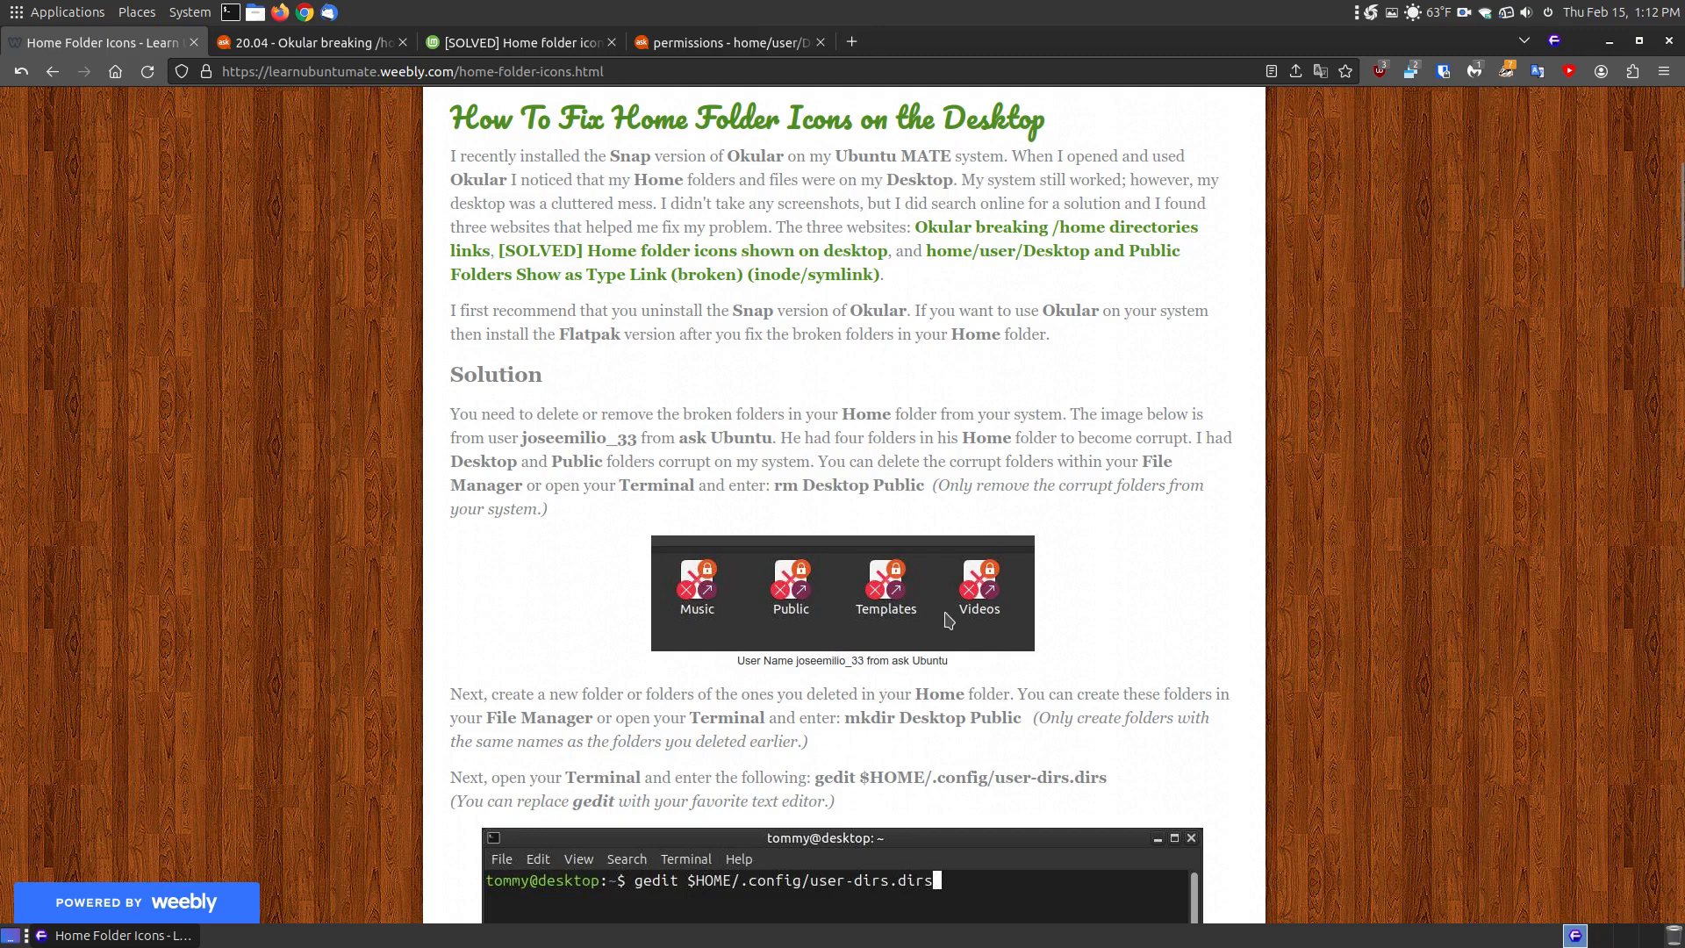
pyautogui.moveTo(671, 555)
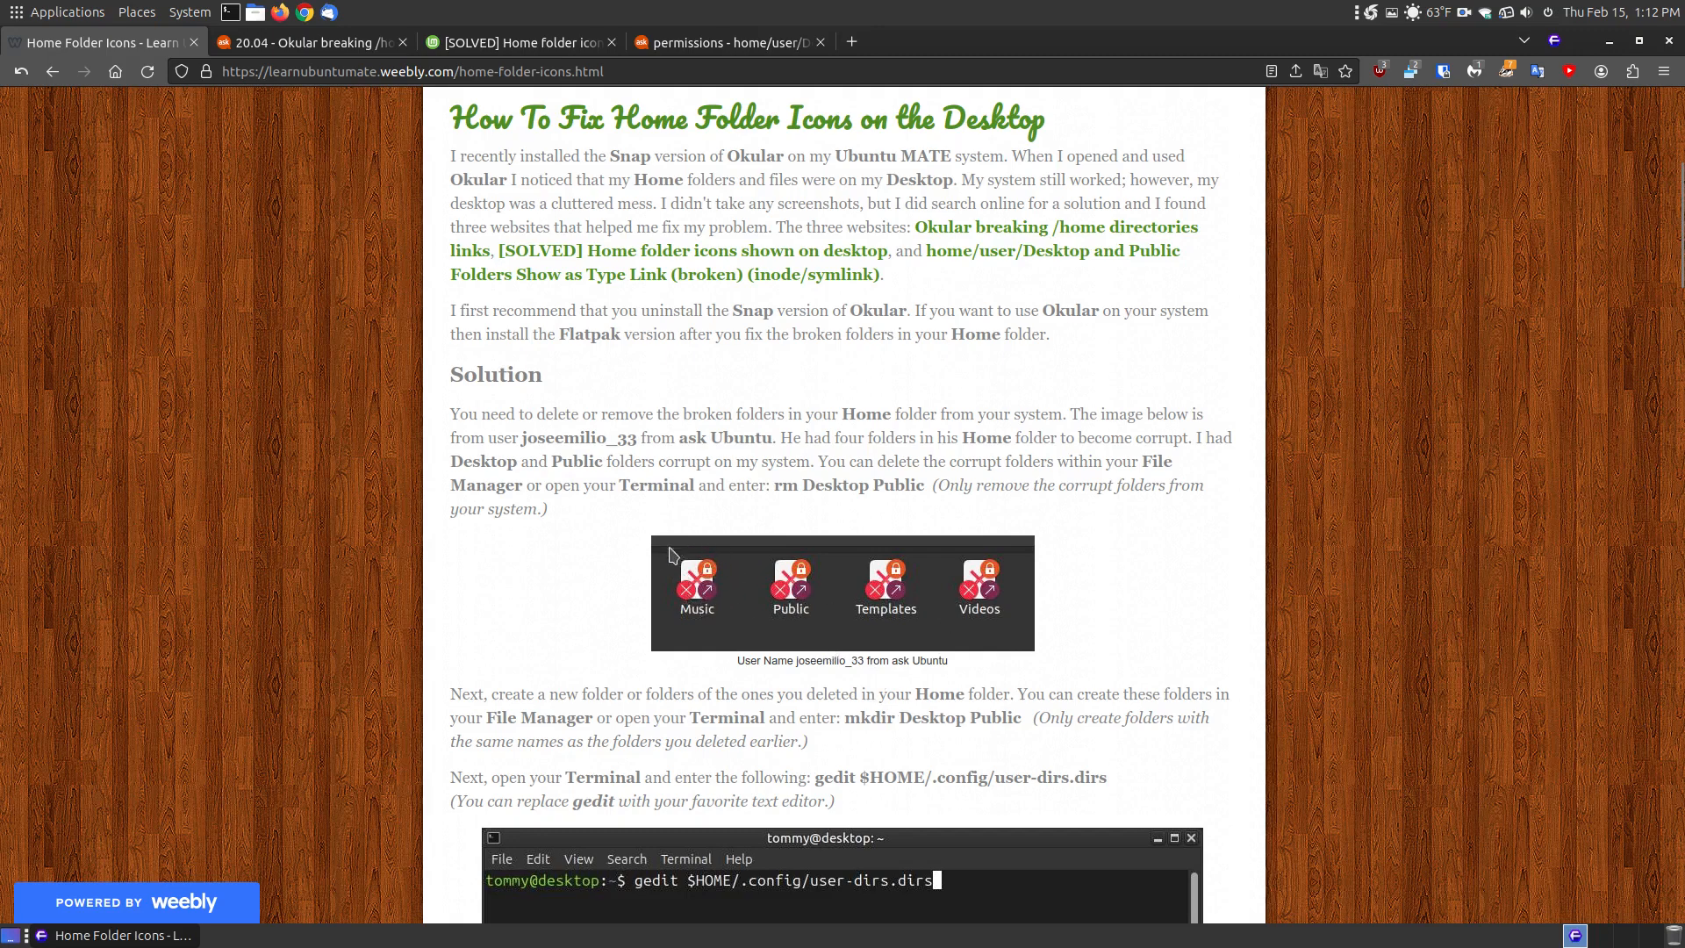
pyautogui.moveTo(709, 608)
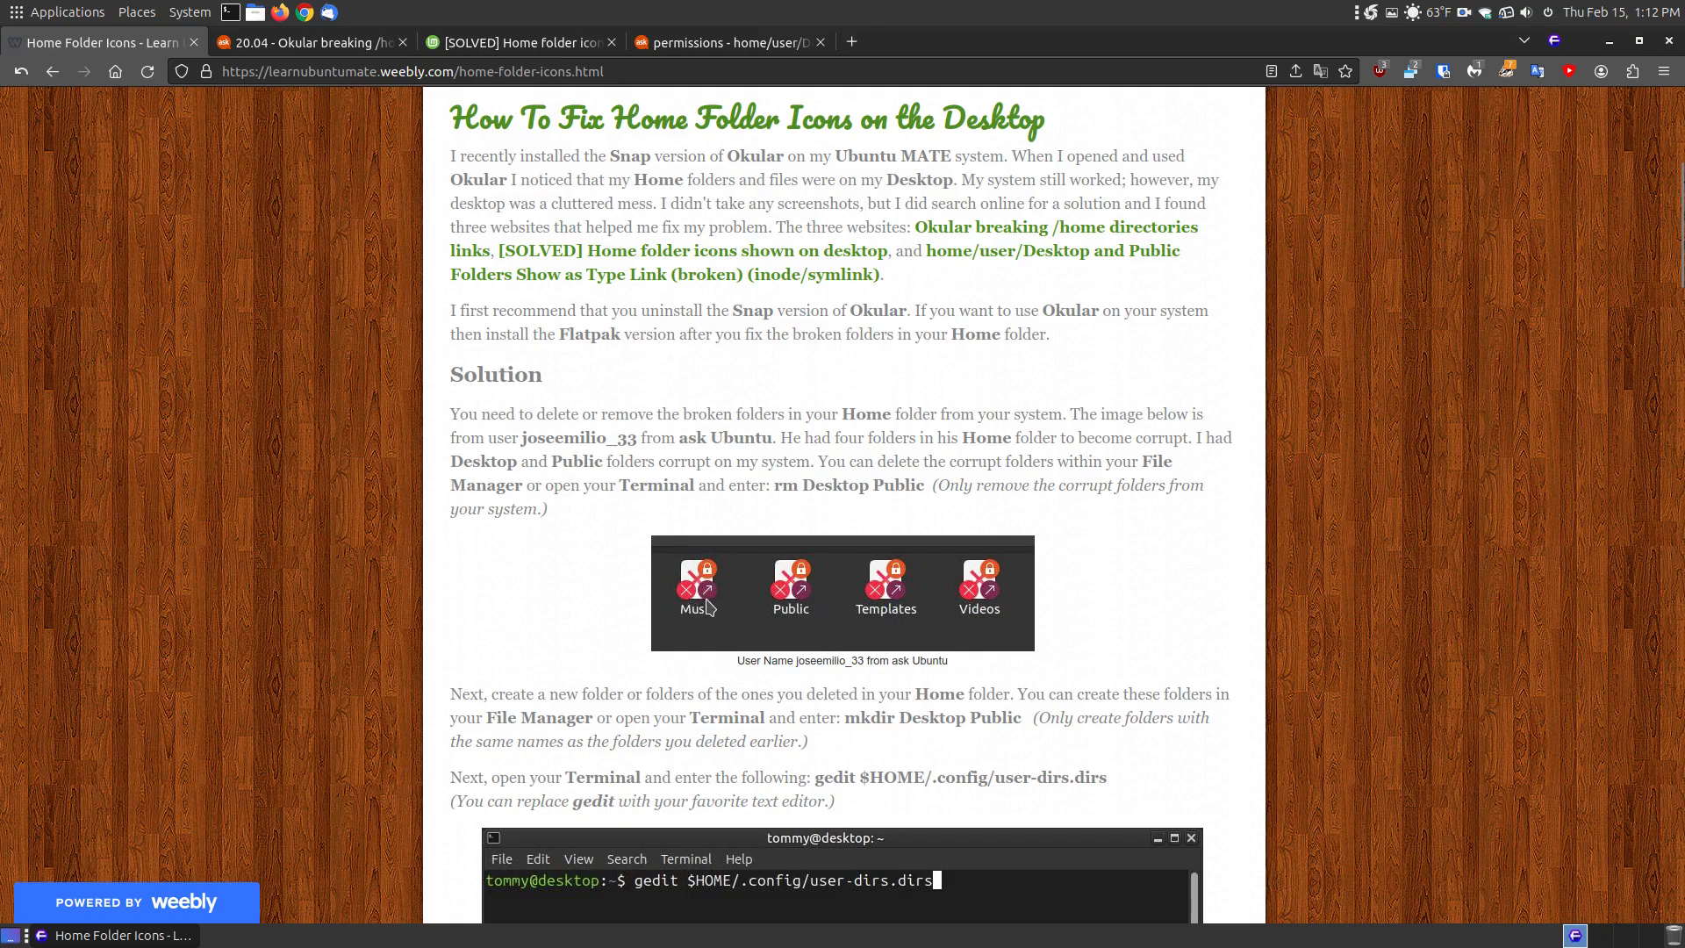
pyautogui.moveTo(711, 580)
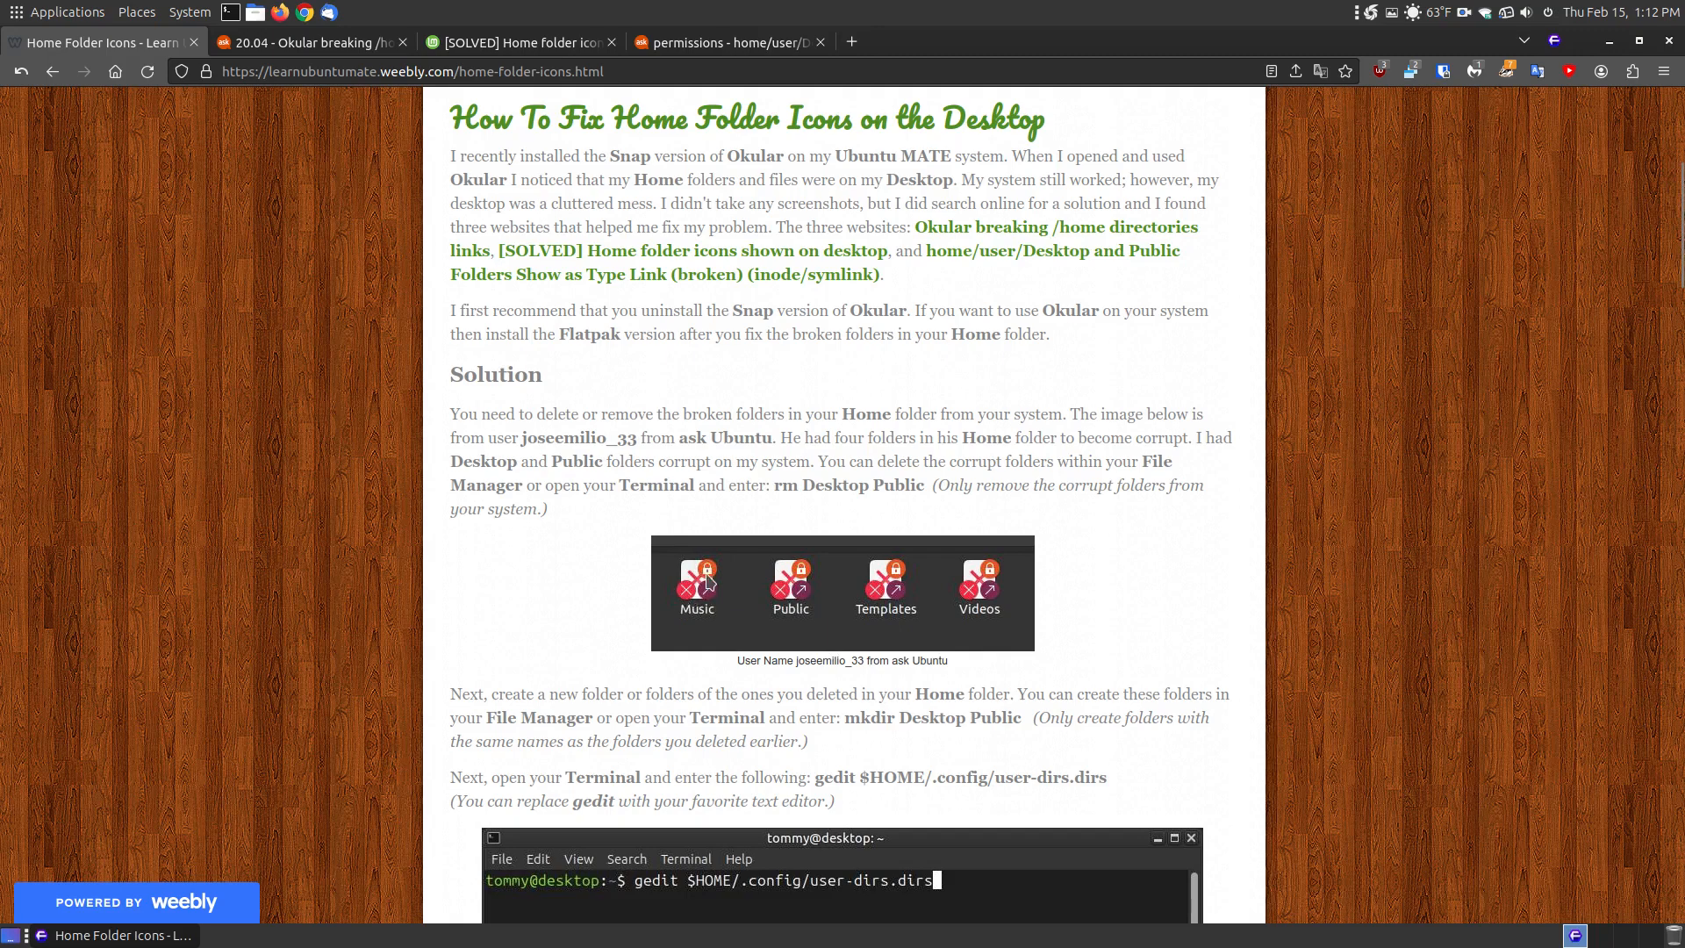
pyautogui.moveTo(655, 568)
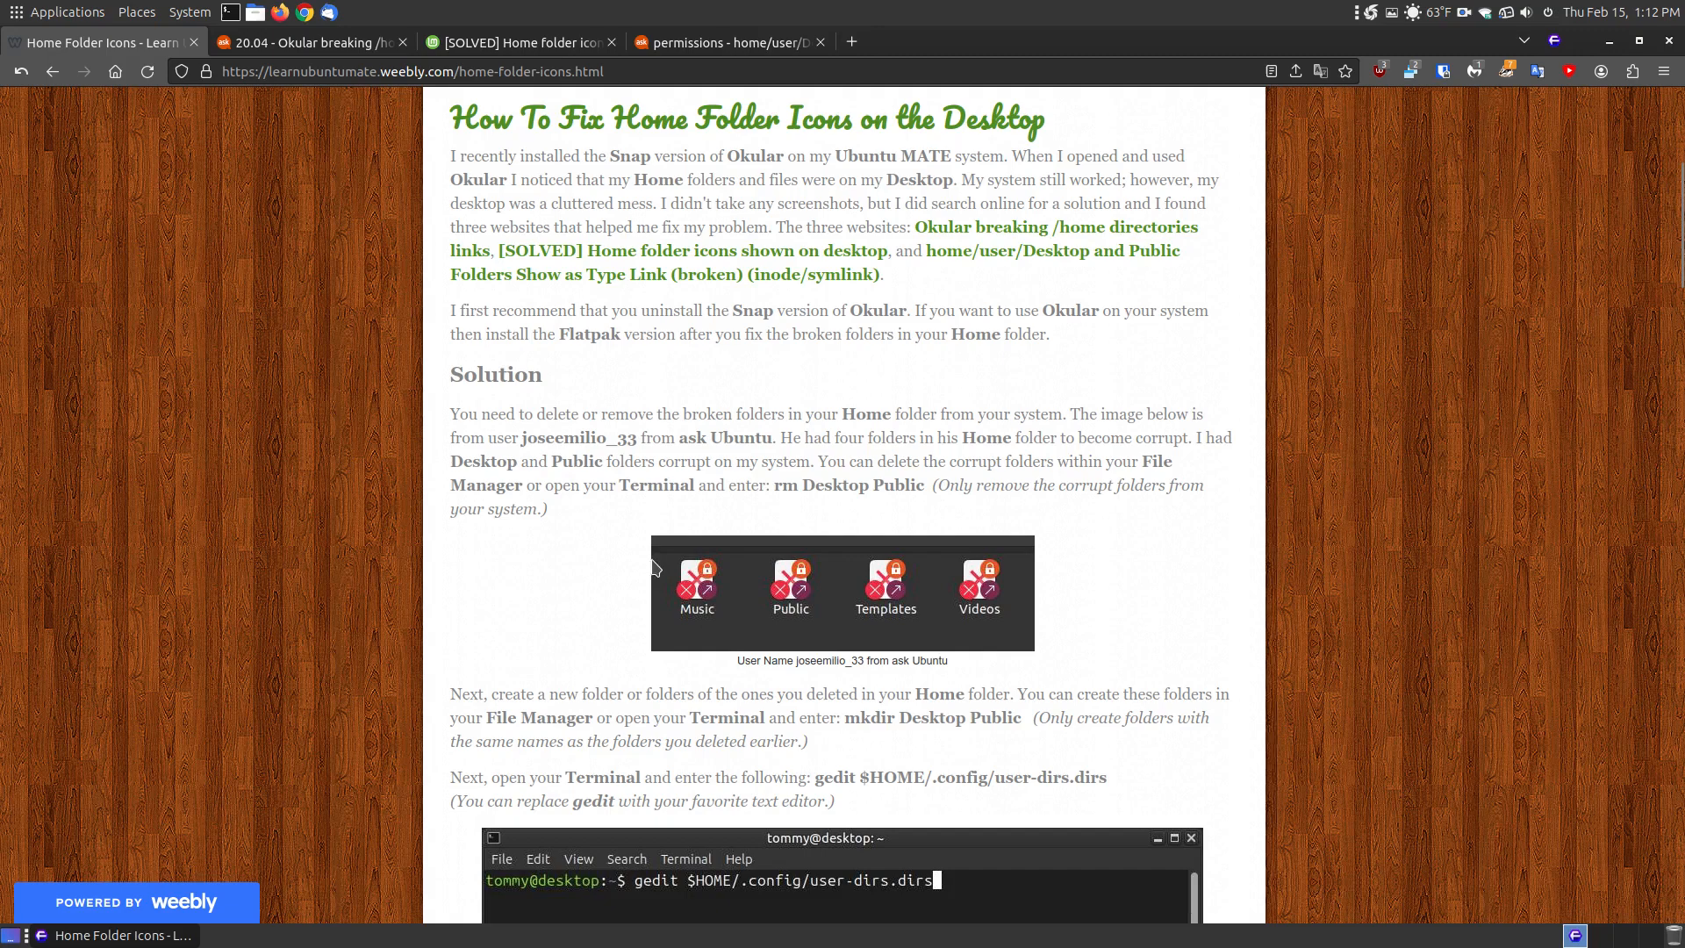
pyautogui.moveTo(1094, 608)
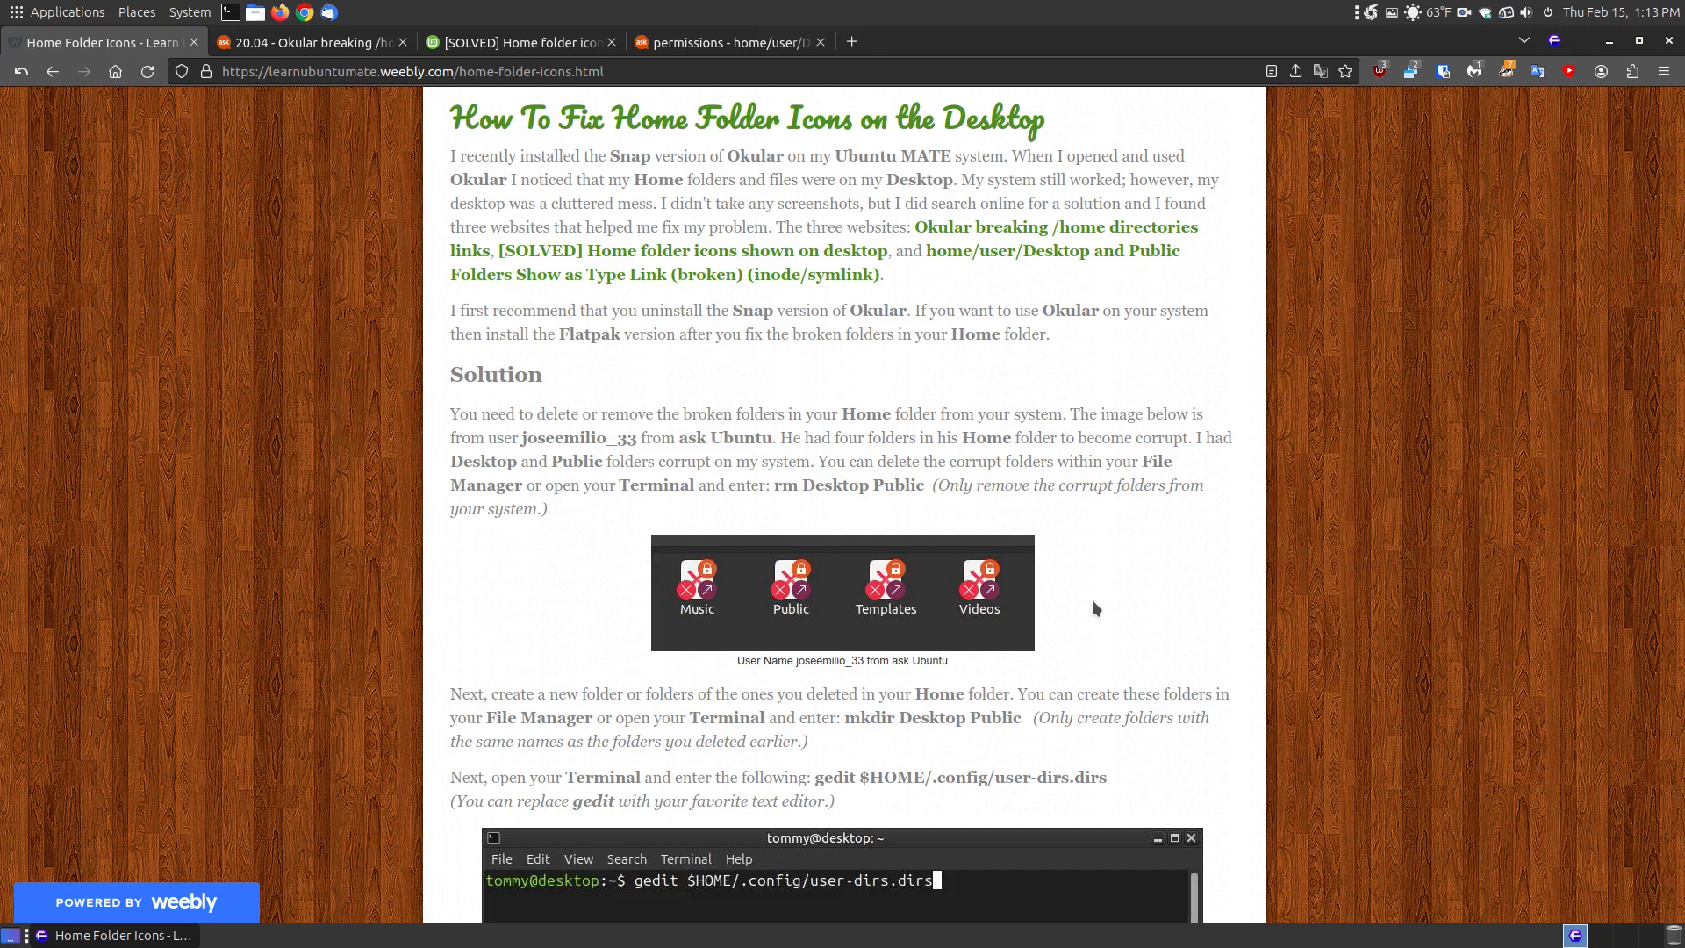
pyautogui.moveTo(626, 419)
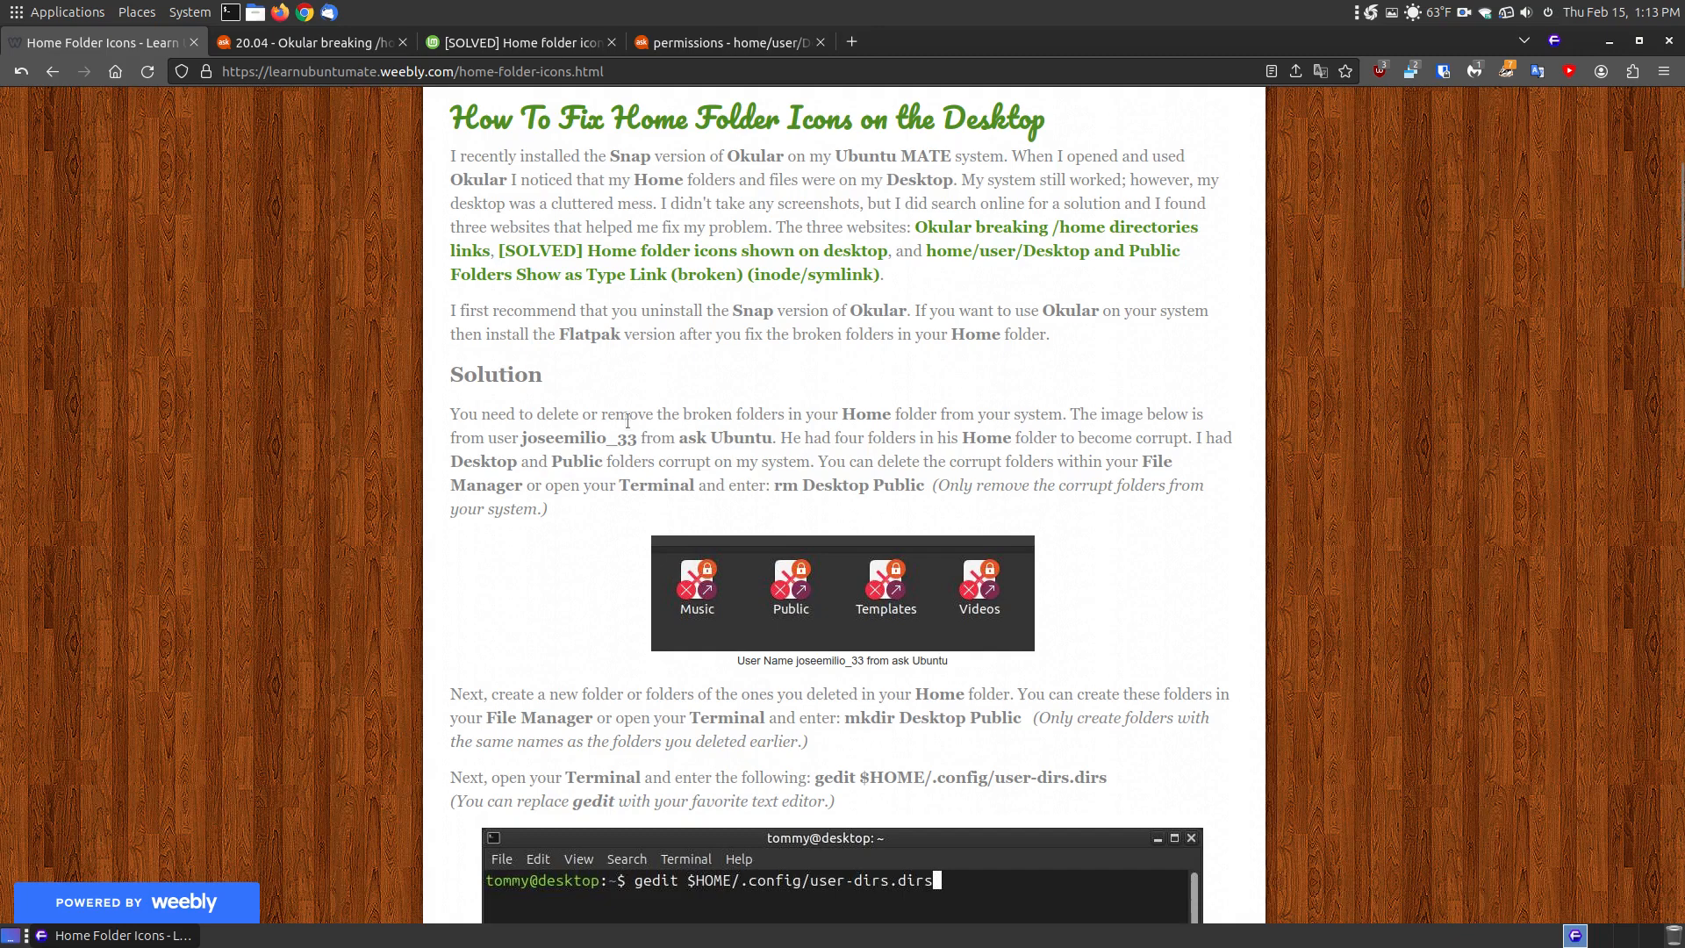
pyautogui.moveTo(722, 585)
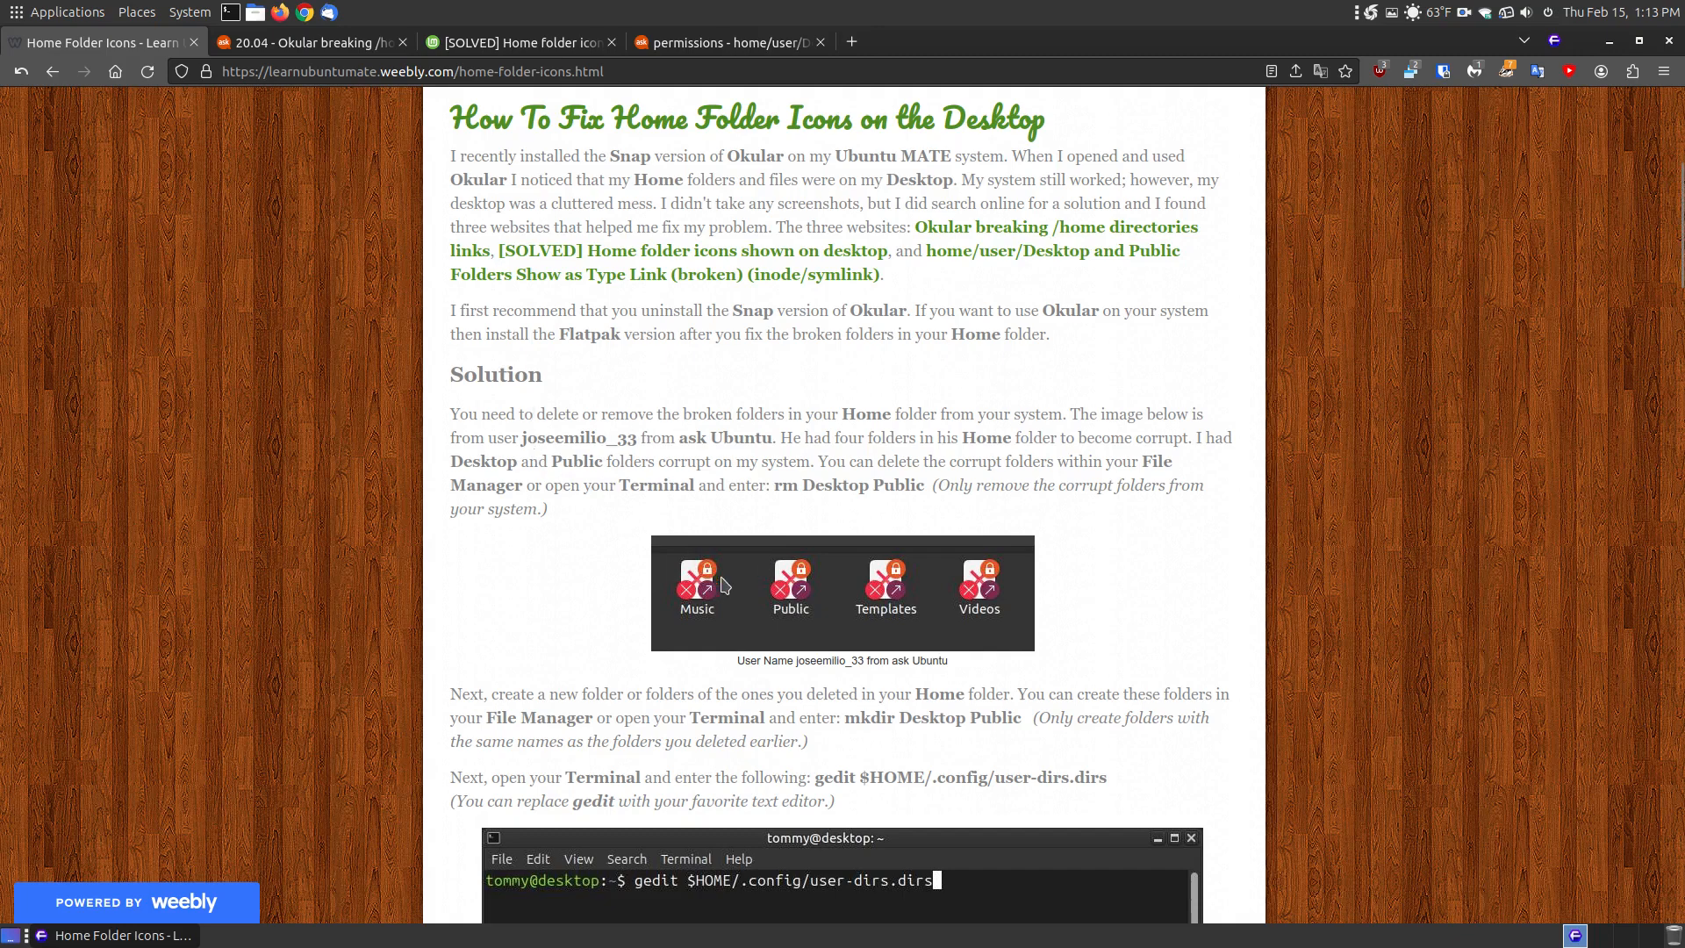
pyautogui.moveTo(918, 580)
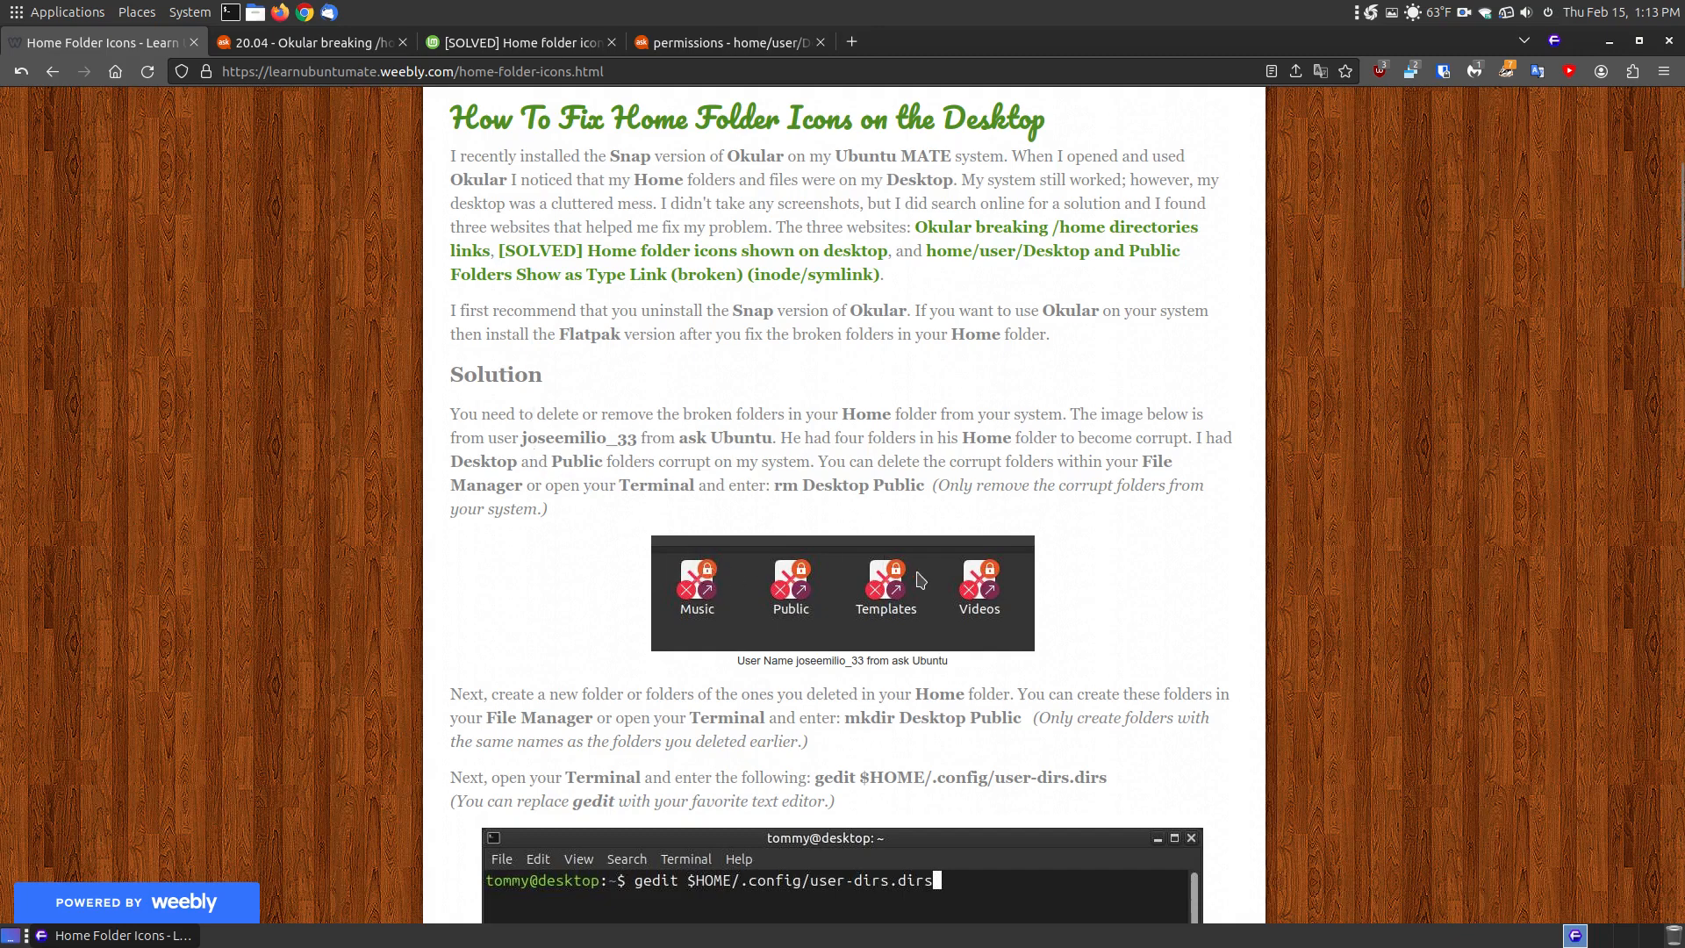
pyautogui.moveTo(986, 604)
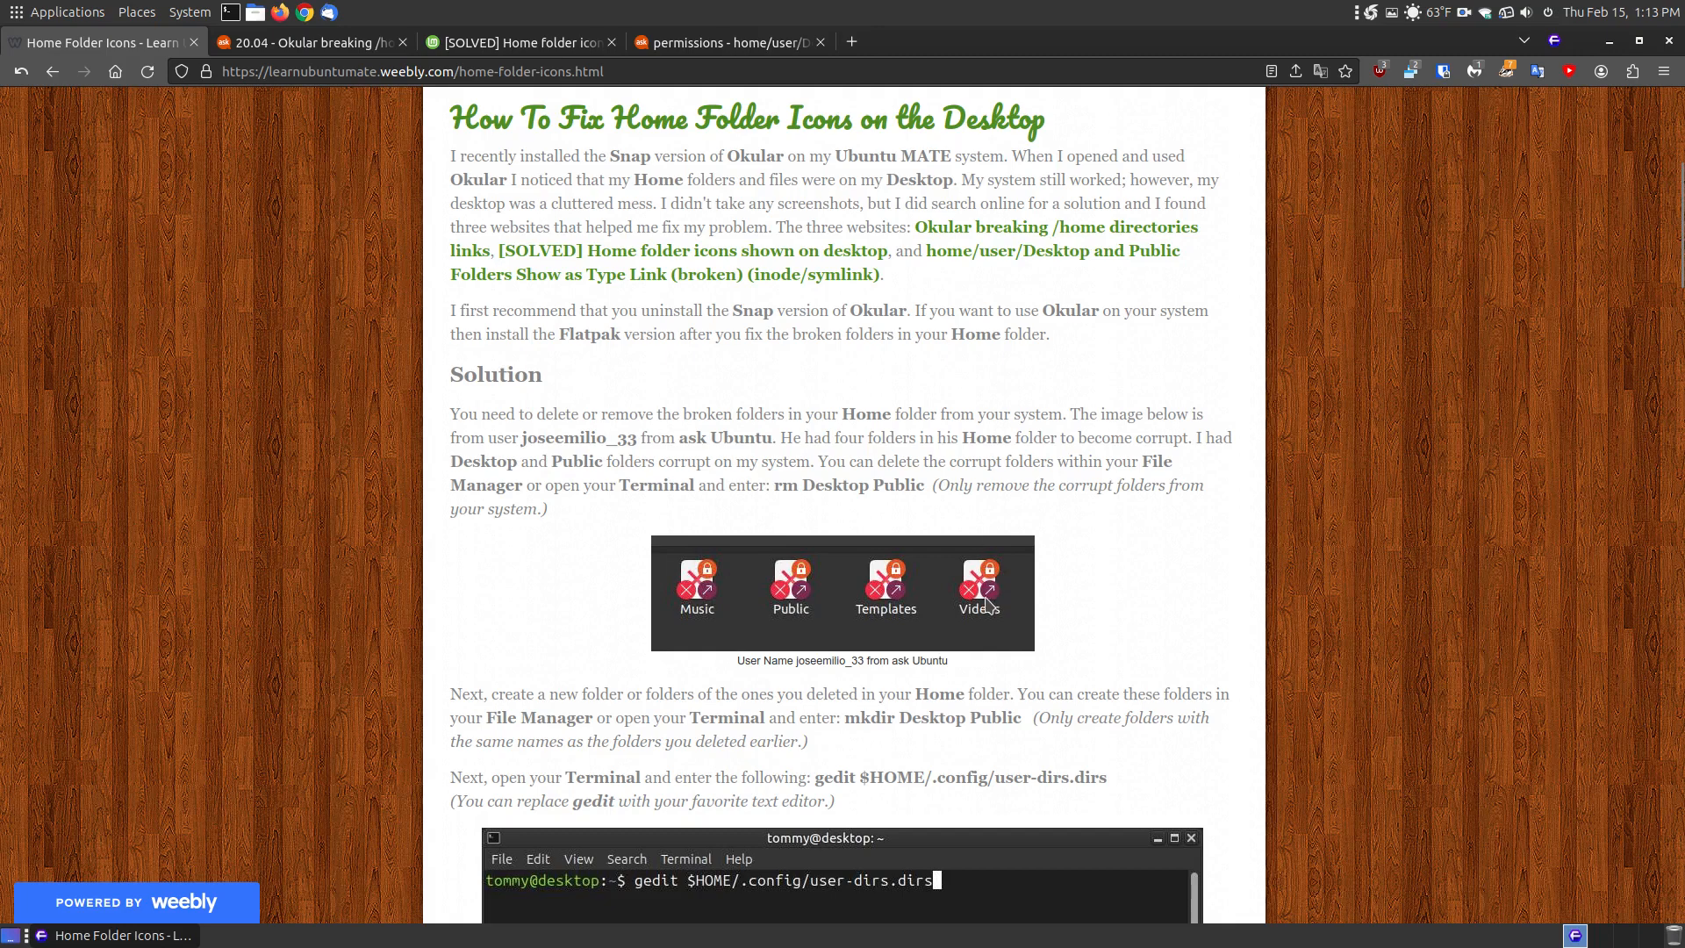
pyautogui.moveTo(890, 589)
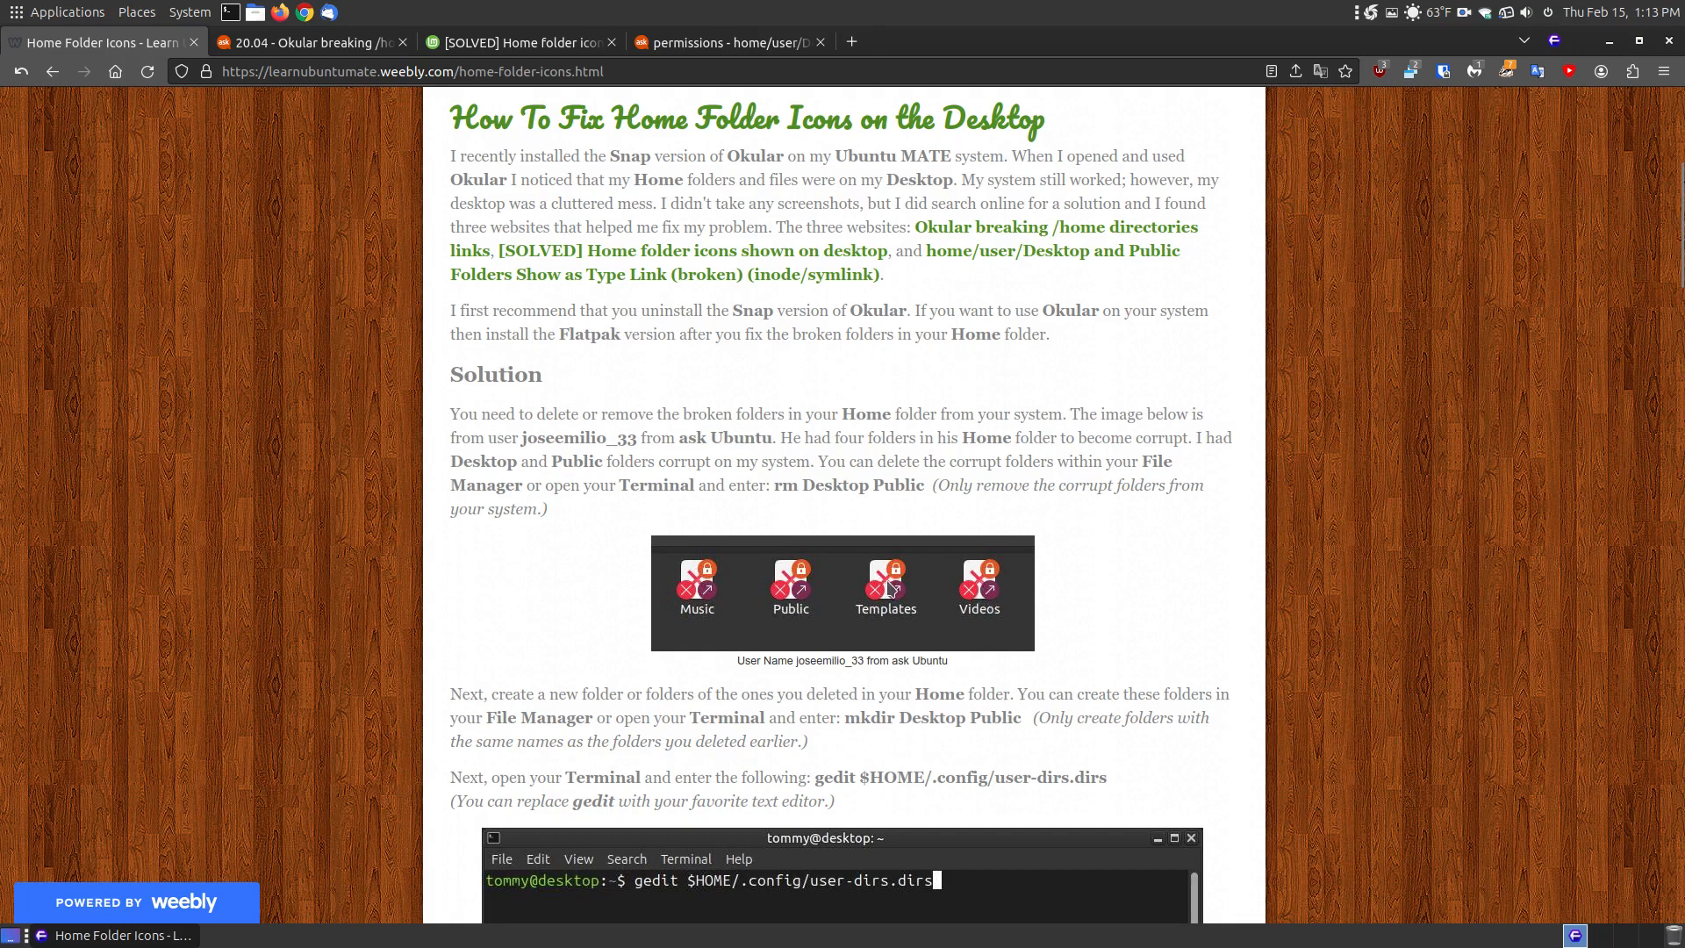
pyautogui.moveTo(661, 570)
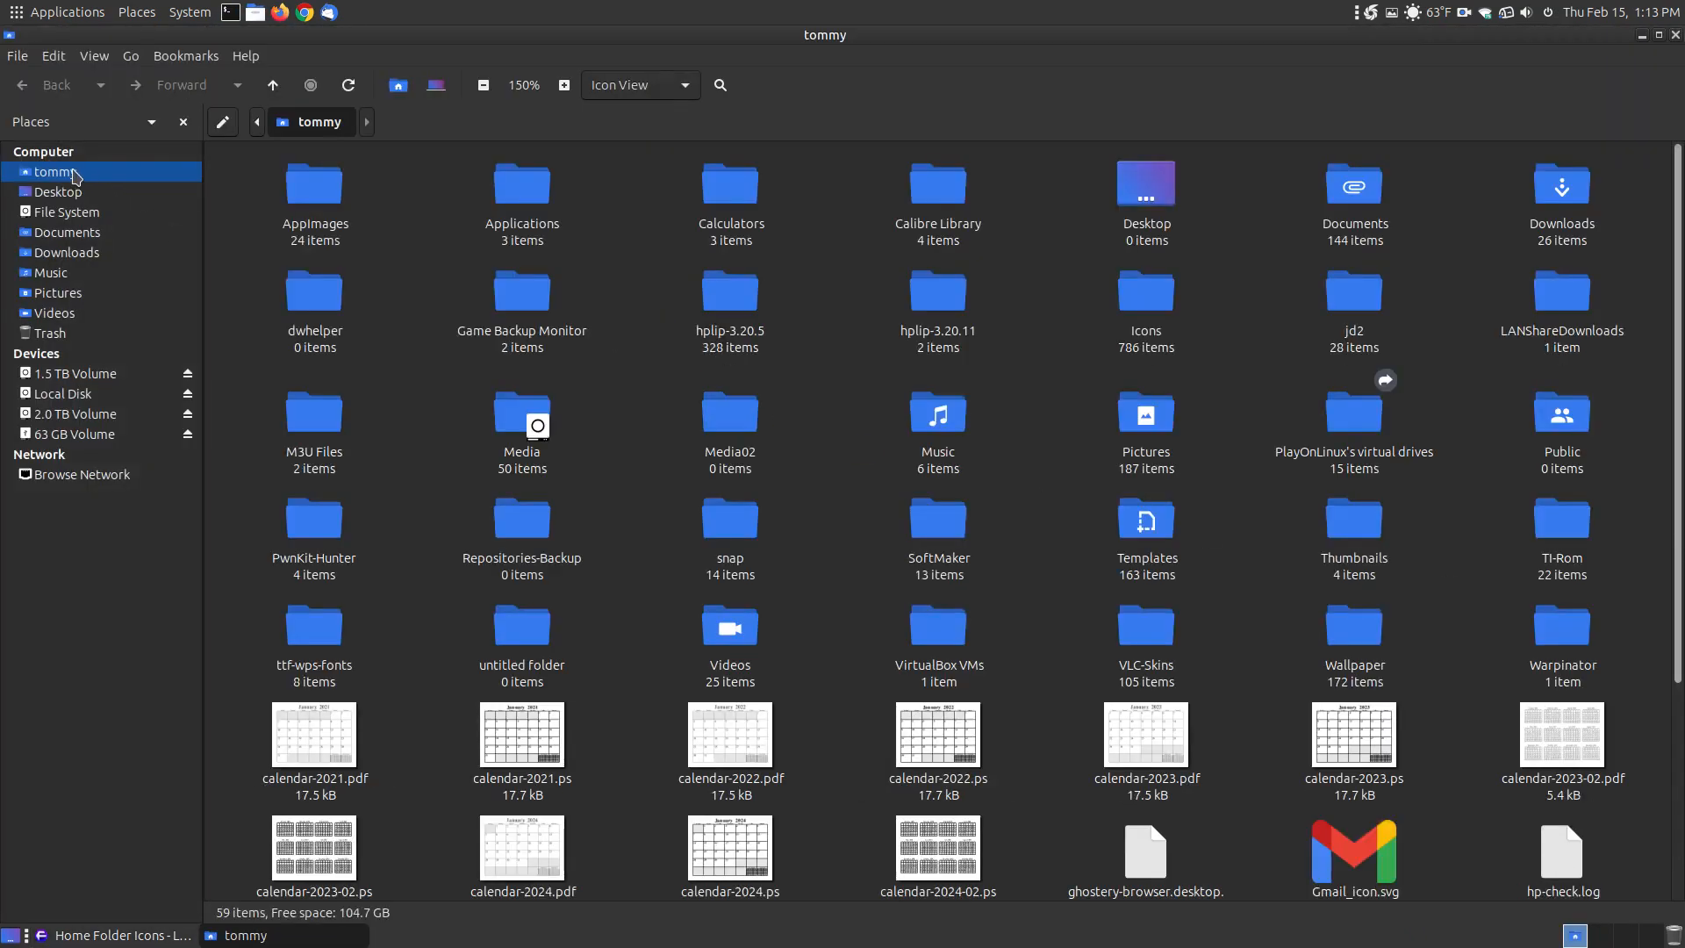
pyautogui.moveTo(1144, 183)
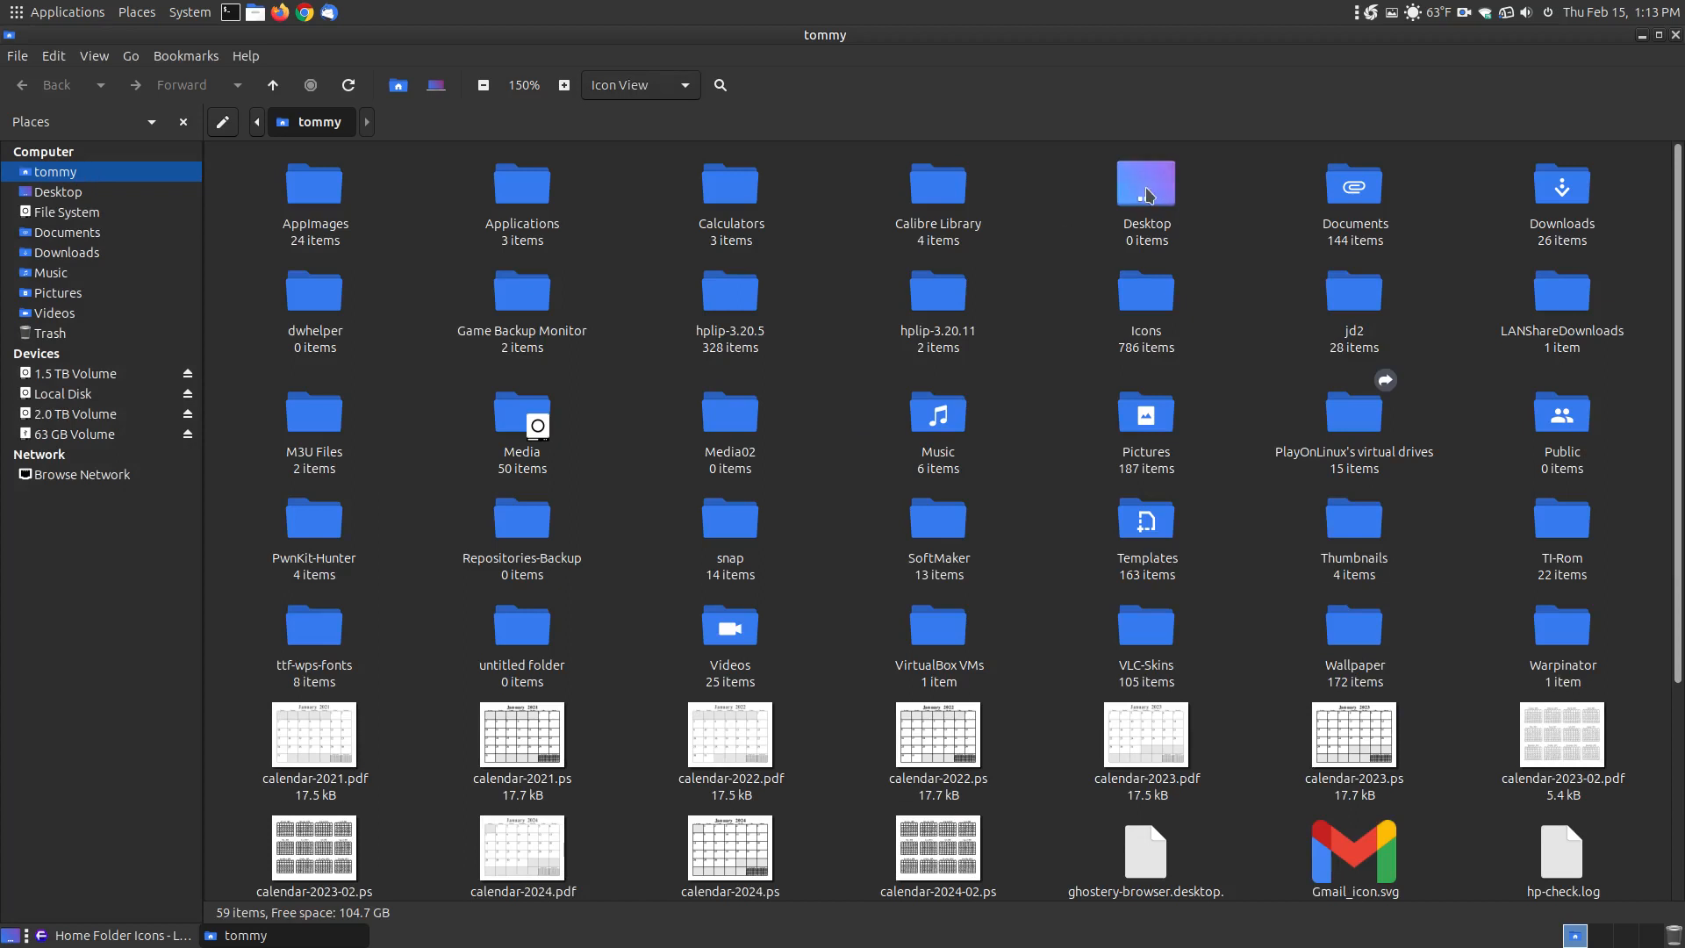
pyautogui.click(1144, 182)
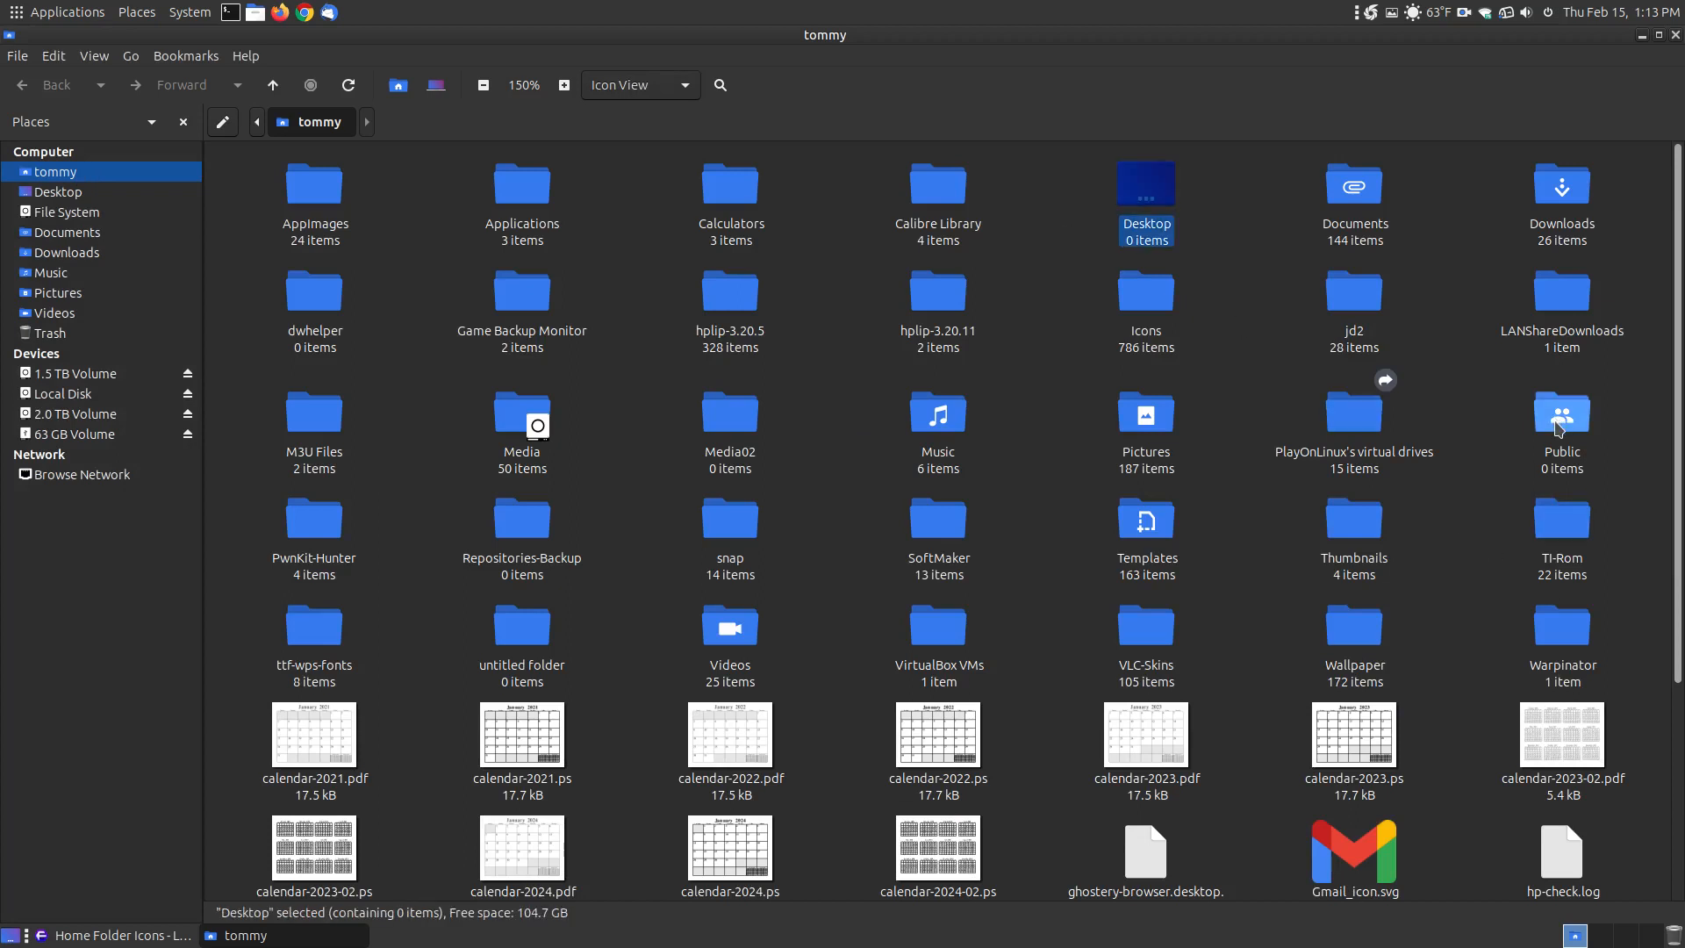
pyautogui.click(1559, 414)
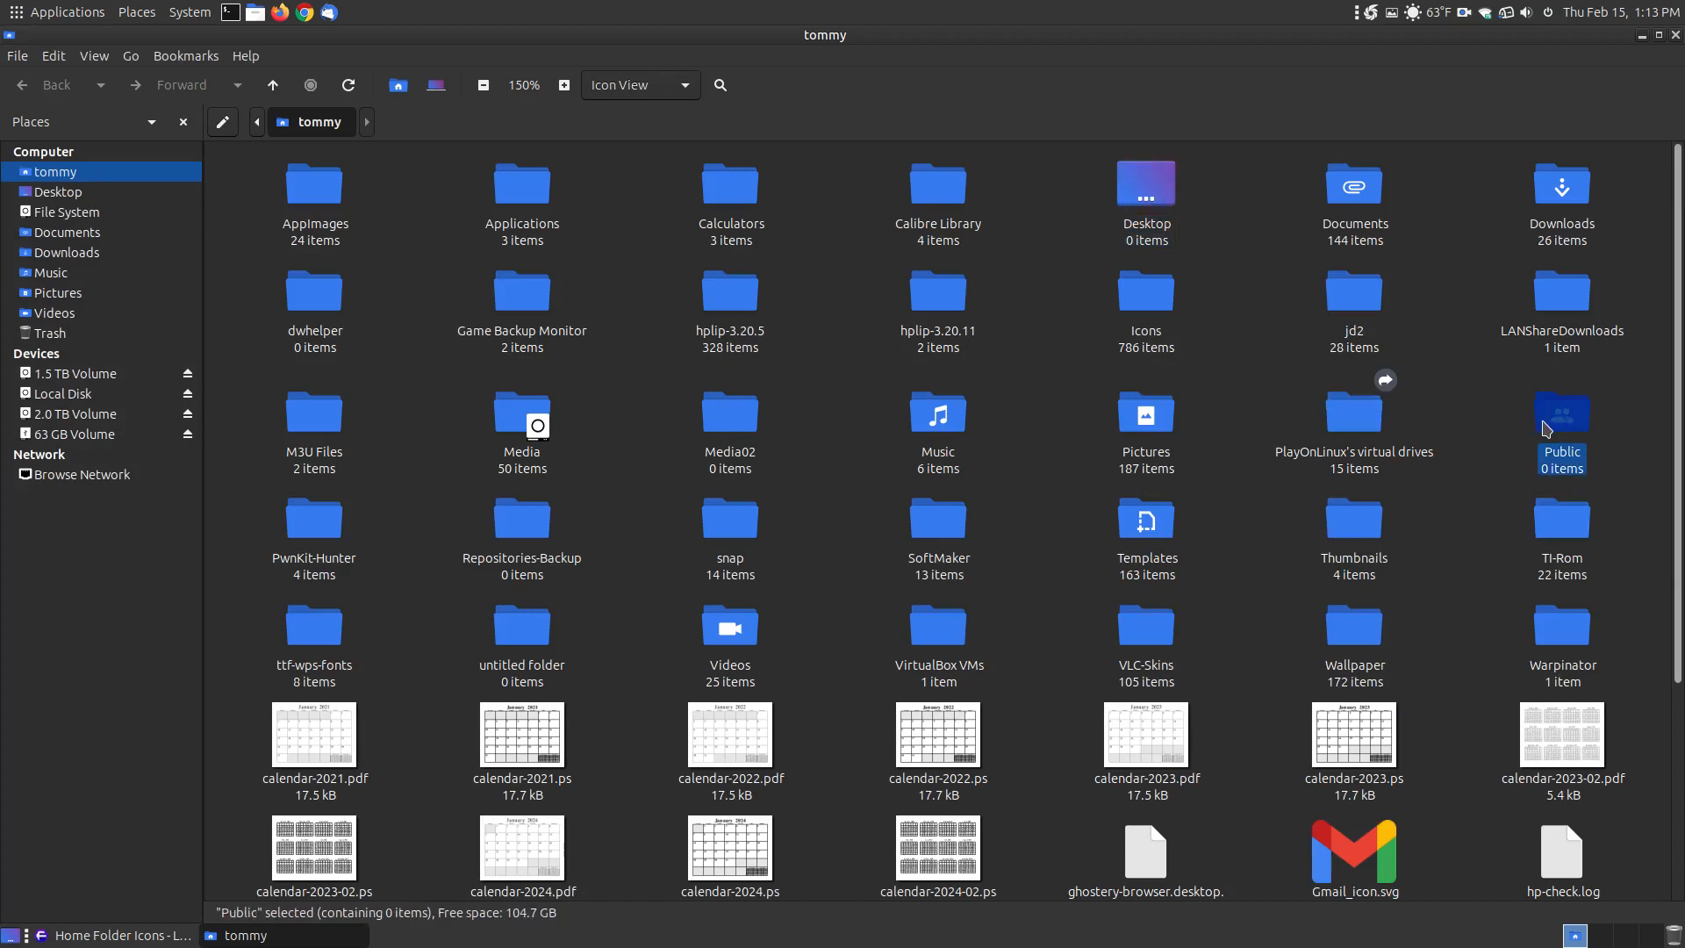
pyautogui.moveTo(1574, 475)
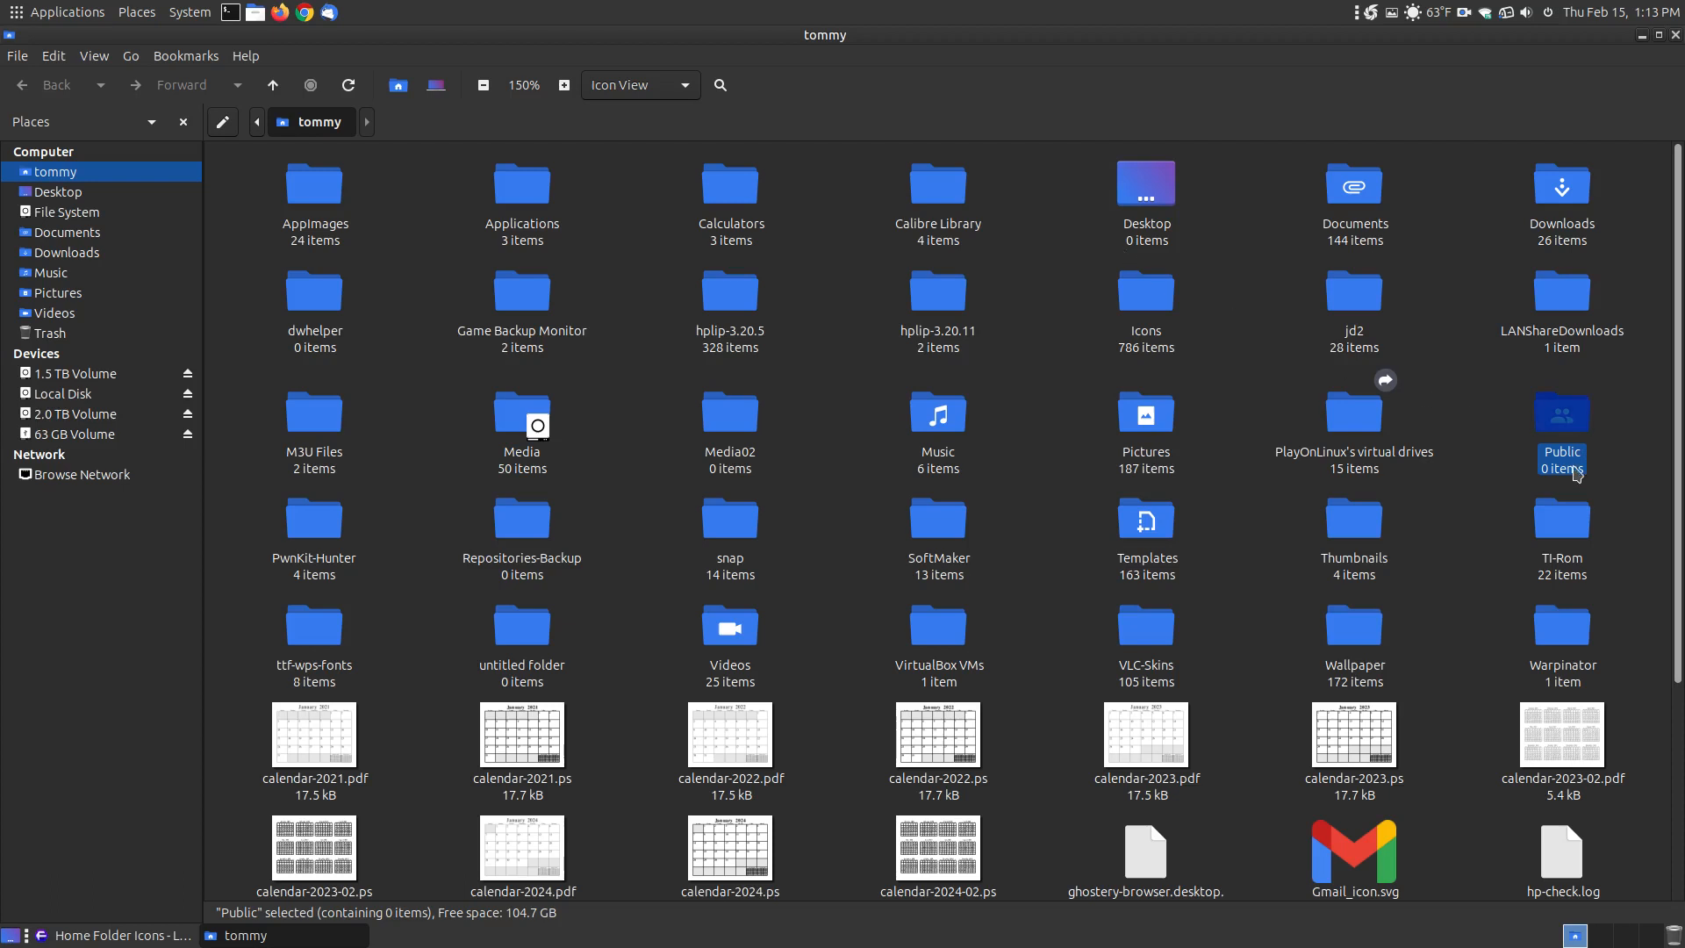
pyautogui.doubleClick(1559, 411)
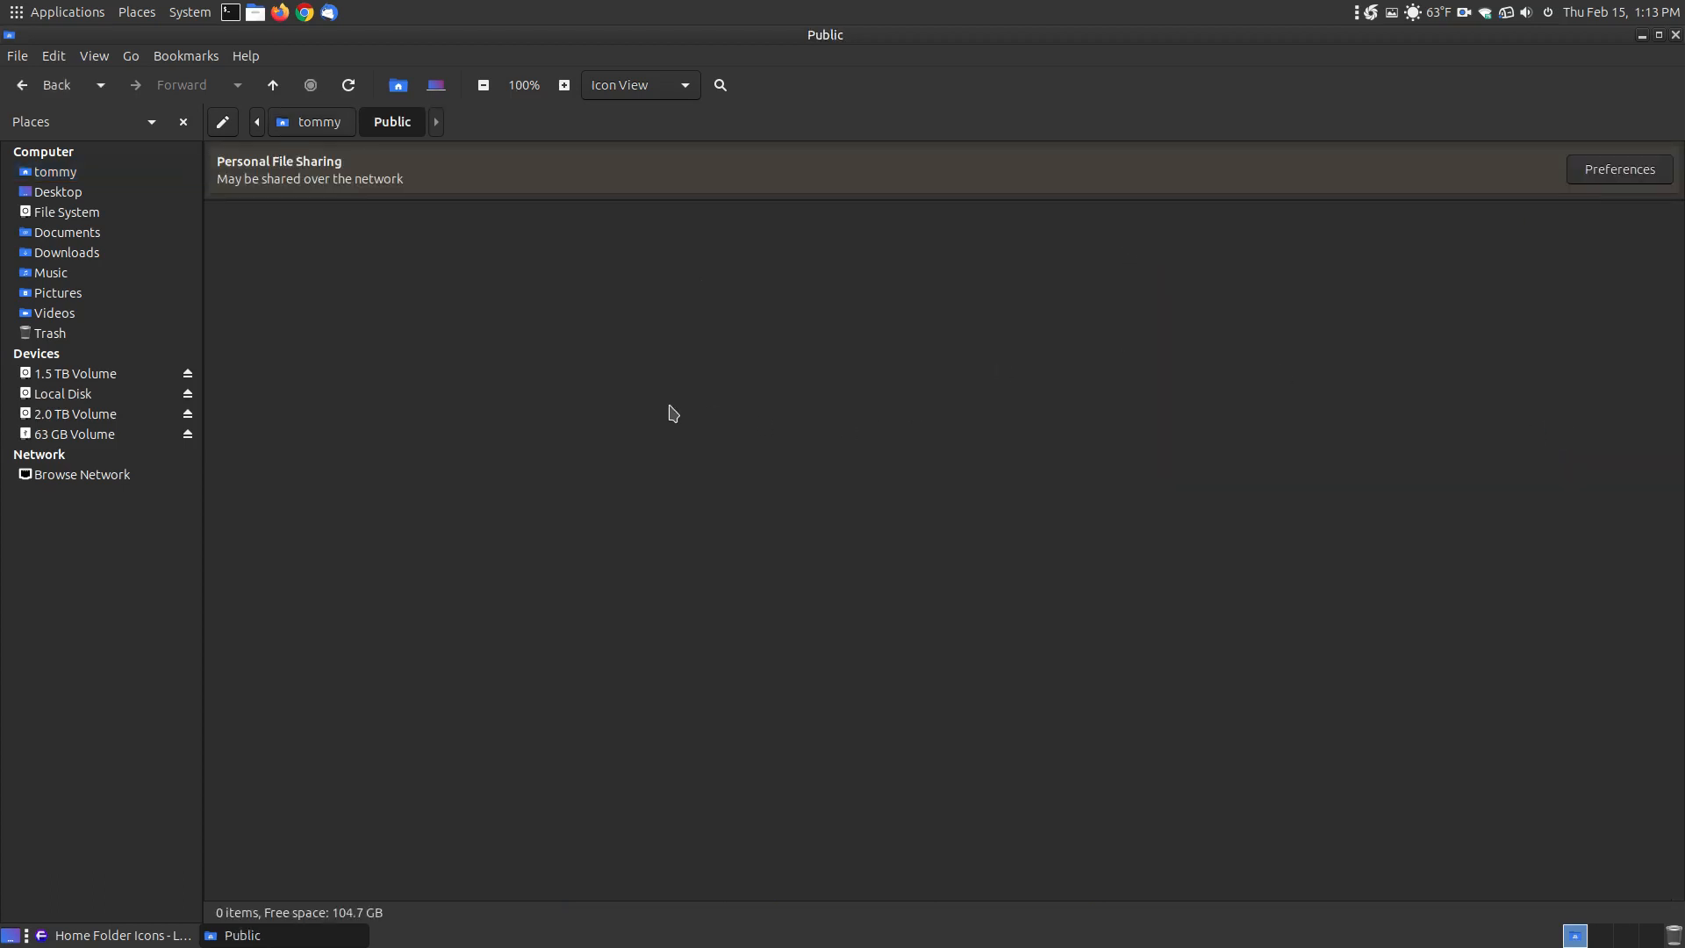
pyautogui.moveTo(299, 167)
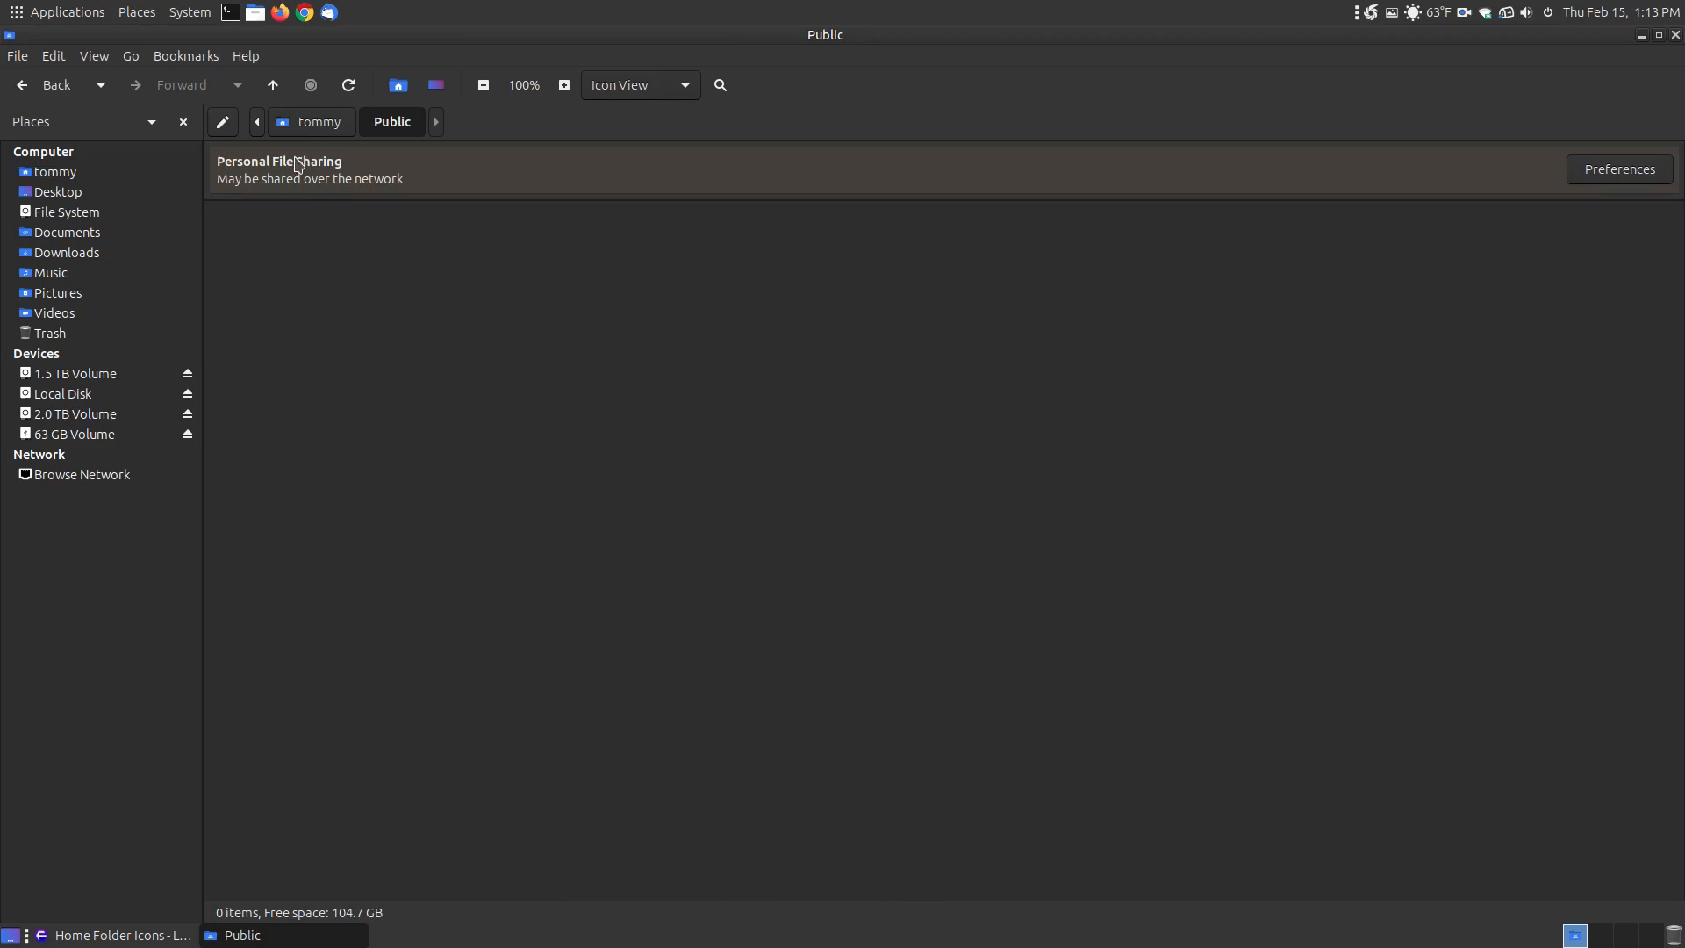
pyautogui.click(317, 121)
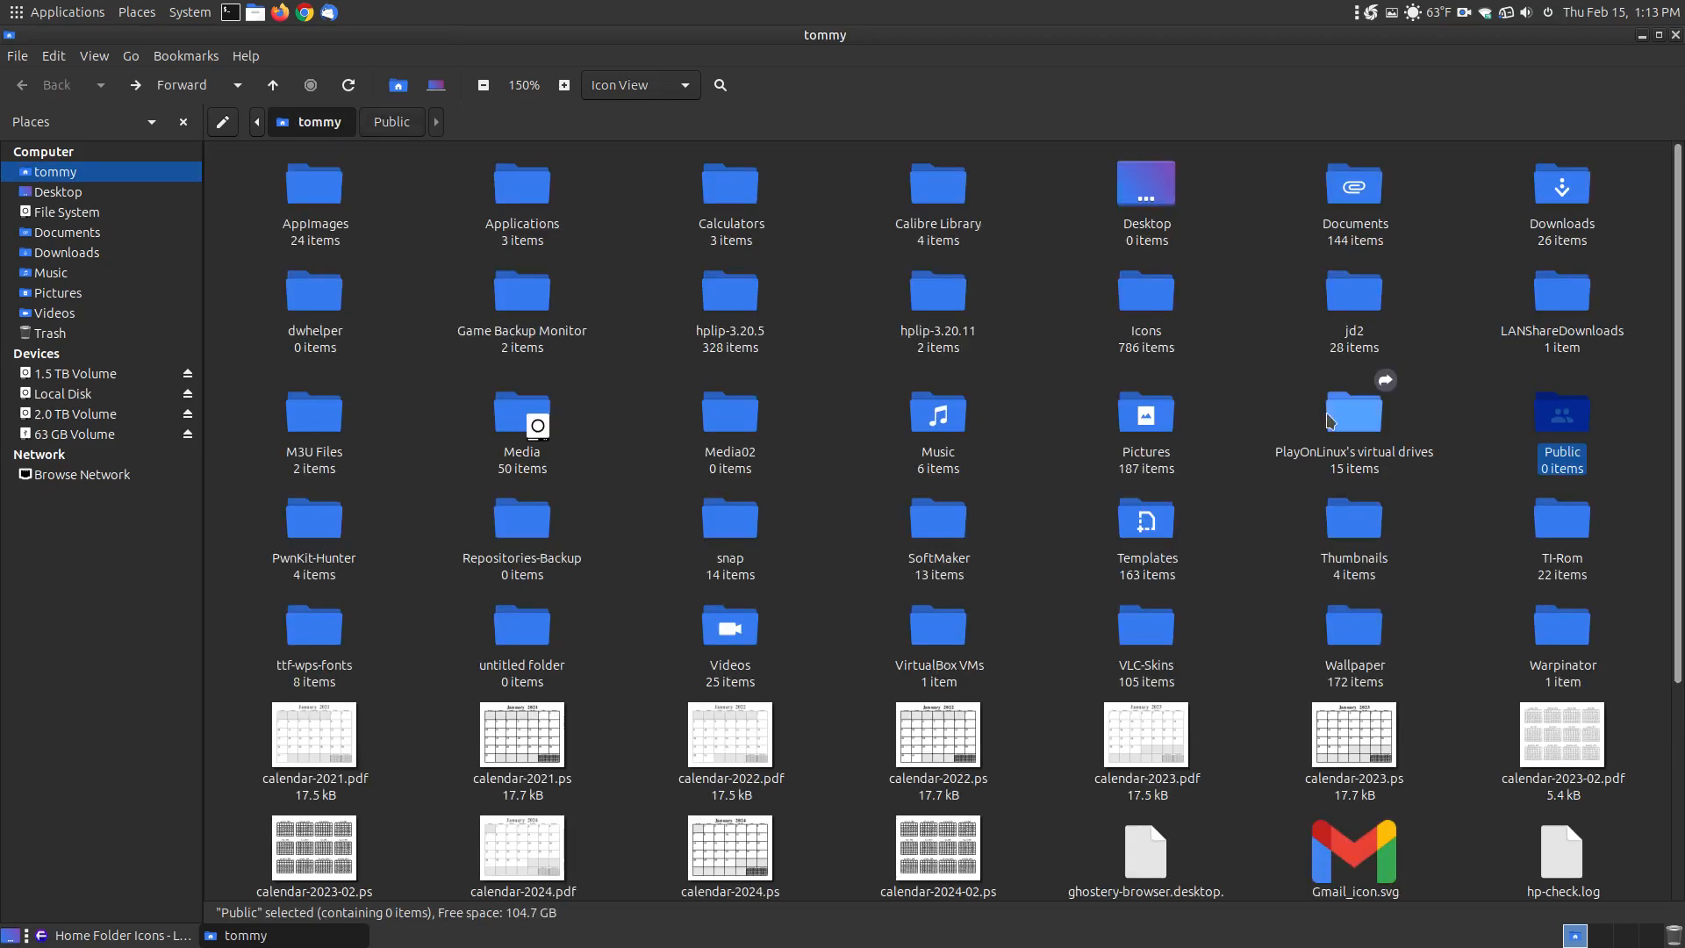
pyautogui.click(1266, 293)
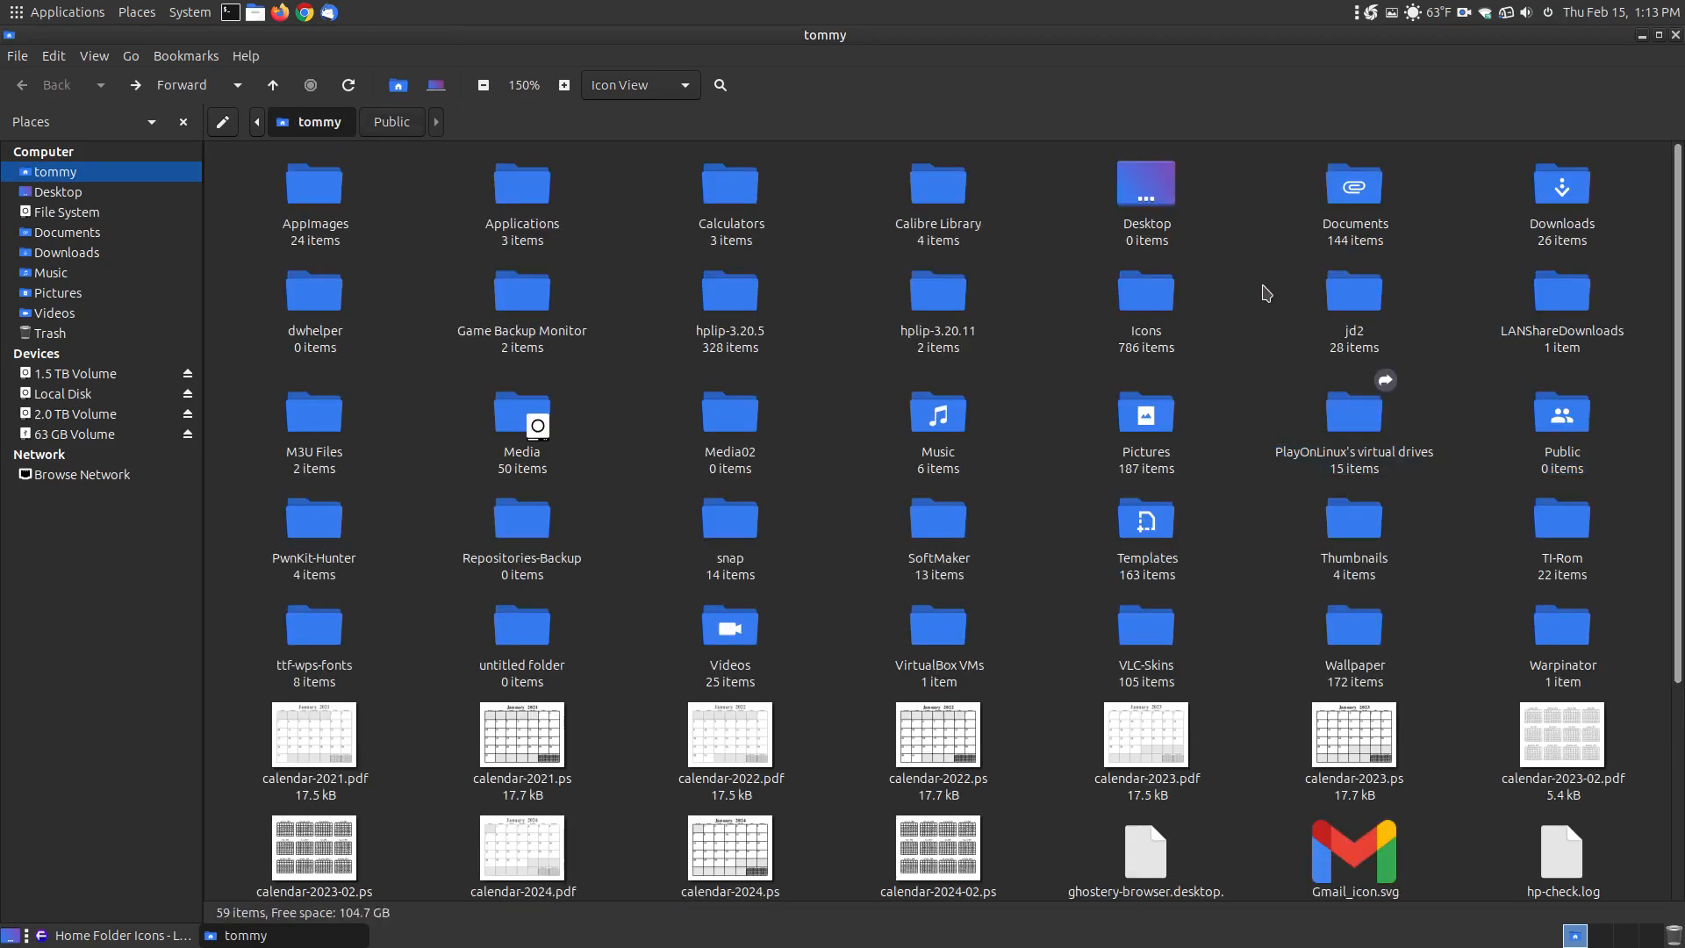
pyautogui.click(58, 191)
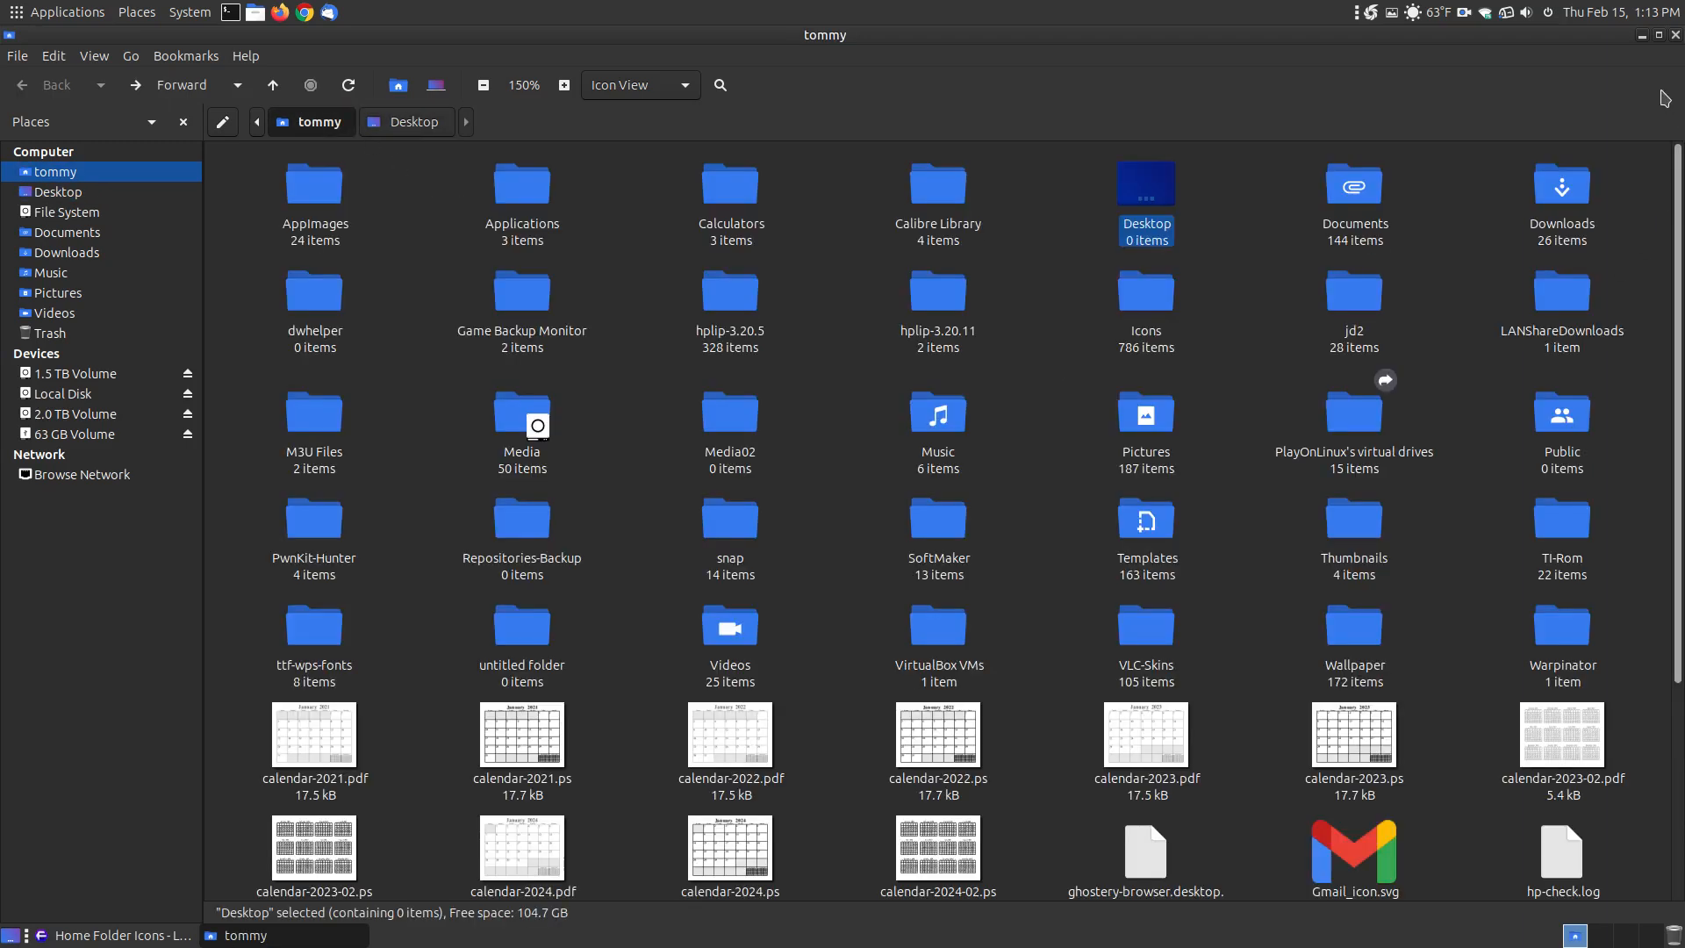
pyautogui.moveTo(1560, 513)
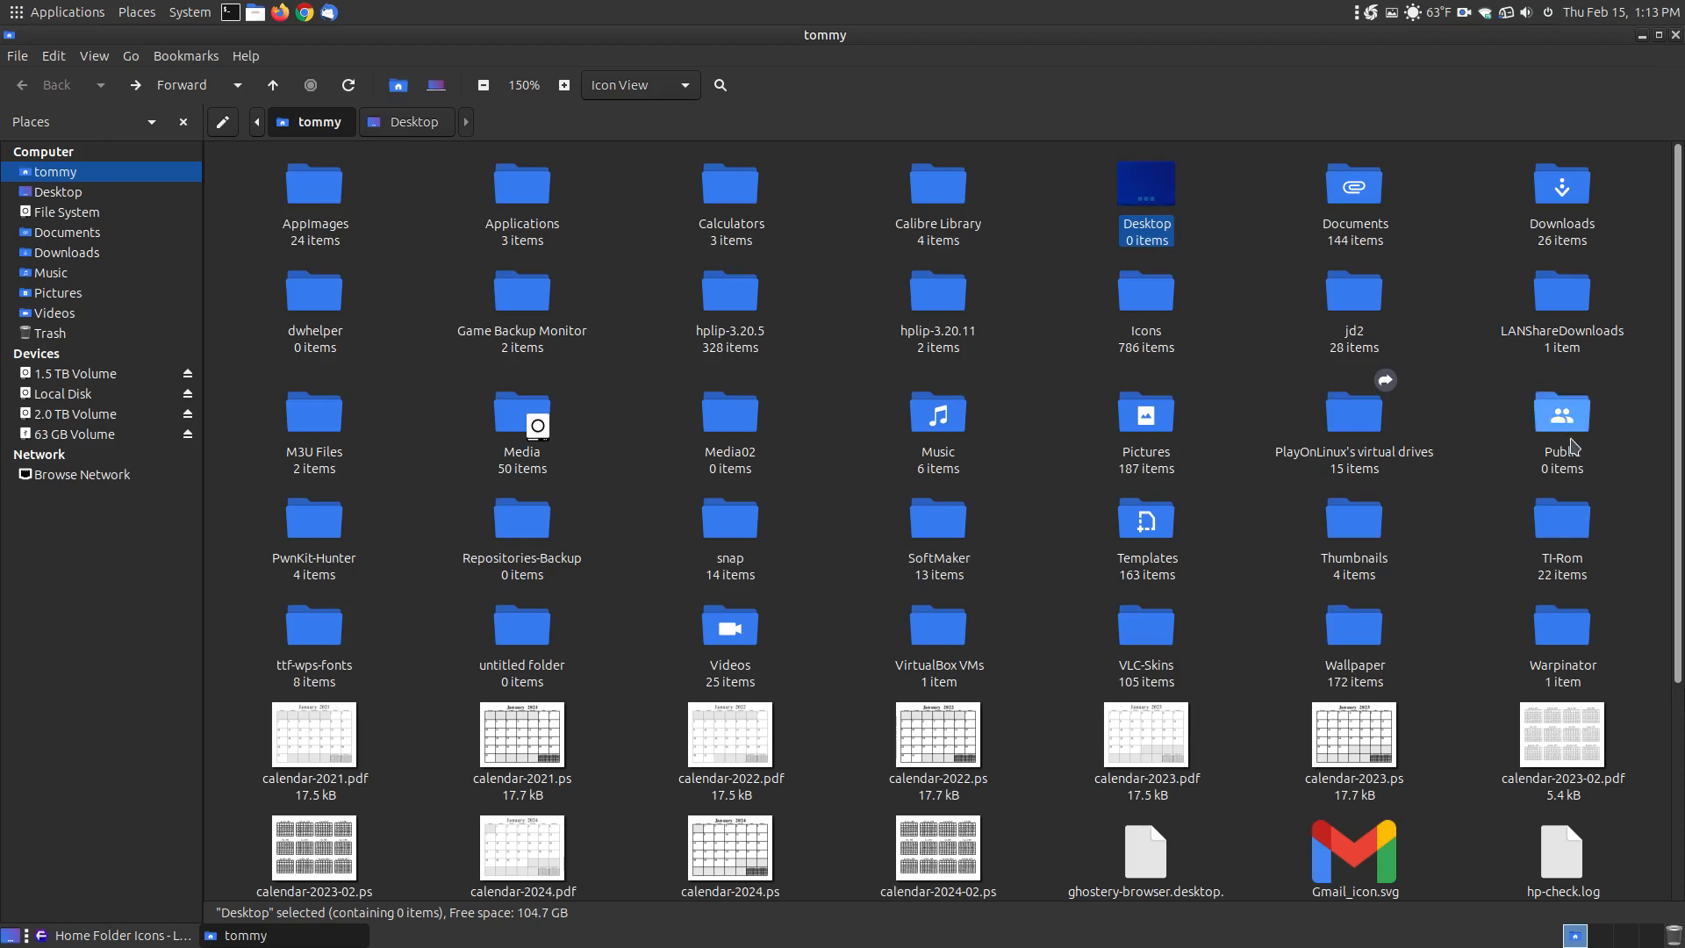
pyautogui.moveTo(1609, 72)
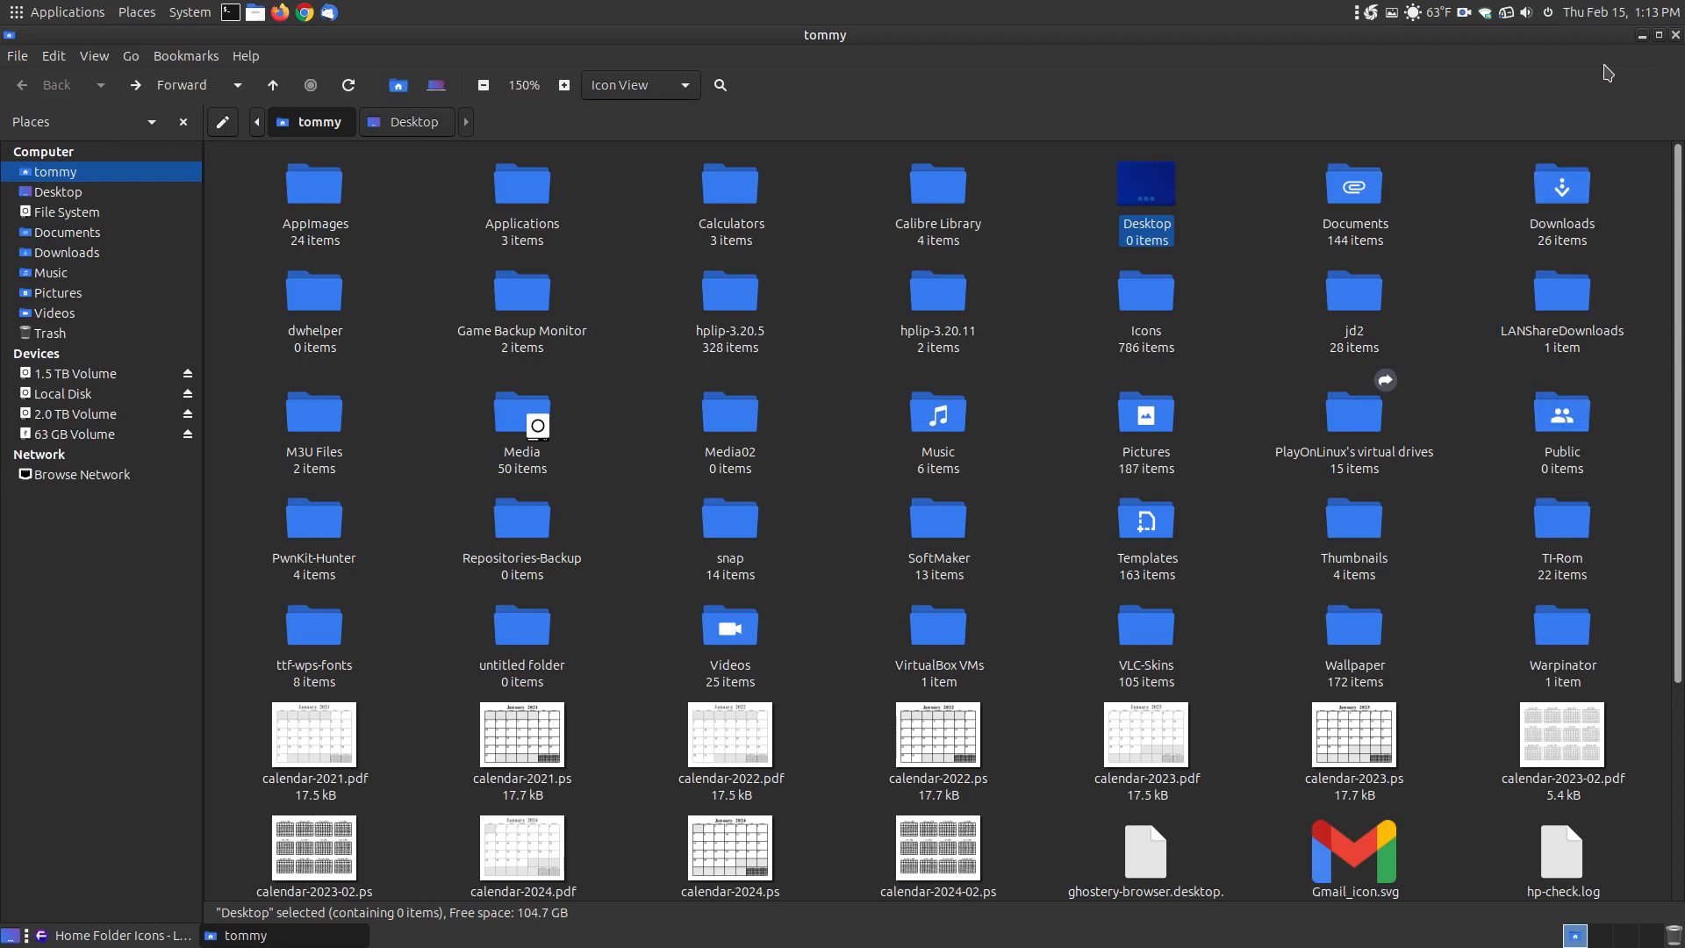
pyautogui.click(1201, 222)
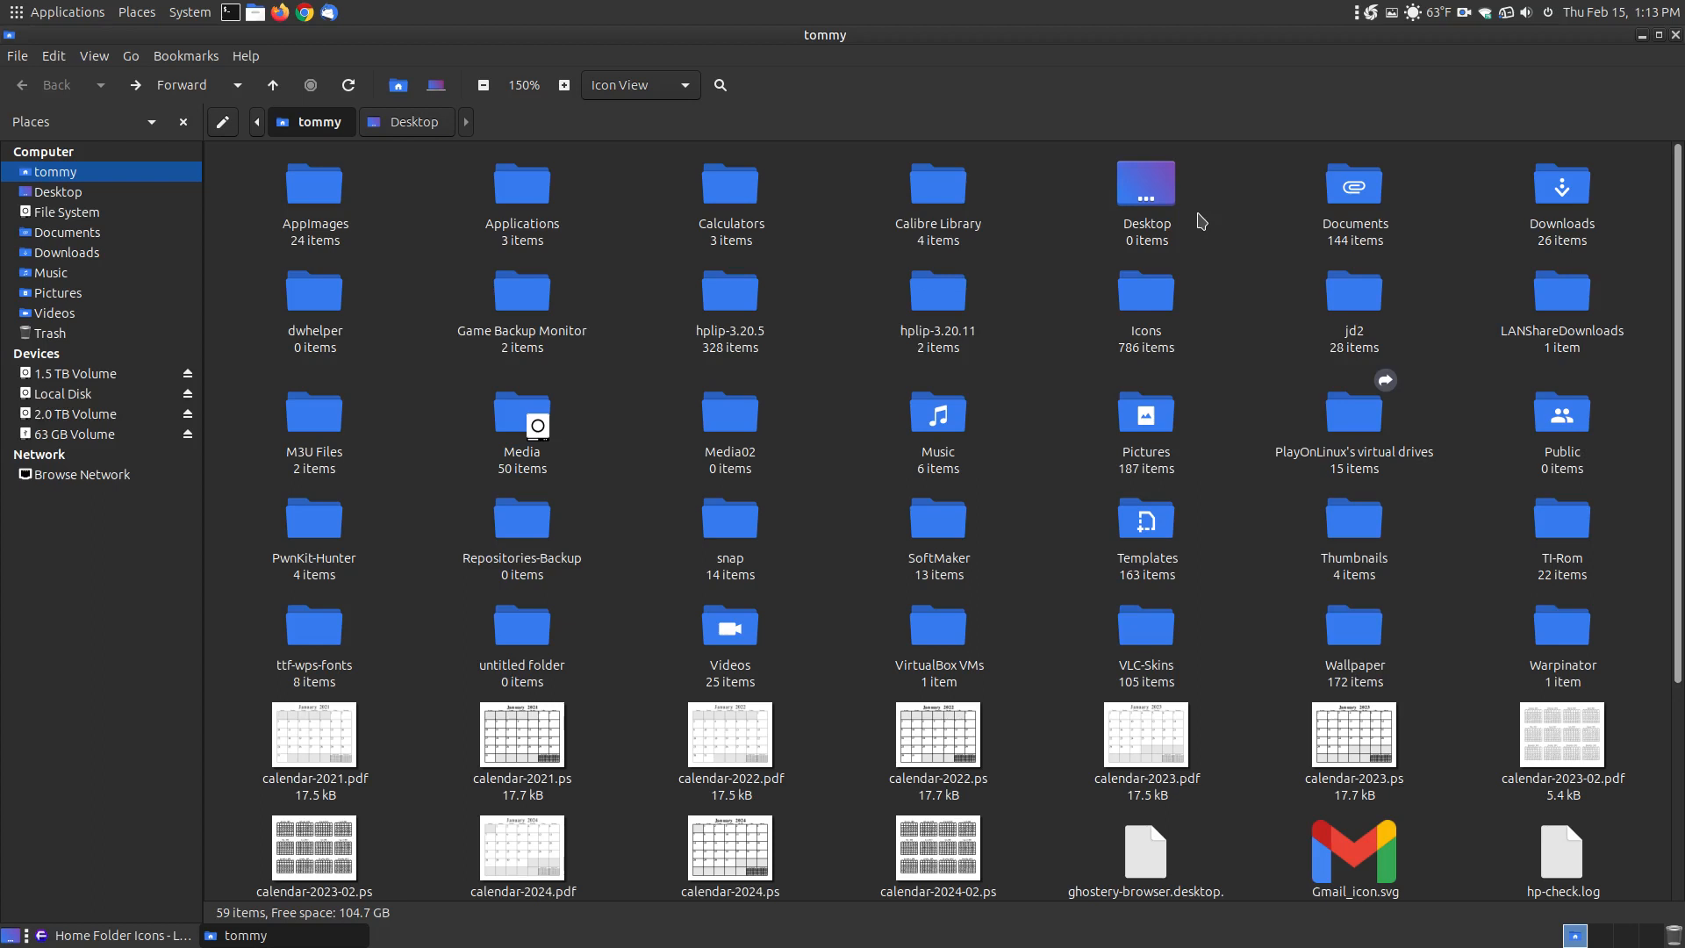
pyautogui.rightClick(1202, 221)
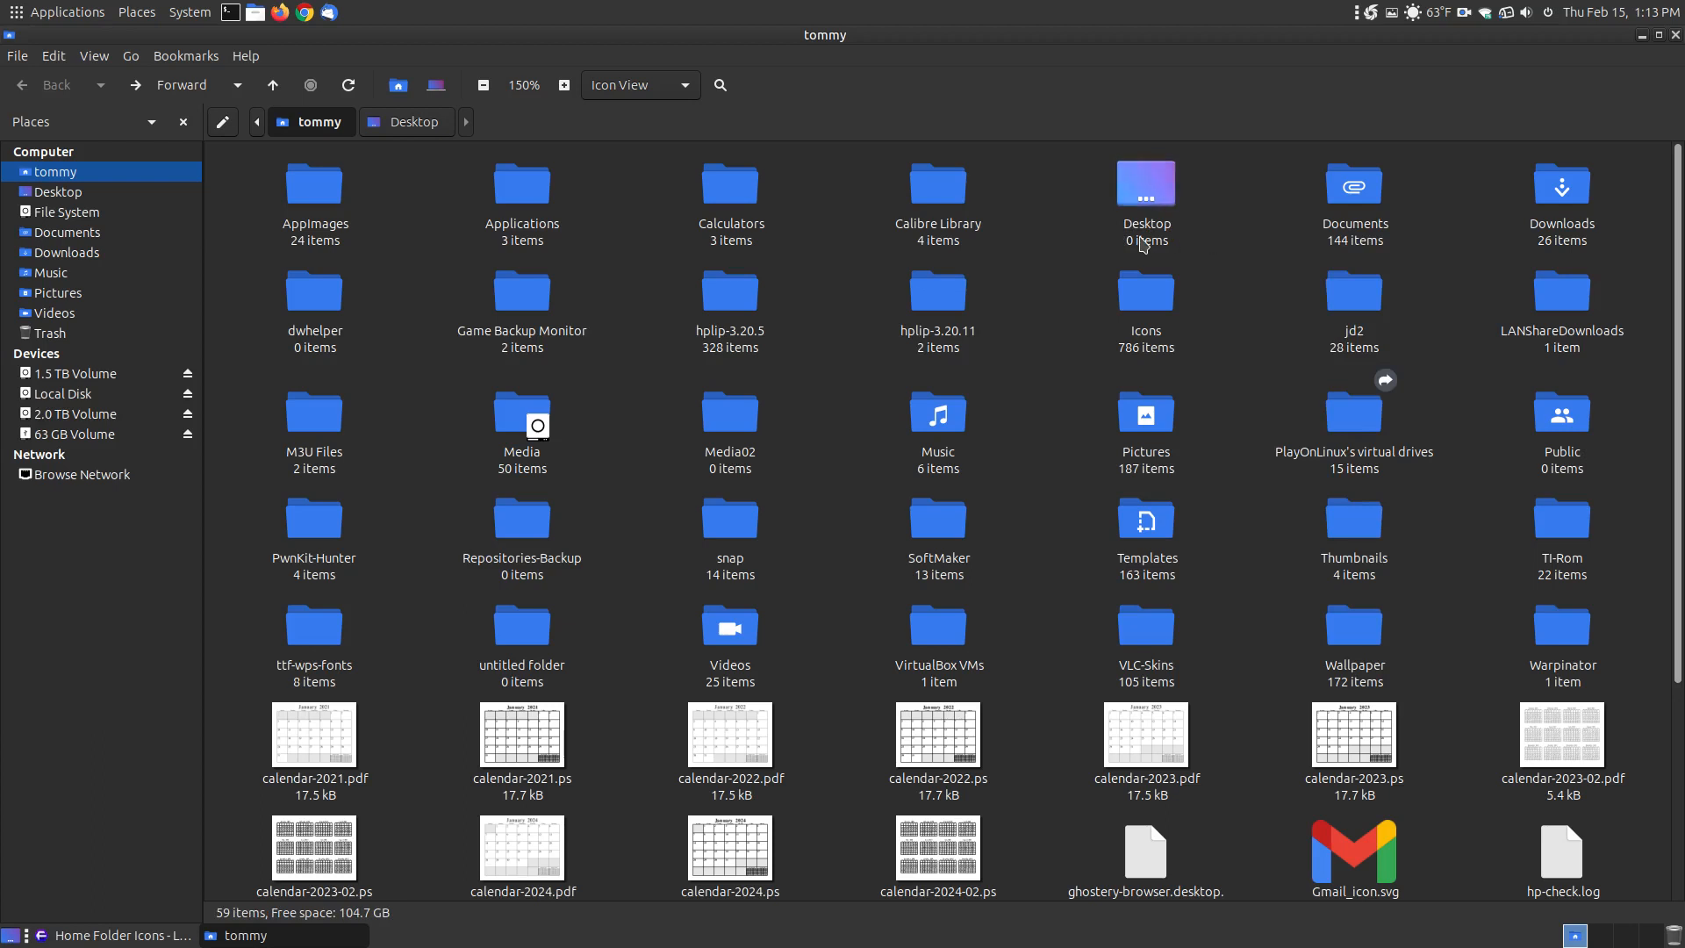
pyautogui.moveTo(1137, 239)
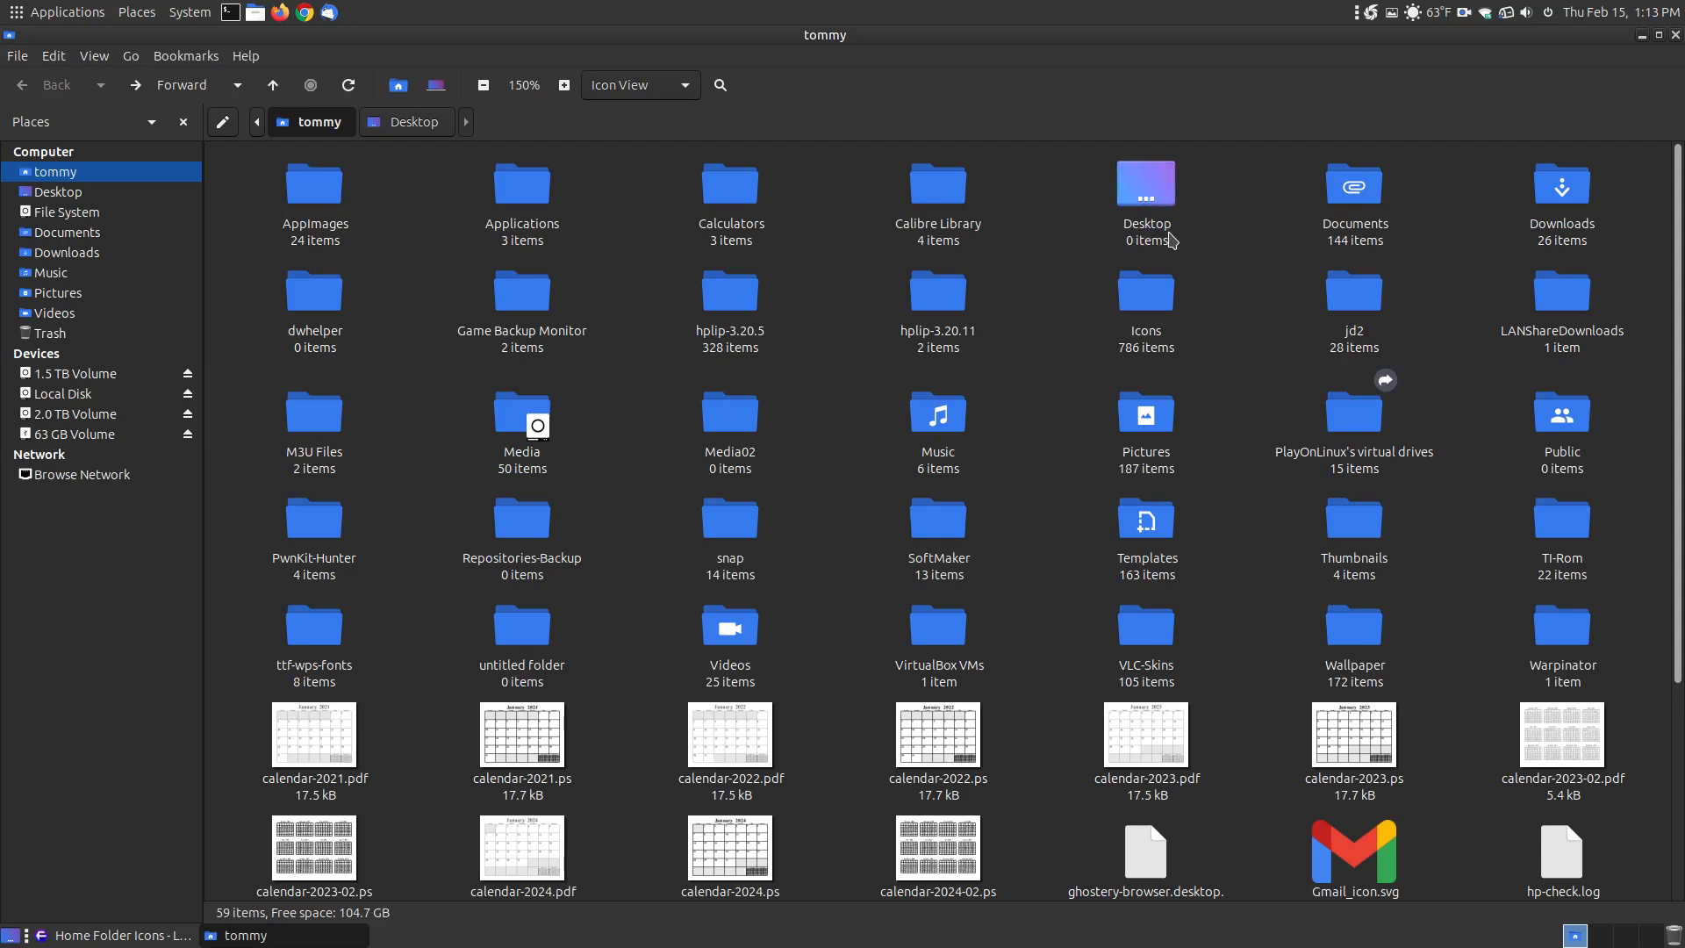
pyautogui.moveTo(1574, 526)
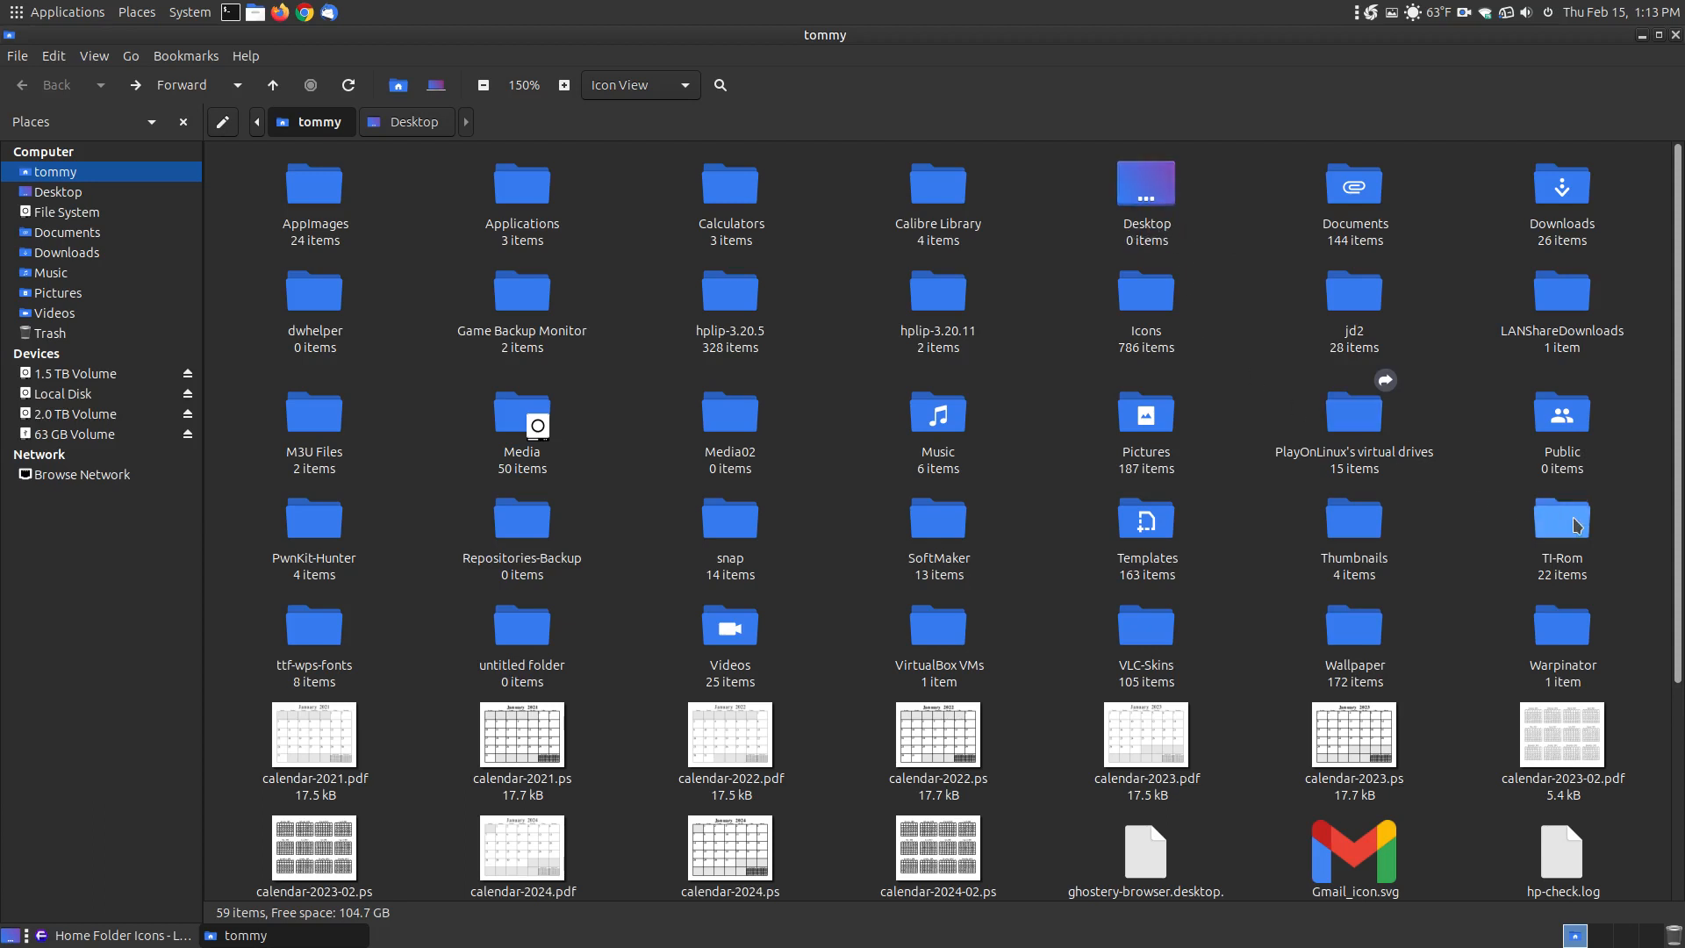
pyautogui.moveTo(148, 874)
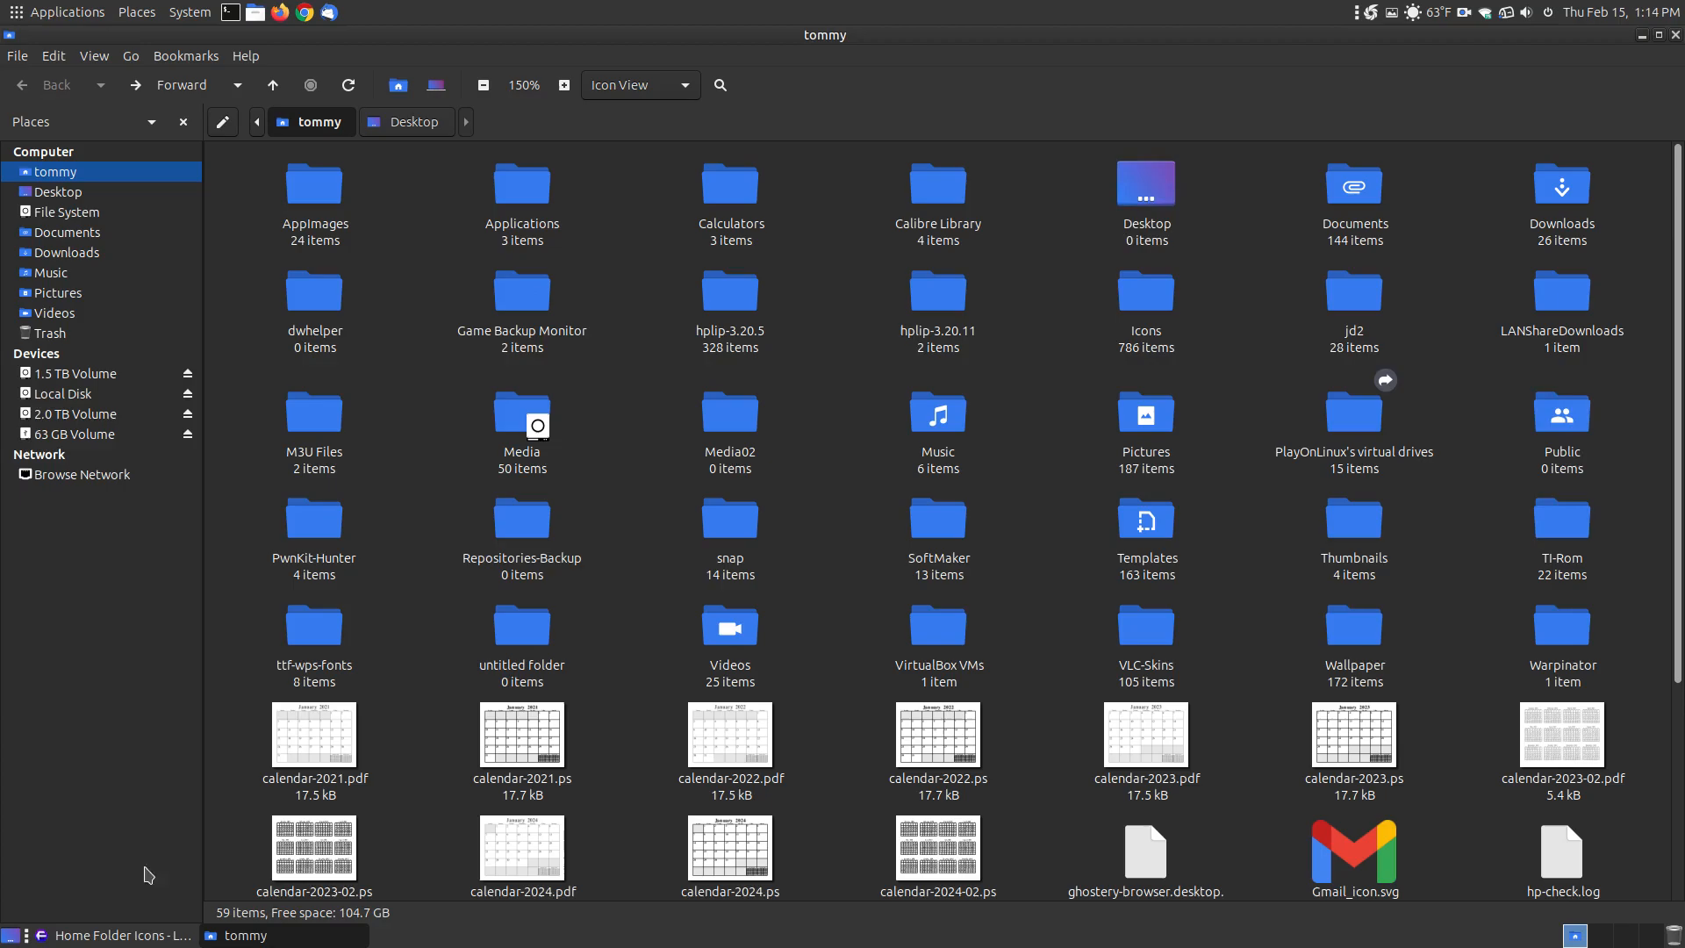
pyautogui.click(107, 935)
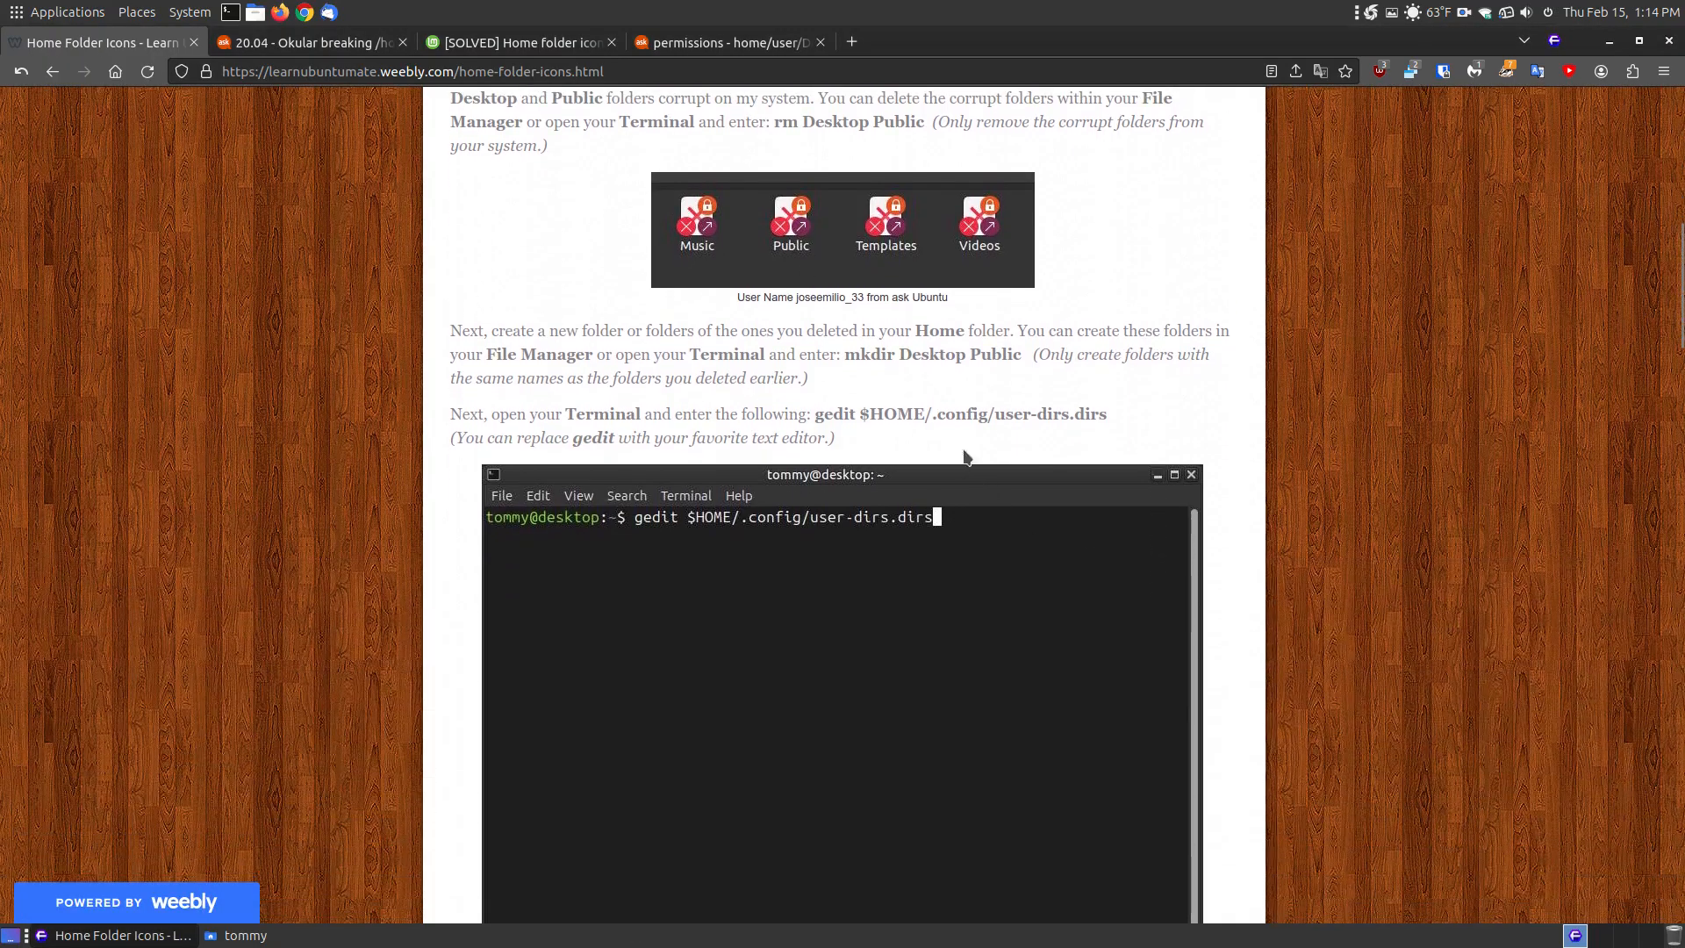
# - Check the empty Public folder in Caja, then select 'gedit $HOME/.config/user-dirs.dirs' in the tutorial
pyautogui.scroll(3)
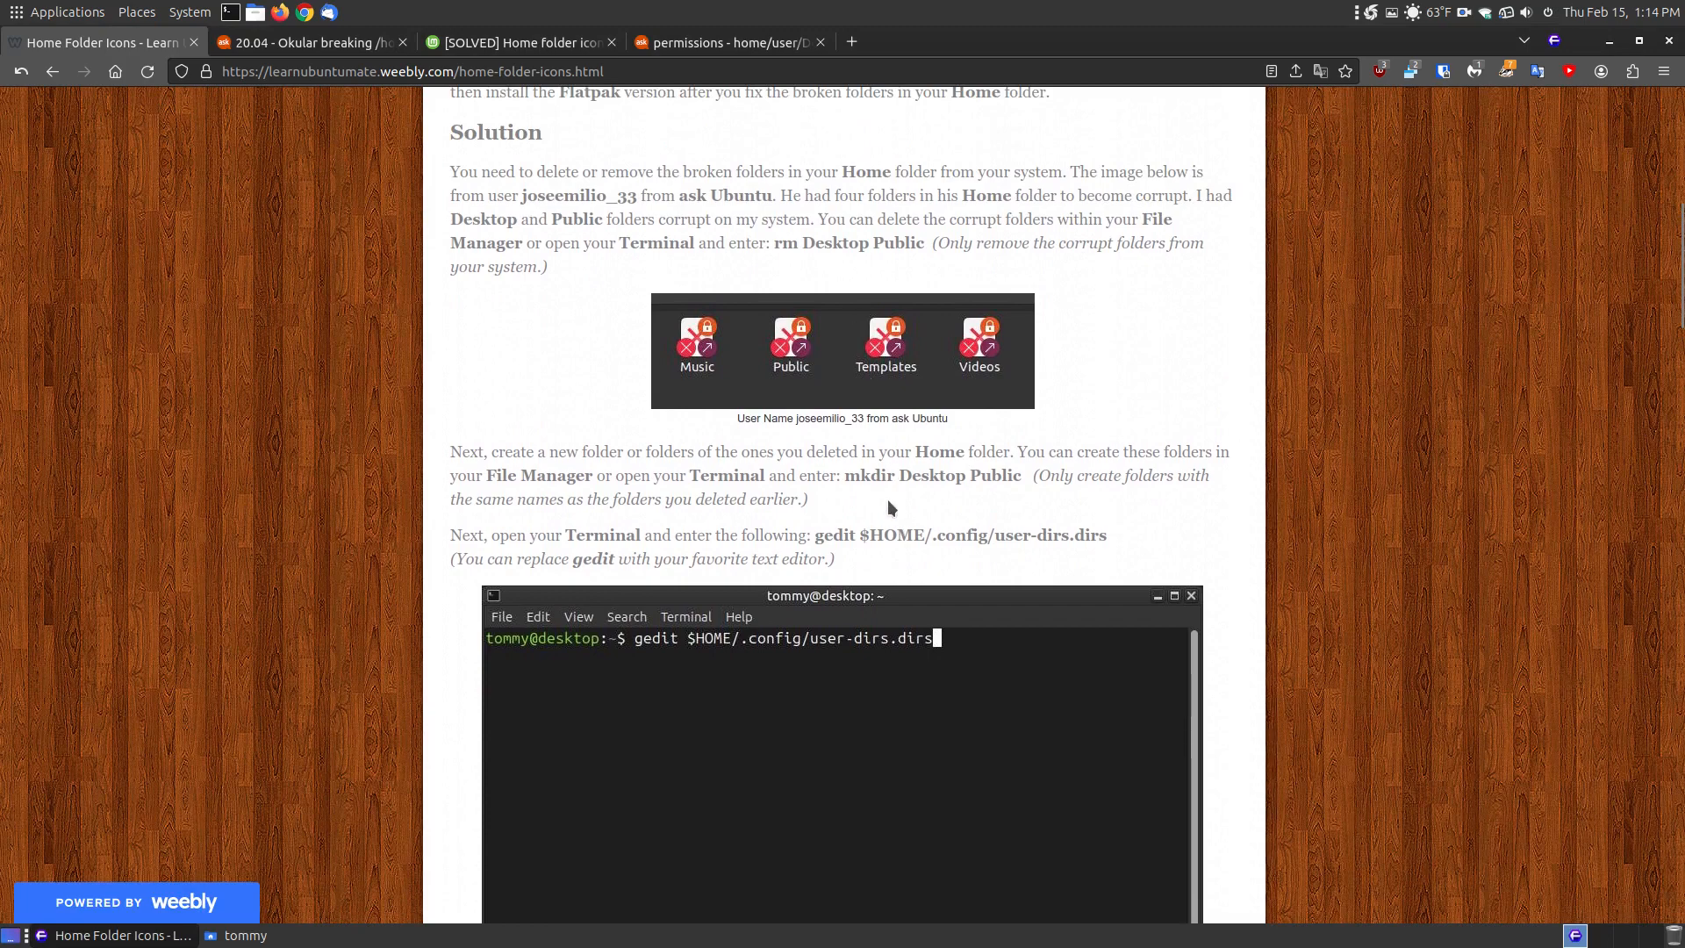
pyautogui.moveTo(844, 470)
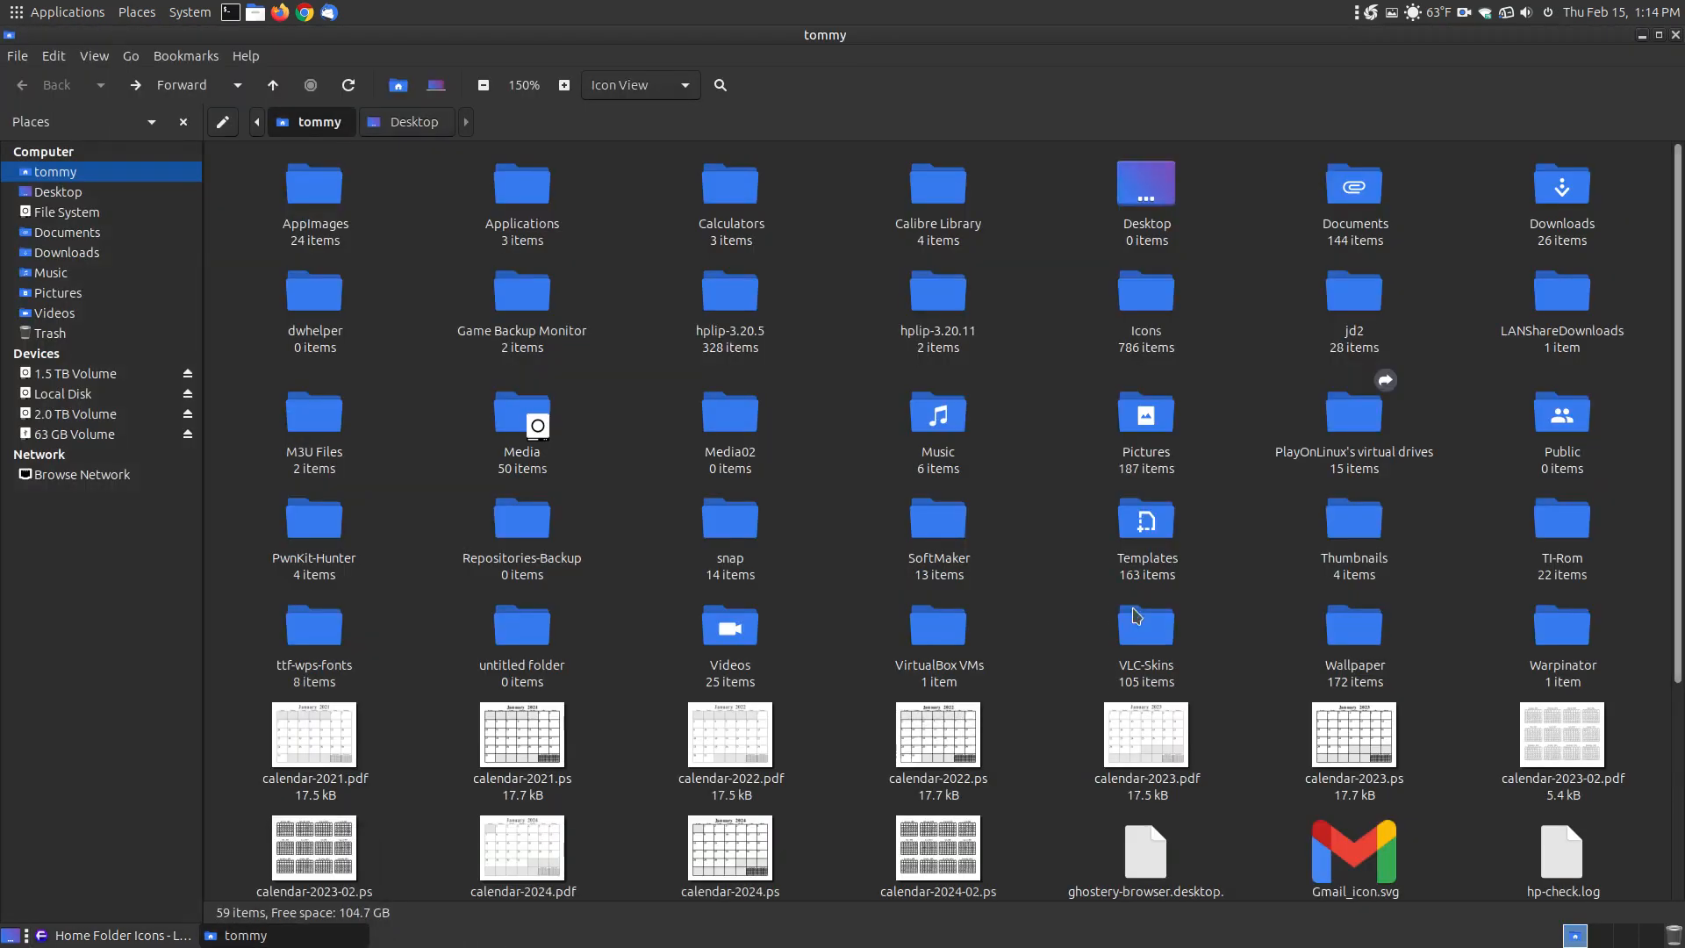
pyautogui.moveTo(1144, 182)
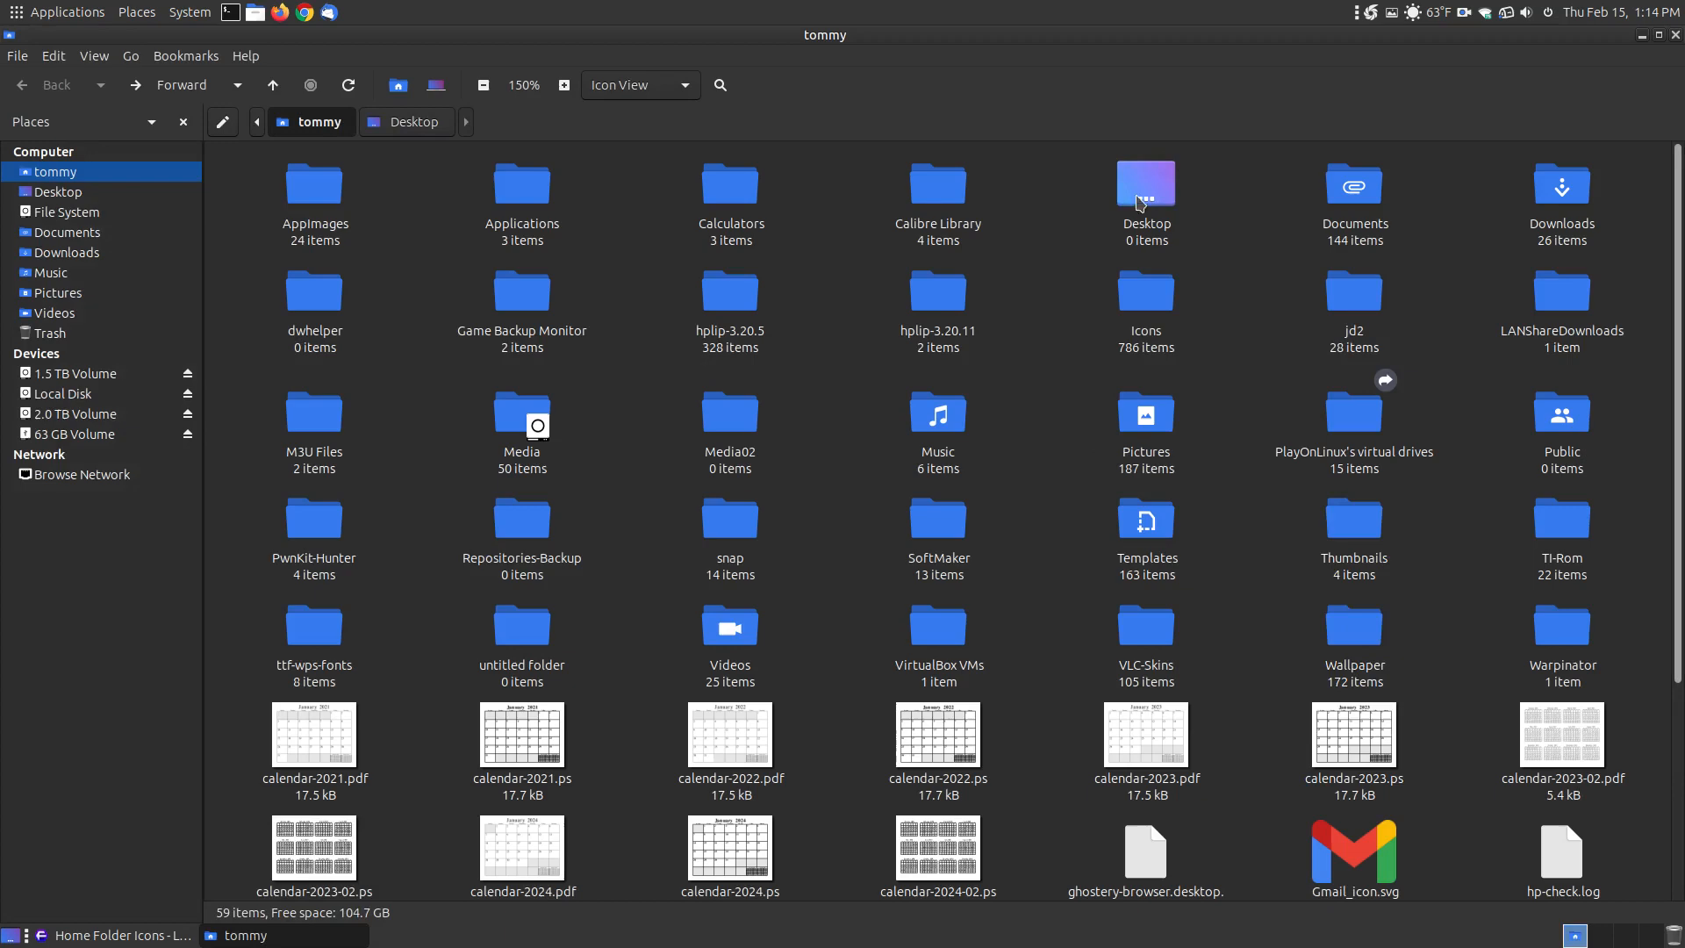
pyautogui.click(1560, 413)
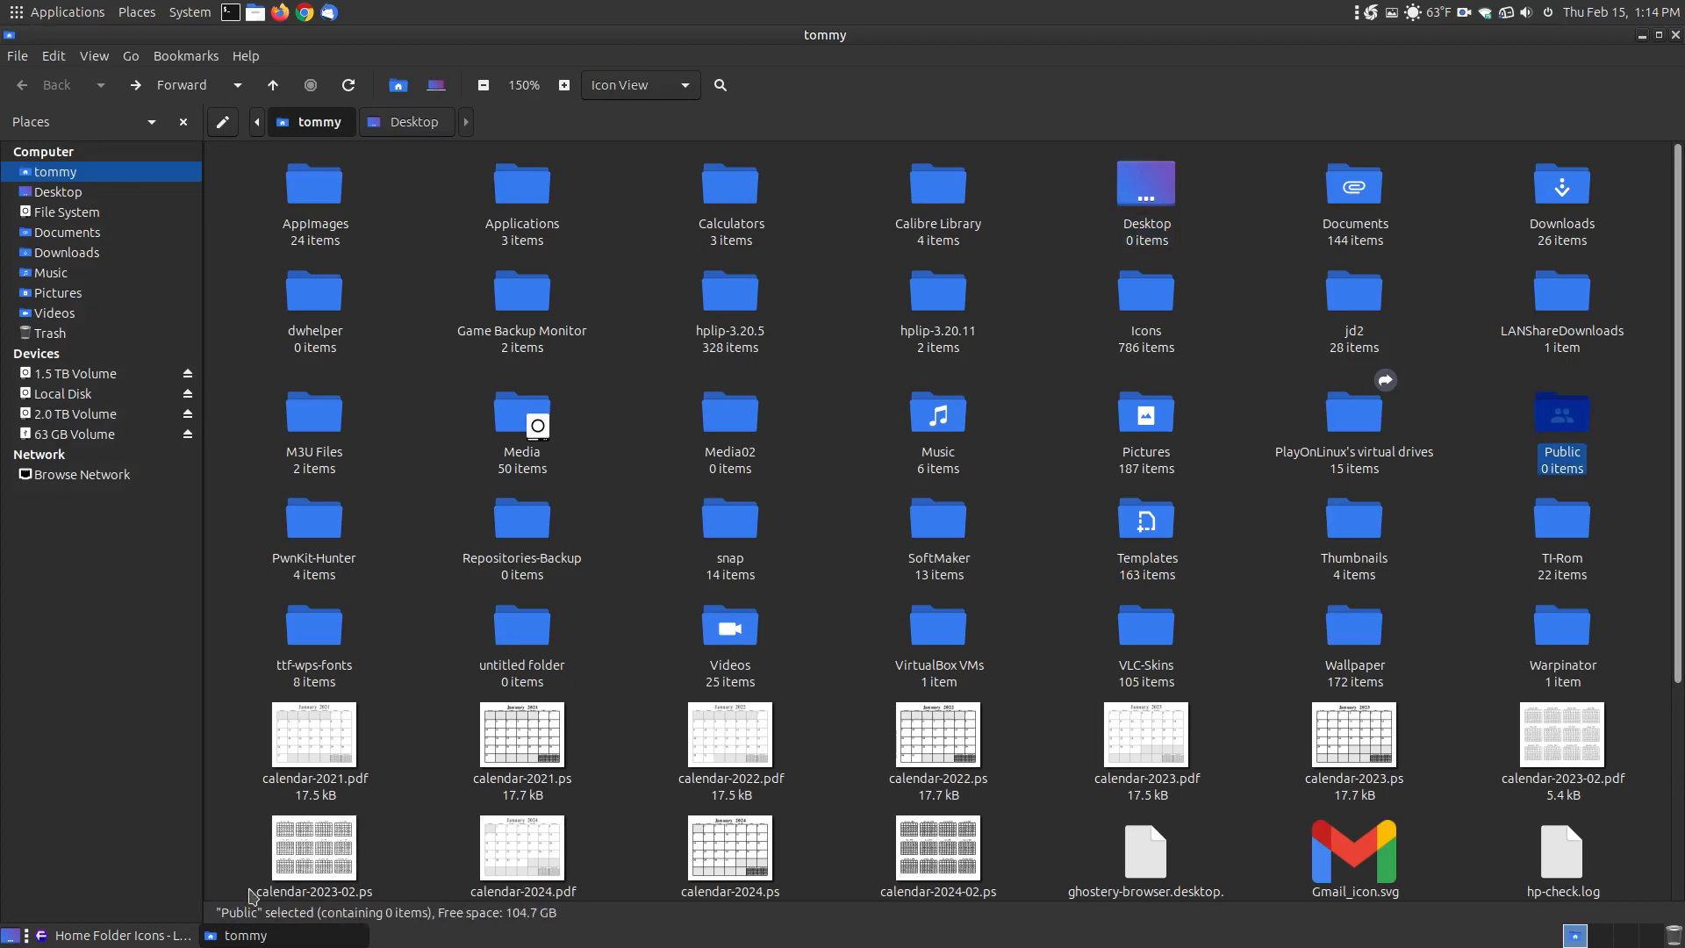
pyautogui.click(110, 934)
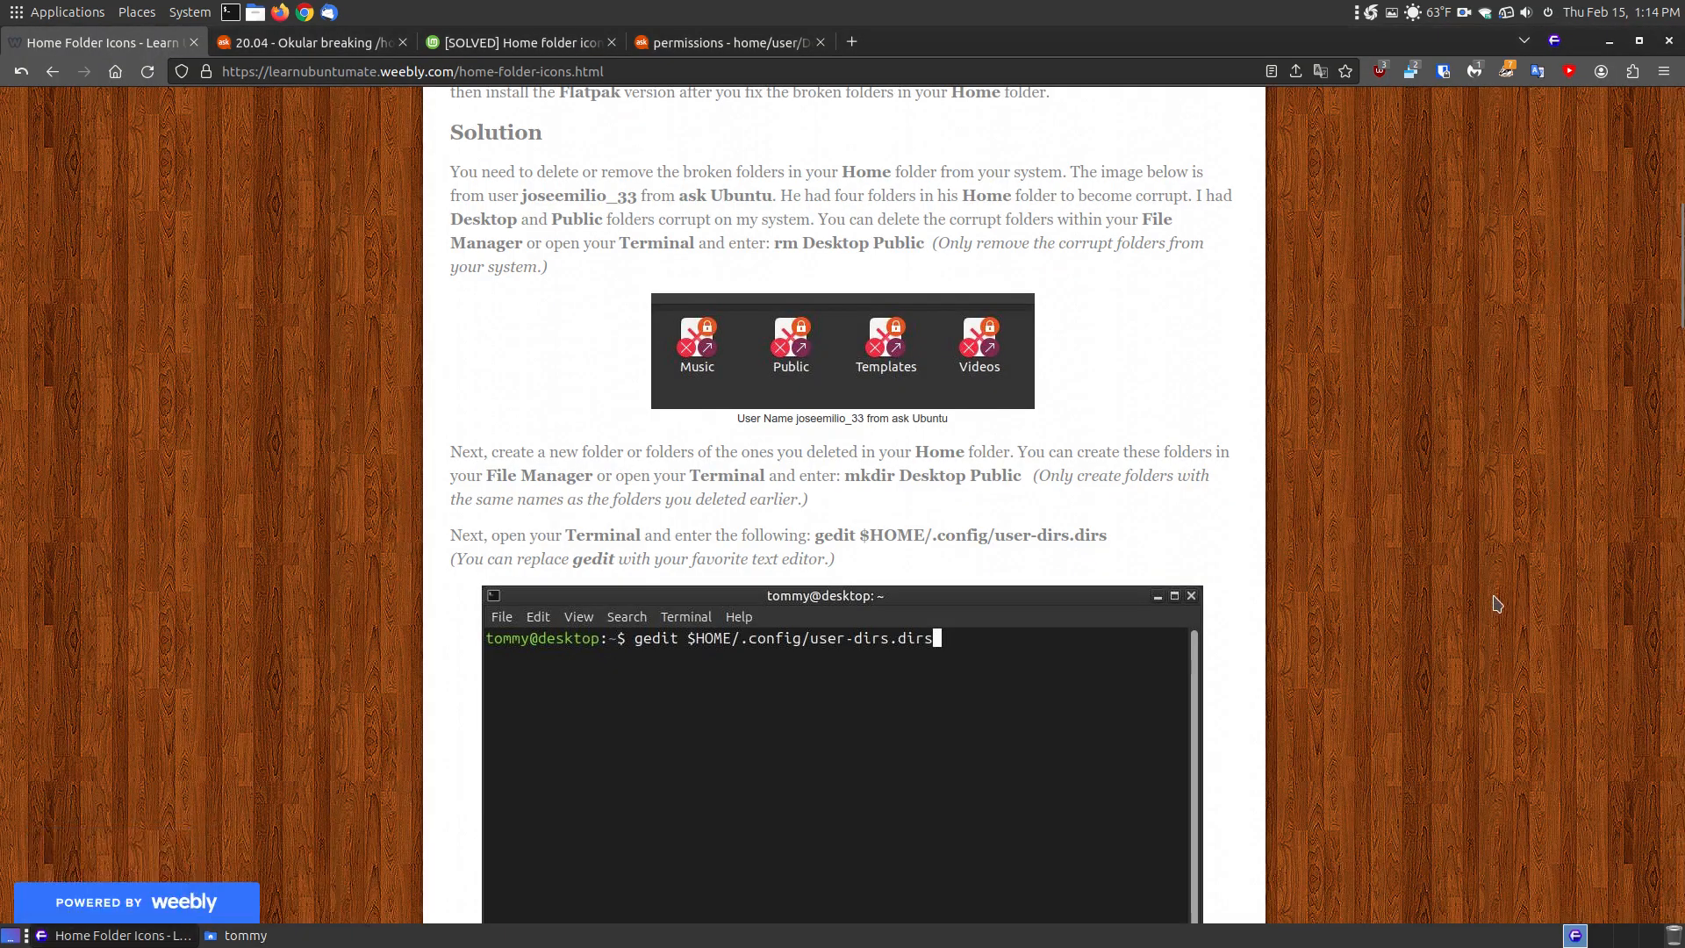
pyautogui.scroll(-3)
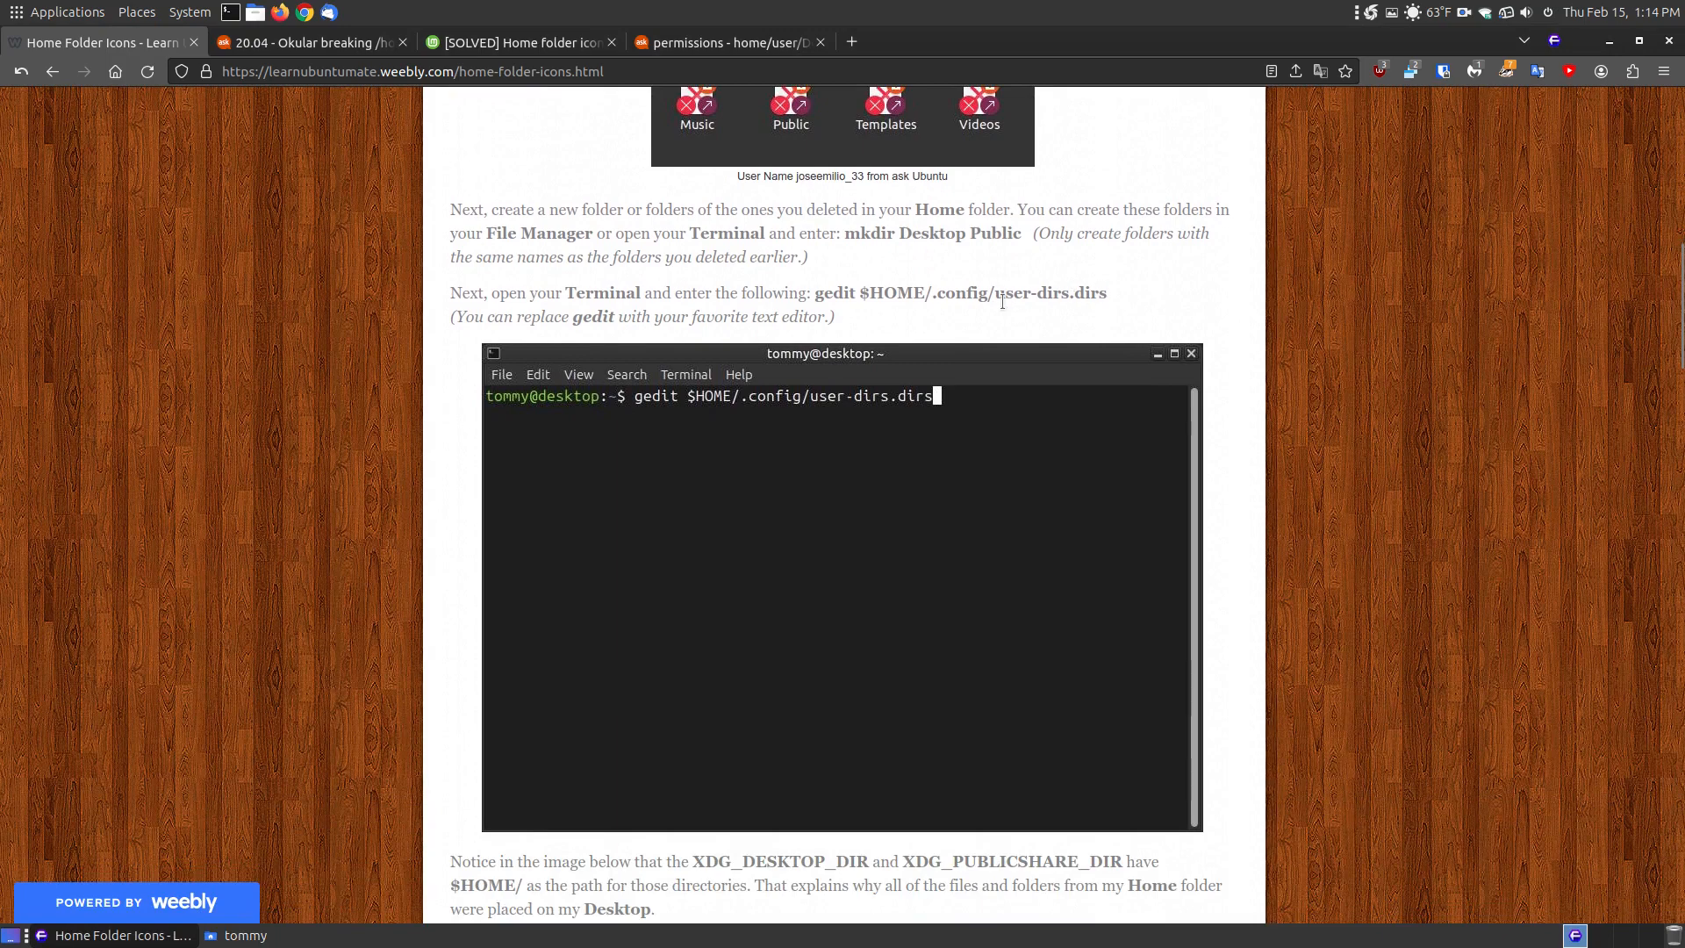
pyautogui.doubleClick(1020, 293)
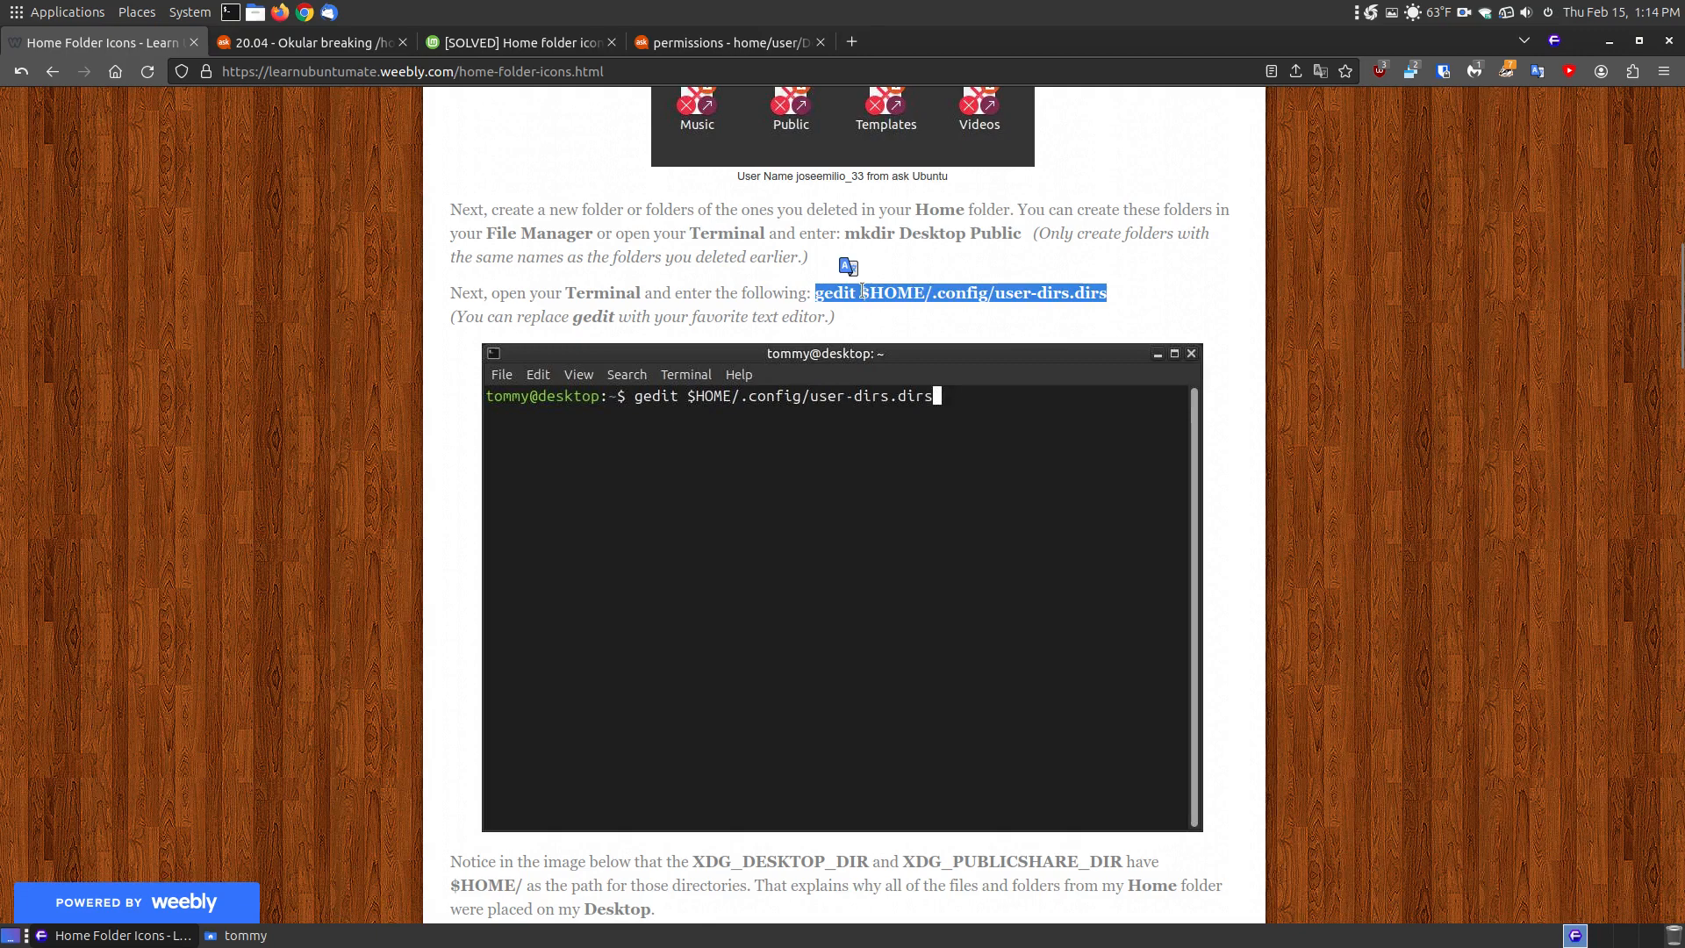
pyautogui.moveTo(1028, 299)
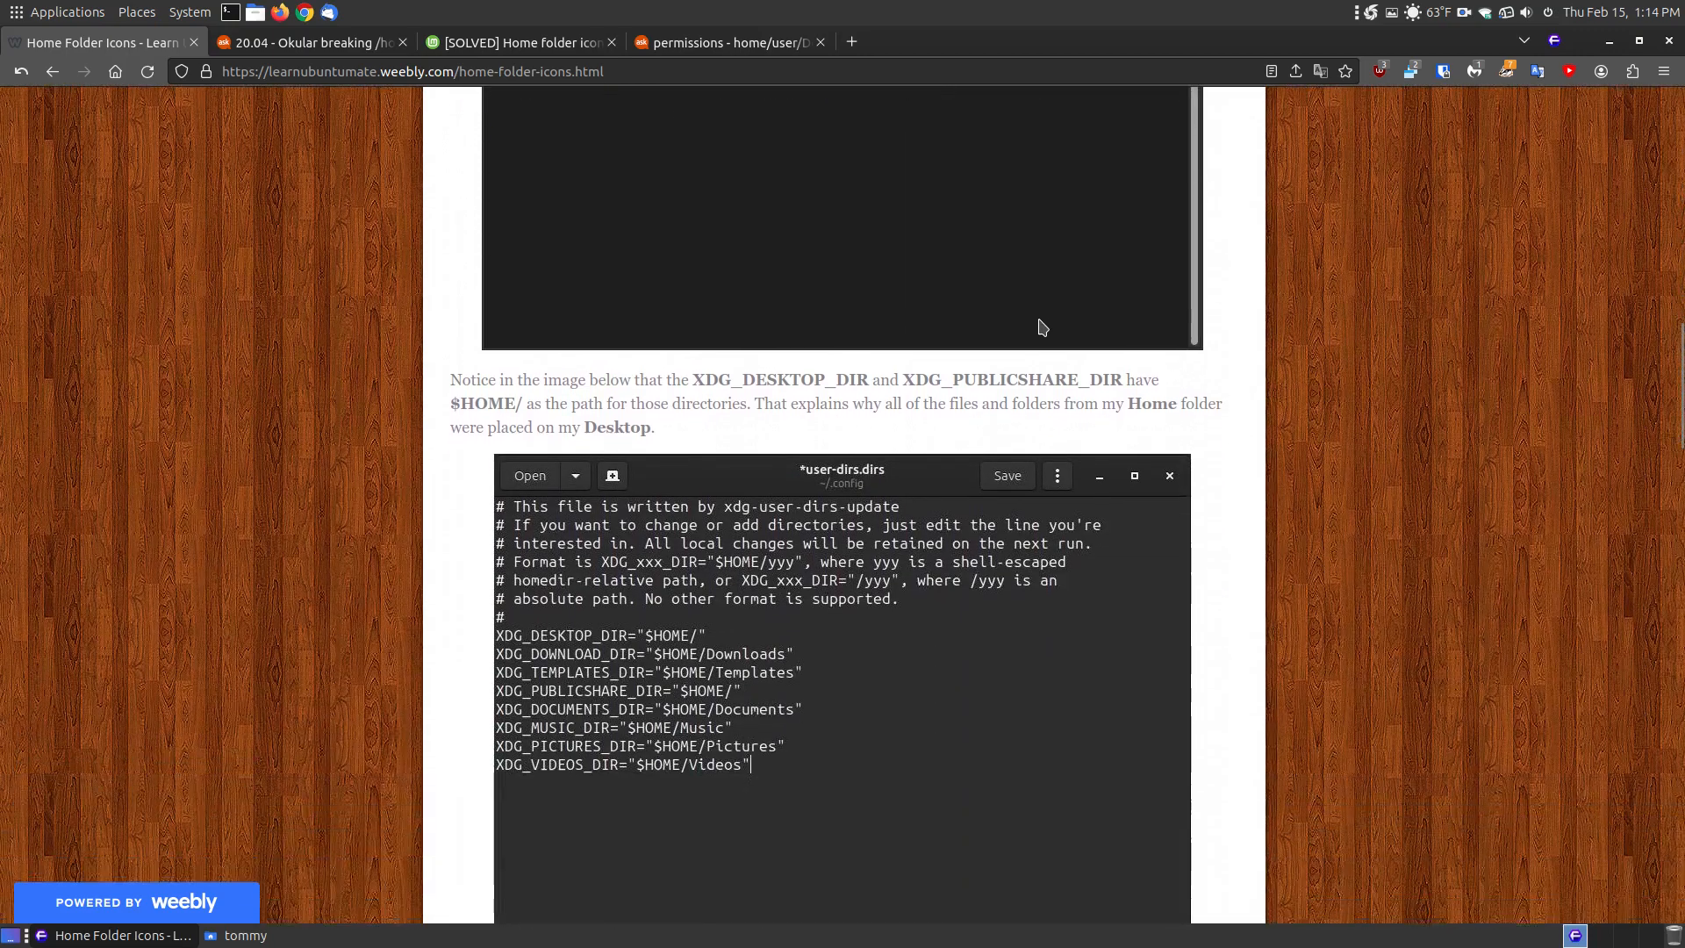
# - Run the gedit $HOME/.config/user-dirs.dirs command in MATE Terminal
pyautogui.scroll(-3)
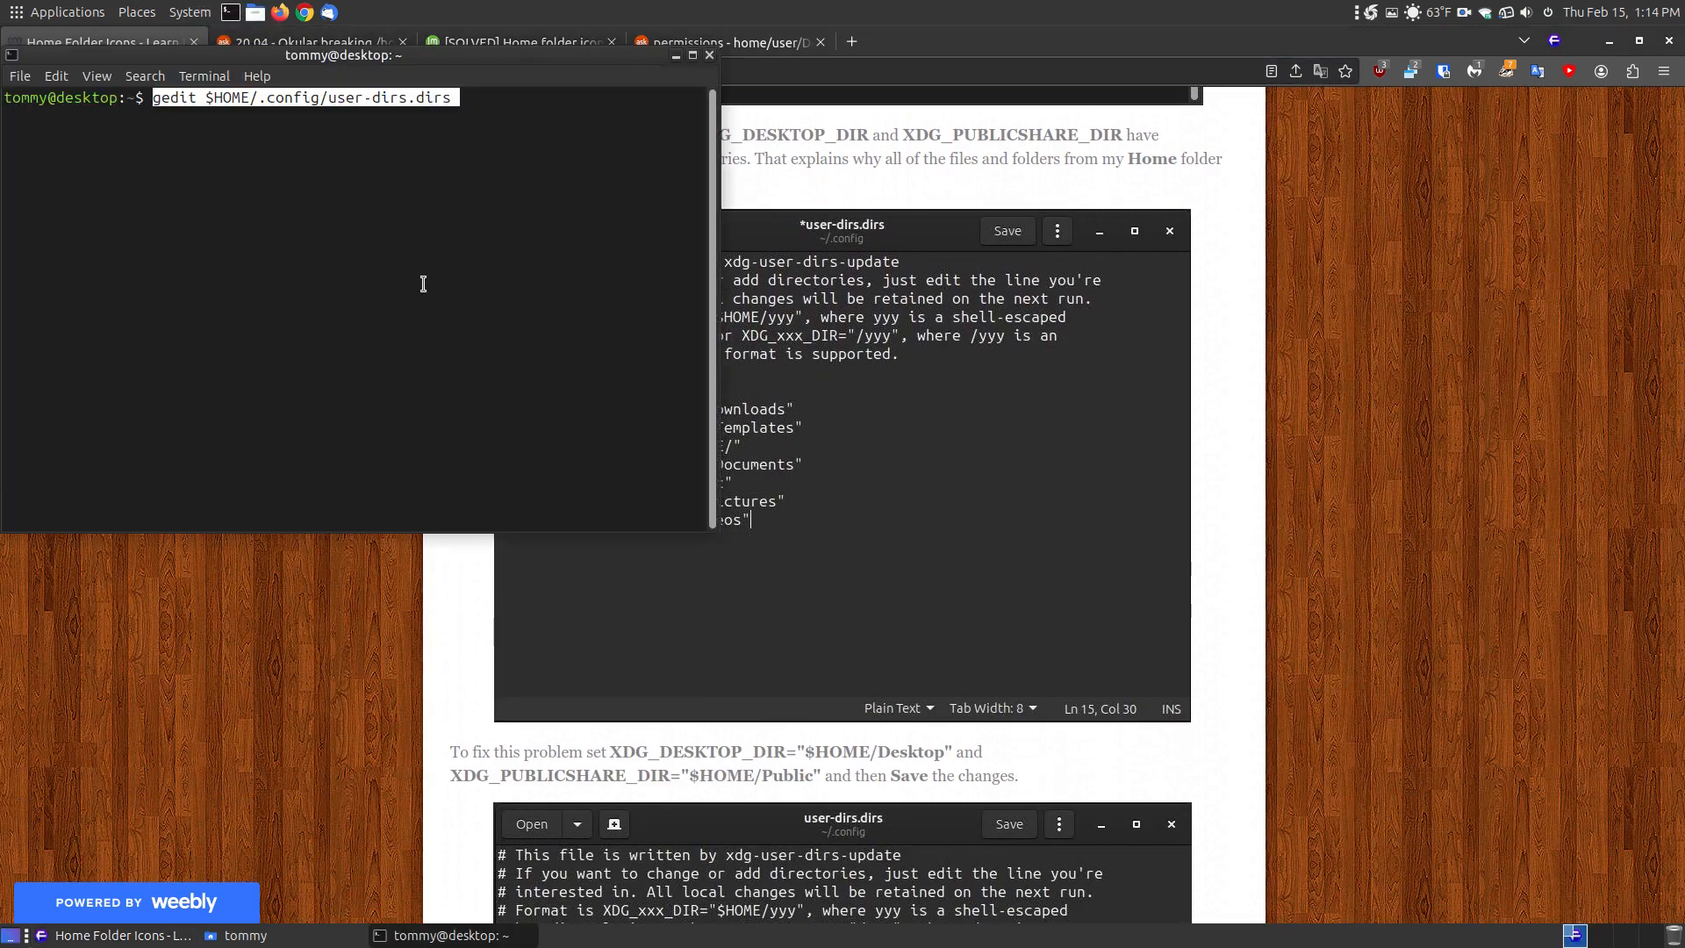
pyautogui.press('Return')
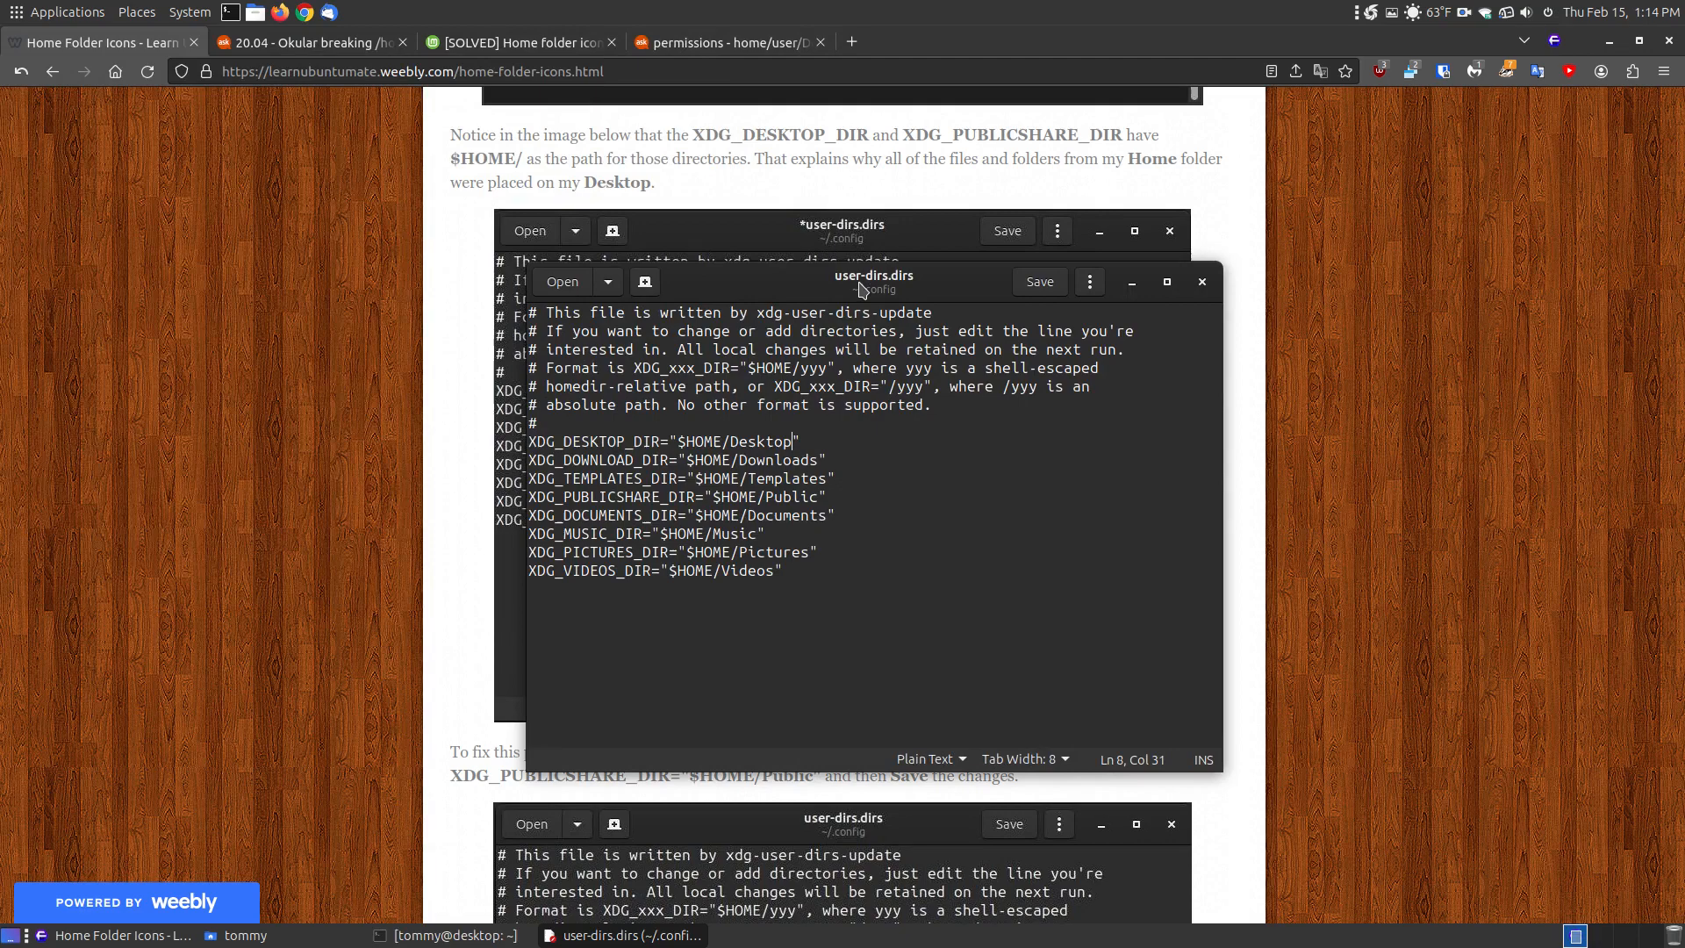
pyautogui.moveTo(762, 444)
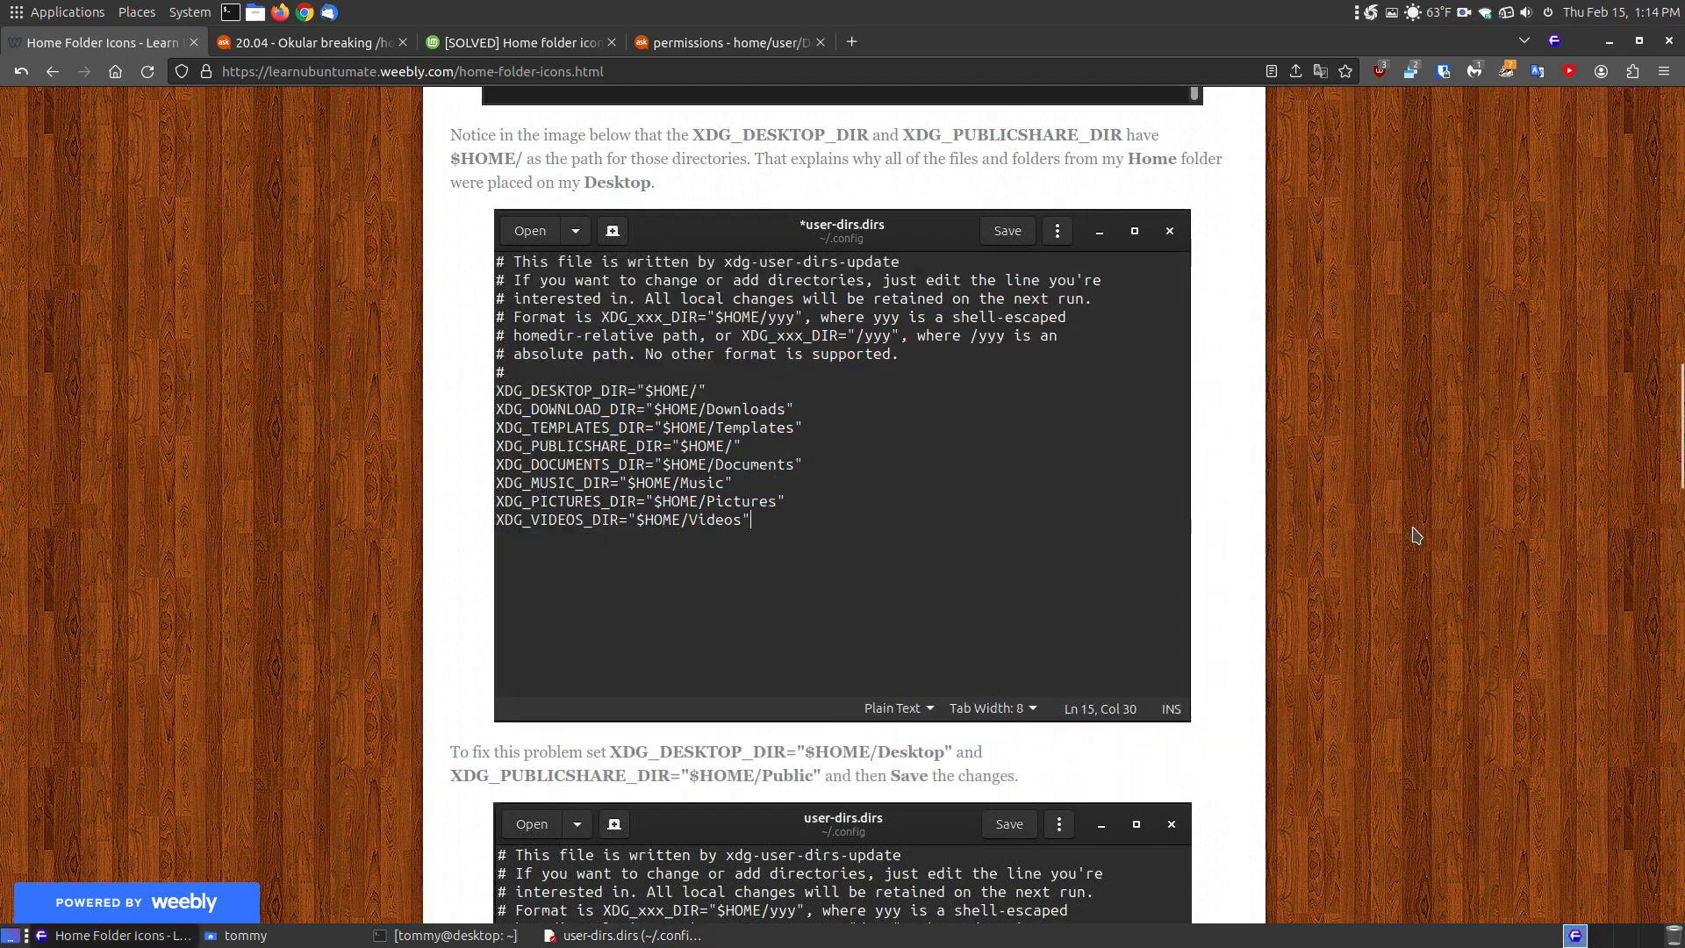
# - Read down to the tutorial's 'To fix this problem' section and bring back Caja
pyautogui.scroll(-3)
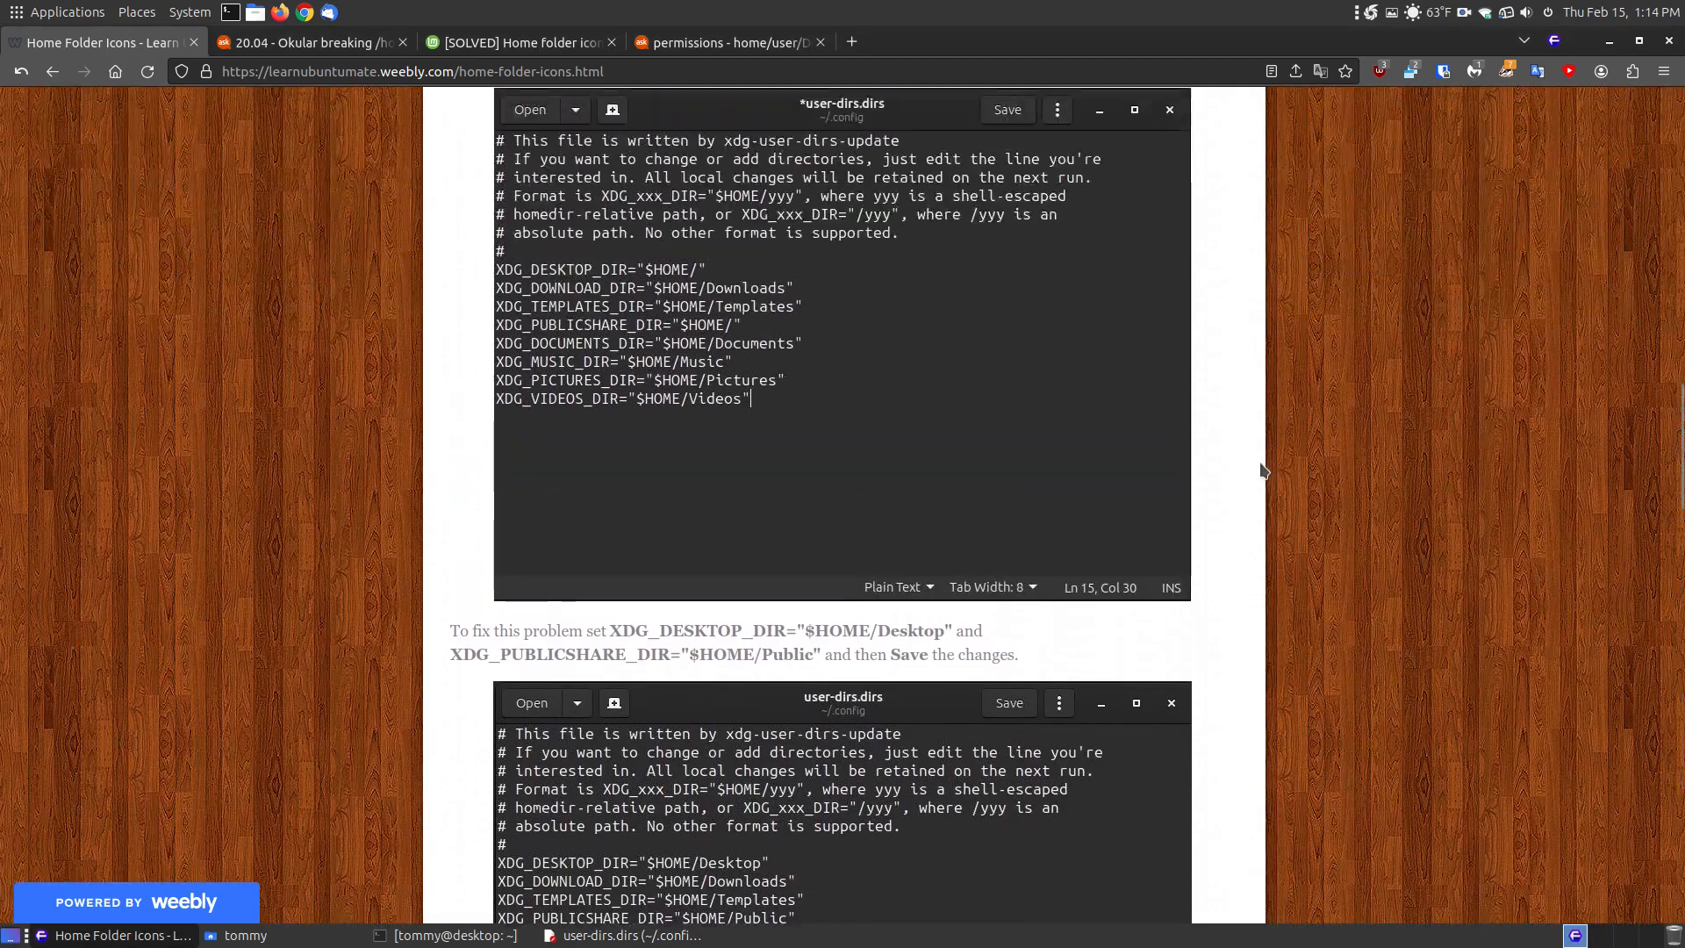
pyautogui.moveTo(674, 288)
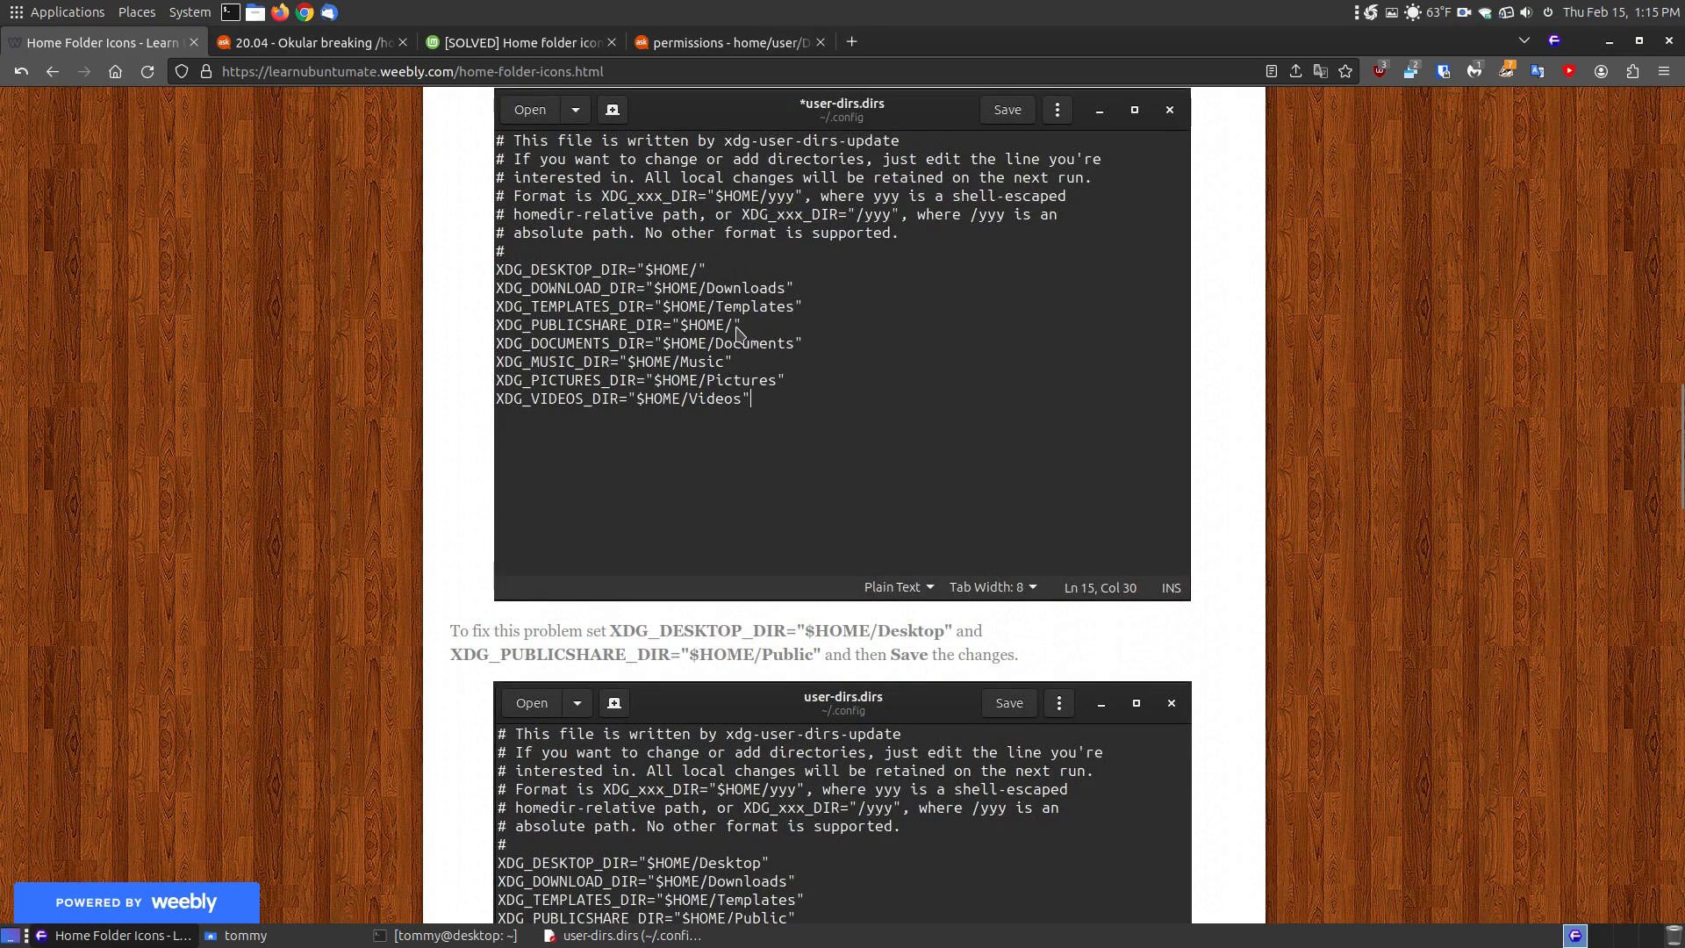
pyautogui.moveTo(617, 262)
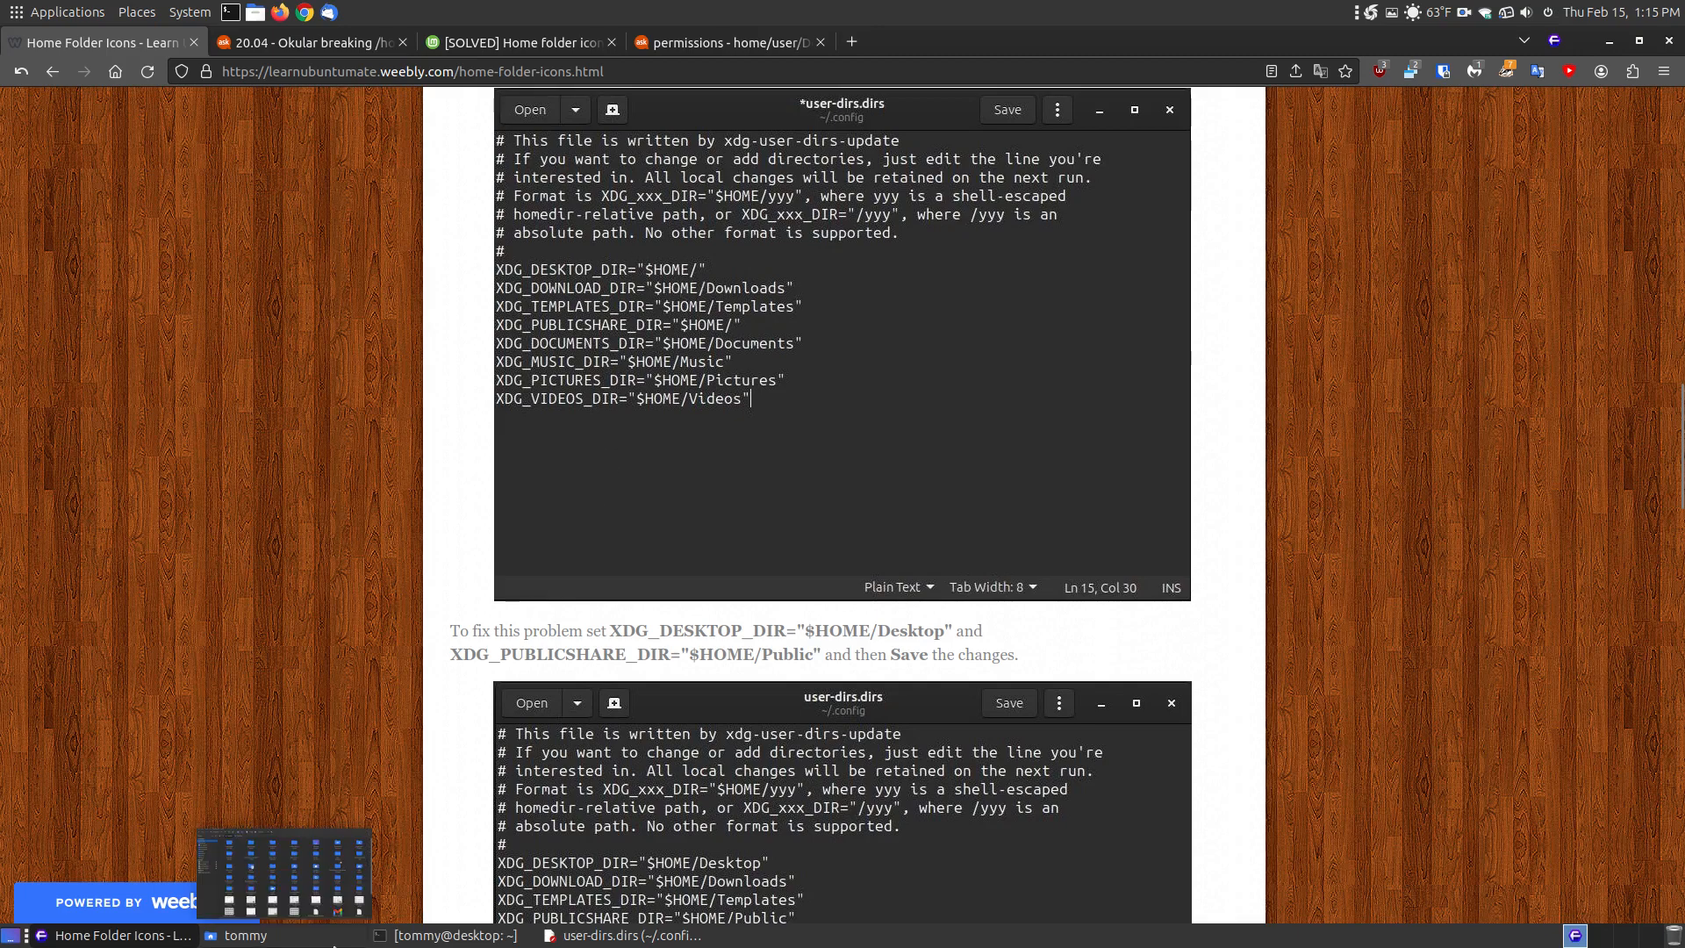
pyautogui.click(245, 934)
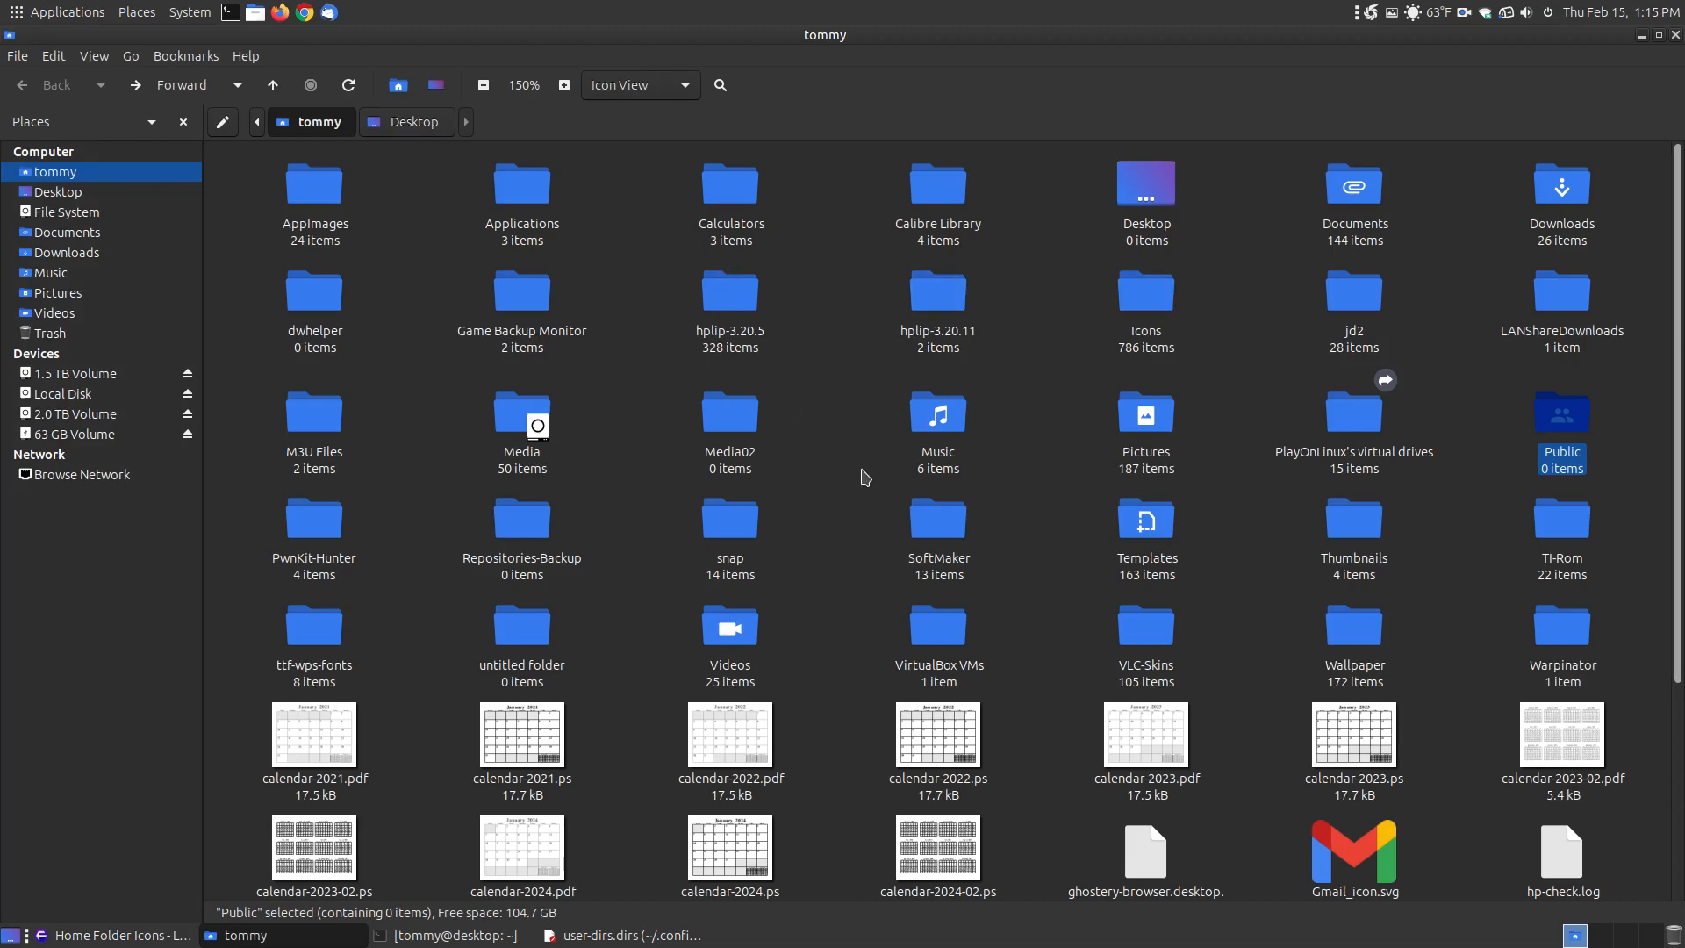
pyautogui.moveTo(1403, 743)
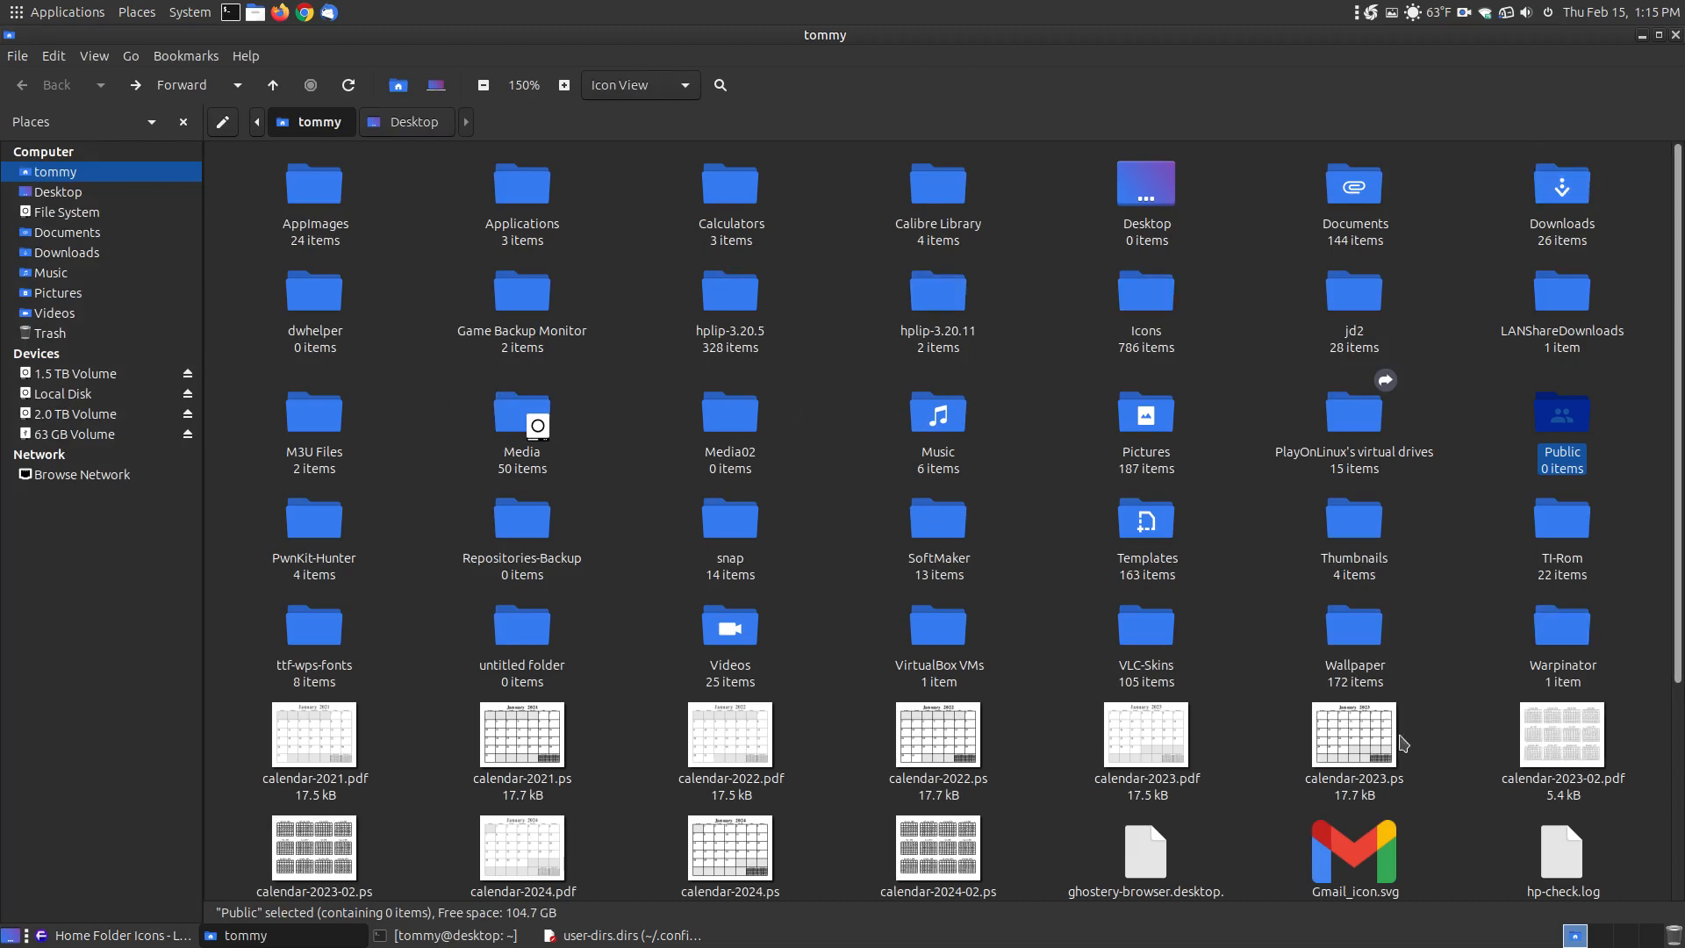
pyautogui.scroll(-3)
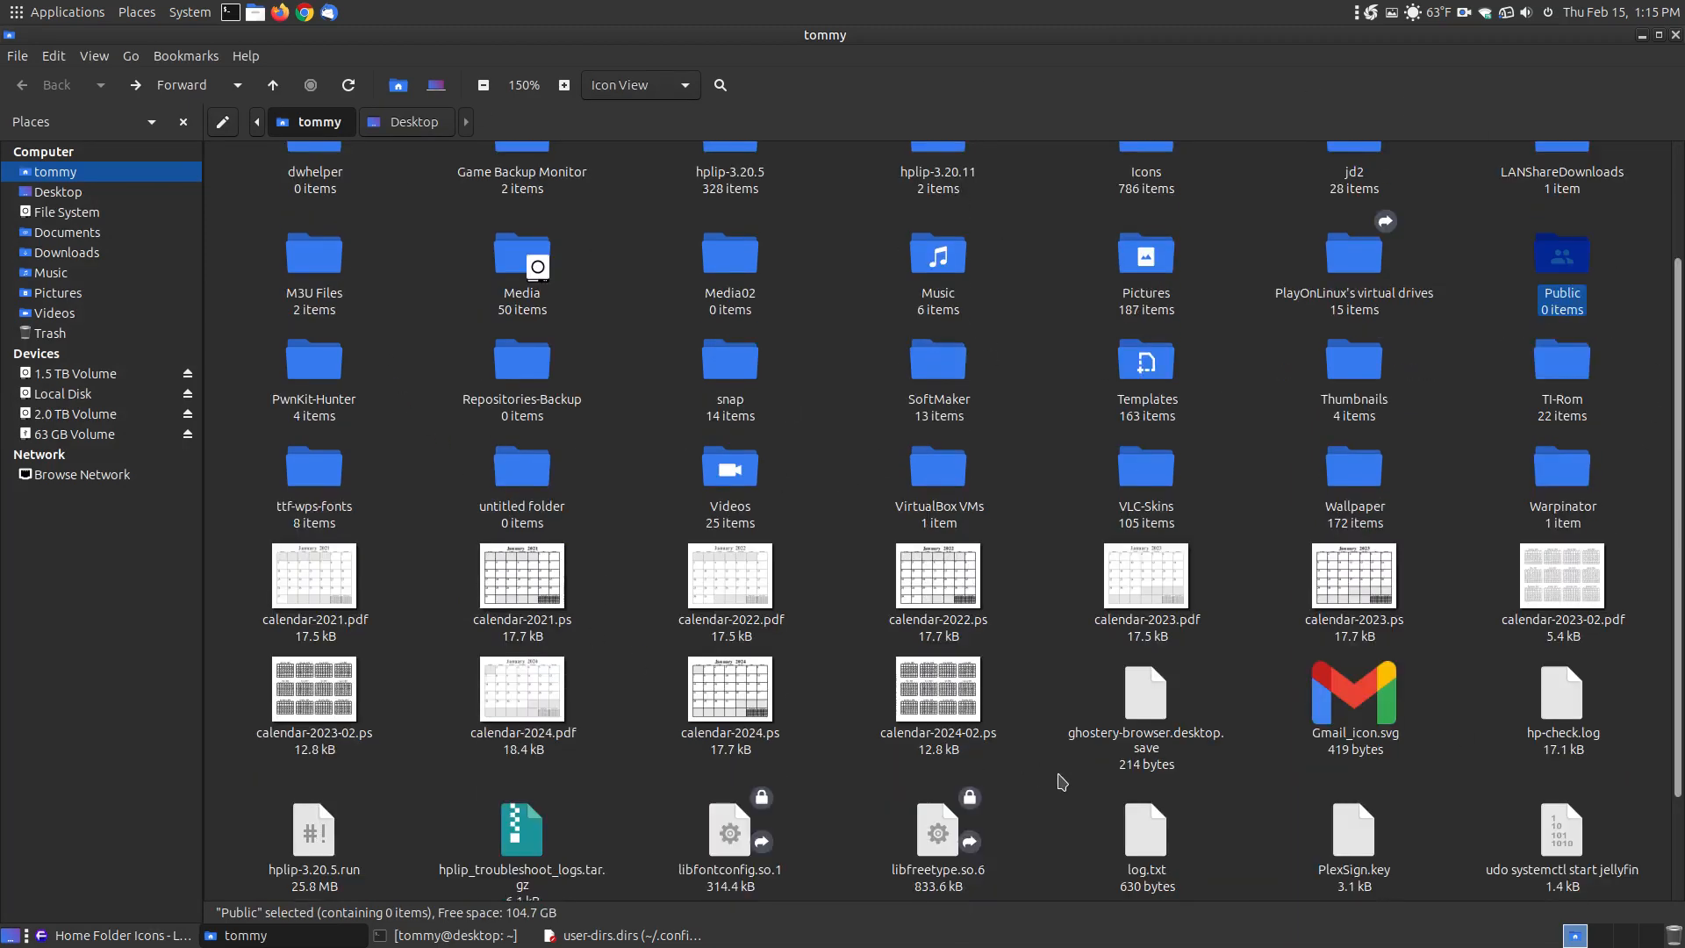
pyautogui.scroll(3)
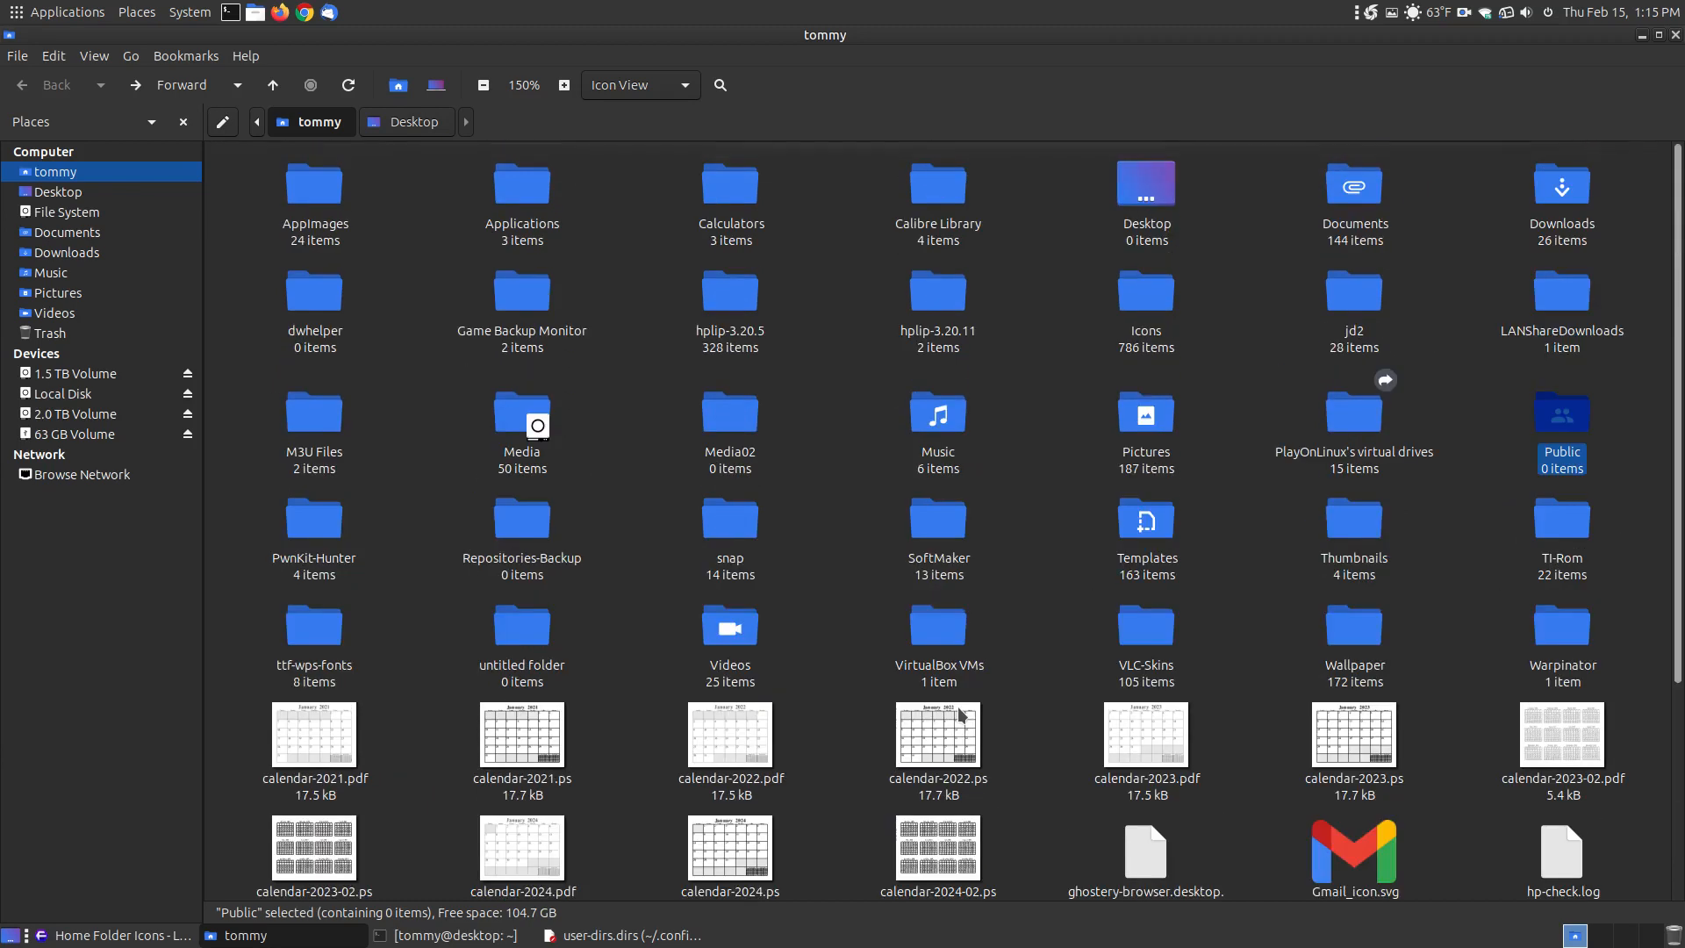
pyautogui.click(114, 935)
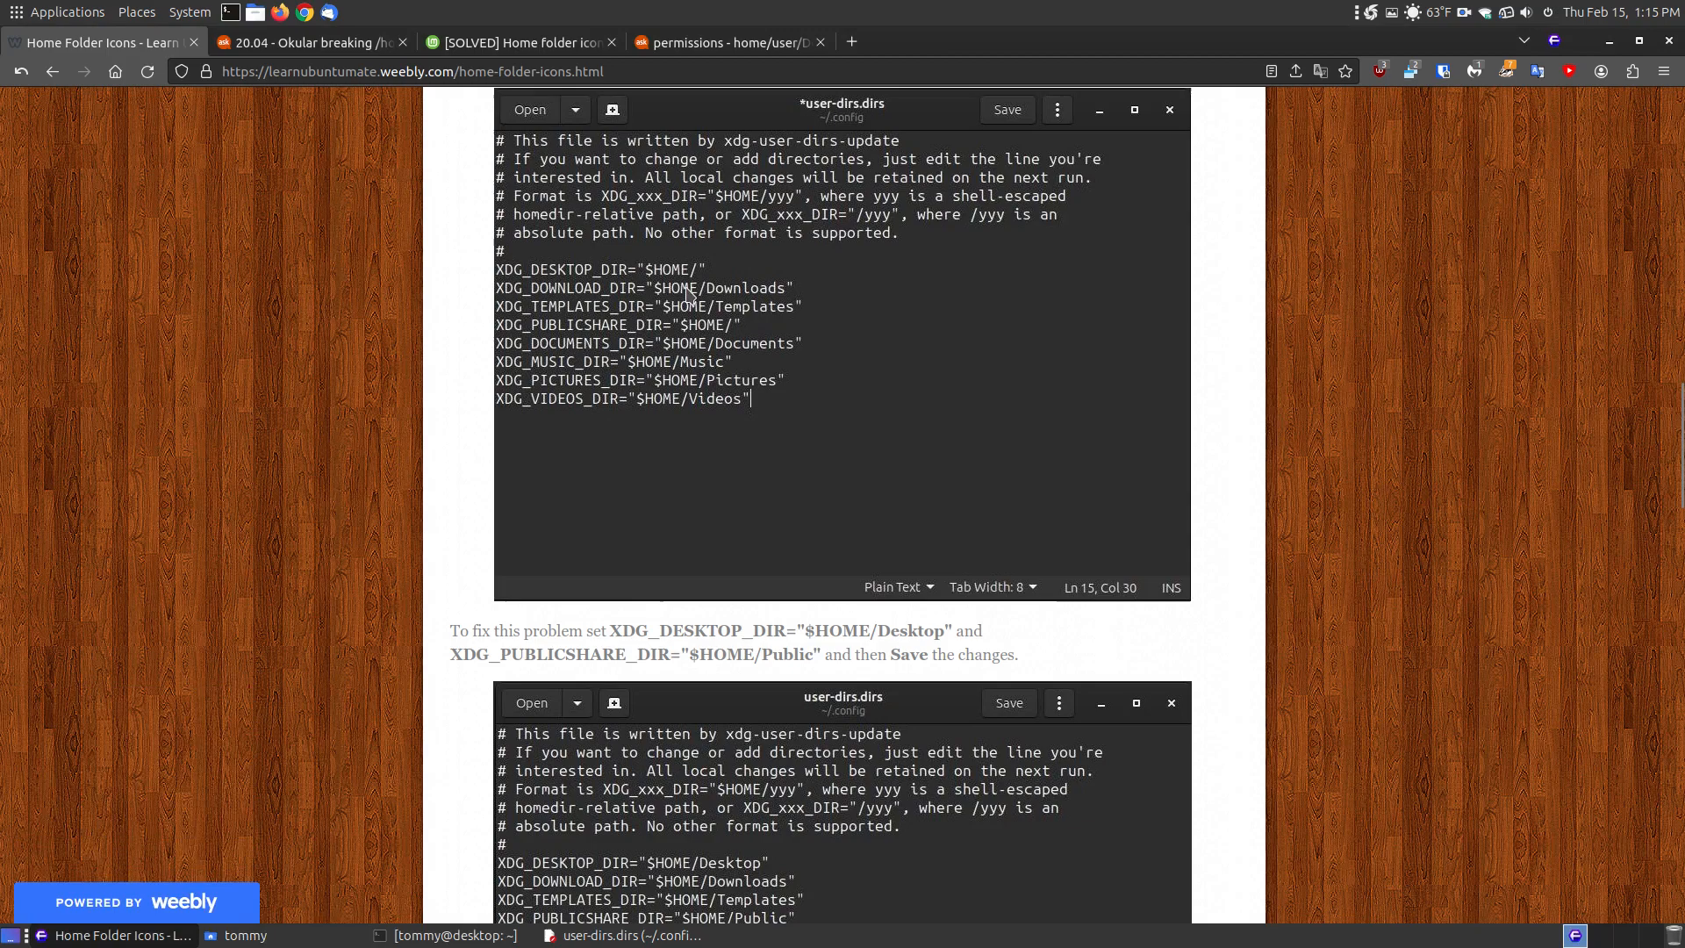
# - Compare the guide's user-dirs.dirs example with the file, then close gedit
pyautogui.scroll(-3)
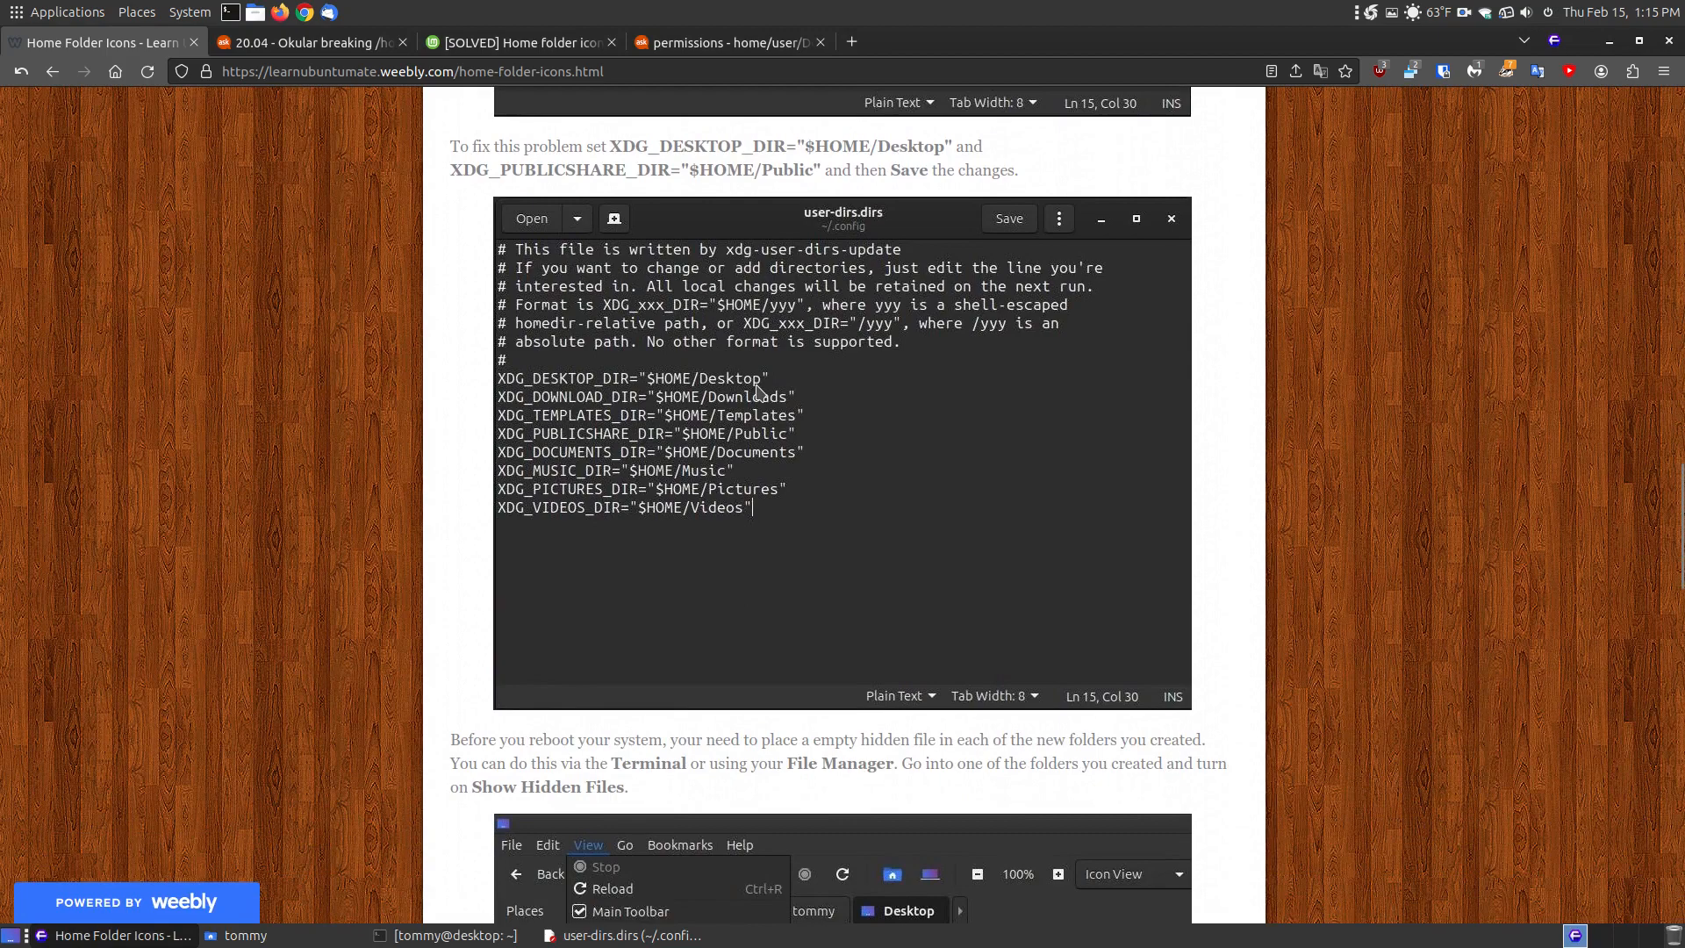
pyautogui.moveTo(736, 439)
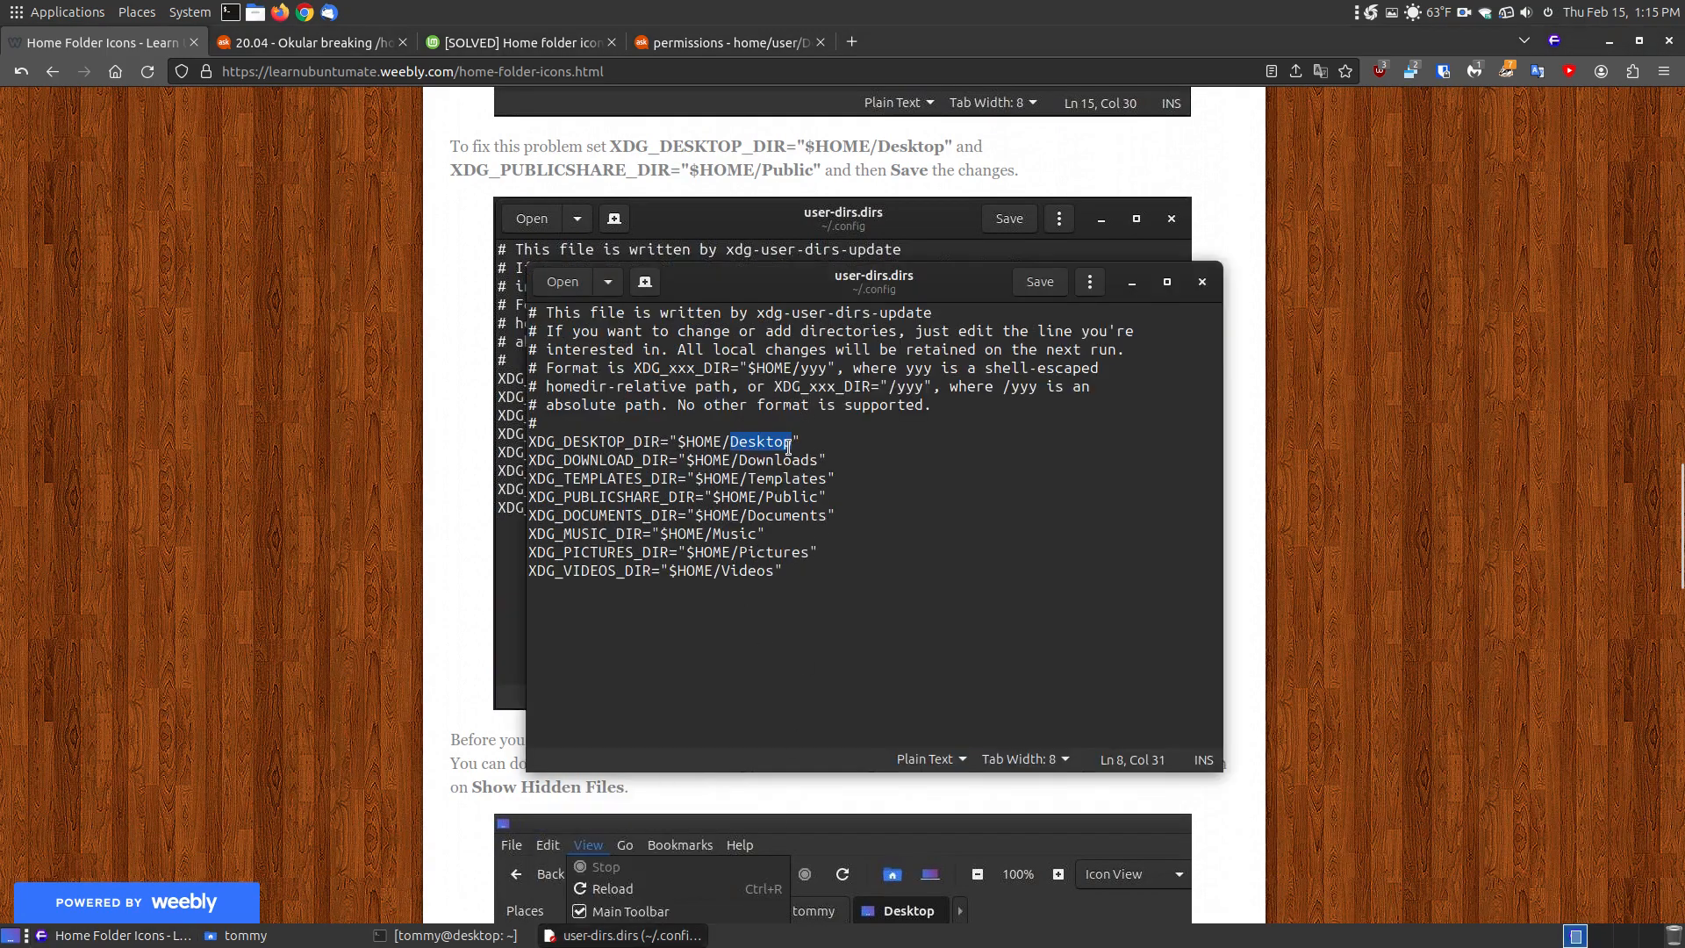
pyautogui.moveTo(906, 473)
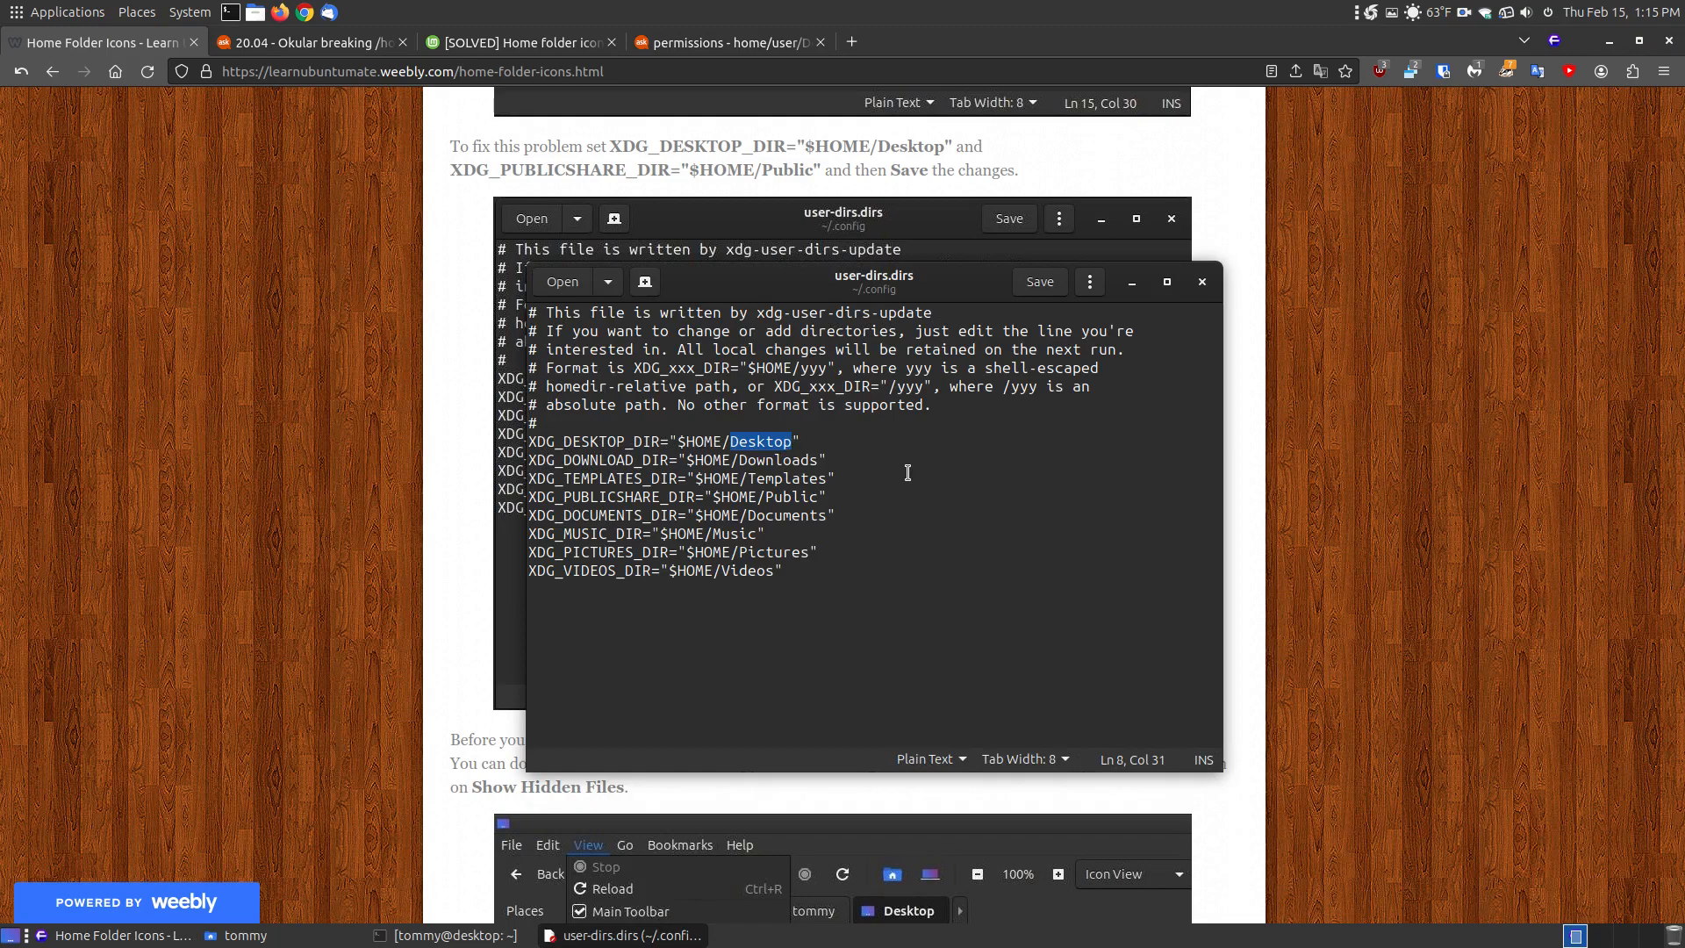
pyautogui.moveTo(993, 475)
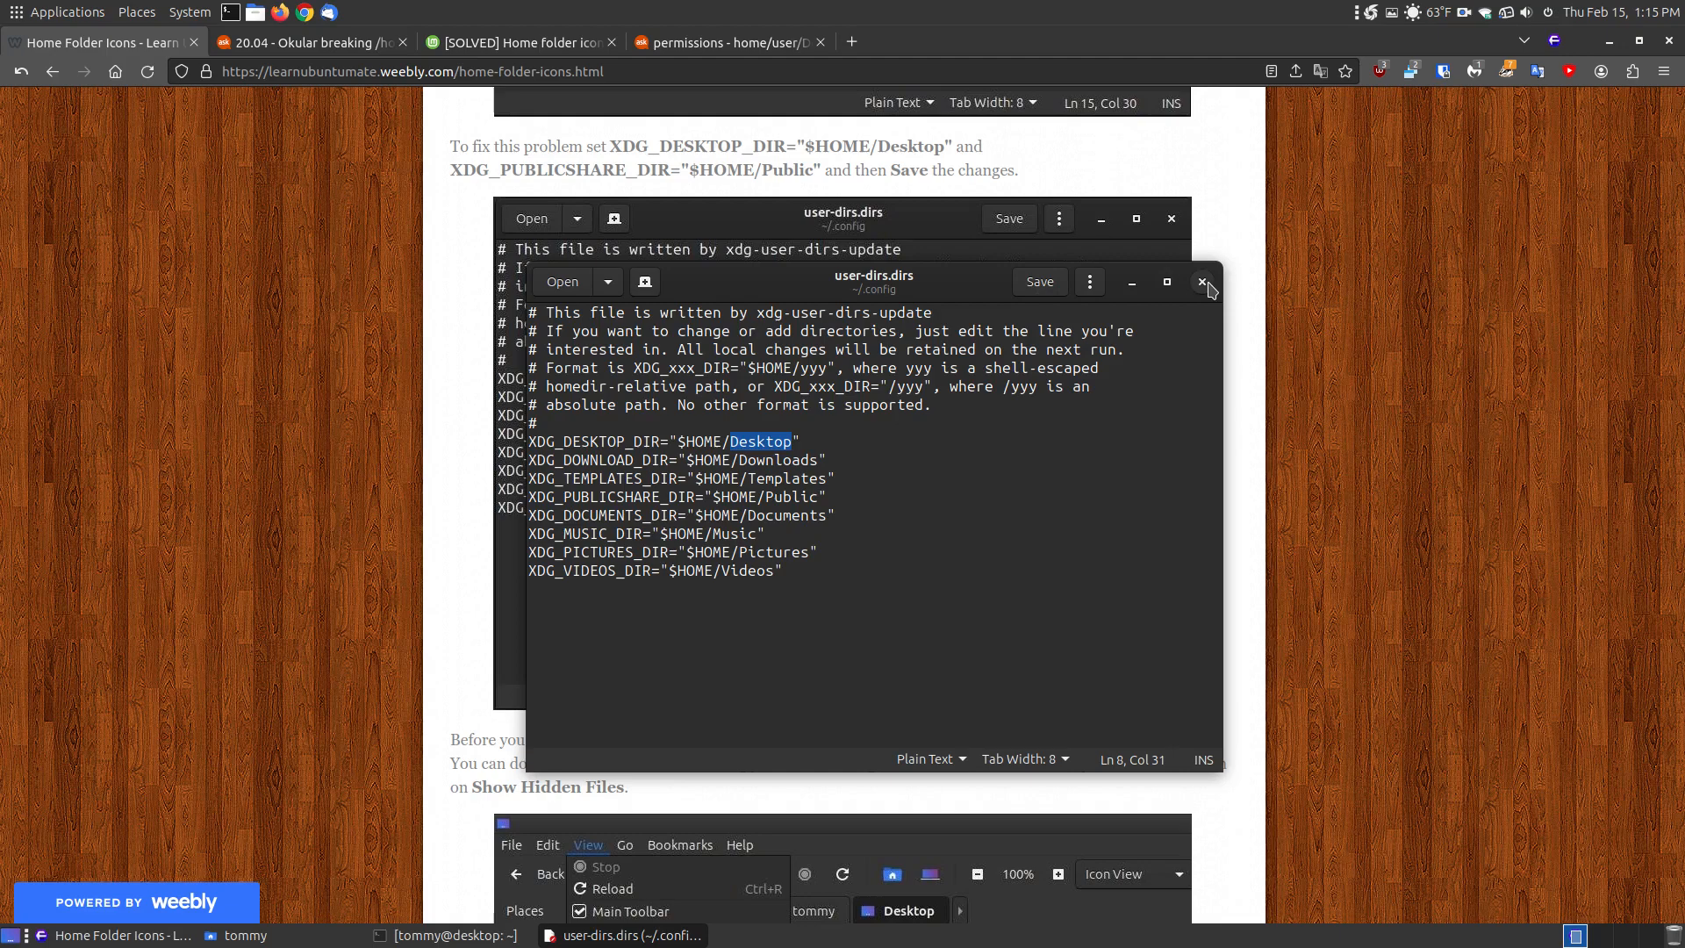
pyautogui.click(1203, 281)
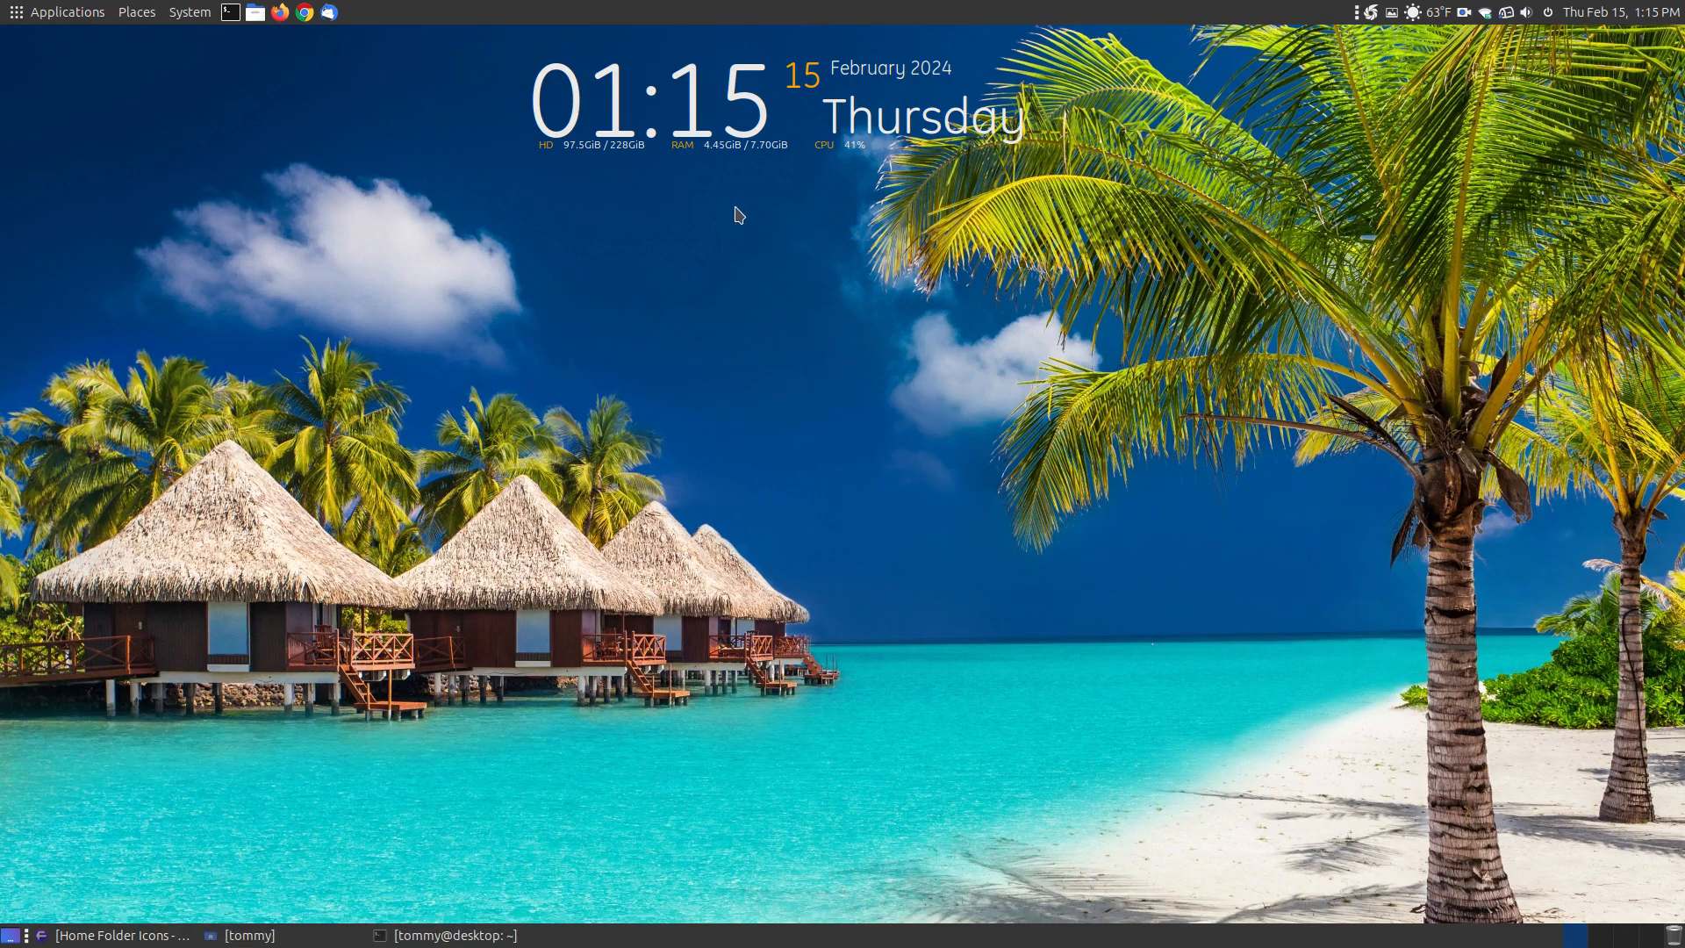
pyautogui.moveTo(604, 400)
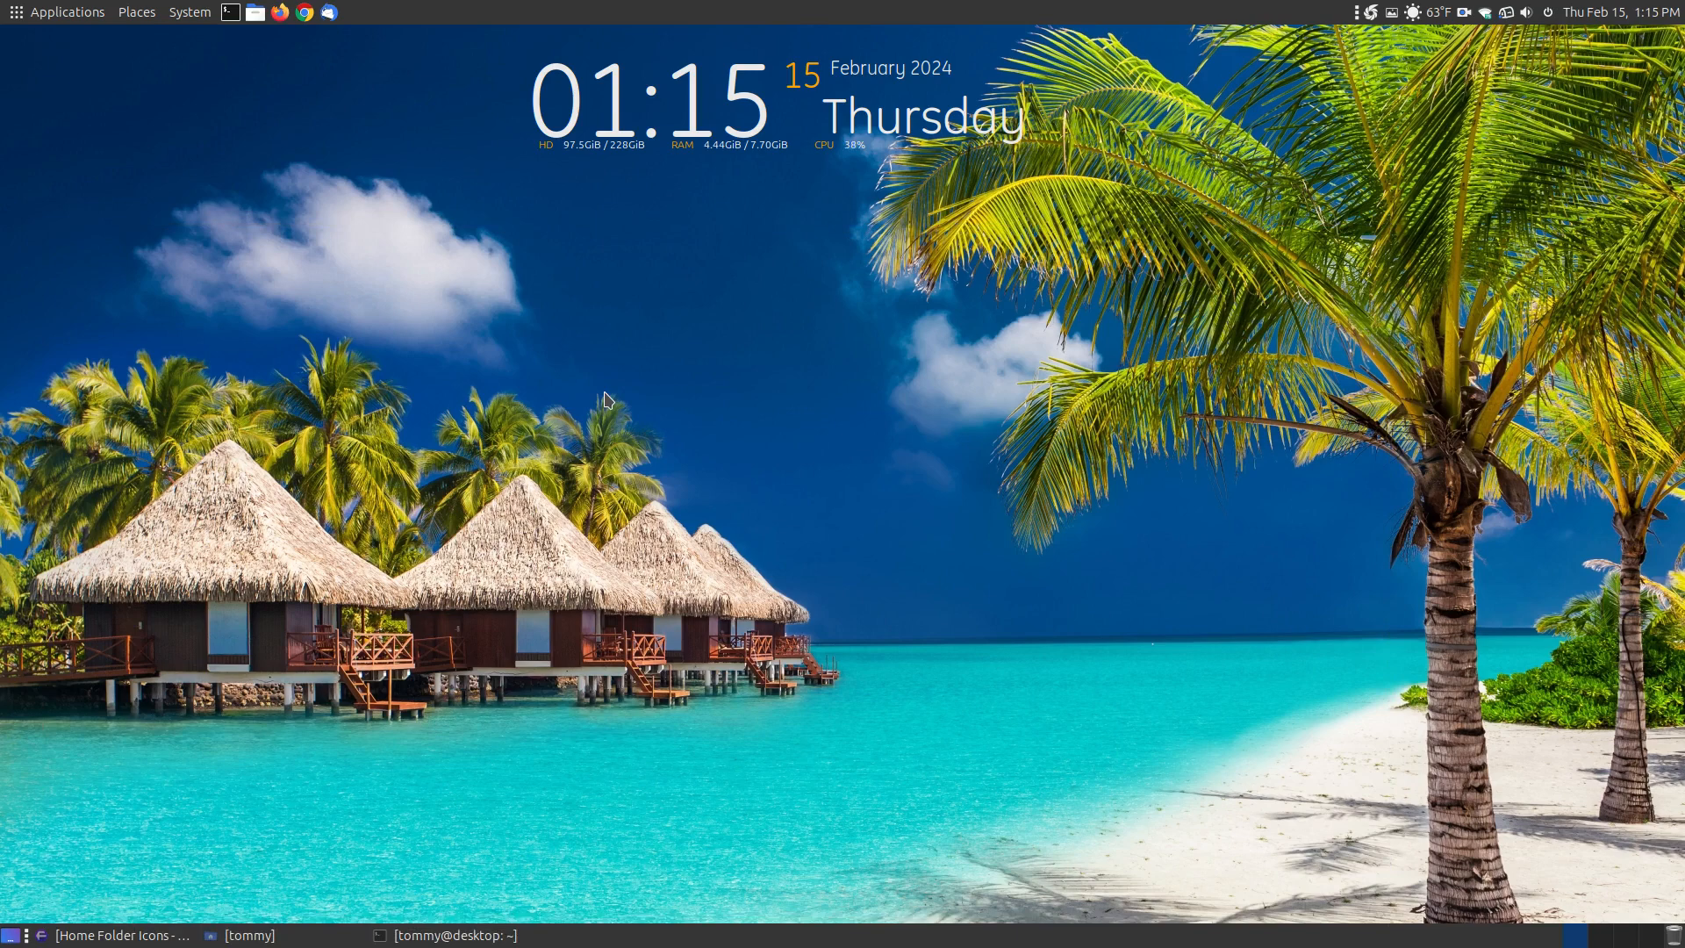
pyautogui.moveTo(493, 111)
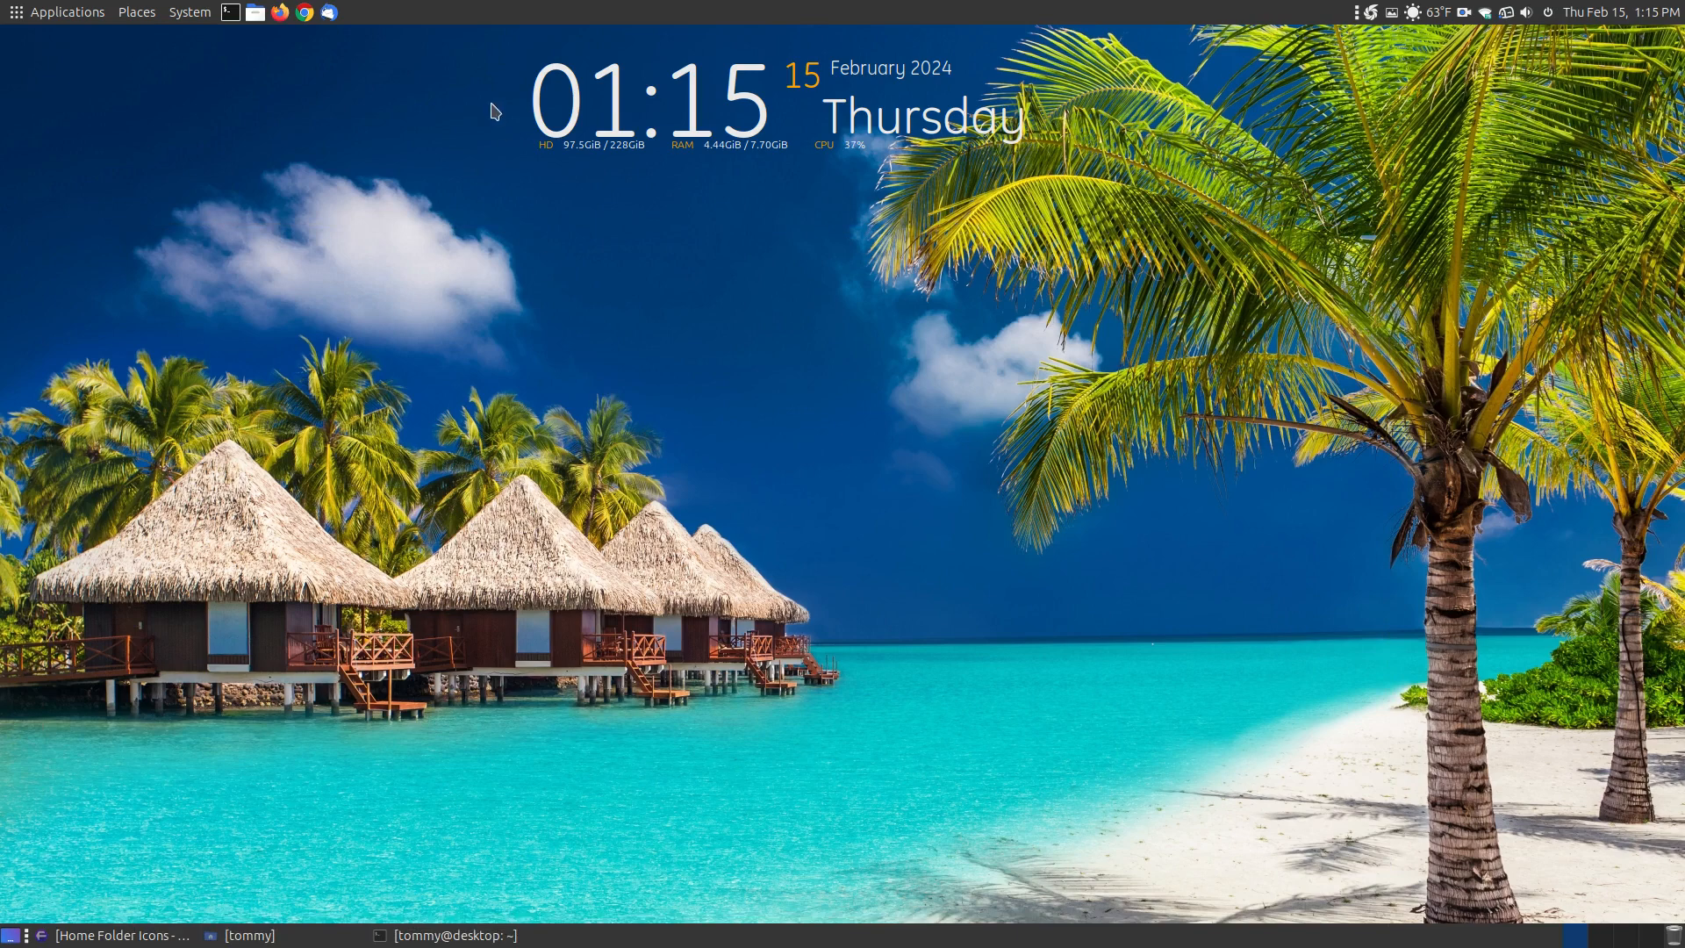
pyautogui.moveTo(308, 420)
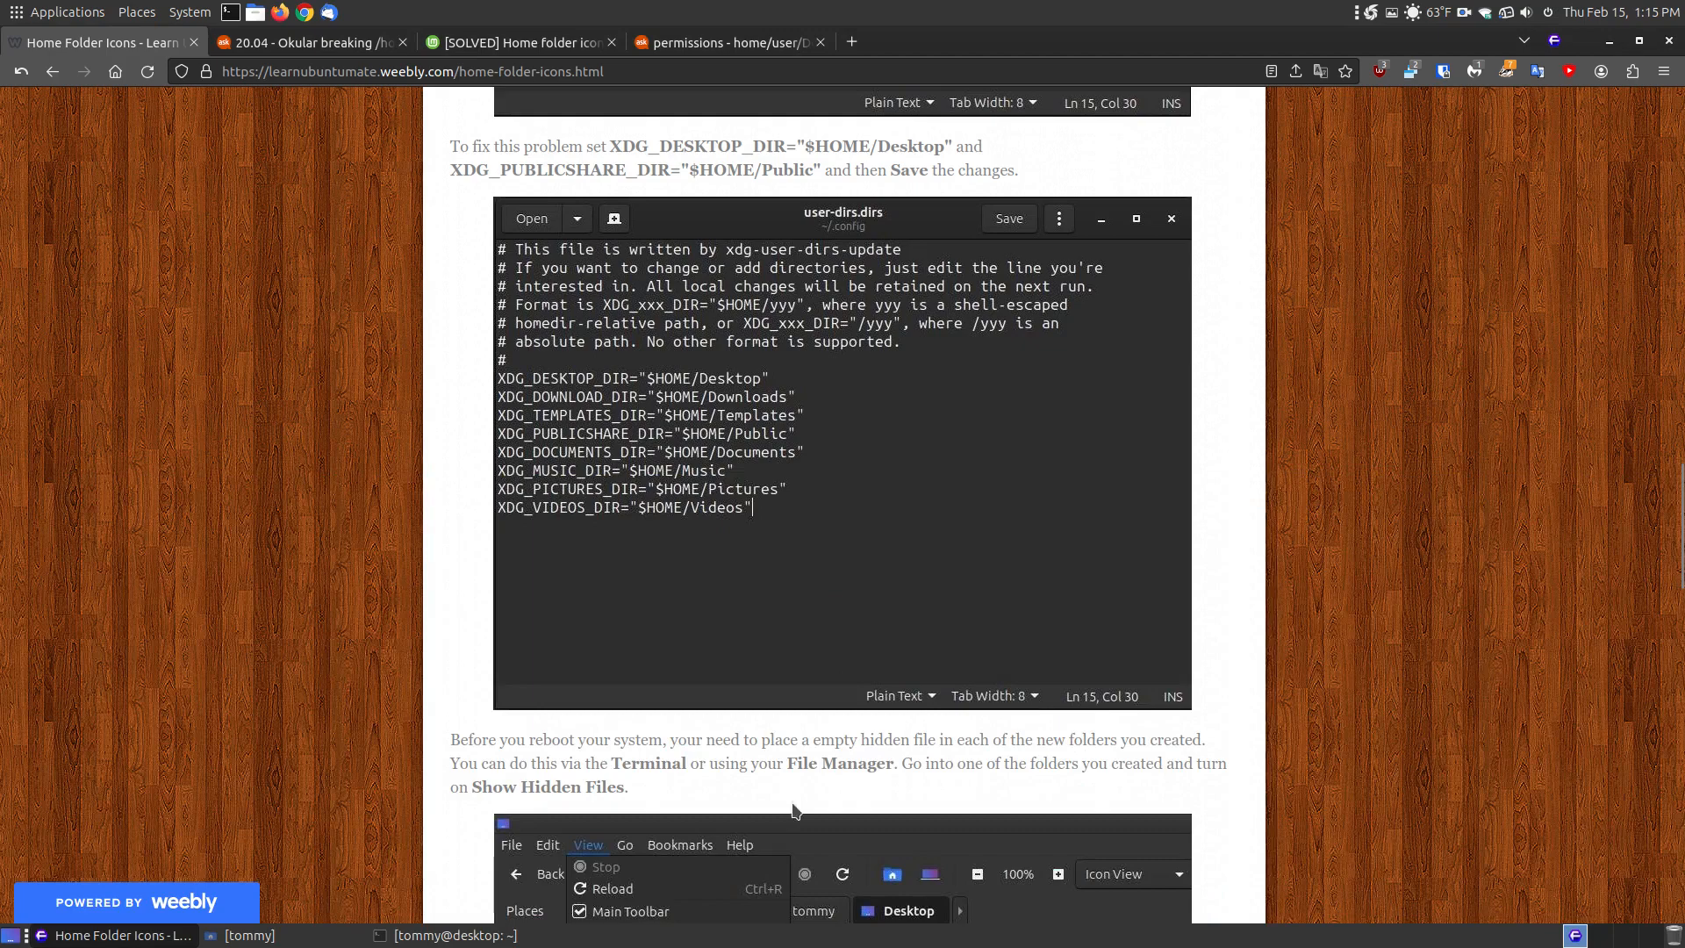
pyautogui.moveTo(729, 396)
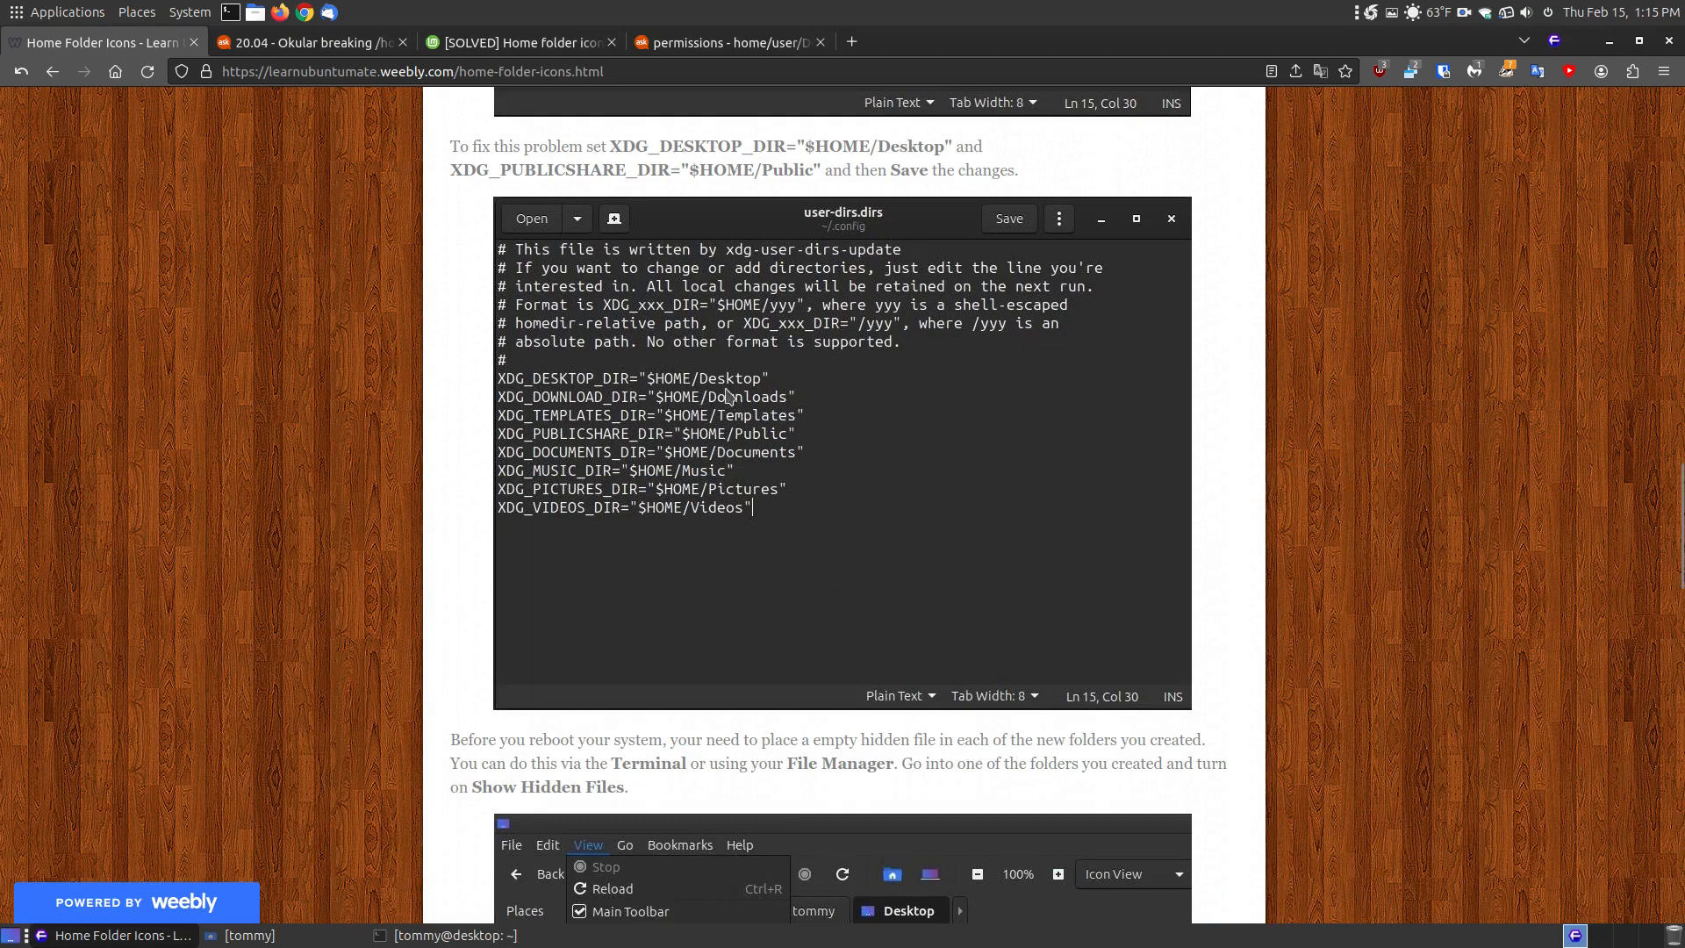
pyautogui.moveTo(757, 446)
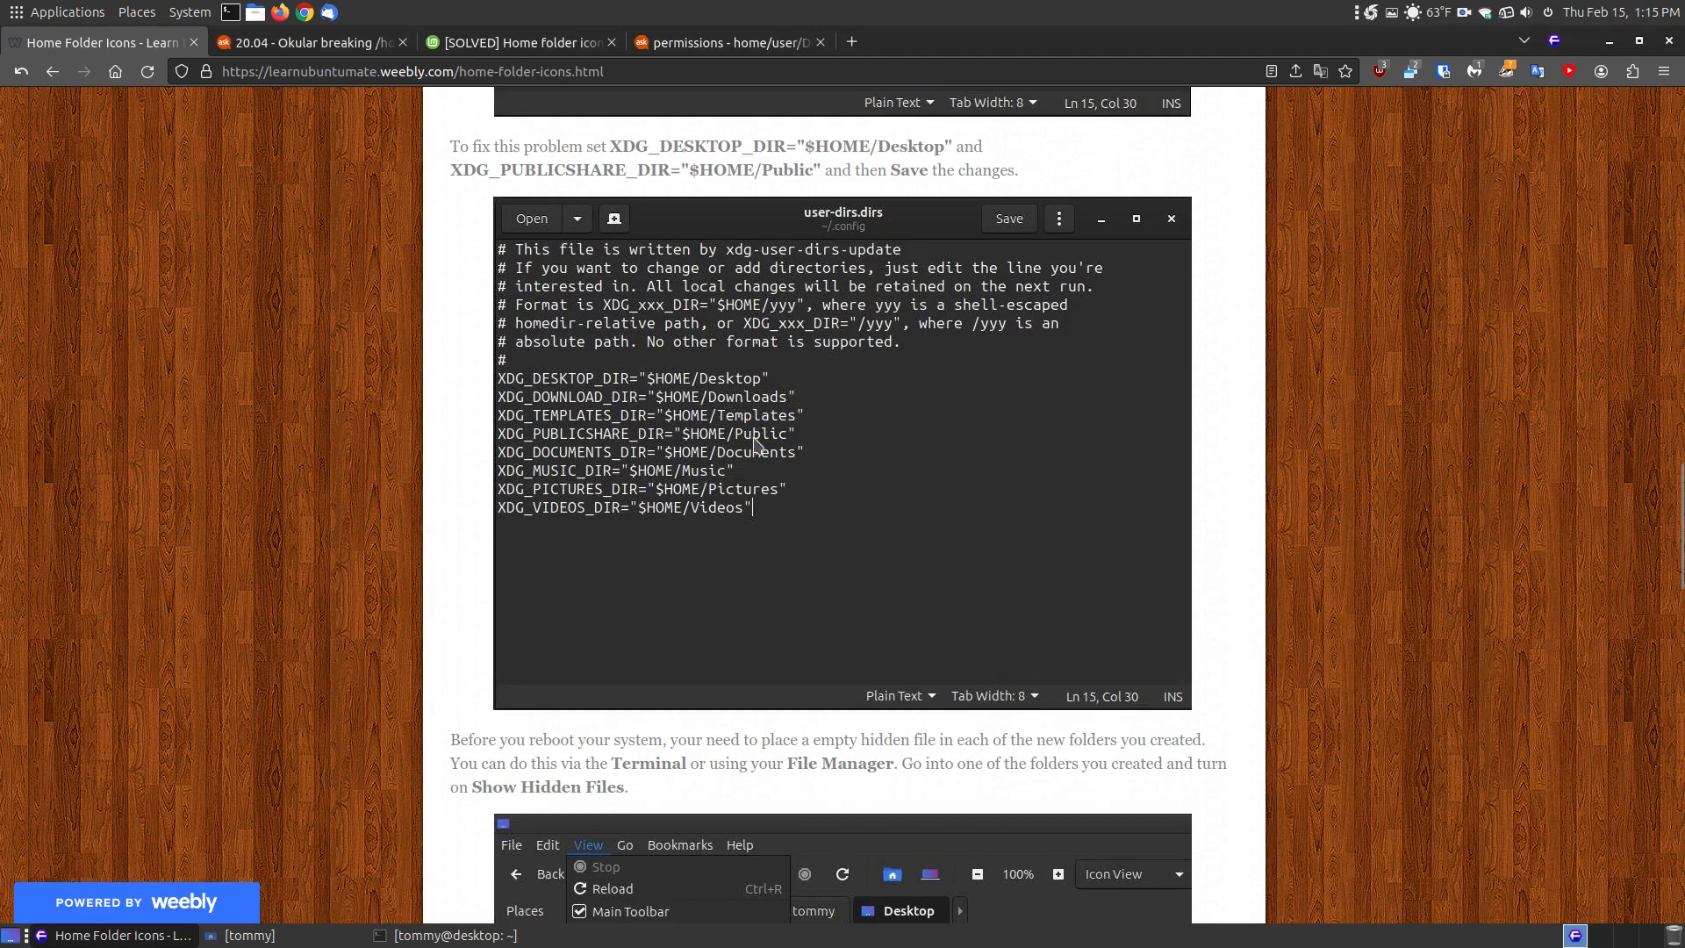
pyautogui.moveTo(1370, 568)
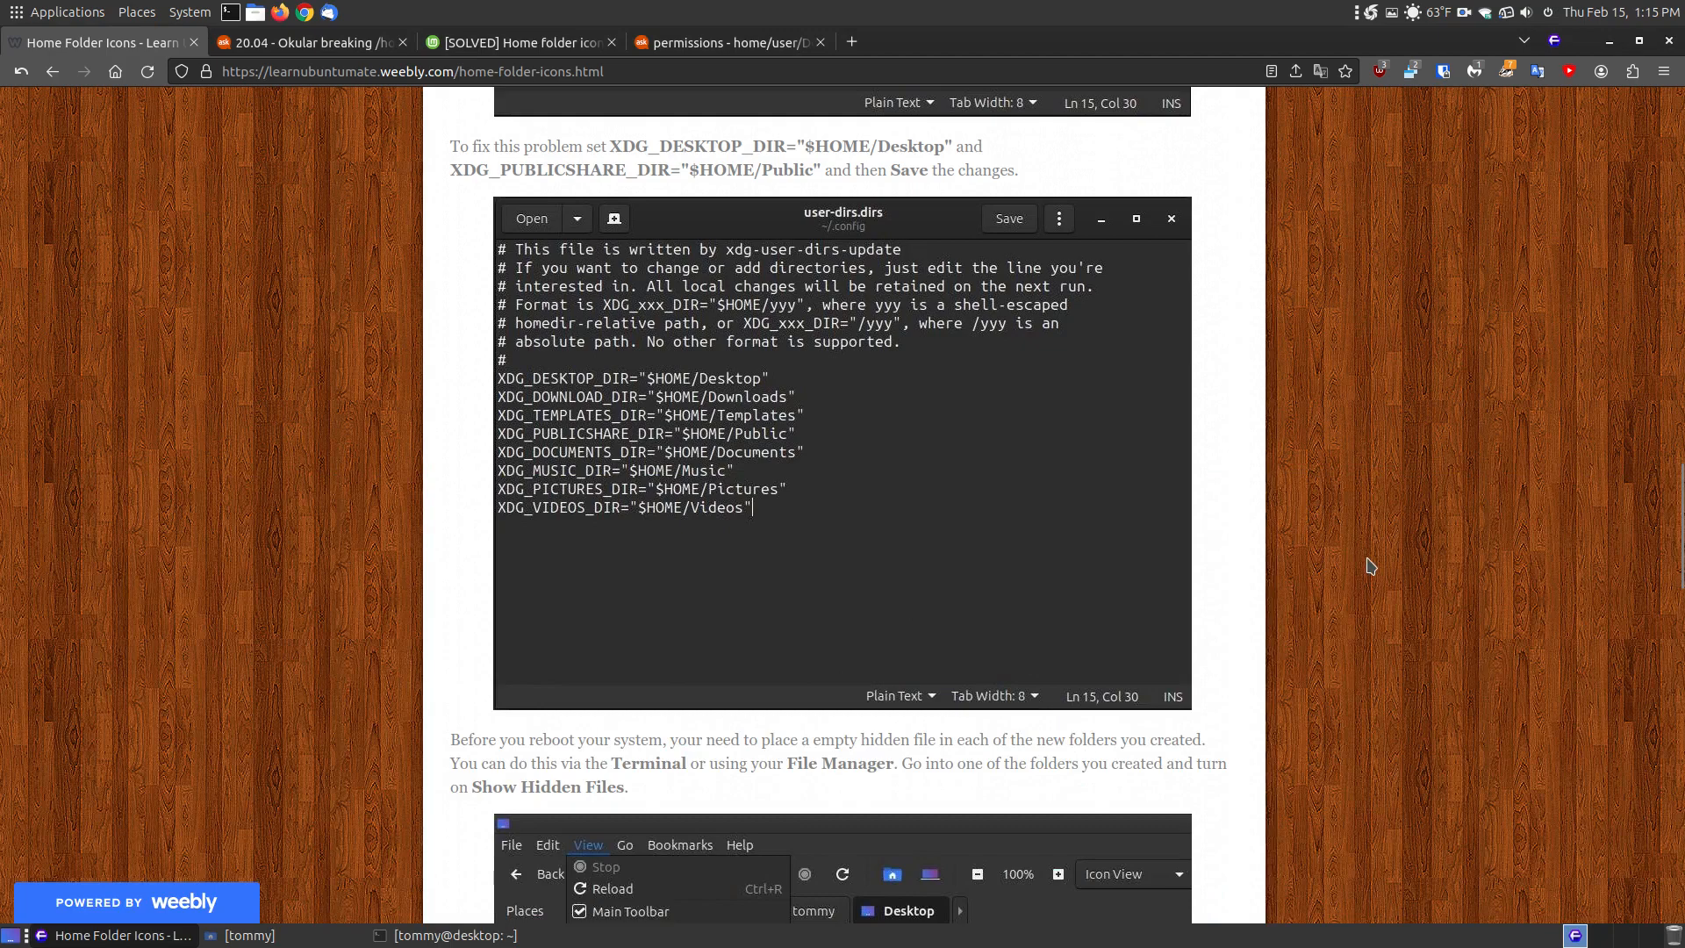
# - Glance at the Ask Ubuntu Okular snap answer, then return to the tutorial
pyautogui.scroll(3)
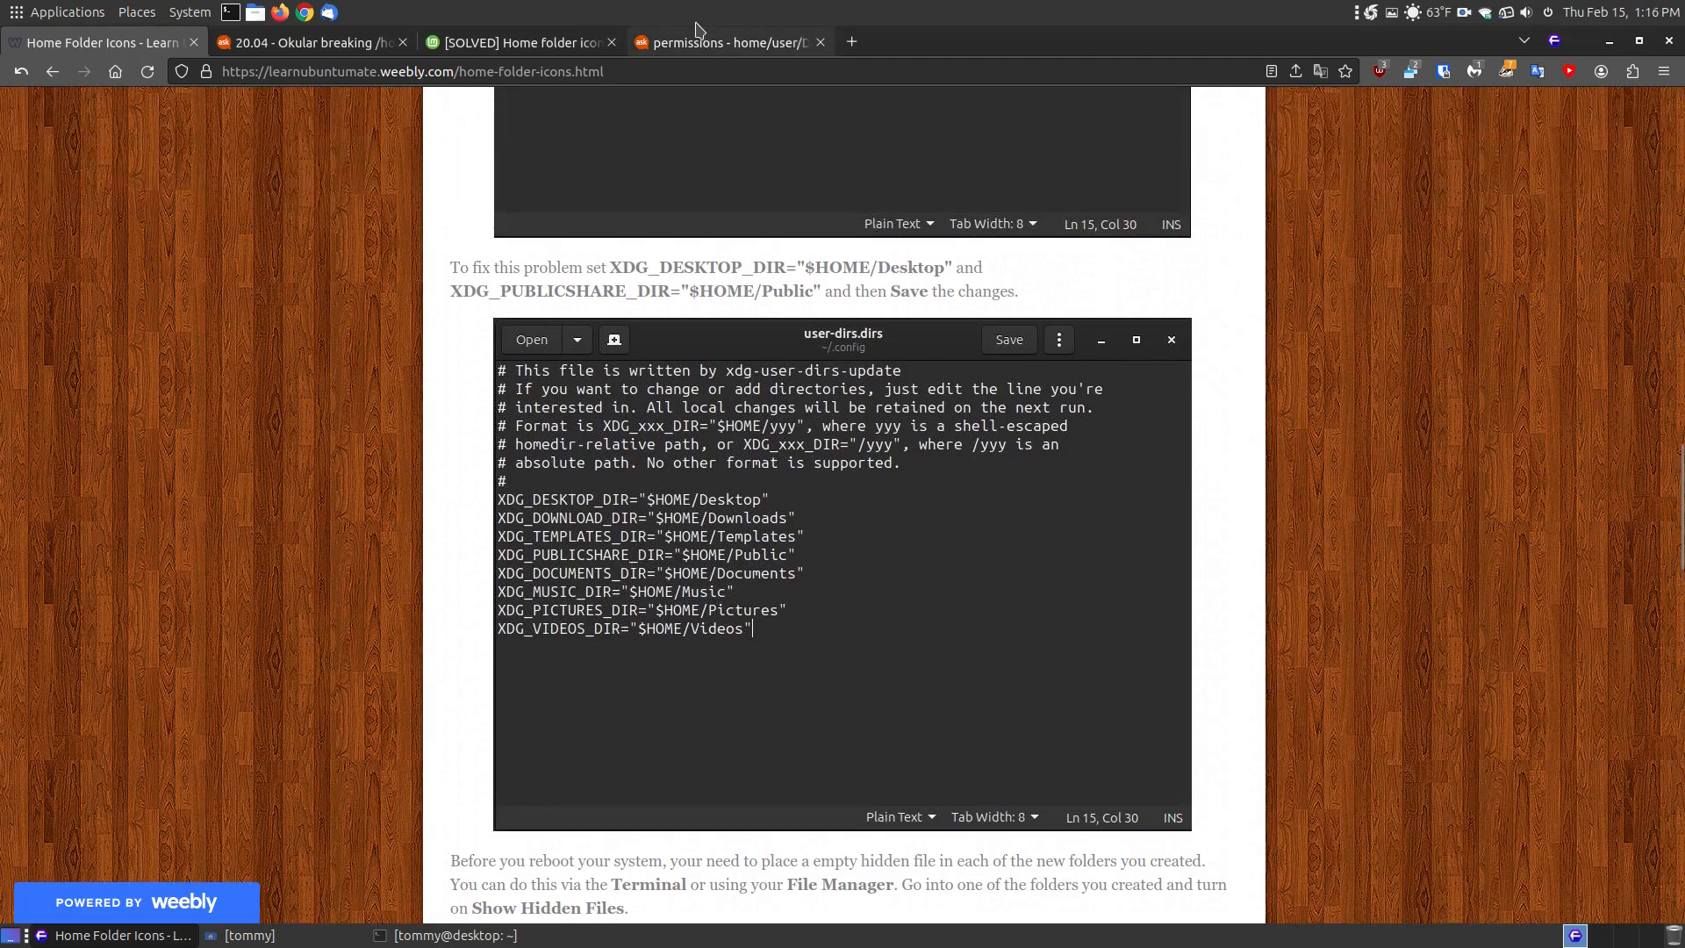
pyautogui.click(728, 42)
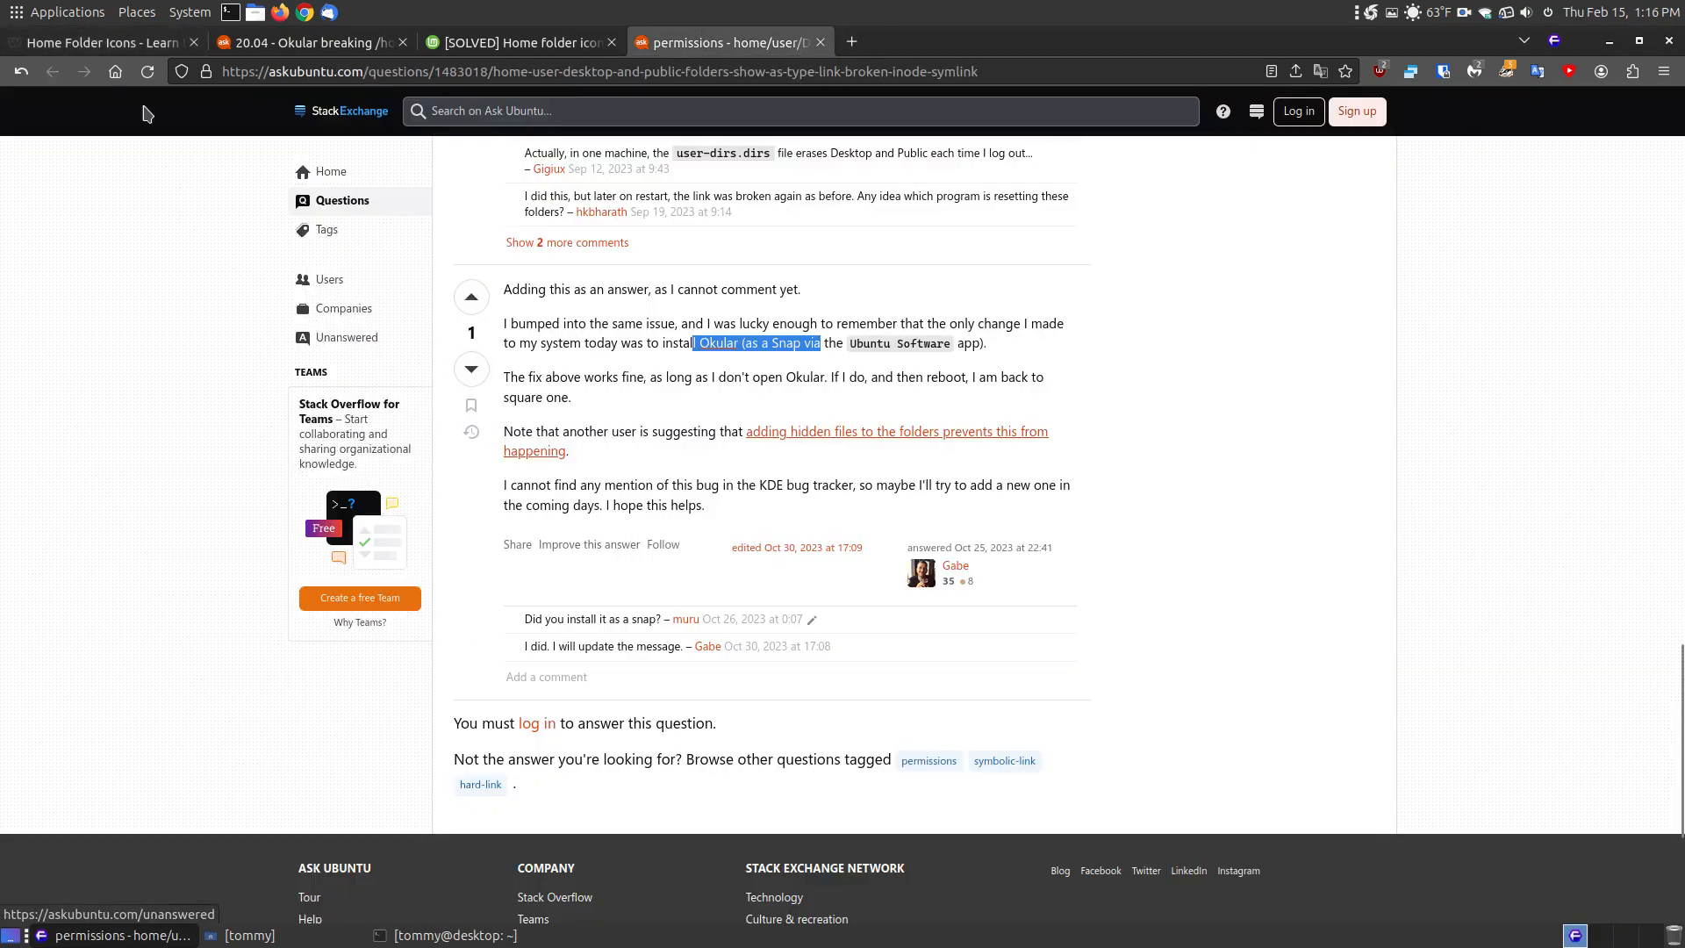
pyautogui.click(102, 42)
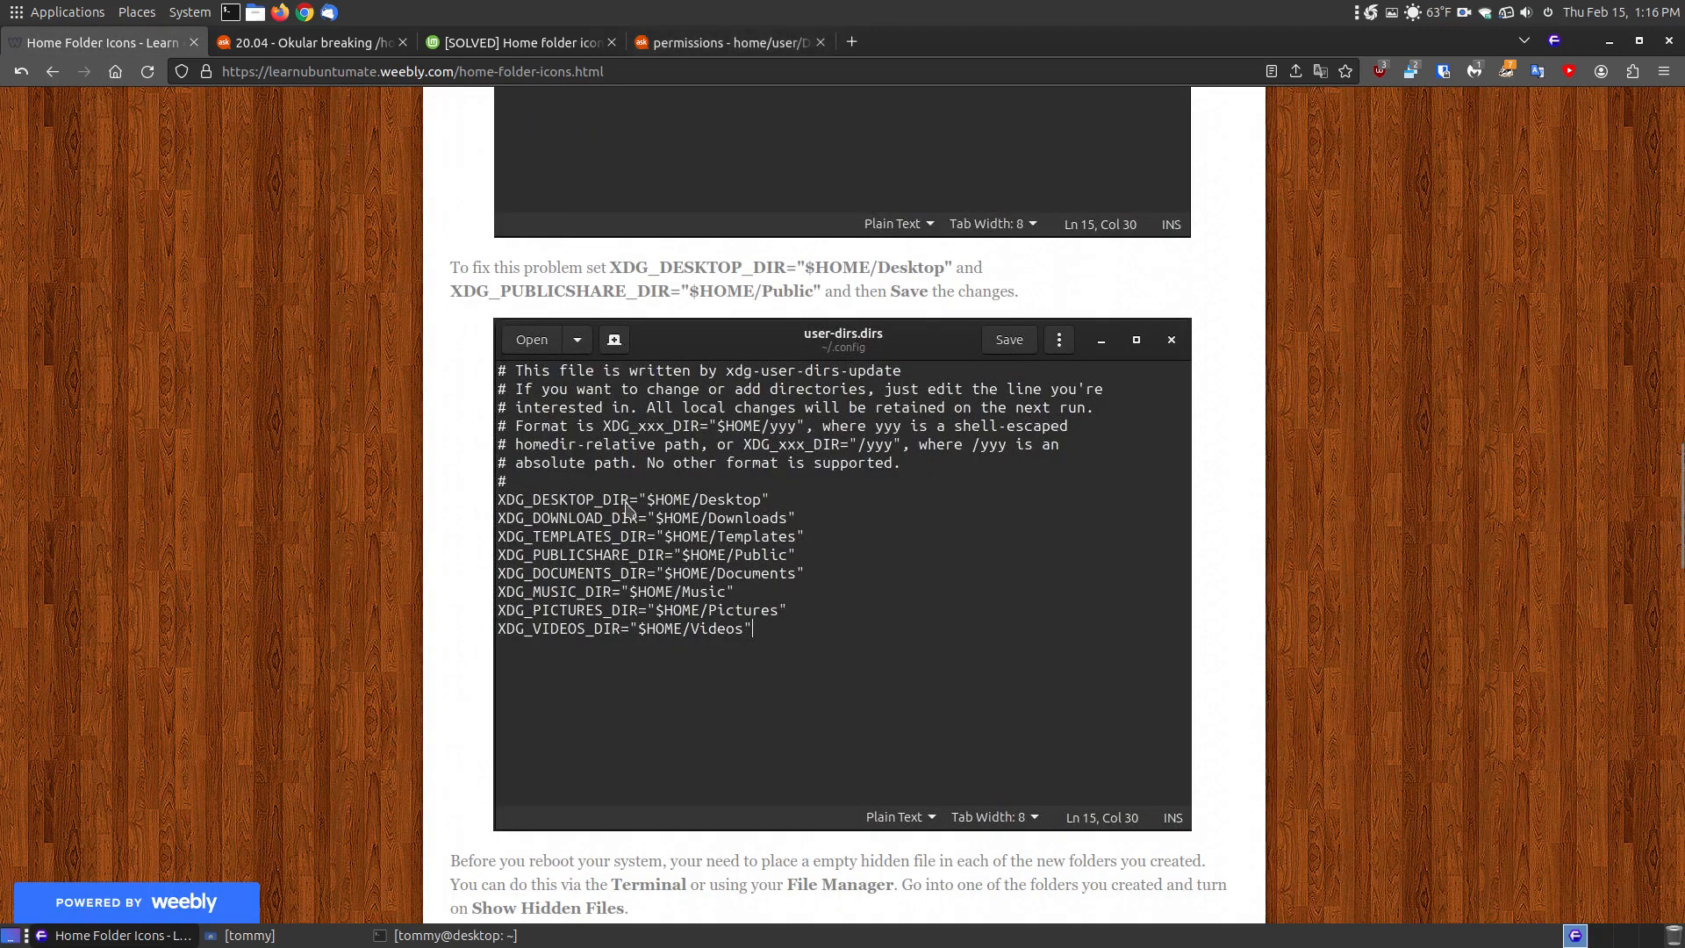
pyautogui.moveTo(1136, 621)
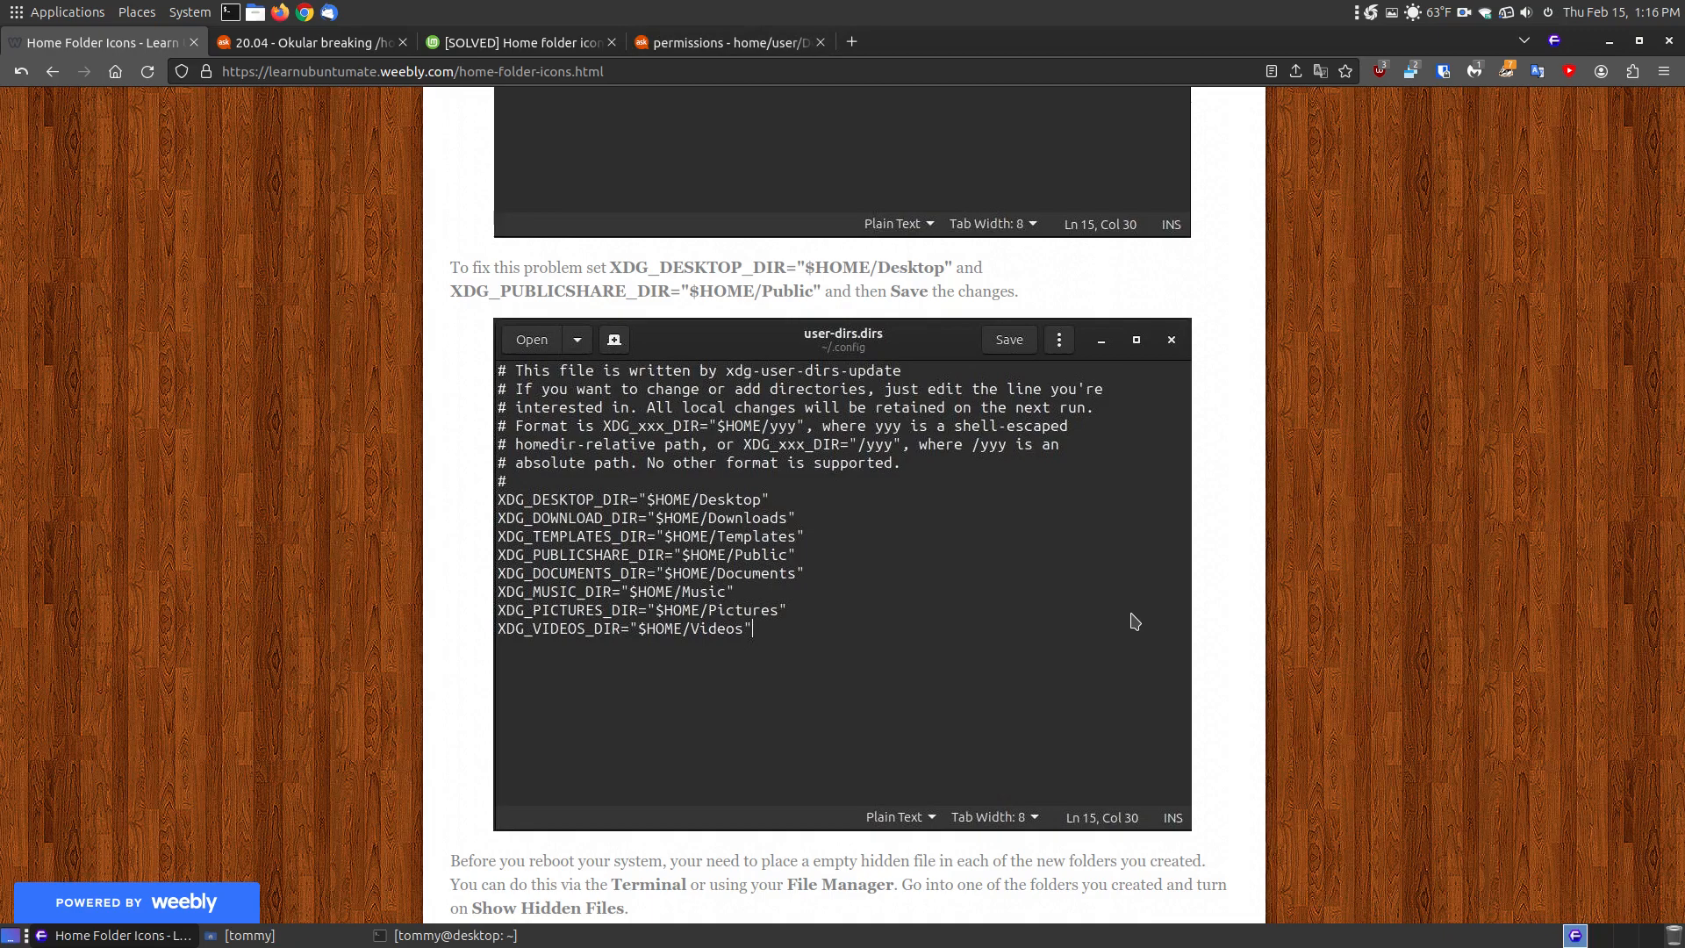
pyautogui.moveTo(1324, 583)
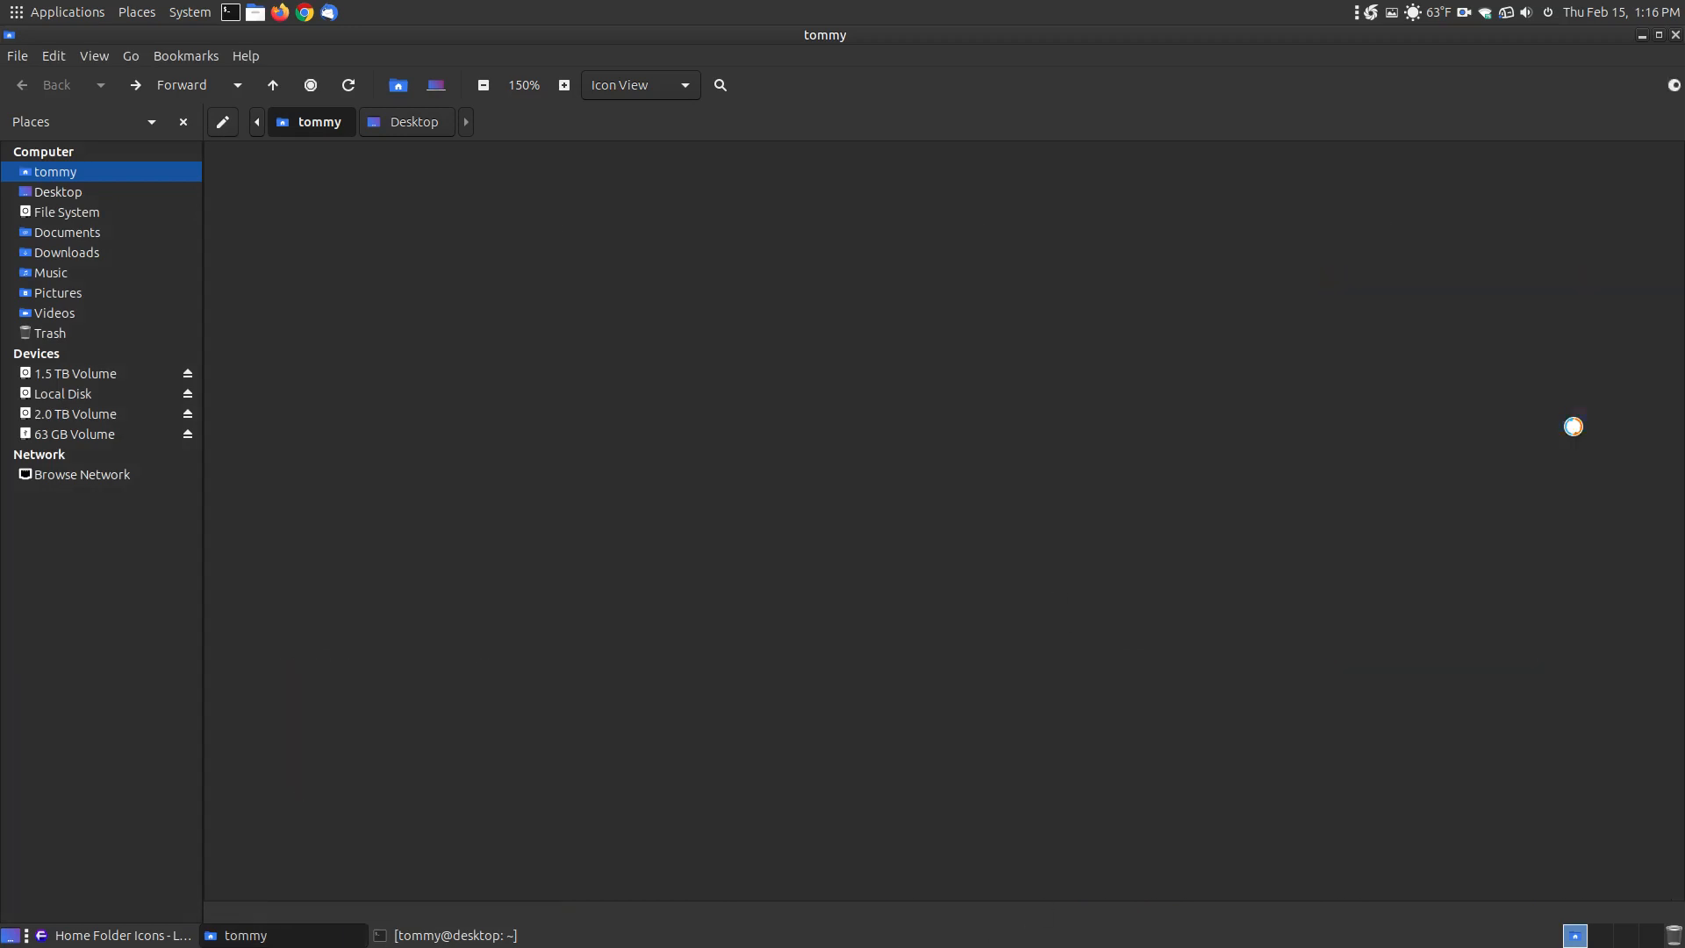
# - Show hidden files in Public, check .Sample2.txt's sample text, reload, and open the context menu
pyautogui.click(94, 55)
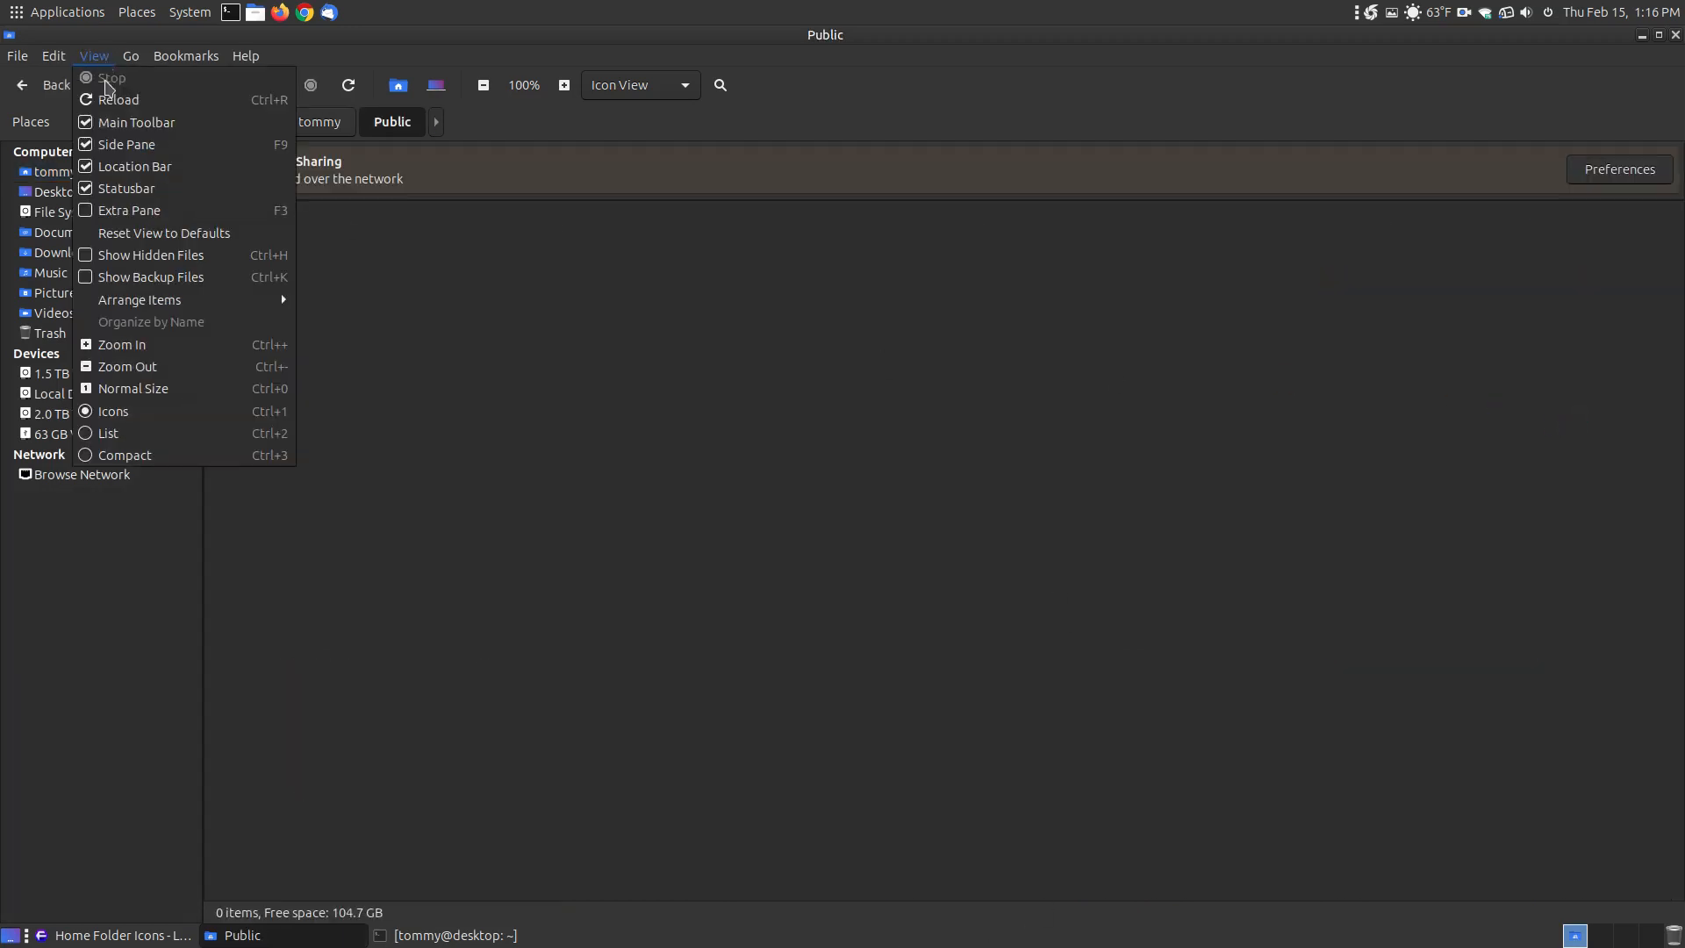
pyautogui.click(150, 254)
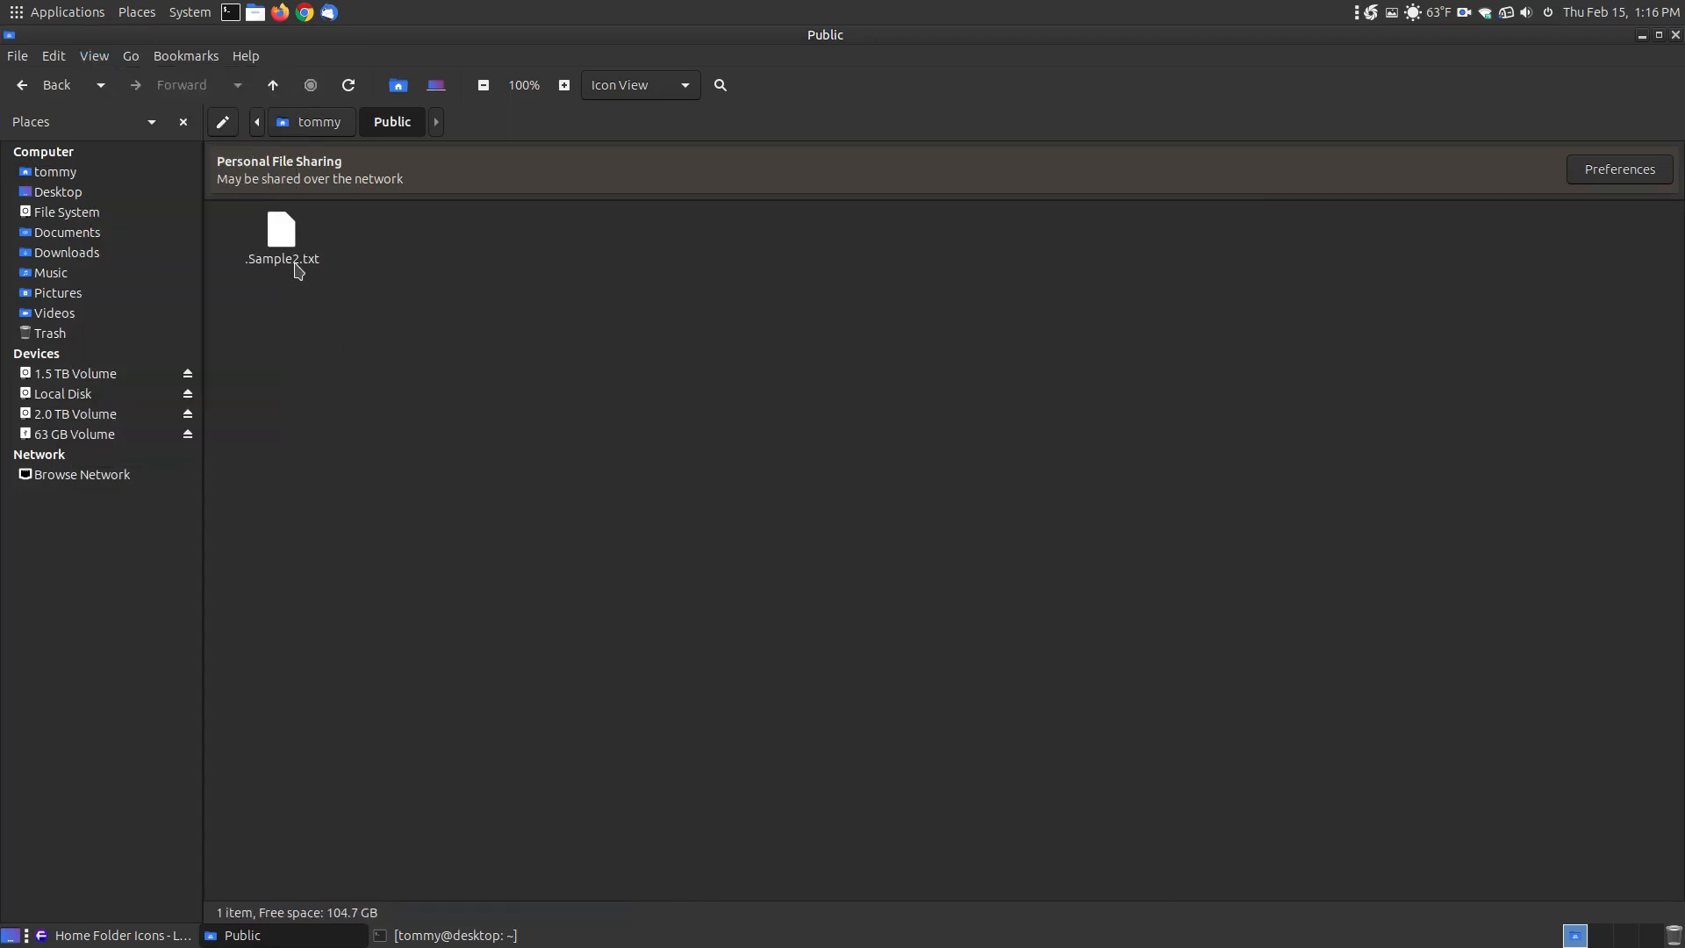
pyautogui.moveTo(282, 244)
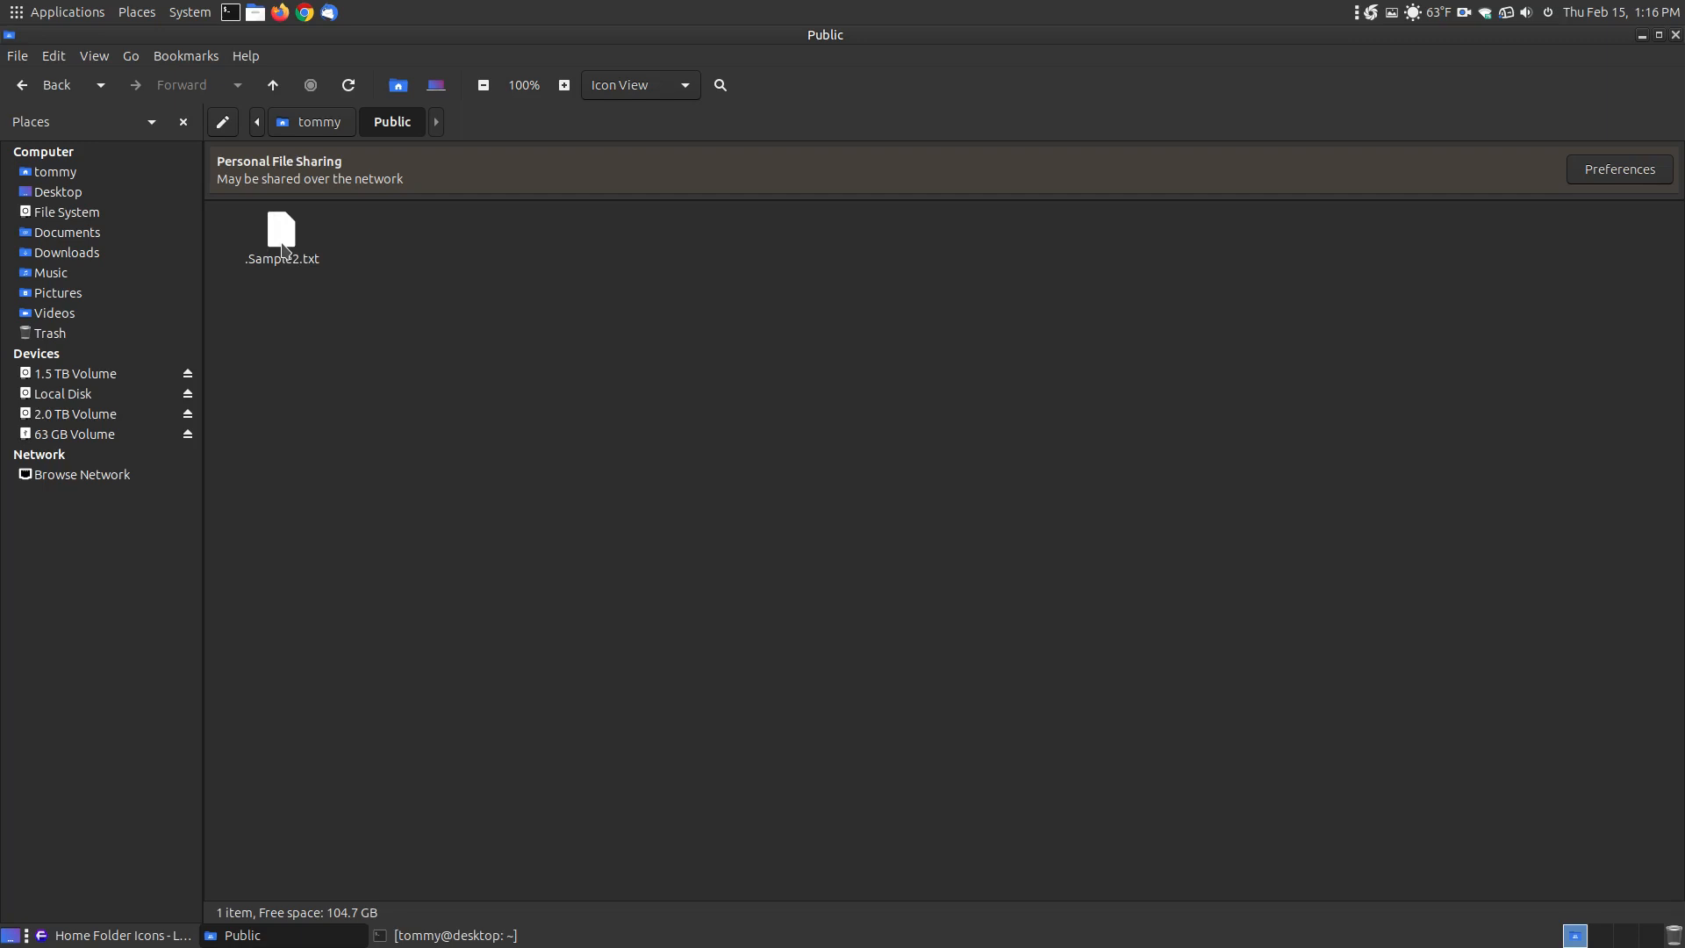
pyautogui.doubleClick(281, 229)
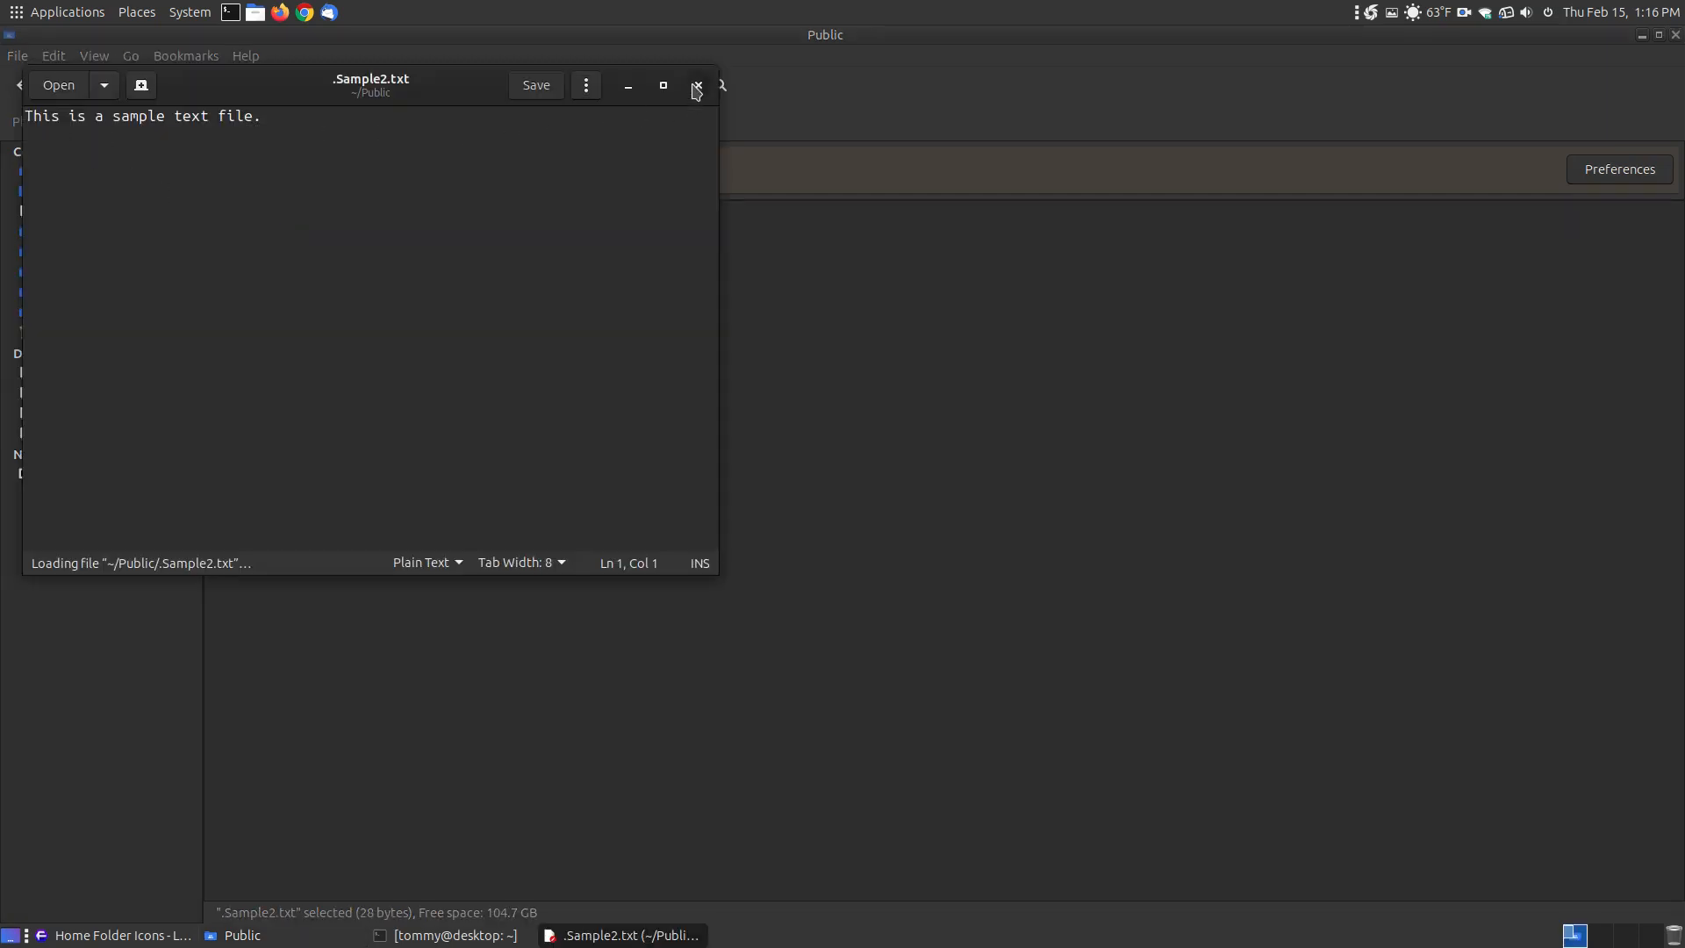
pyautogui.click(694, 85)
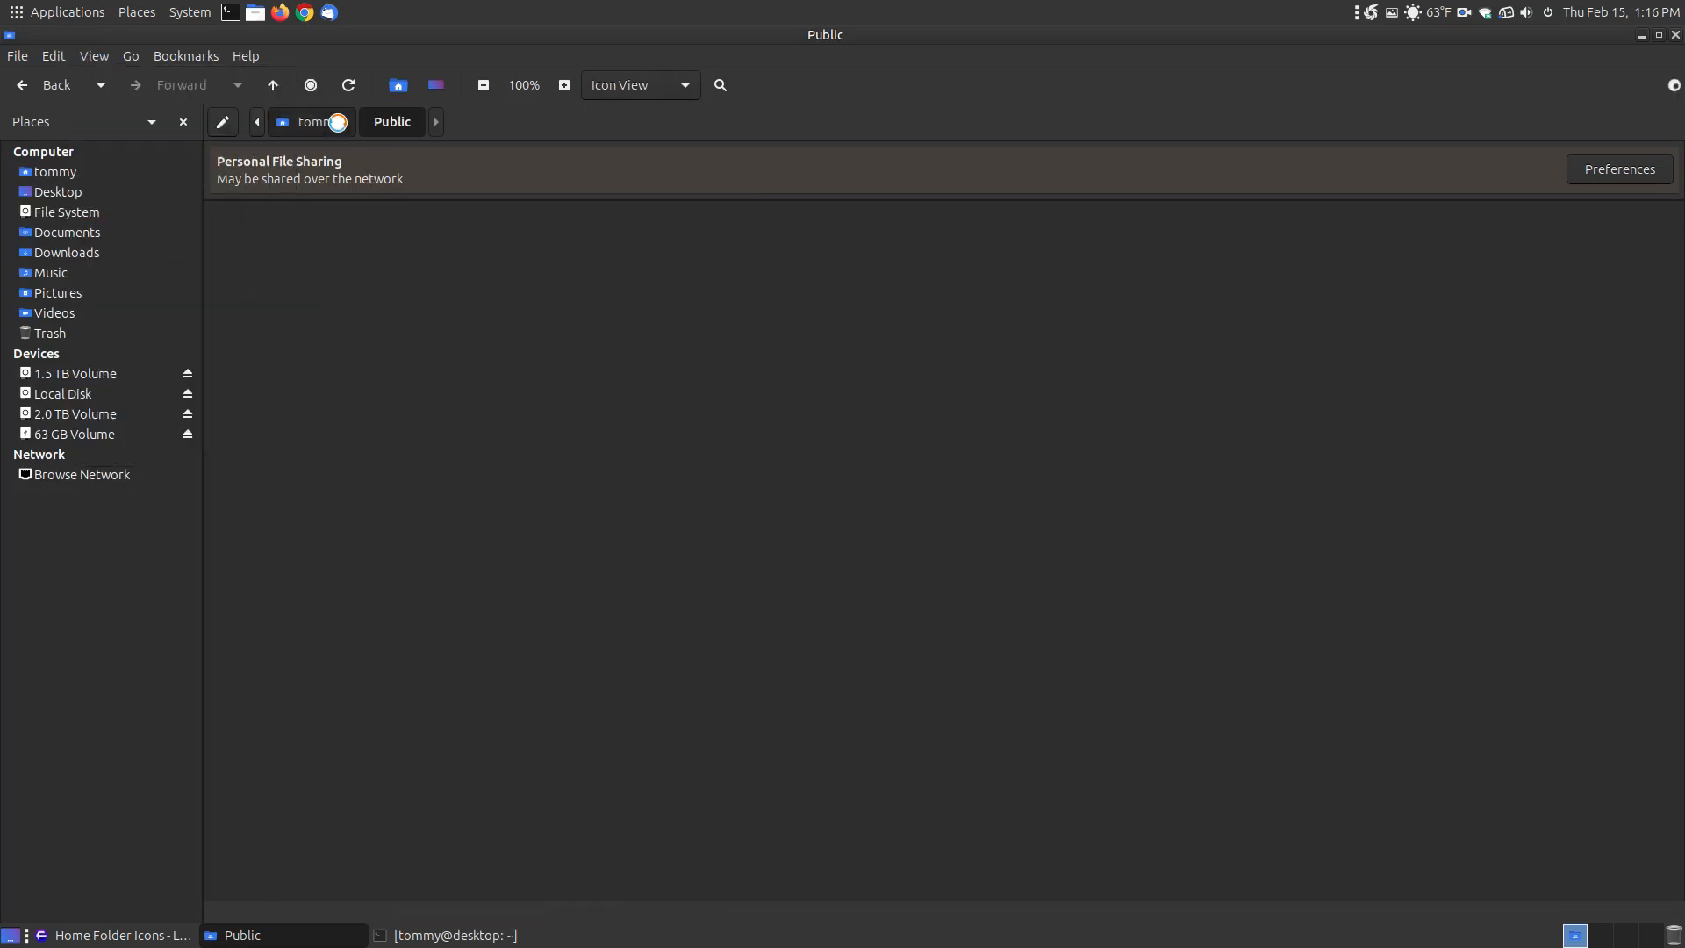
pyautogui.click(316, 121)
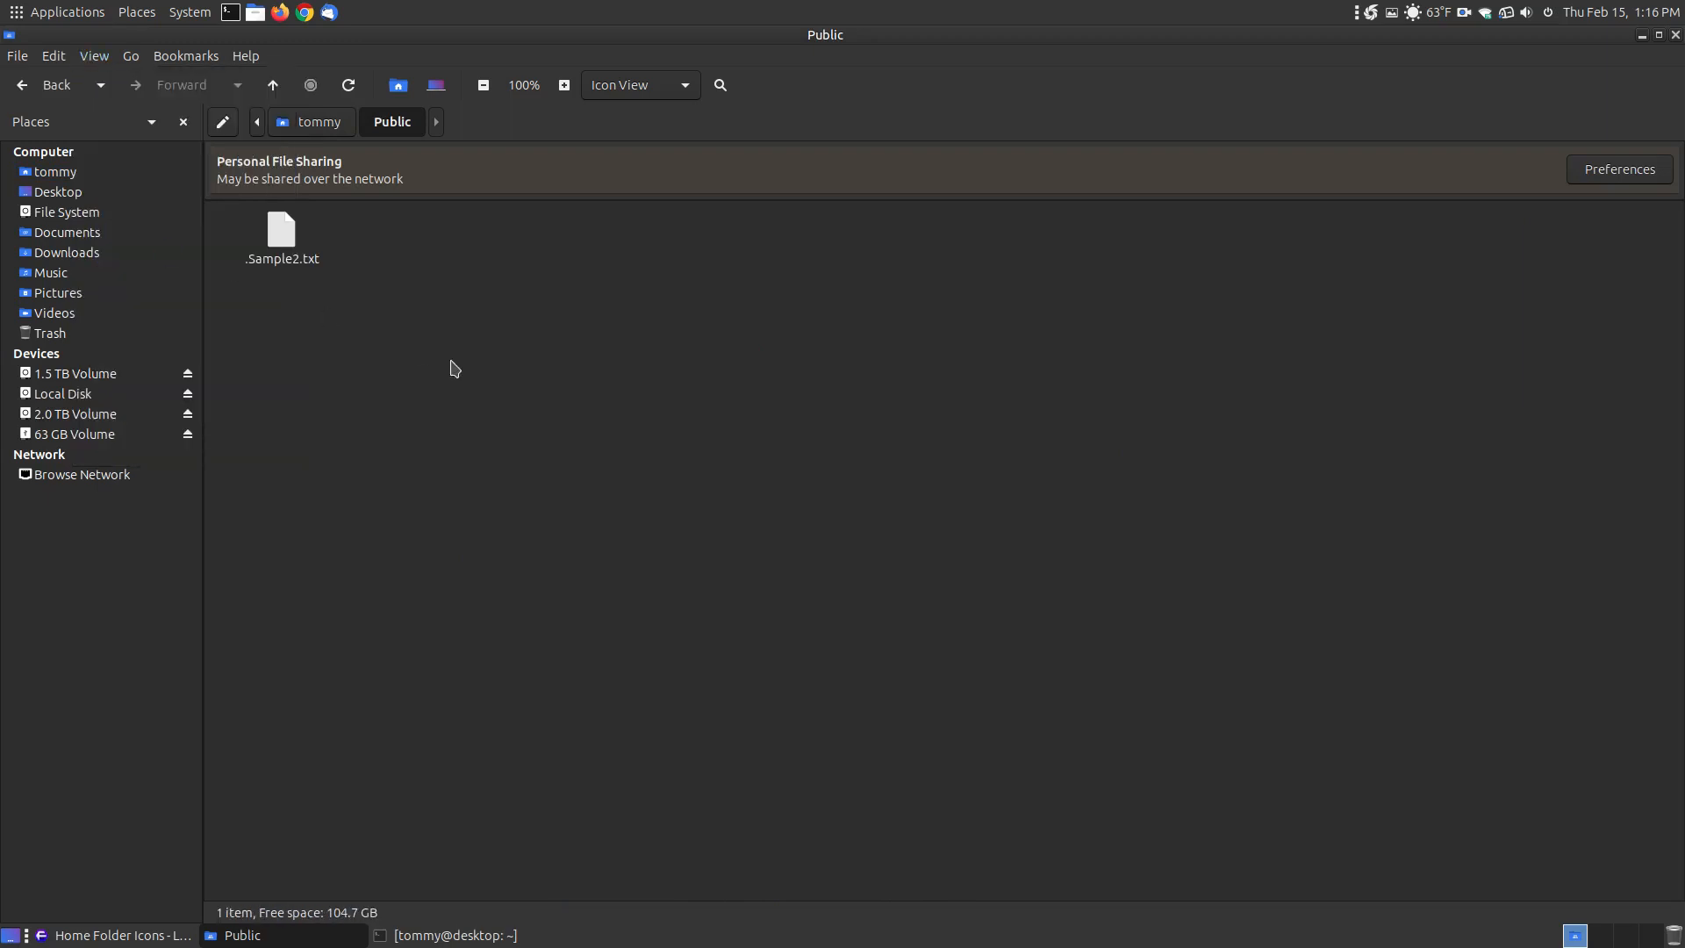
pyautogui.moveTo(318, 274)
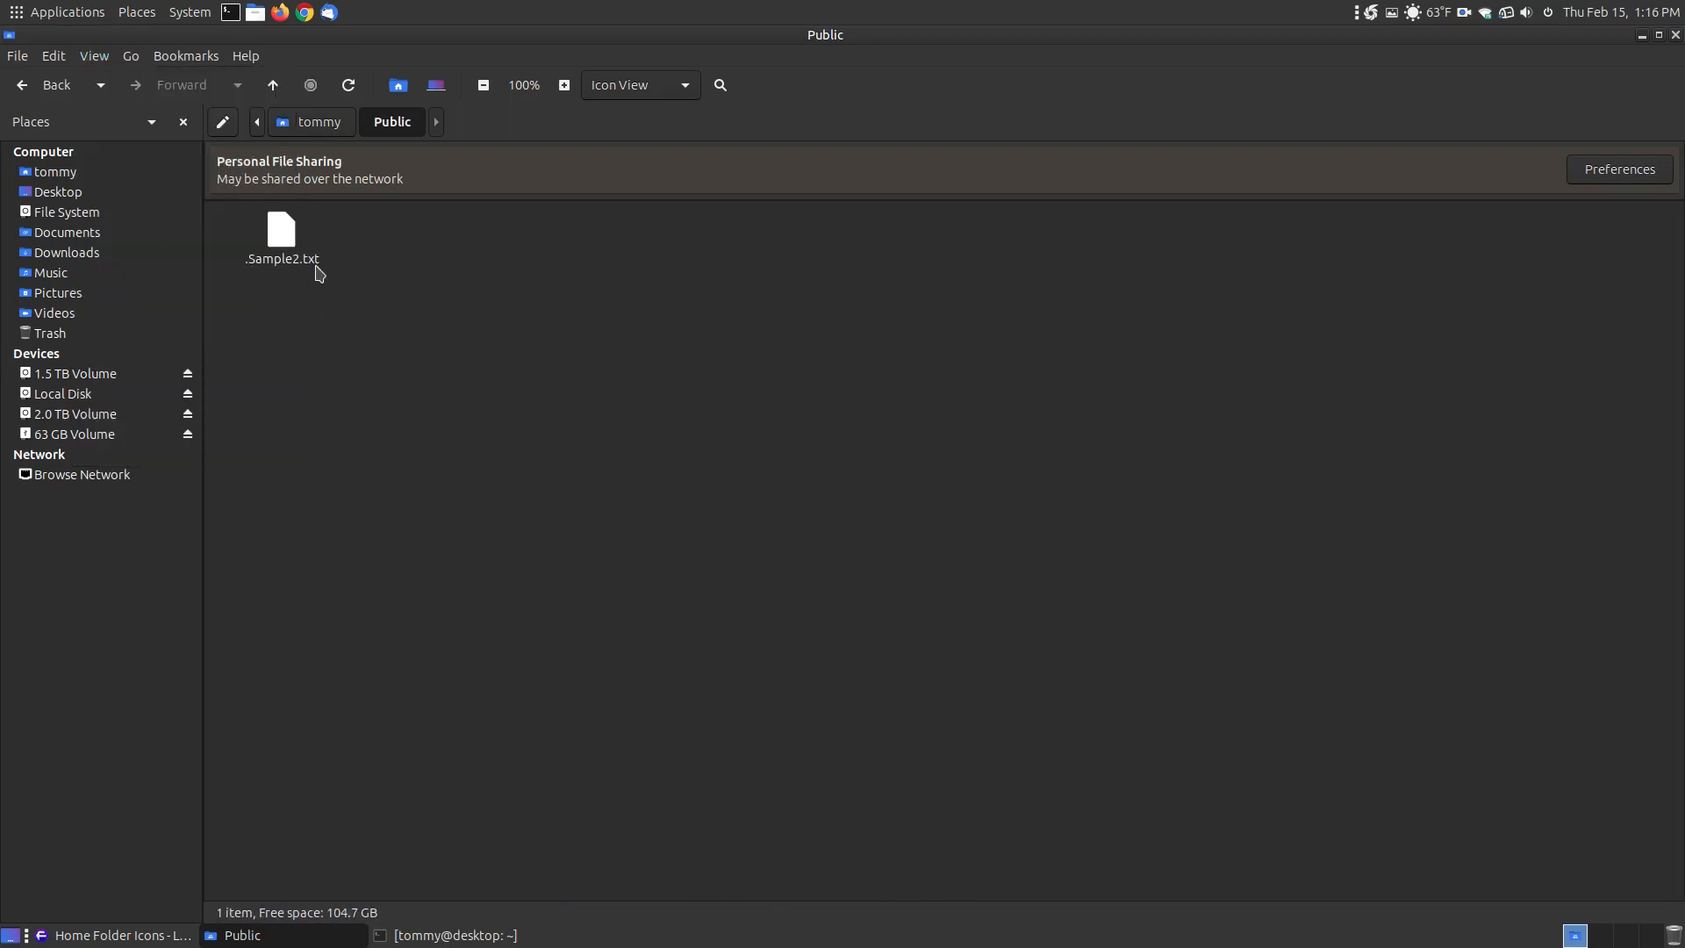
pyautogui.moveTo(215, 274)
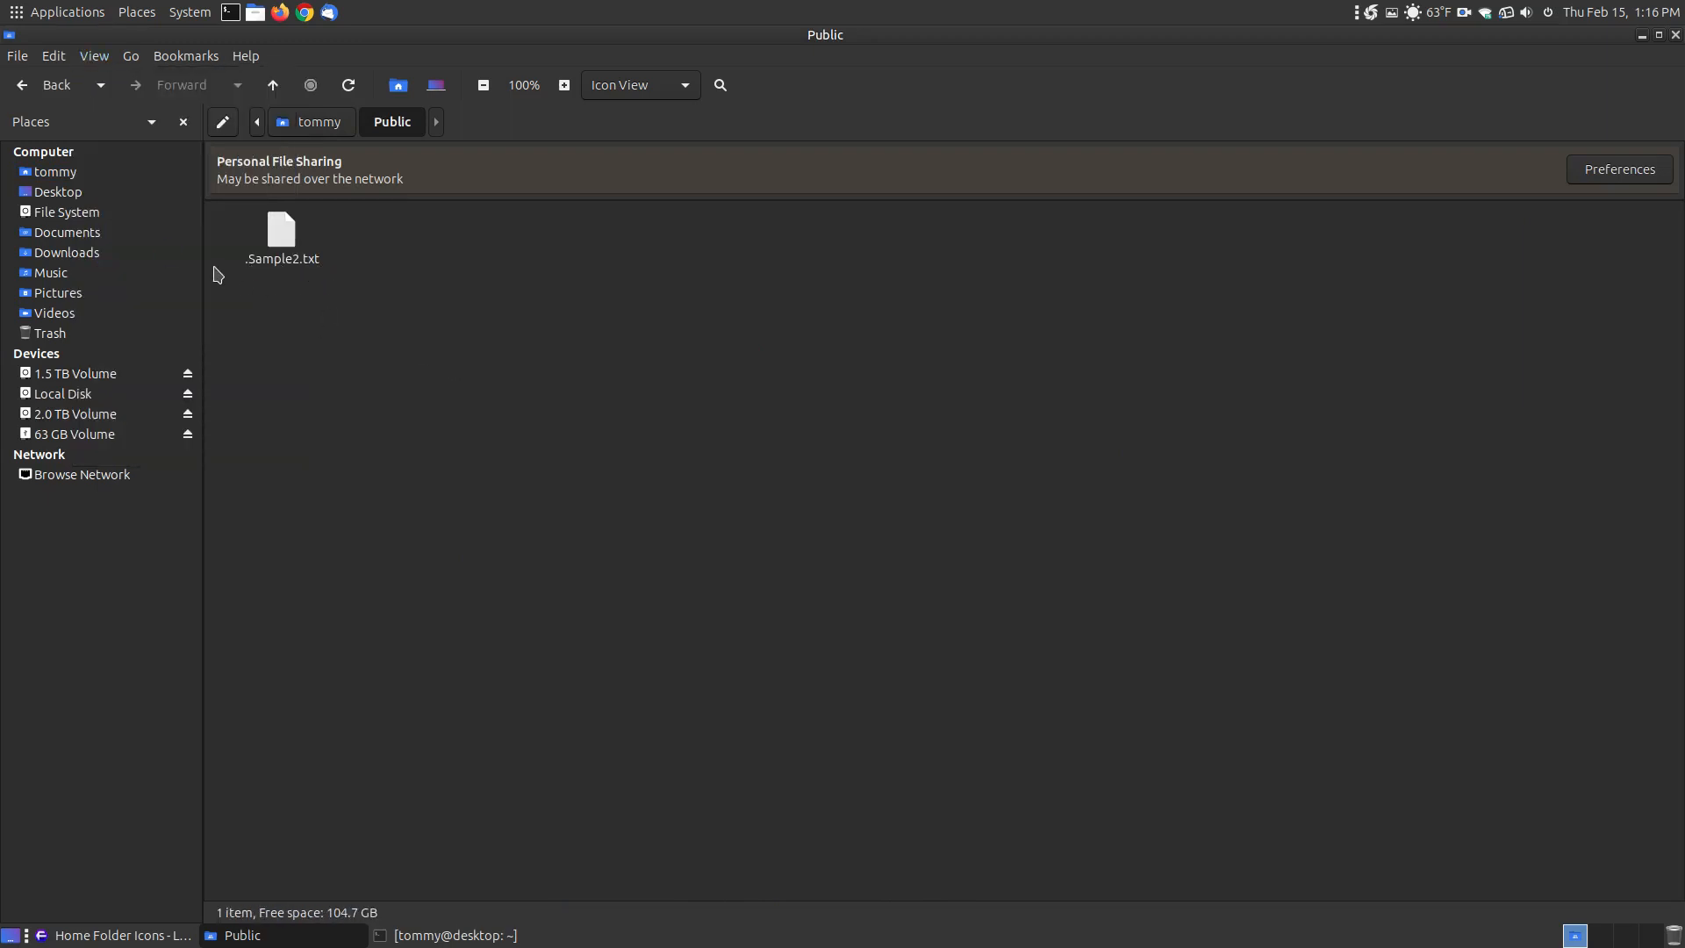
pyautogui.moveTo(568, 310)
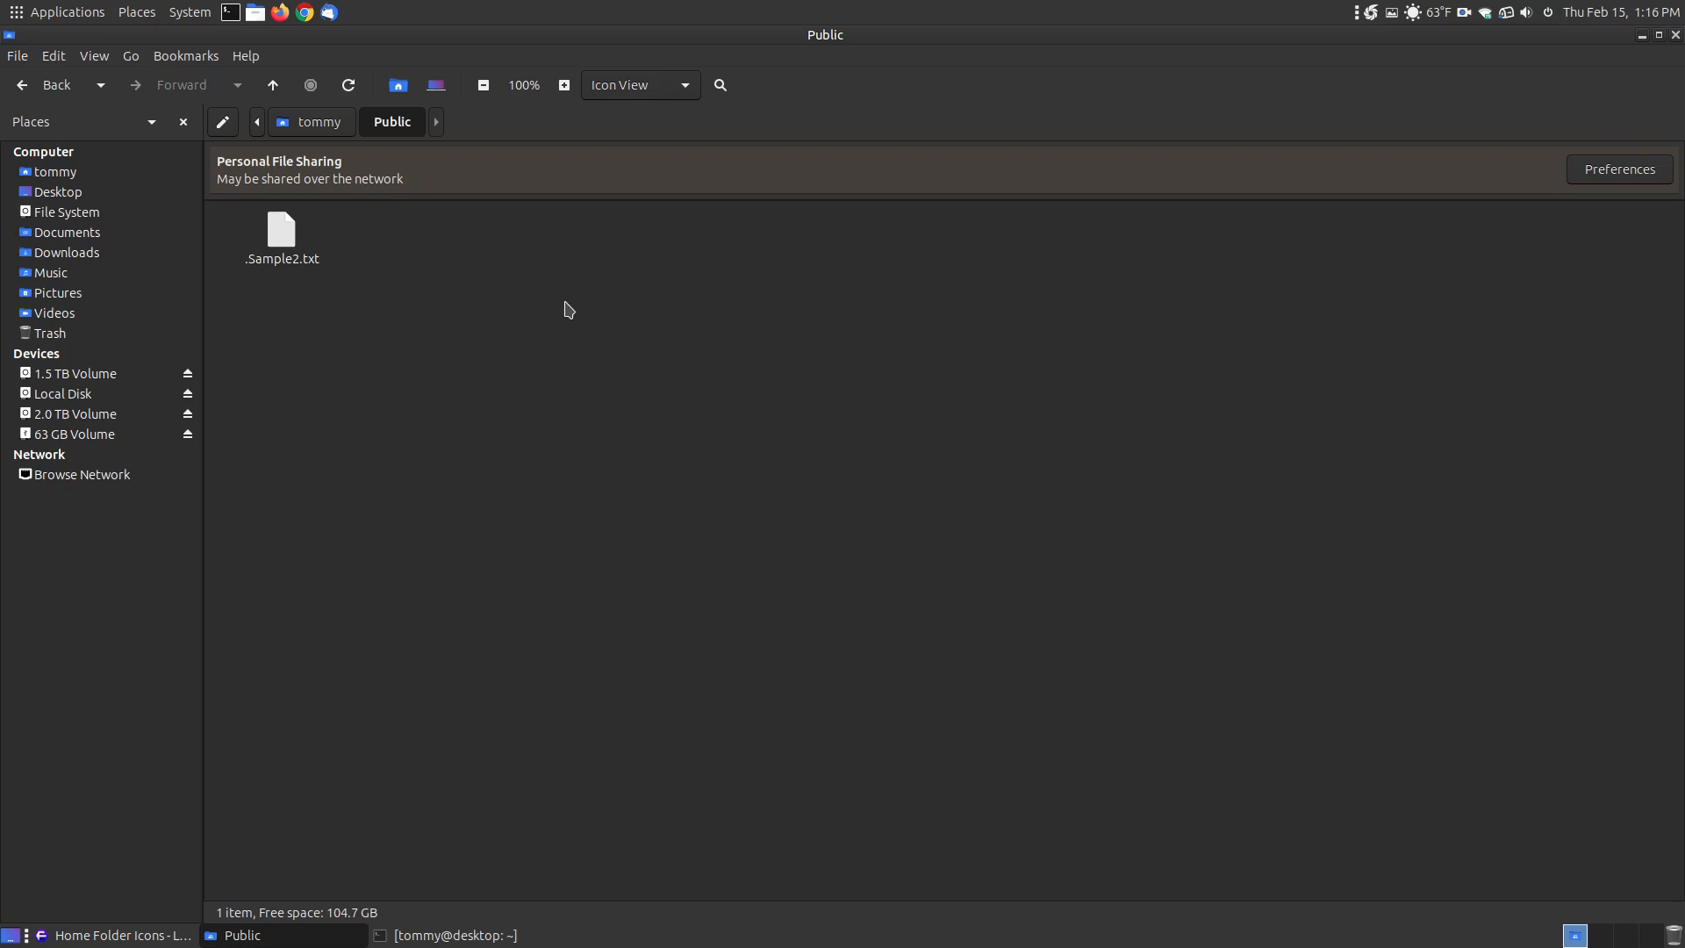
pyautogui.rightClick(567, 310)
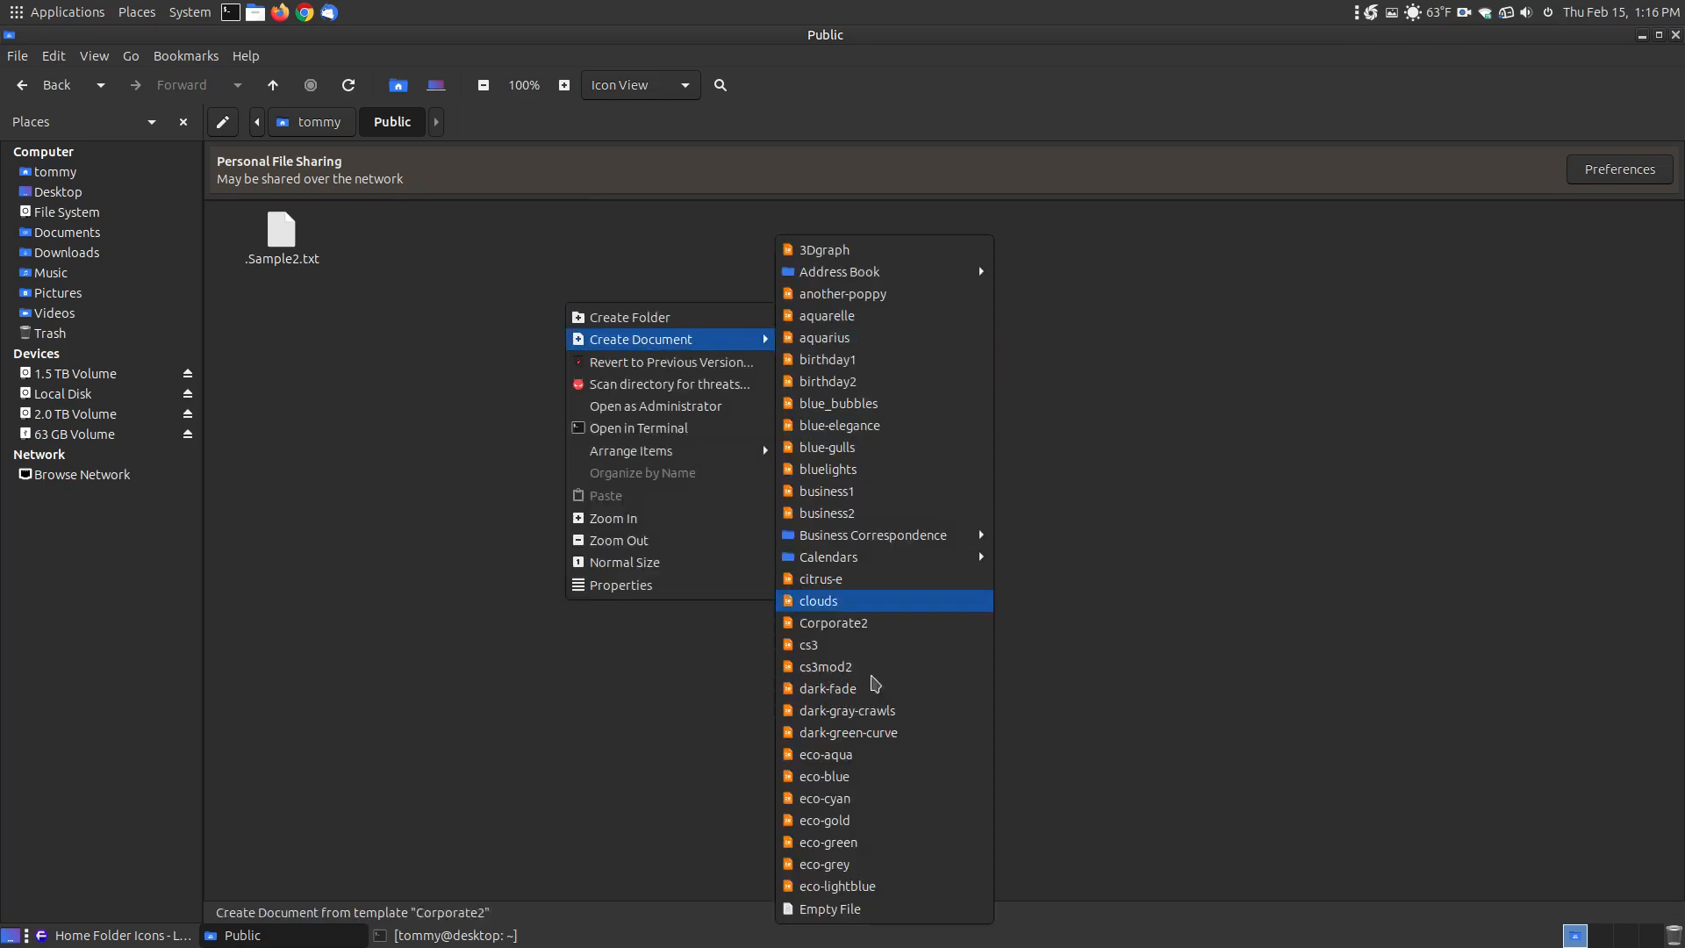
pyautogui.moveTo(828, 908)
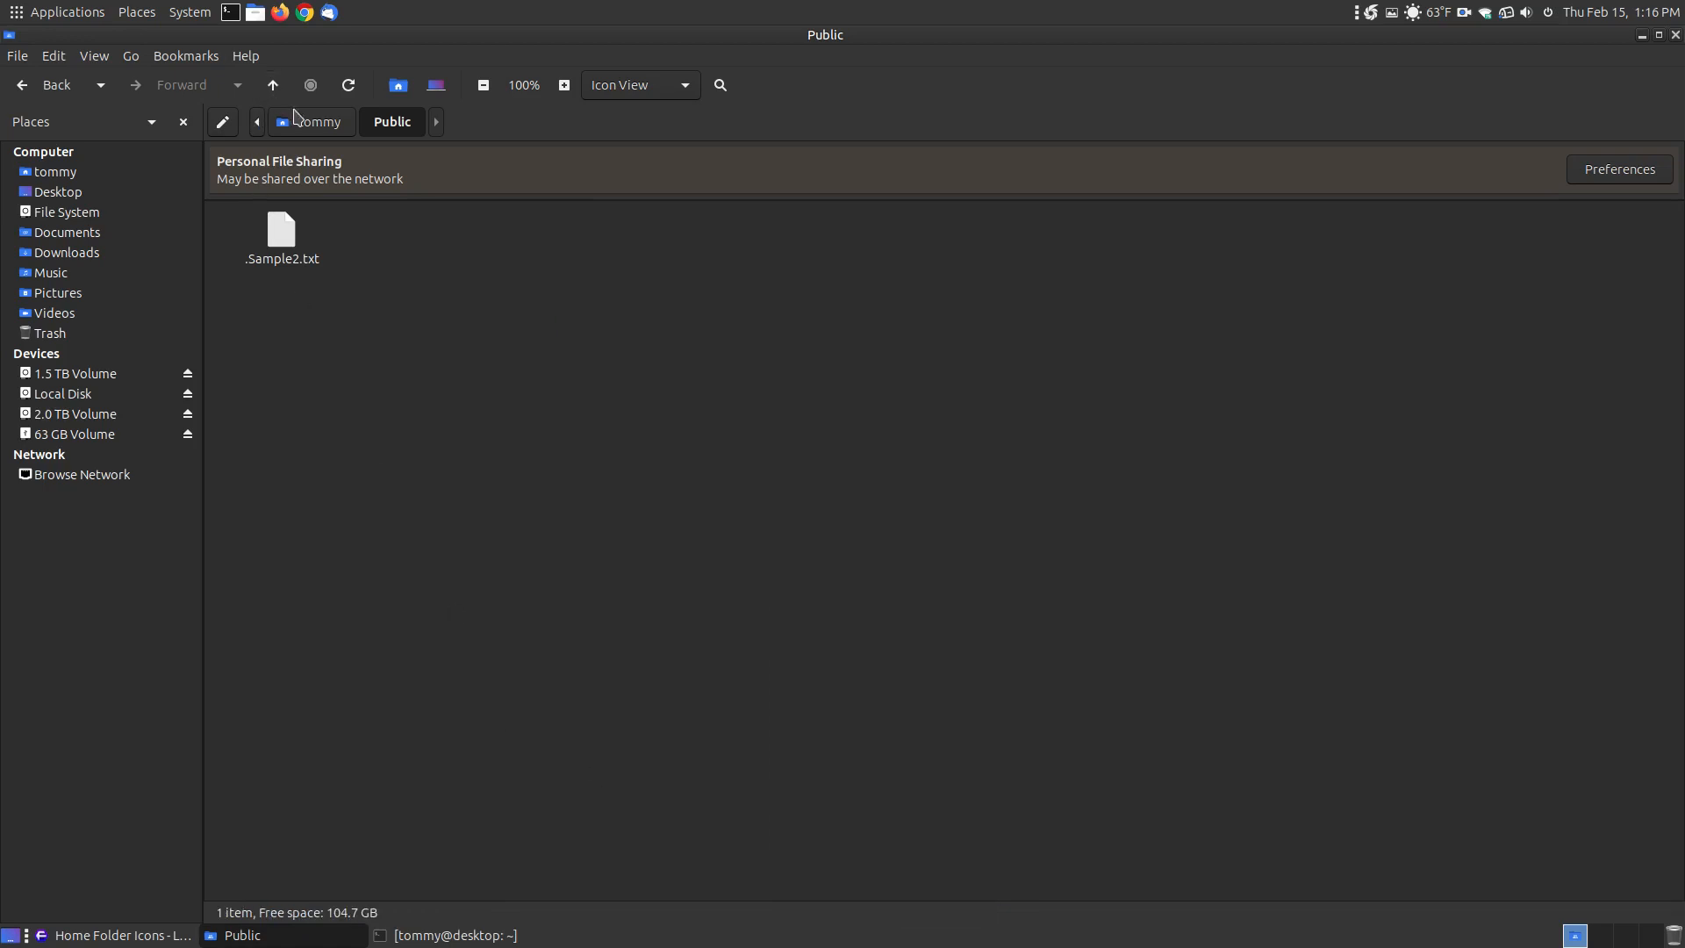
pyautogui.moveTo(250, 262)
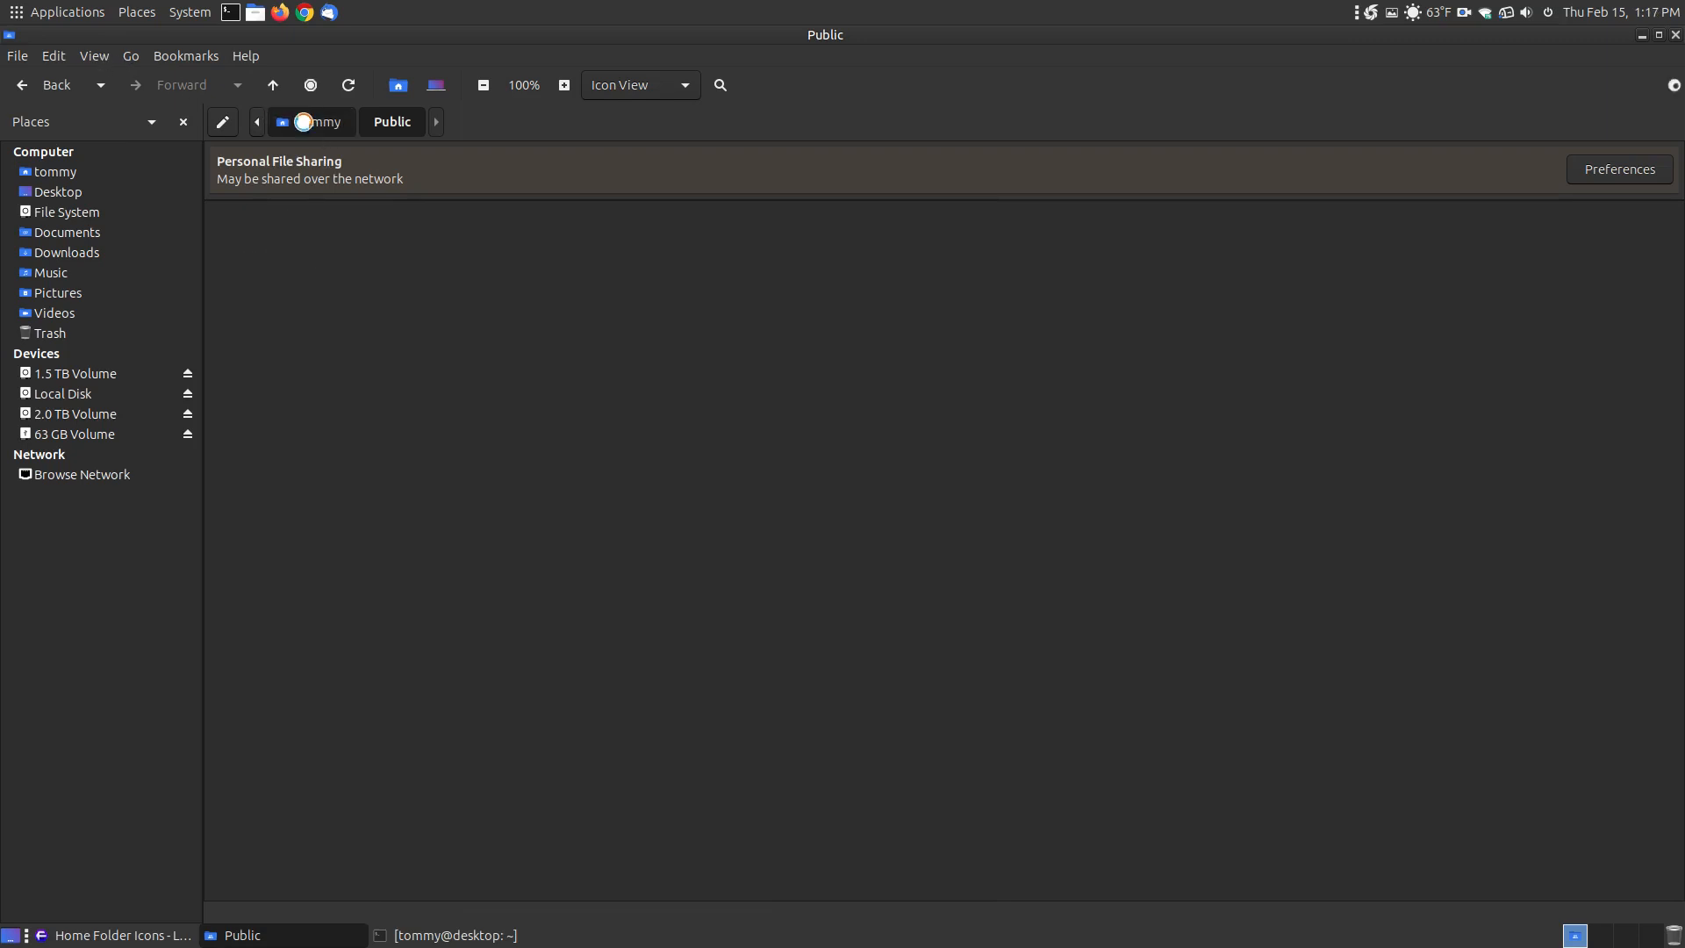
# - Open the Desktop folder and check the hidden .sample.txt file in gedit
pyautogui.click(57, 192)
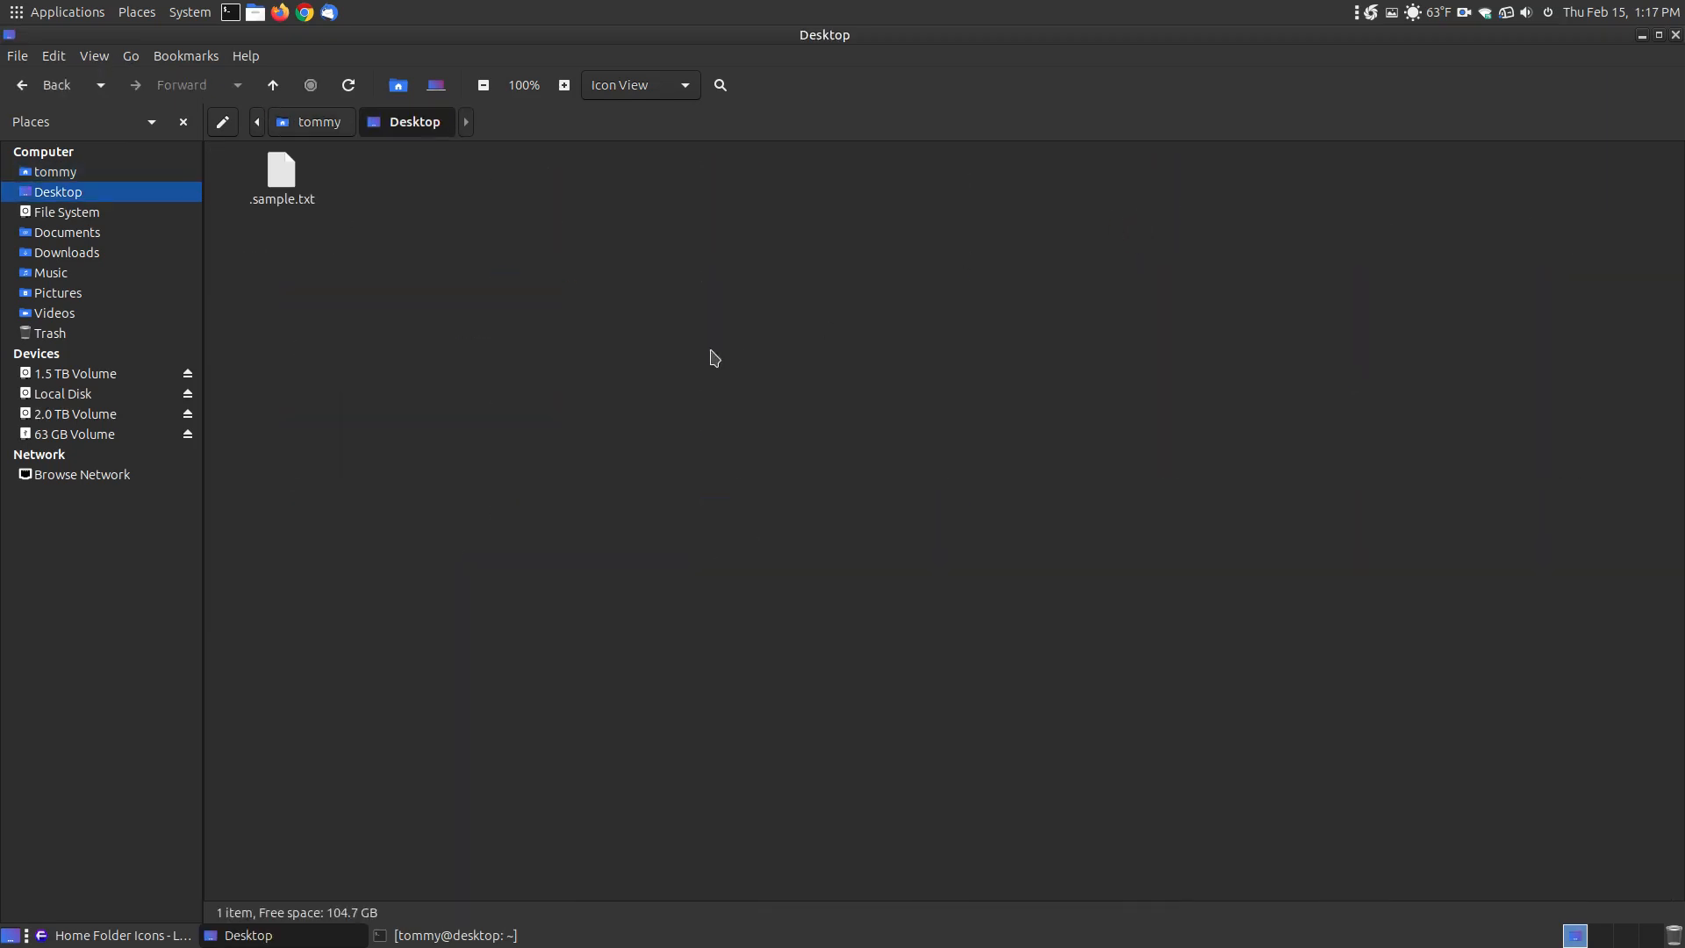
pyautogui.click(281, 174)
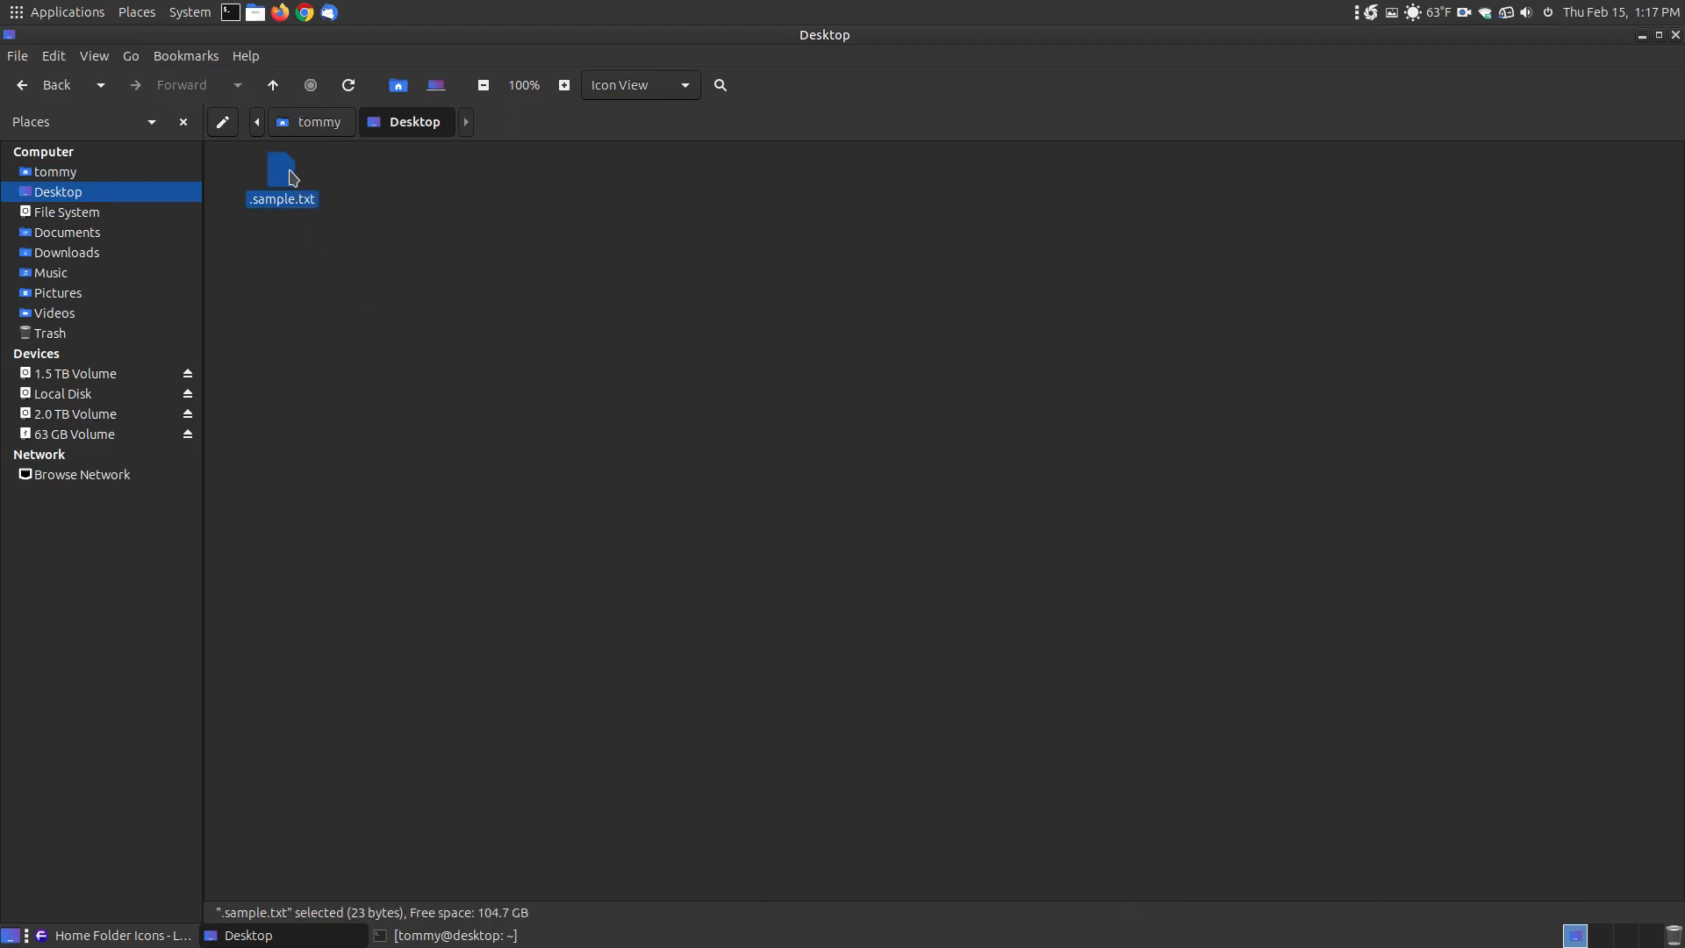
pyautogui.doubleClick(282, 178)
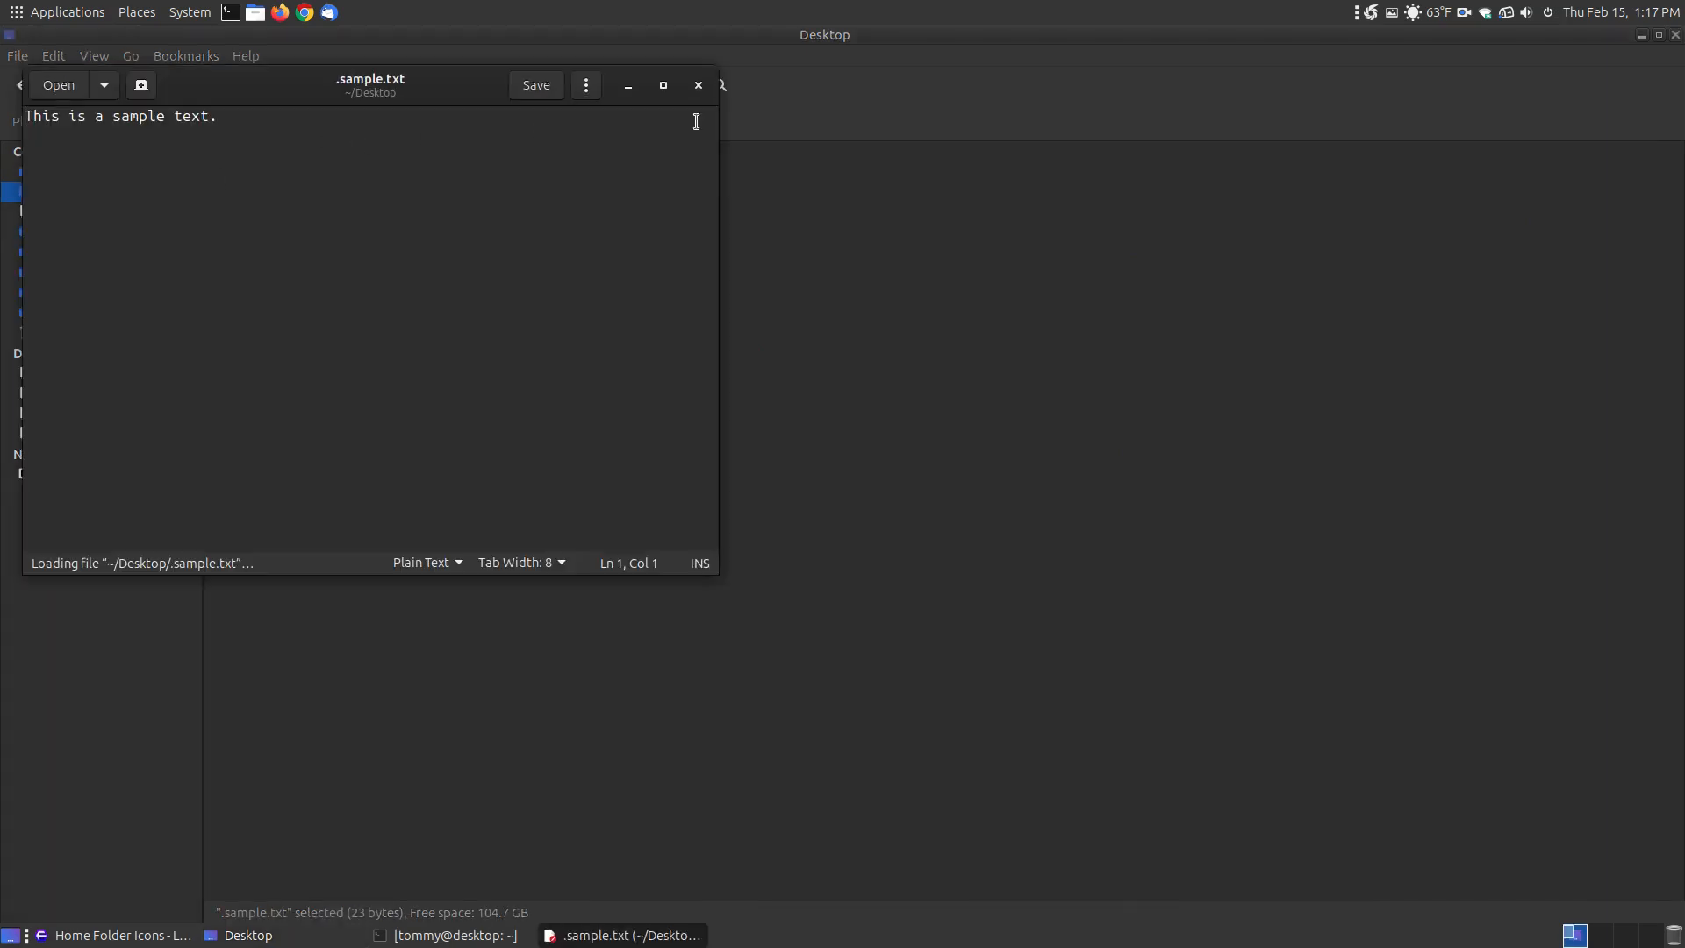
pyautogui.click(696, 85)
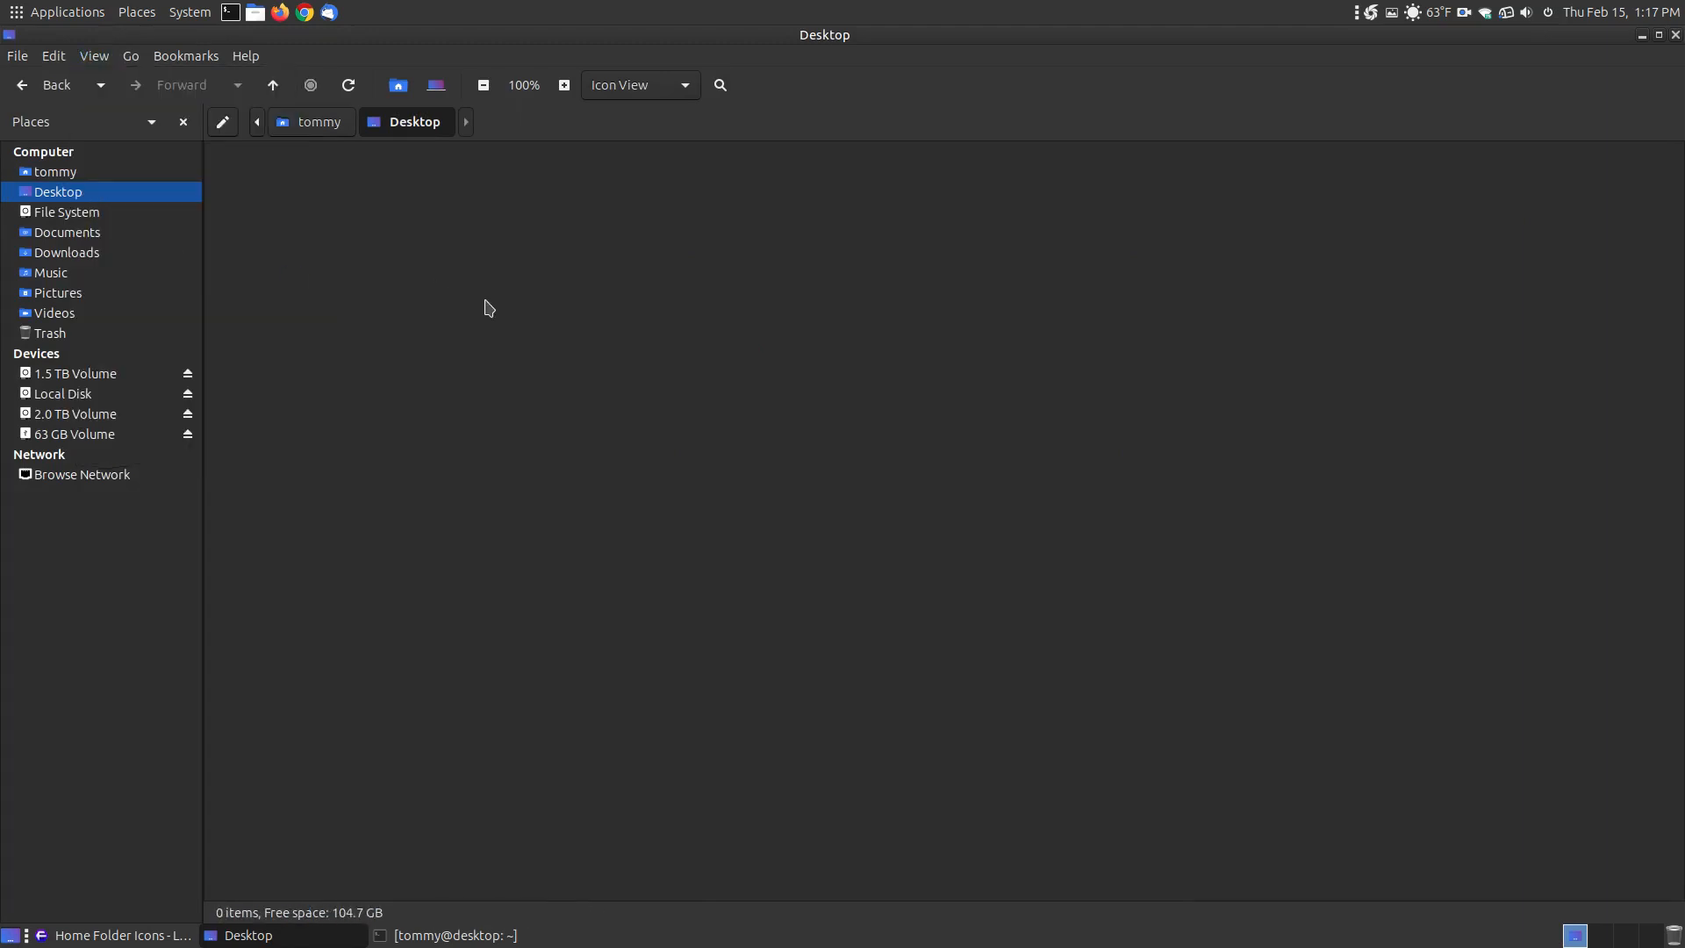
pyautogui.moveTo(93, 56)
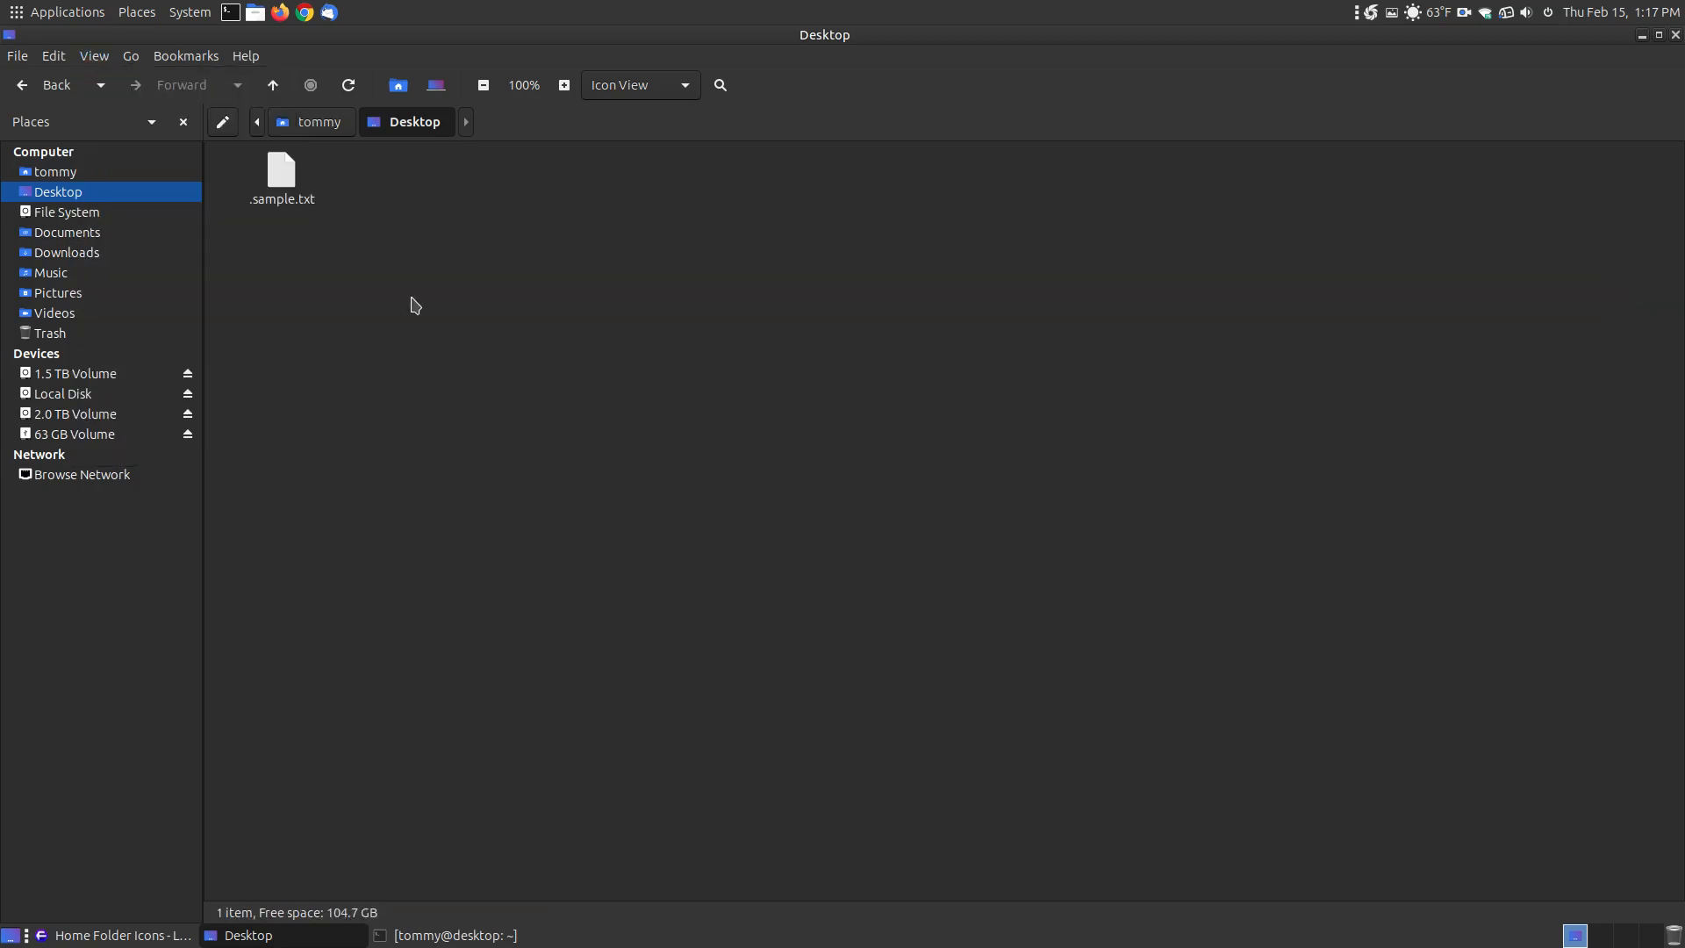
# - Create an empty file named starting with '.f' and toggle Show Hidden Files
pyautogui.rightClick(414, 305)
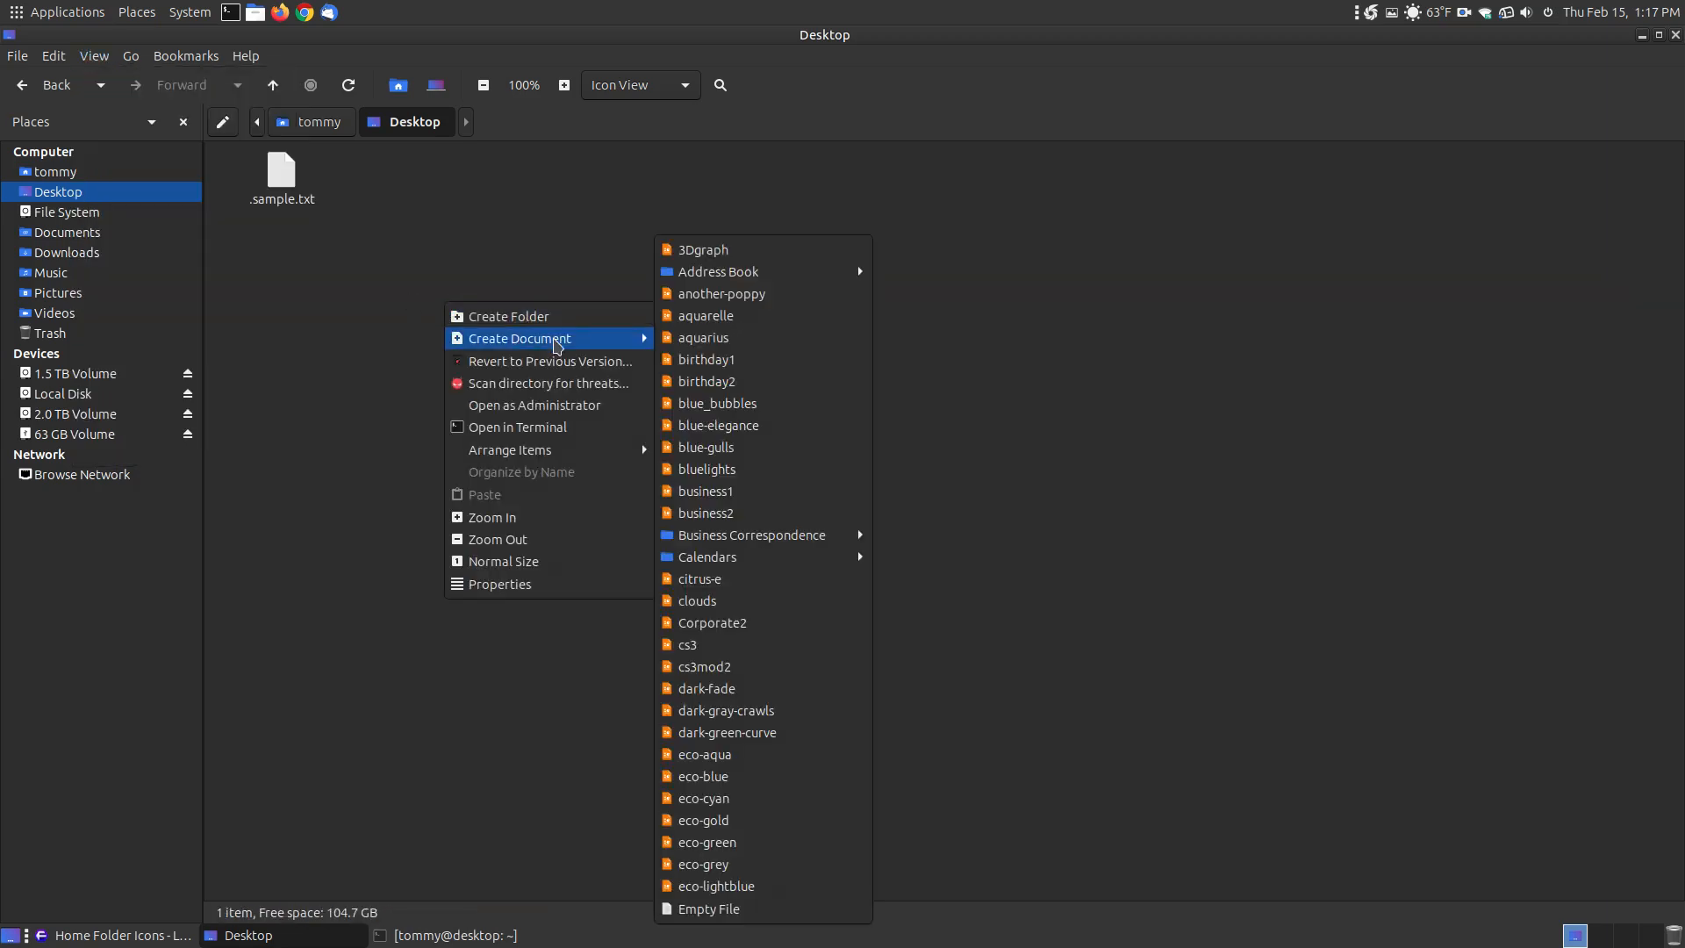
pyautogui.click(708, 908)
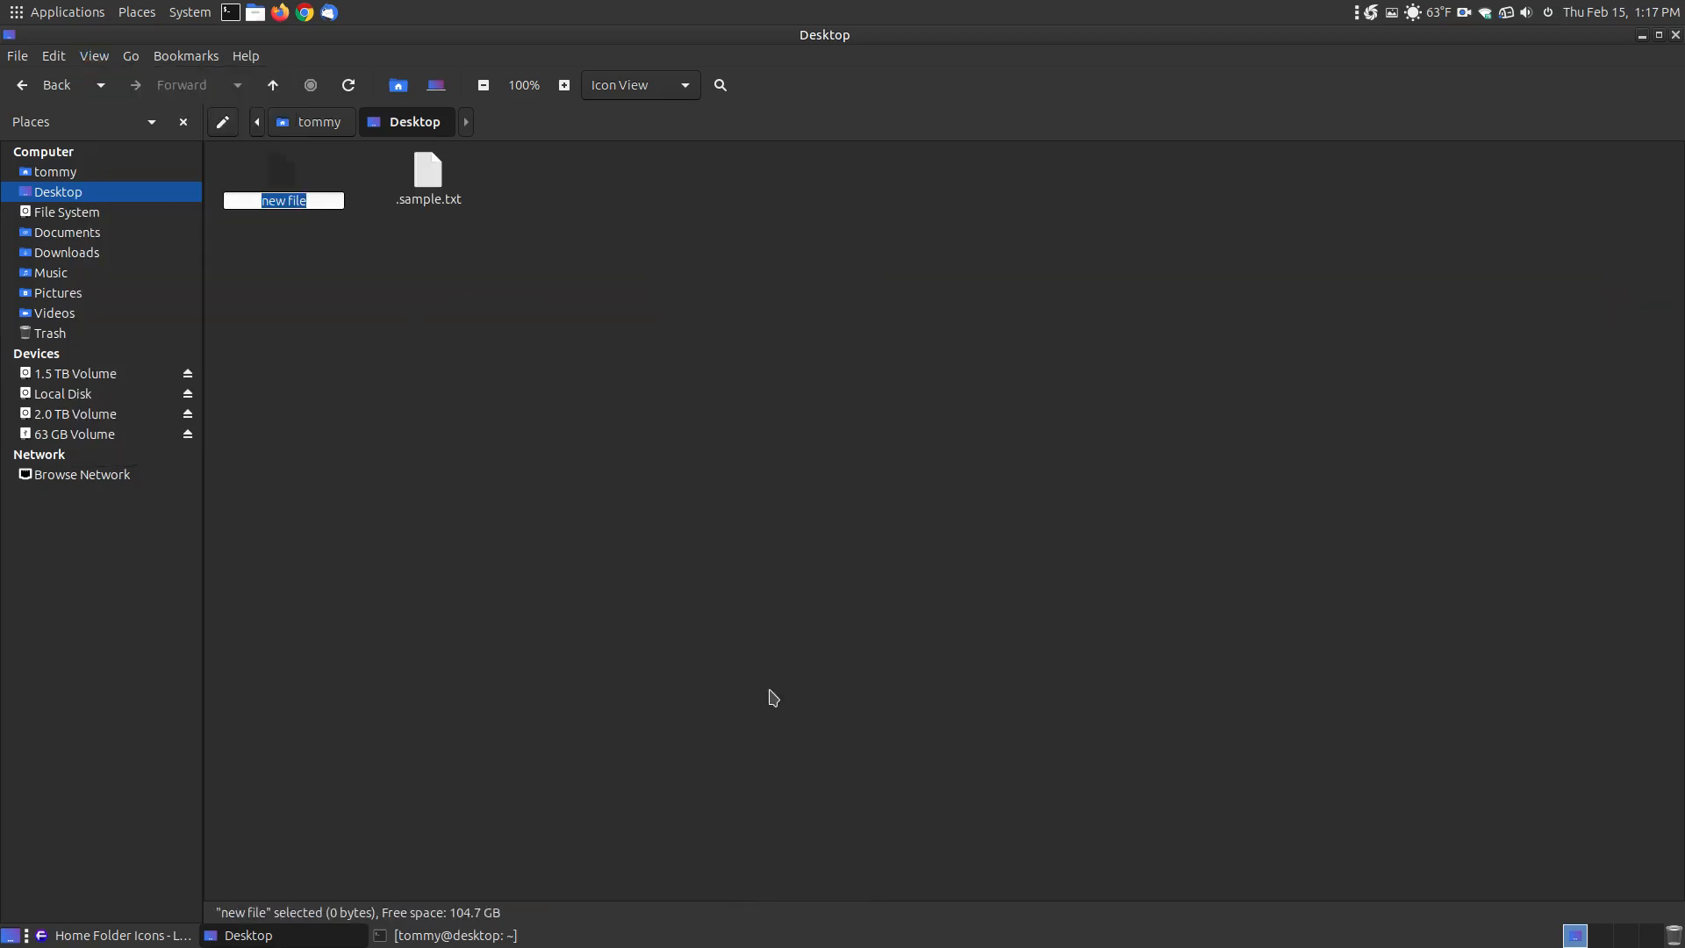
pyautogui.write('.f')
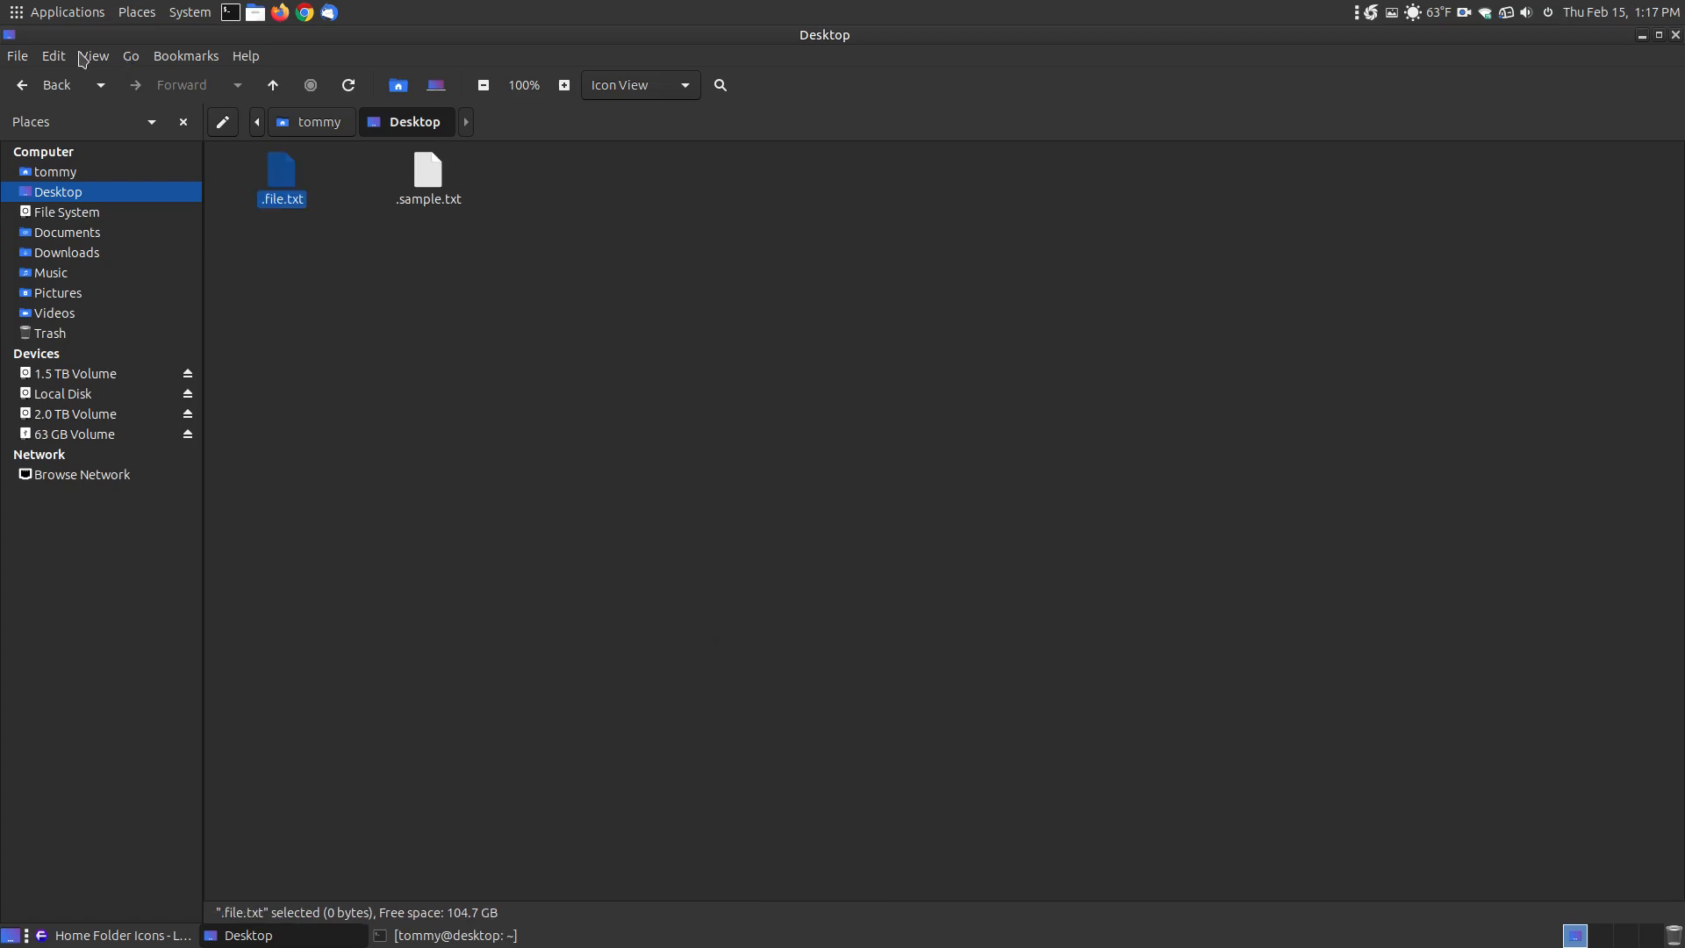
pyautogui.click(94, 57)
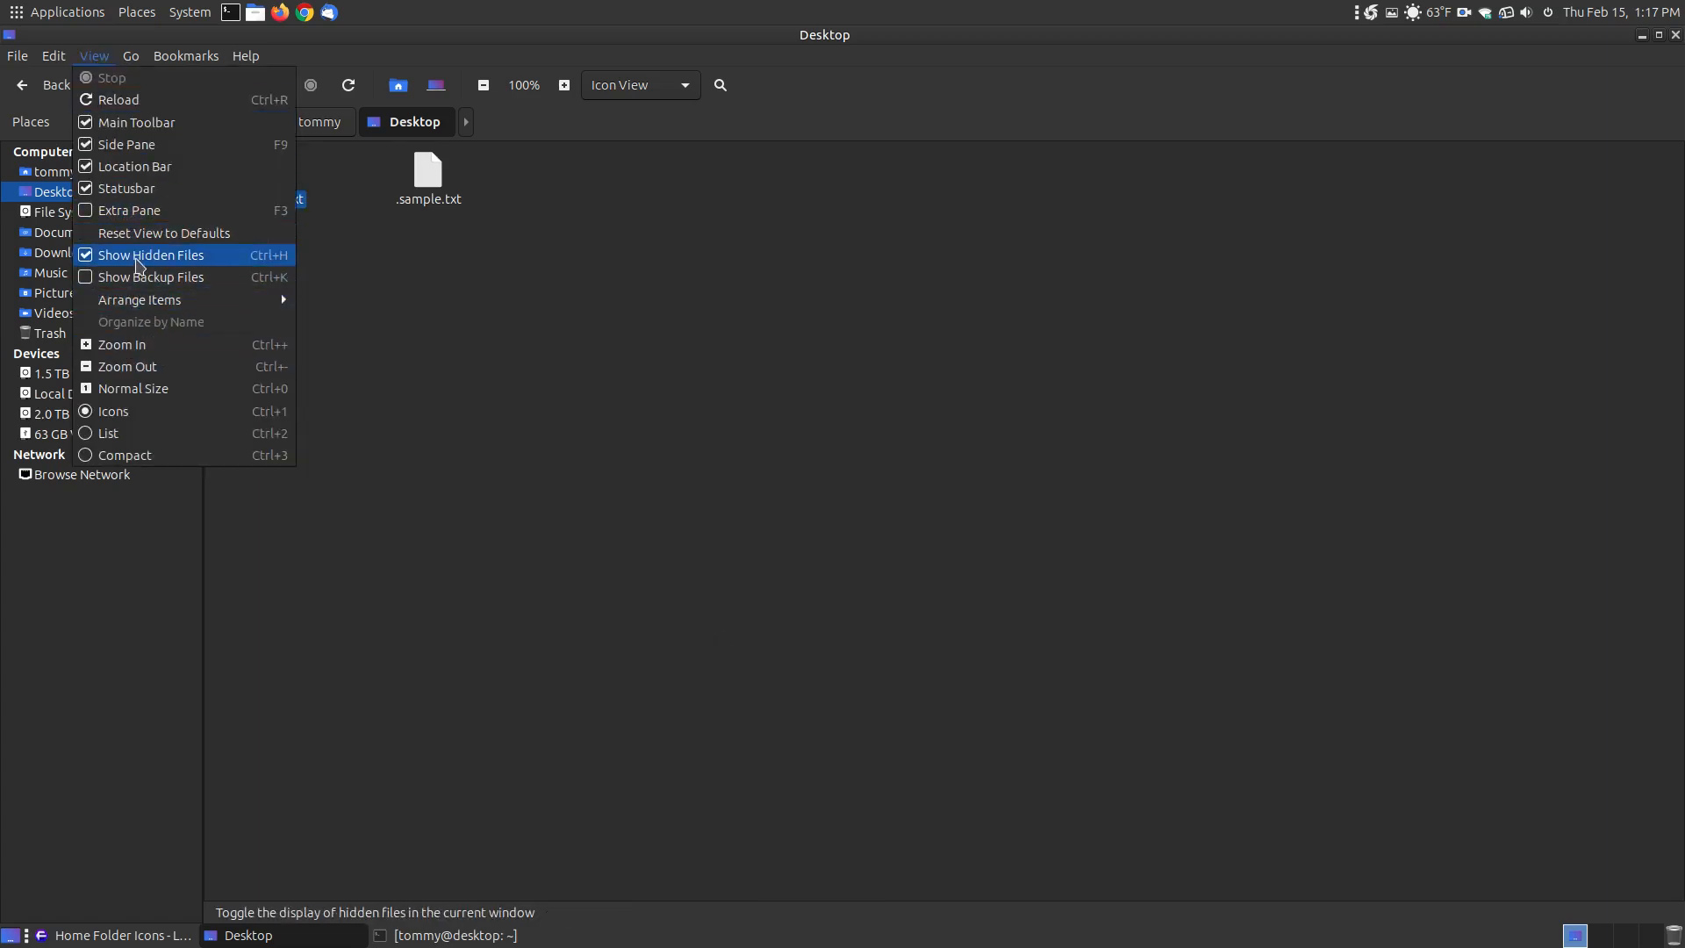
pyautogui.click(149, 258)
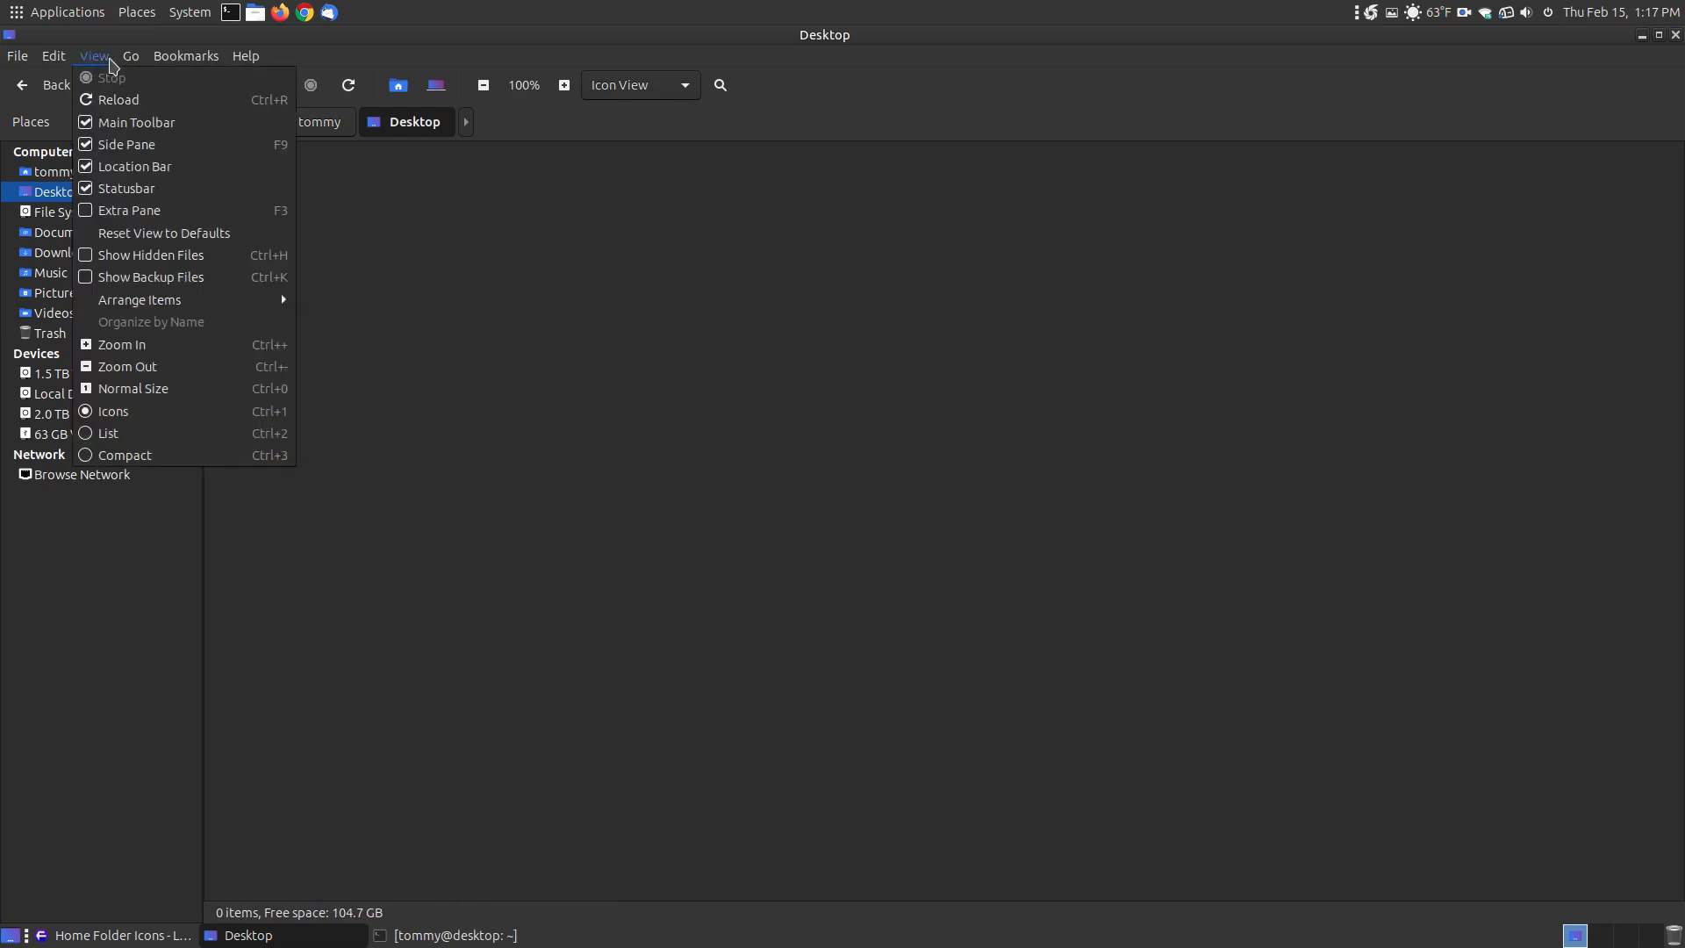
pyautogui.click(150, 254)
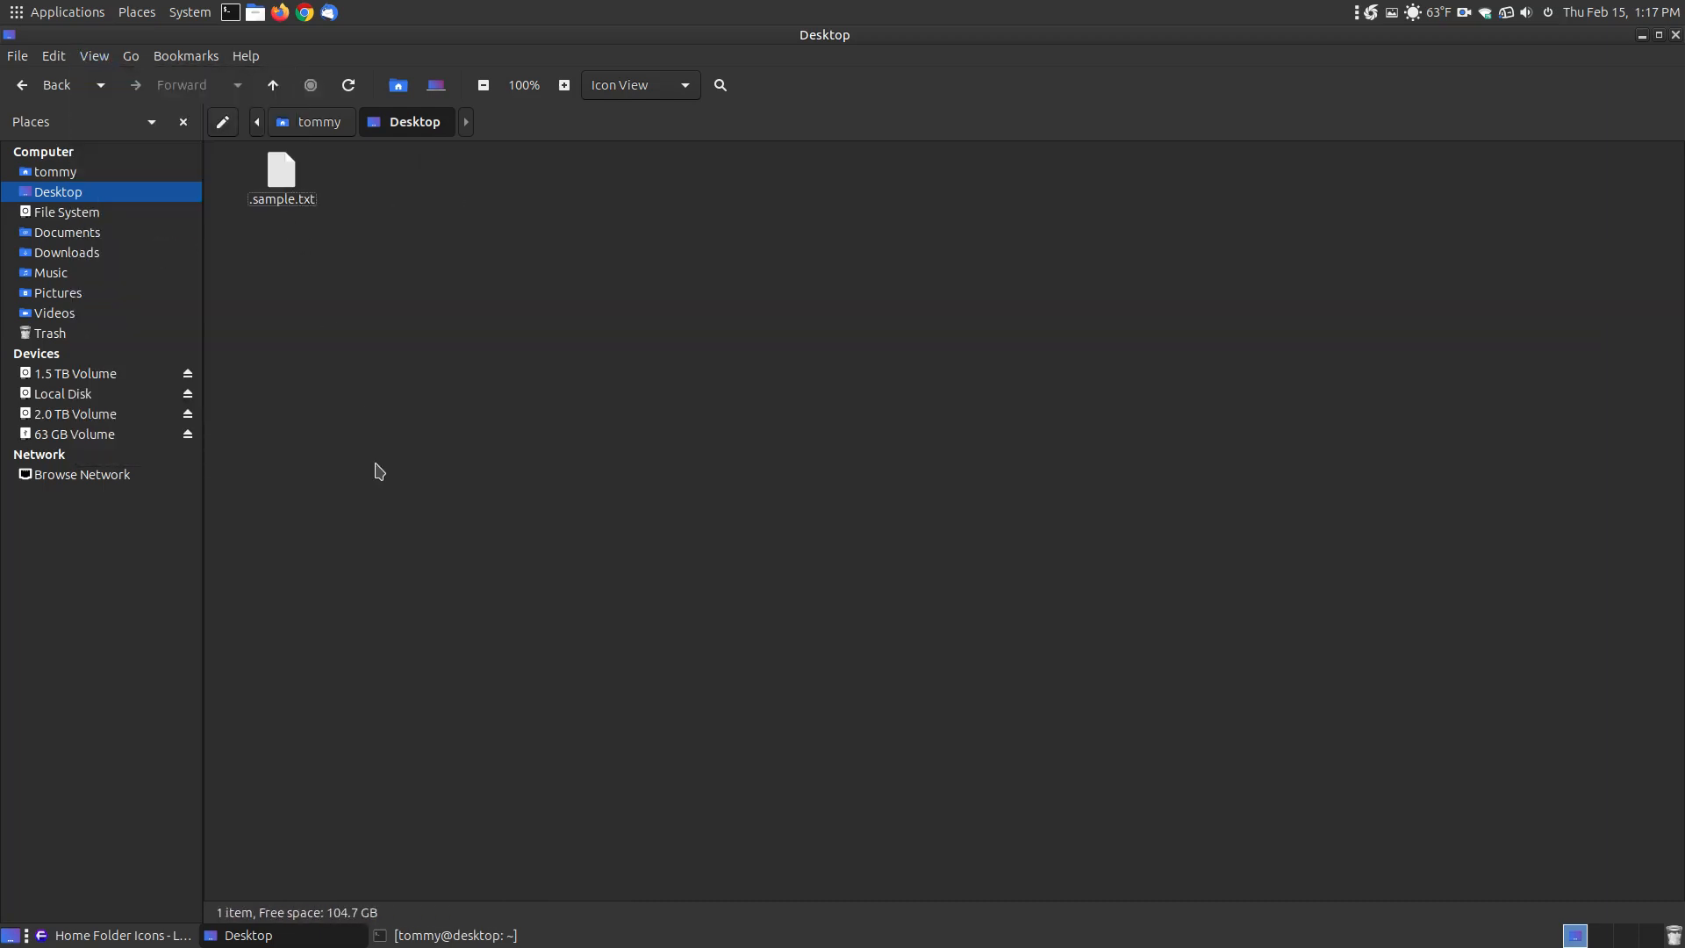
# - Create .file2.txt with touch in a Desktop terminal, then open and close it
pyautogui.rightClick(379, 470)
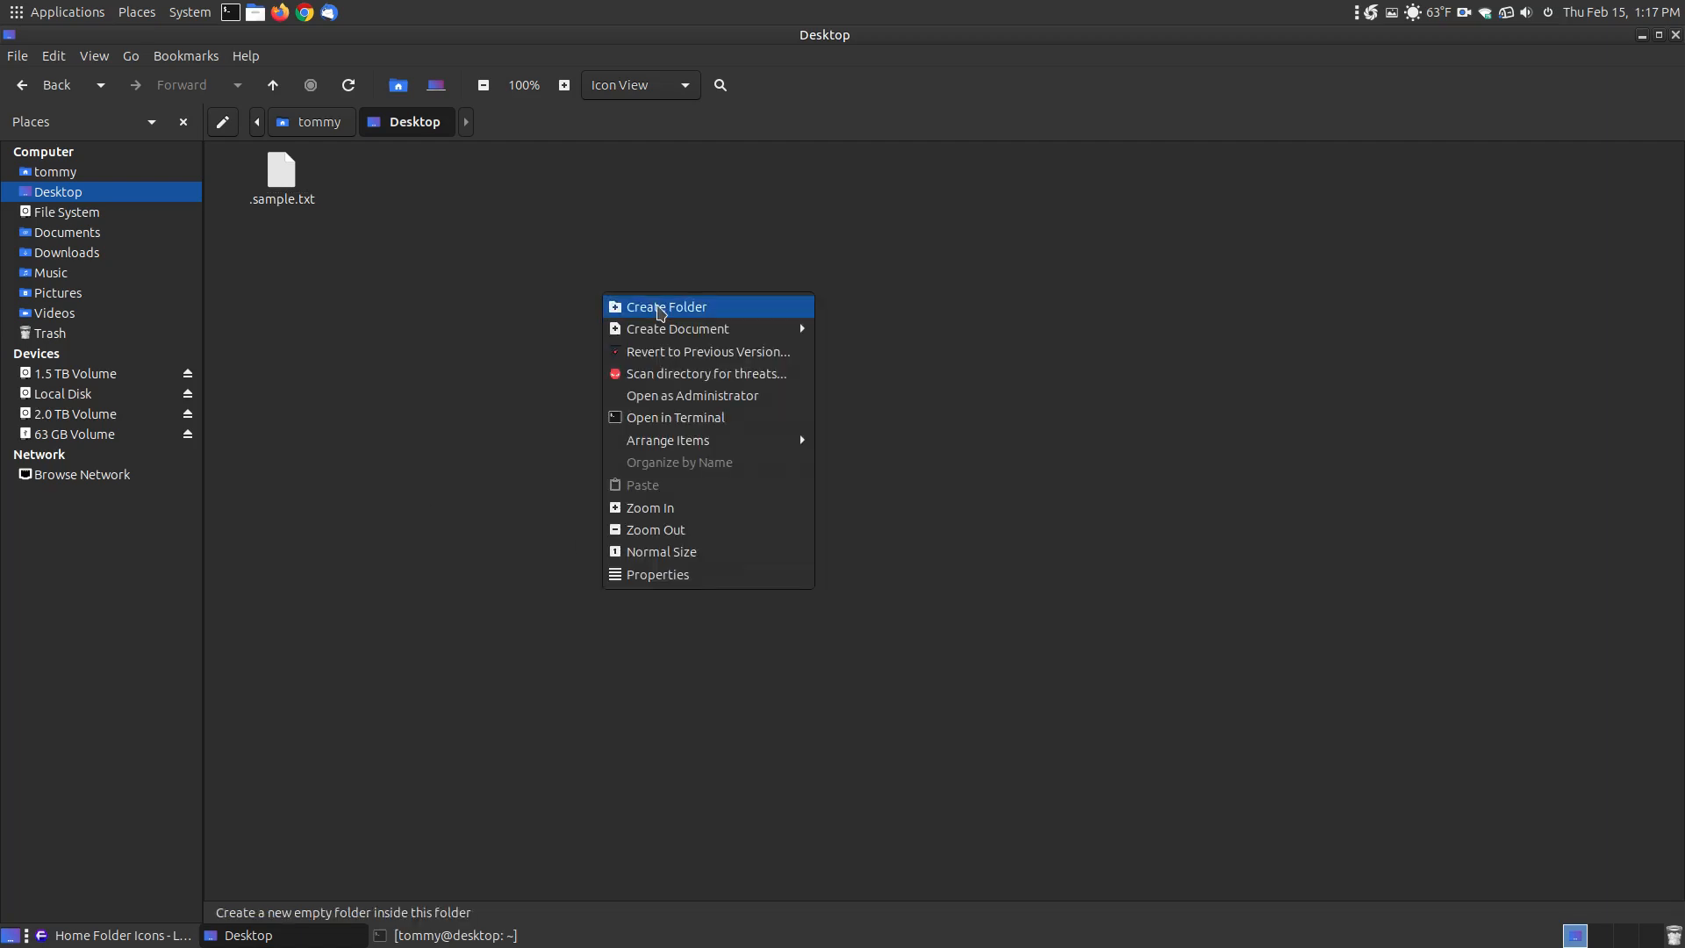
pyautogui.moveTo(705, 417)
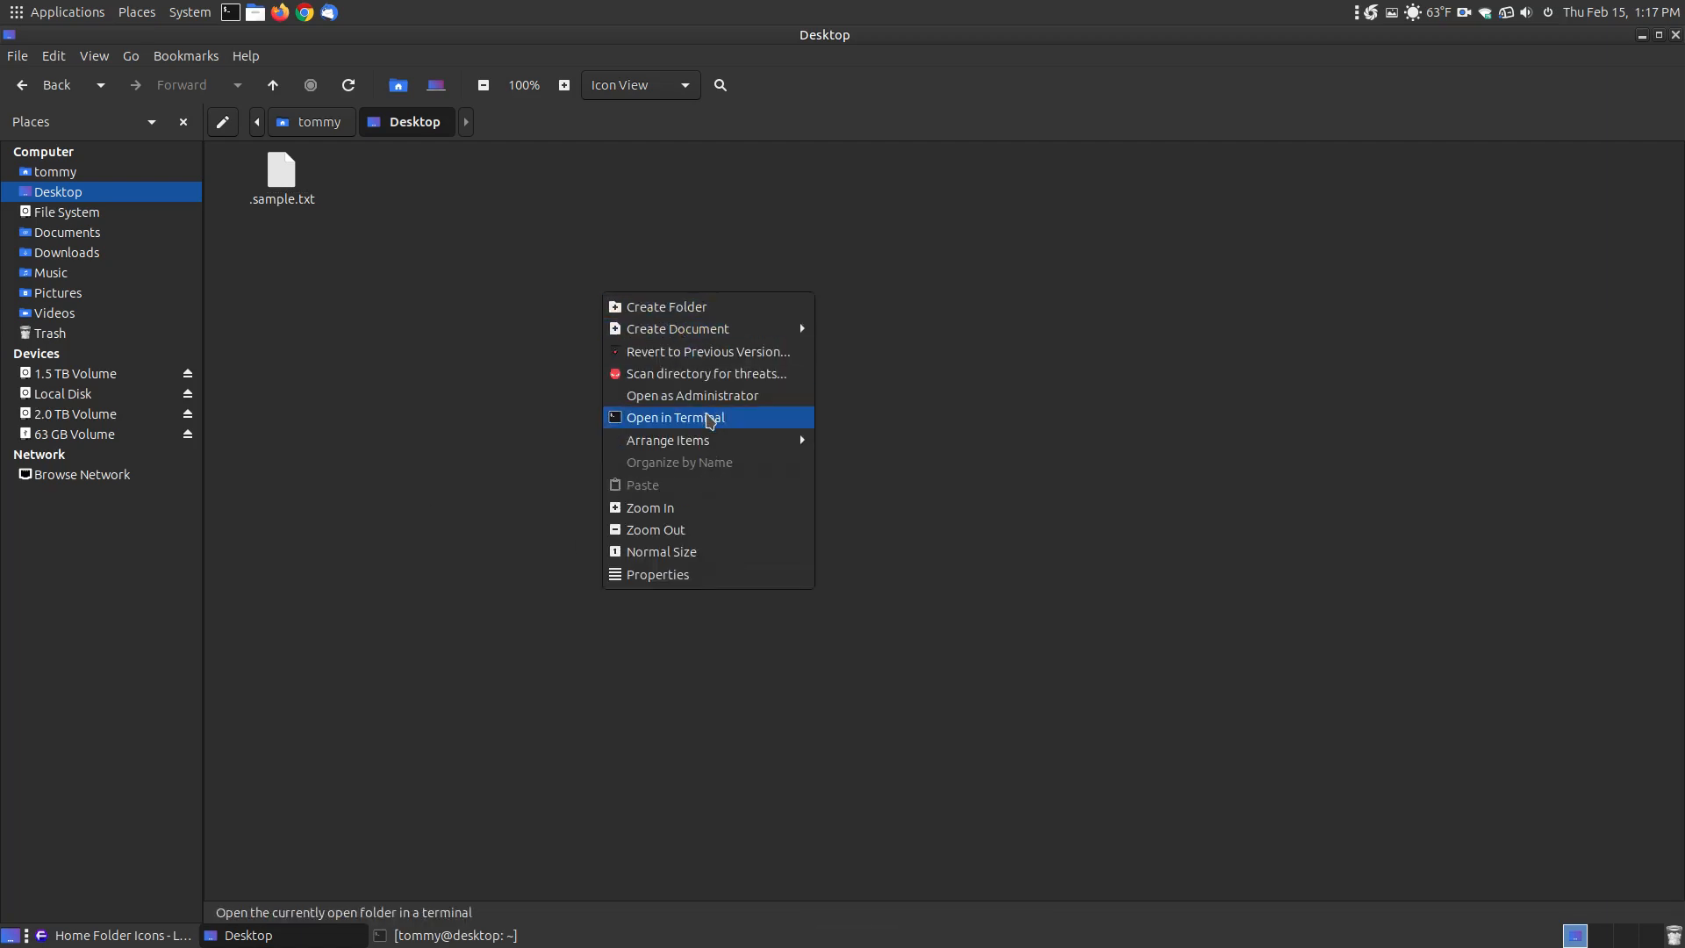
pyautogui.click(675, 417)
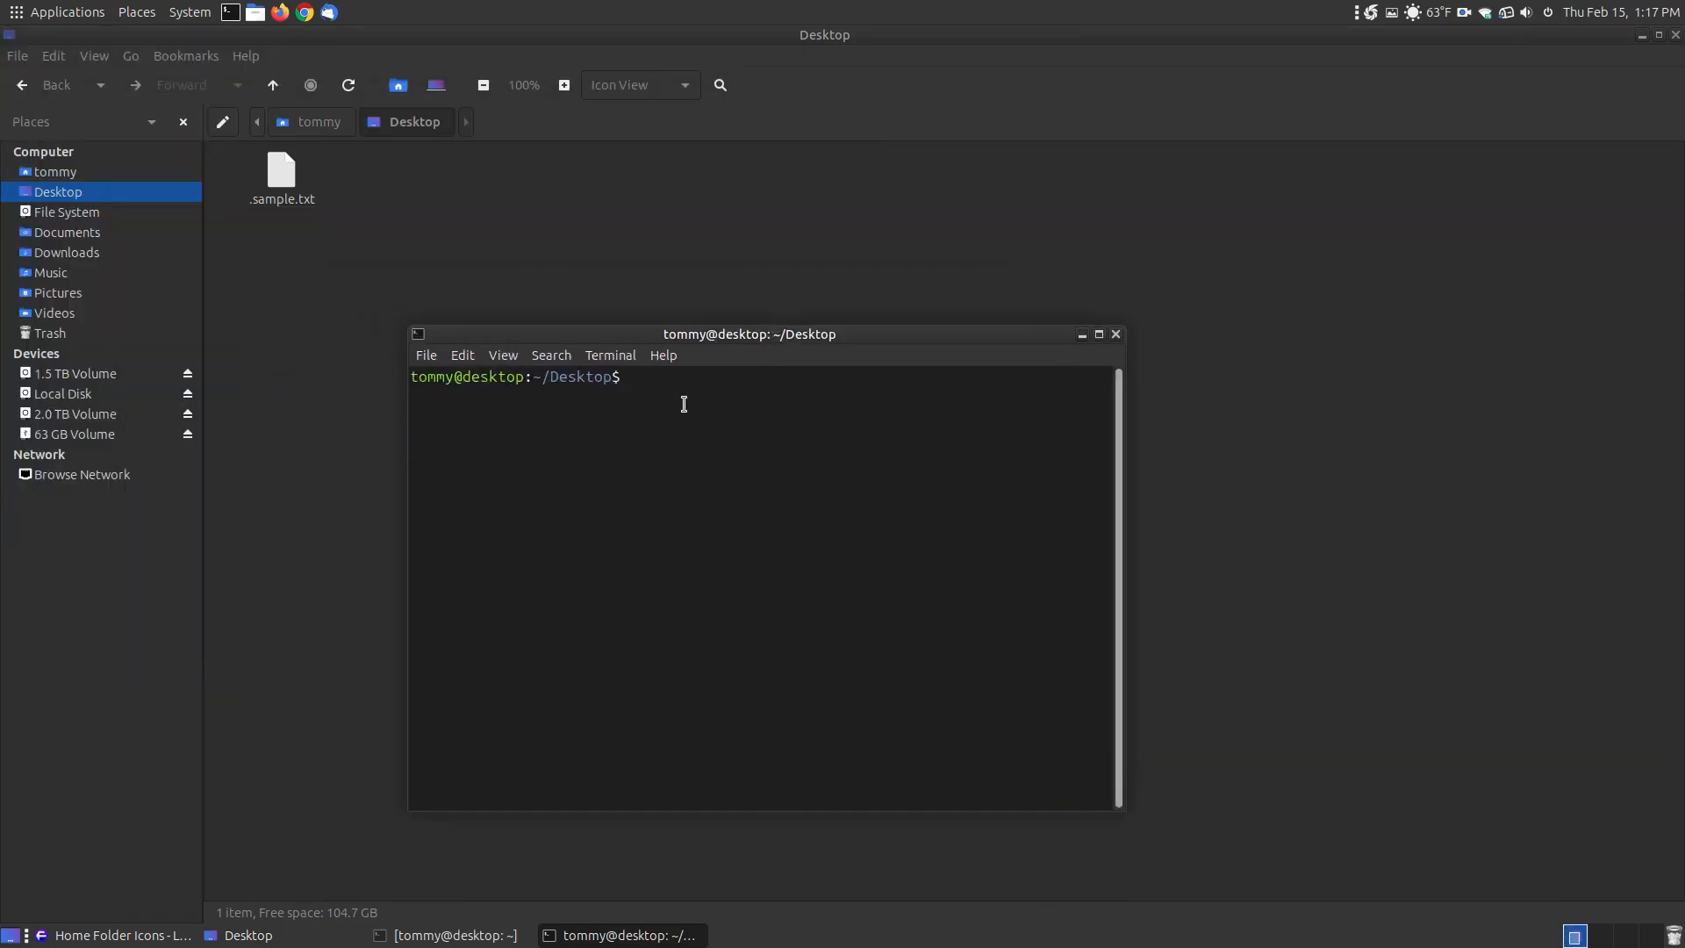
pyautogui.write('t')
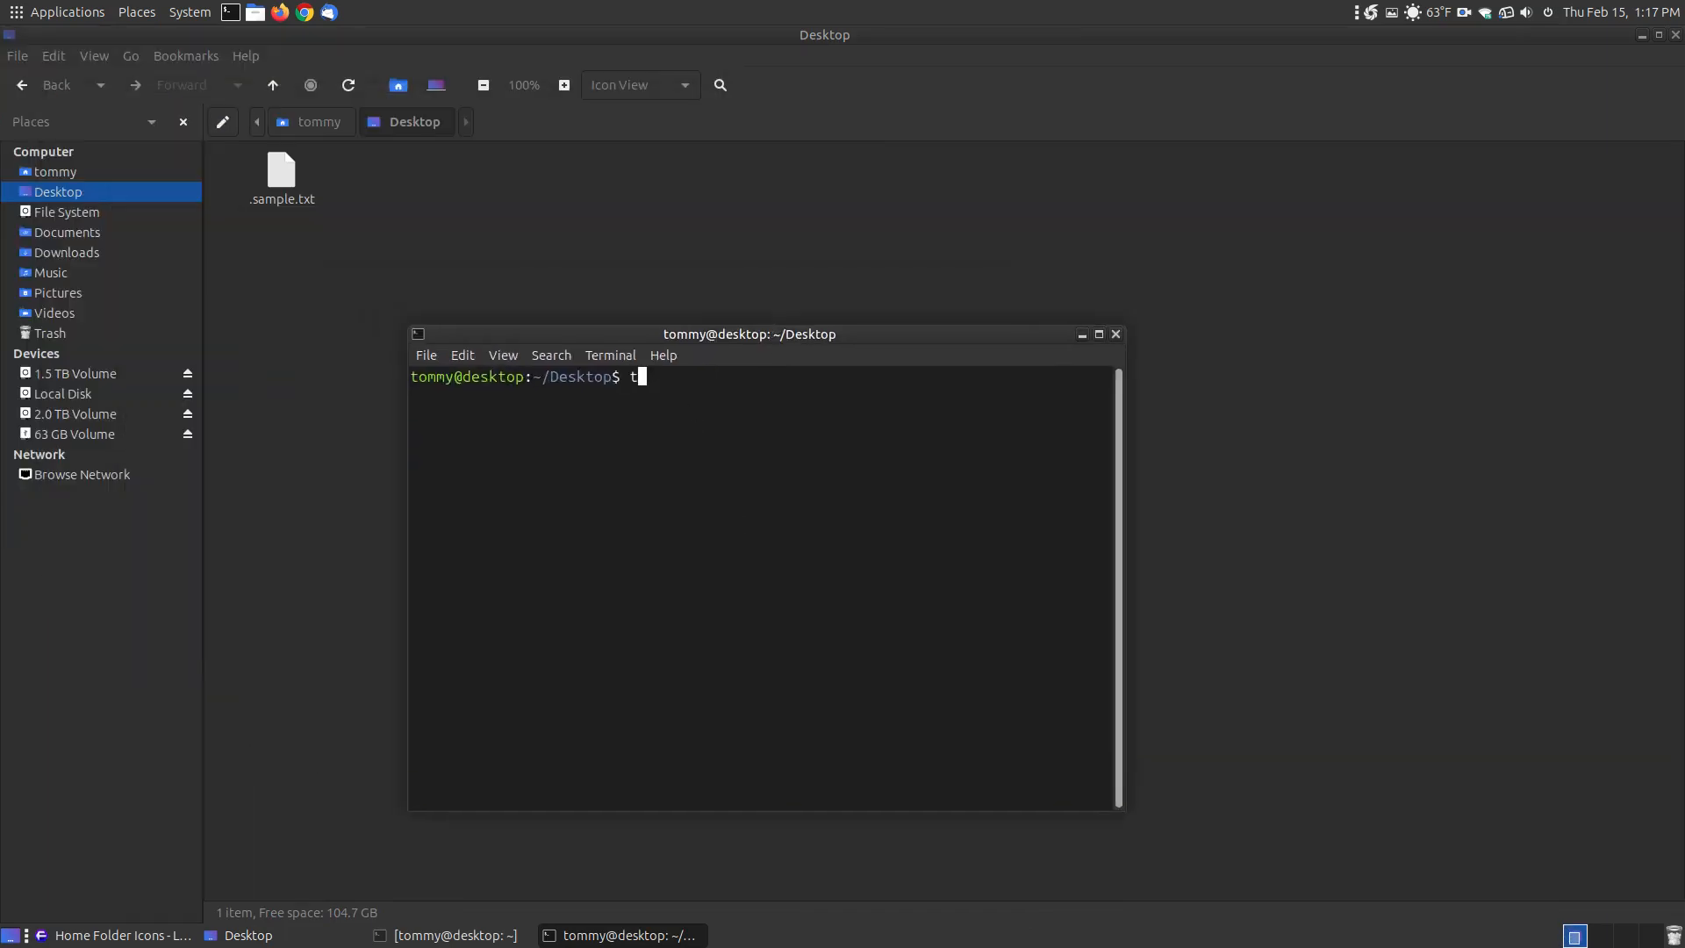
pyautogui.write('ouch')
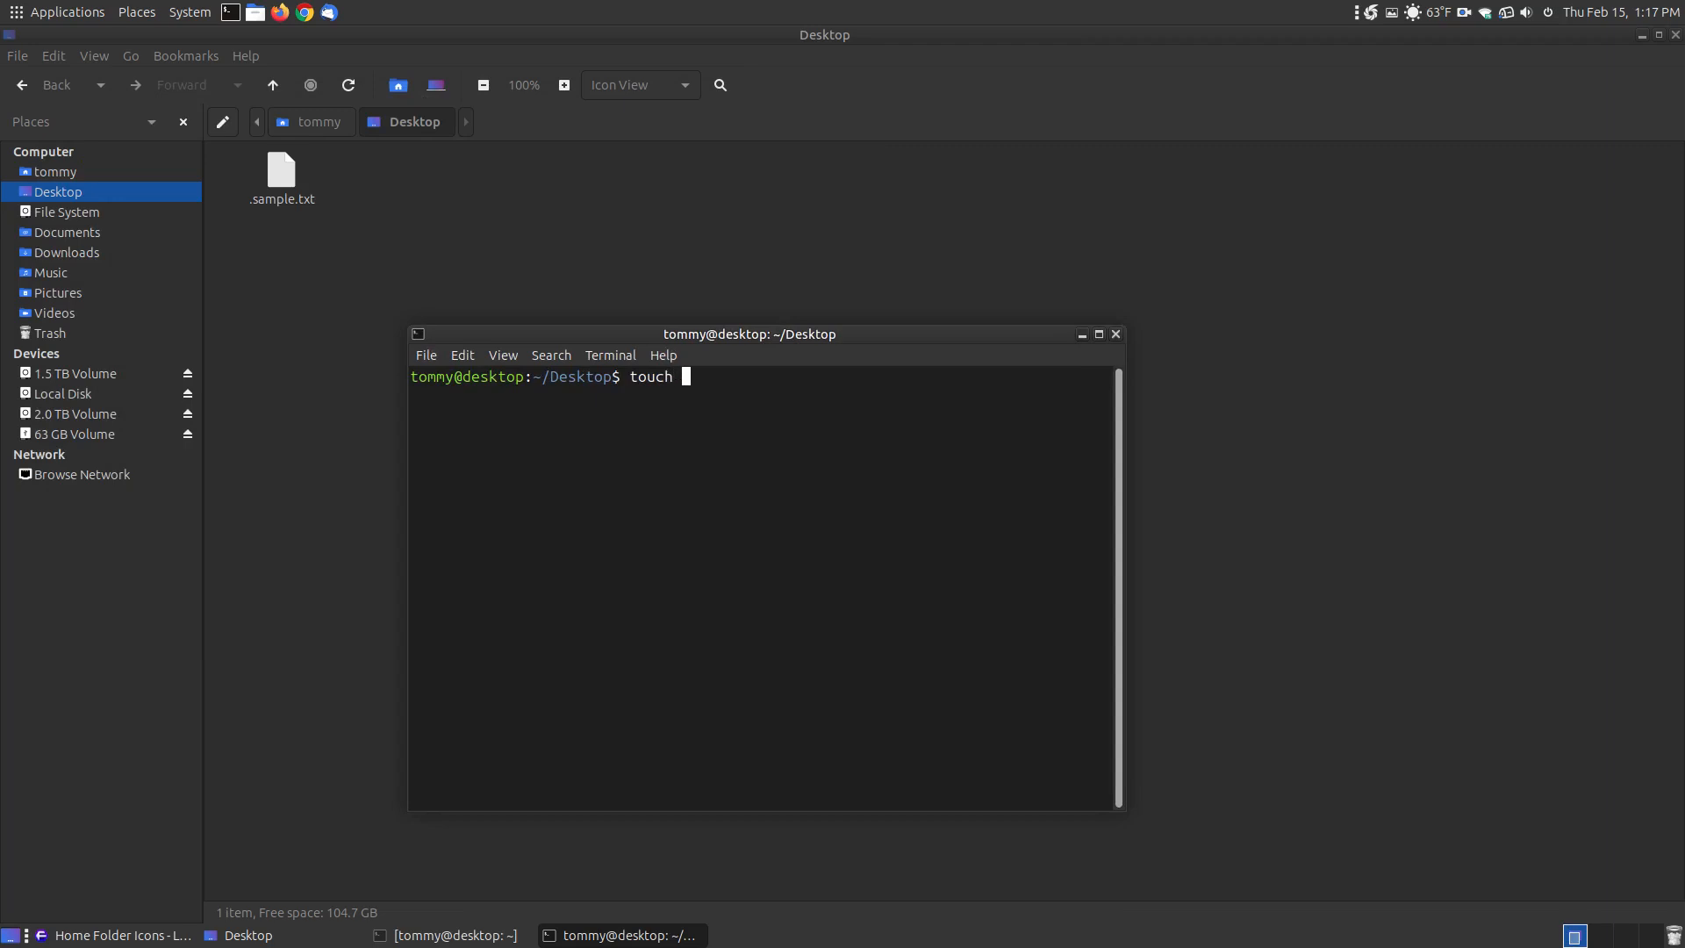
pyautogui.write('.')
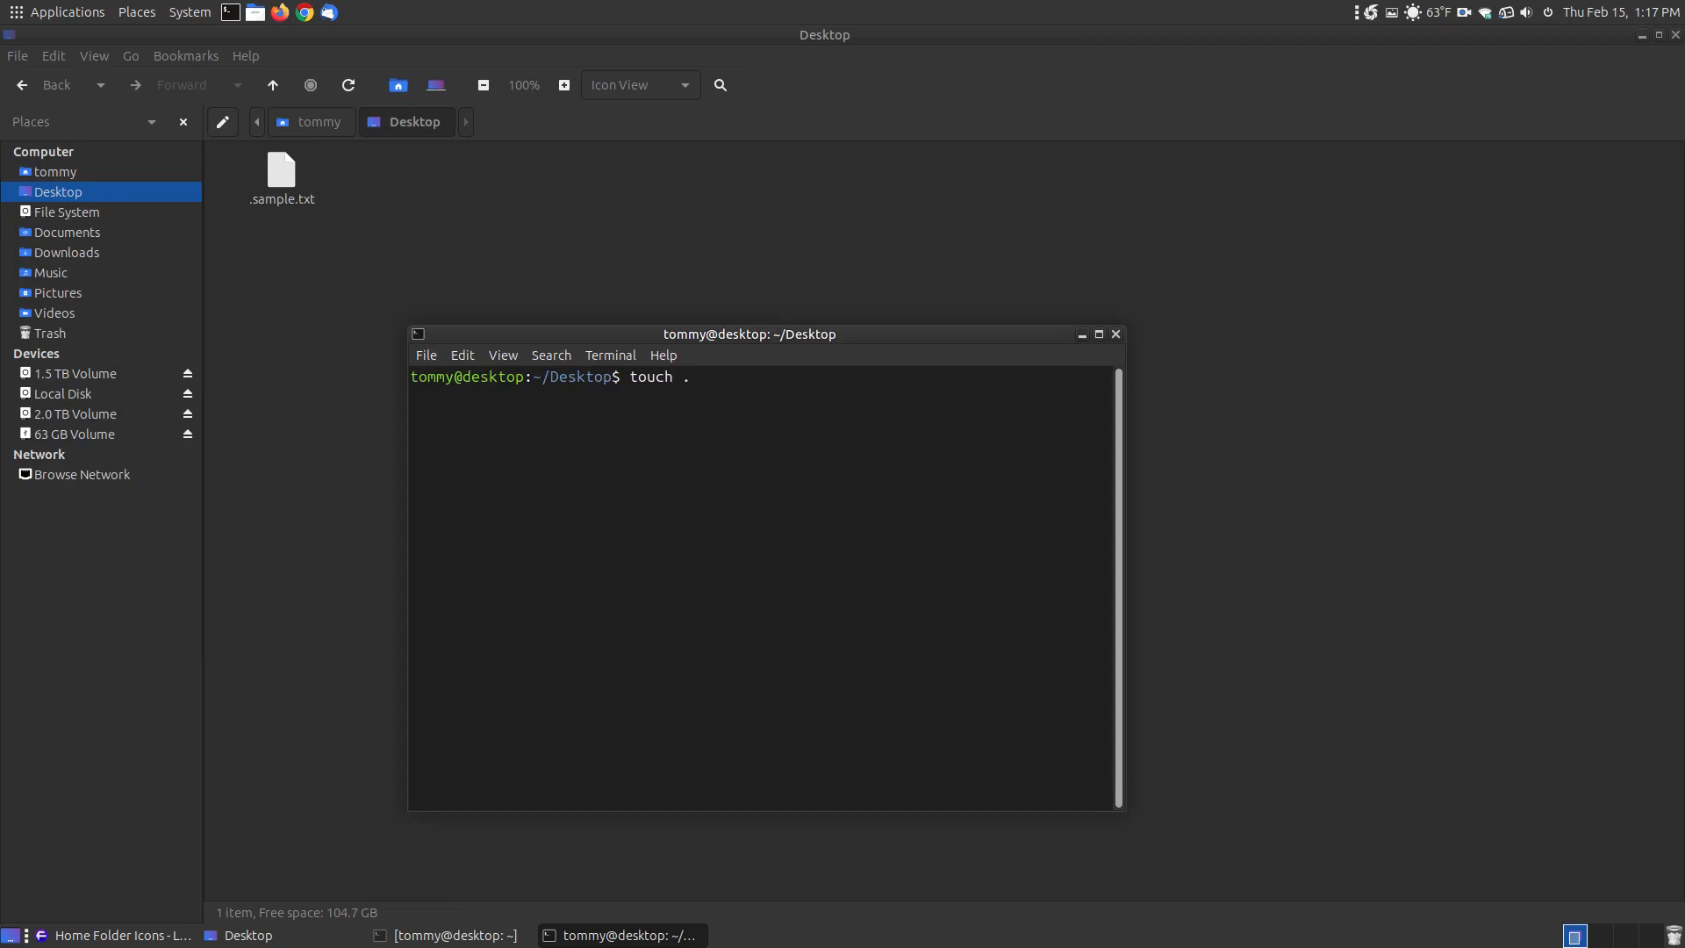
pyautogui.write('file')
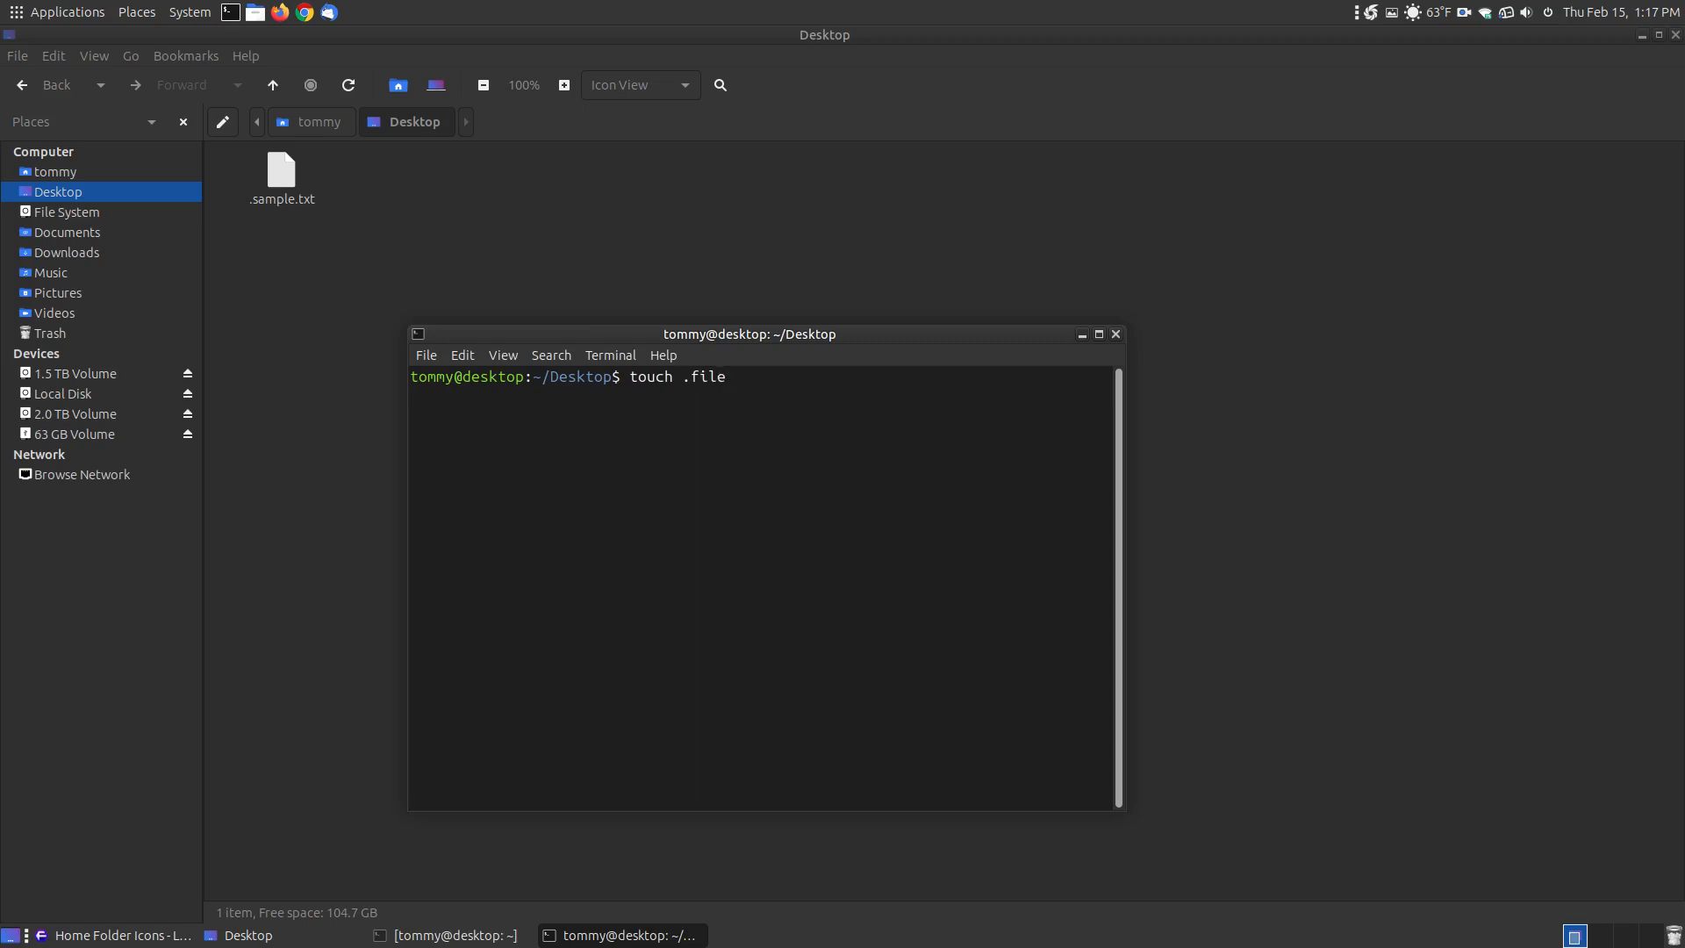
pyautogui.write('2.')
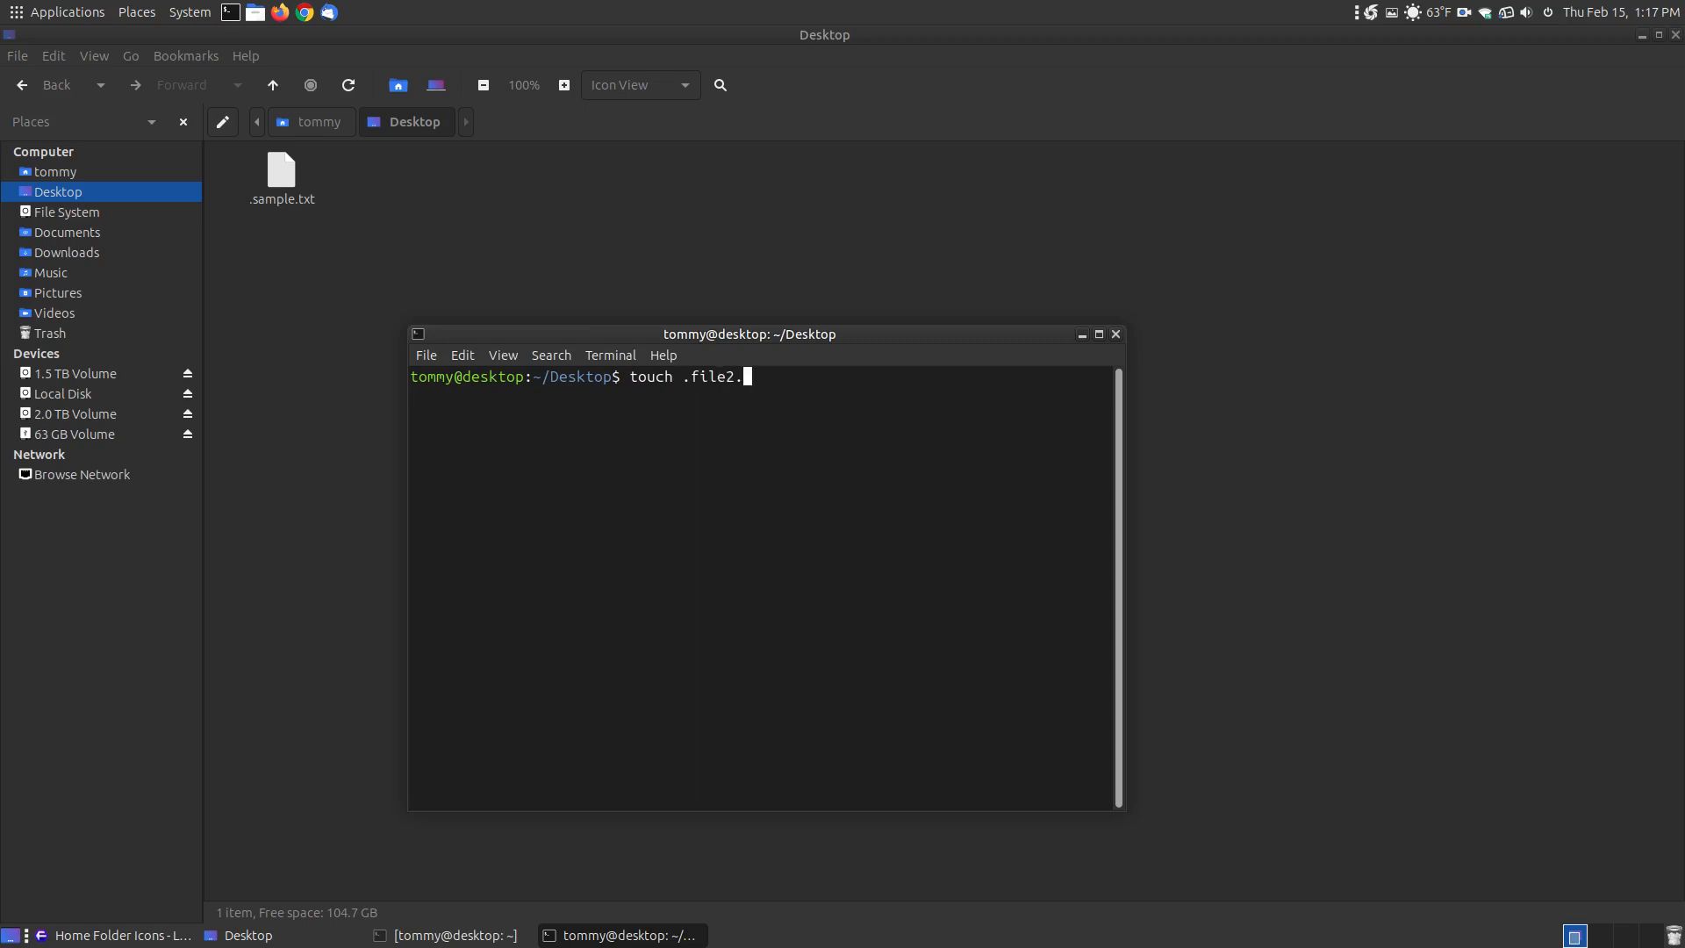
pyautogui.press('Return')
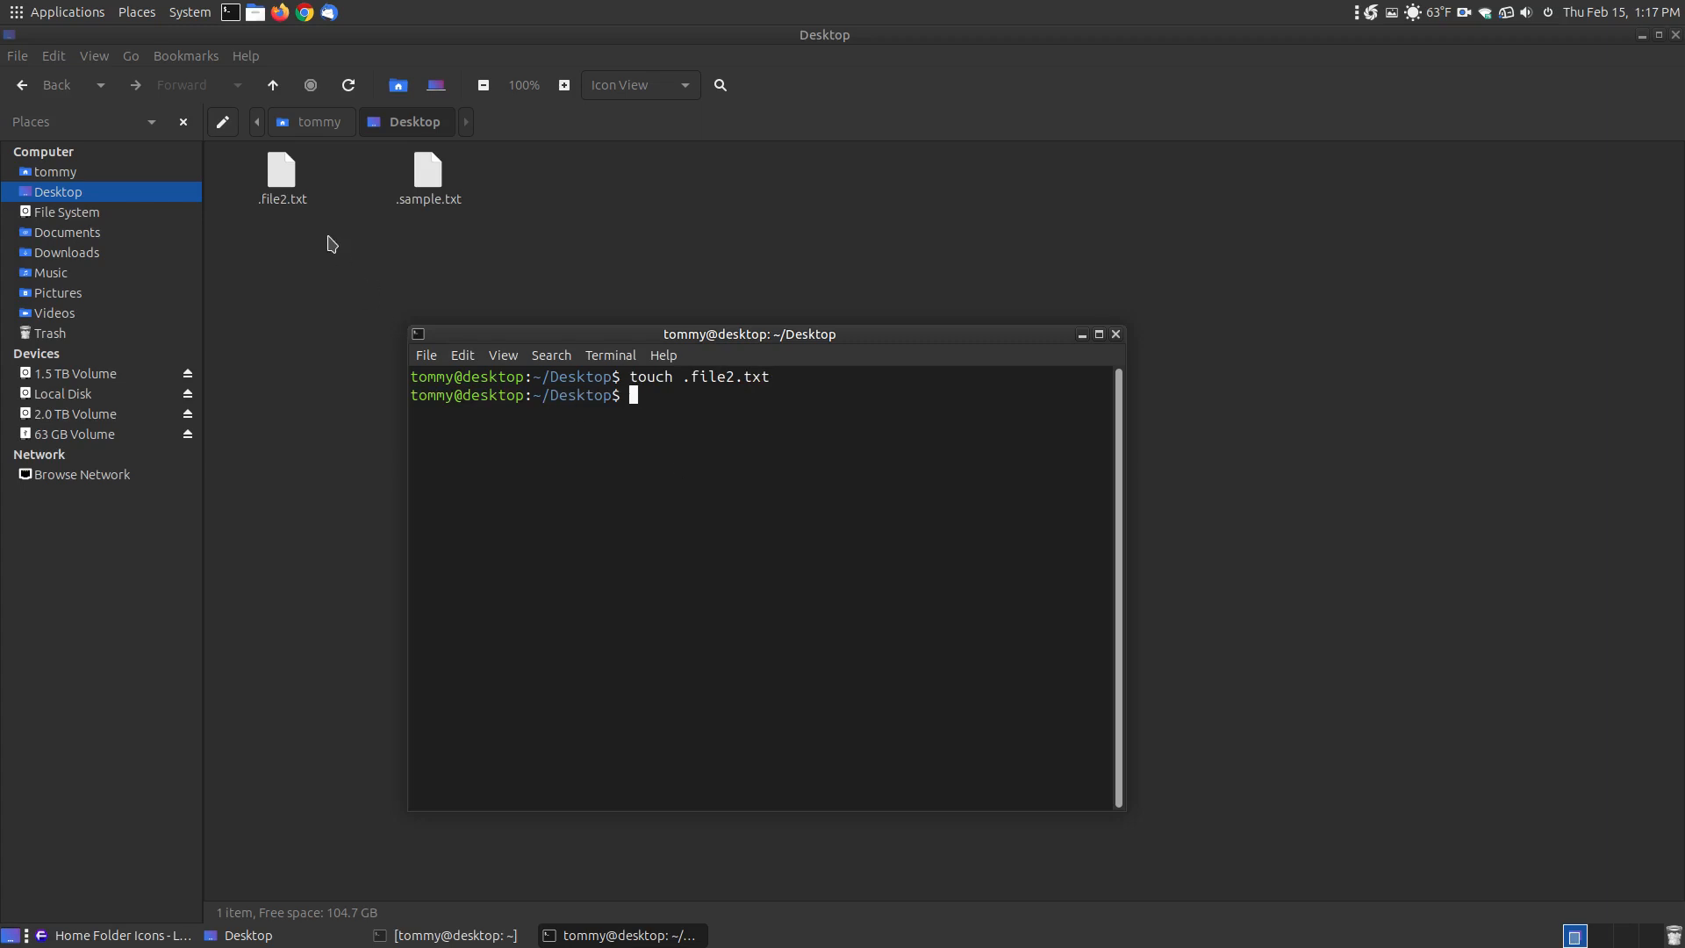
pyautogui.doubleClick(280, 172)
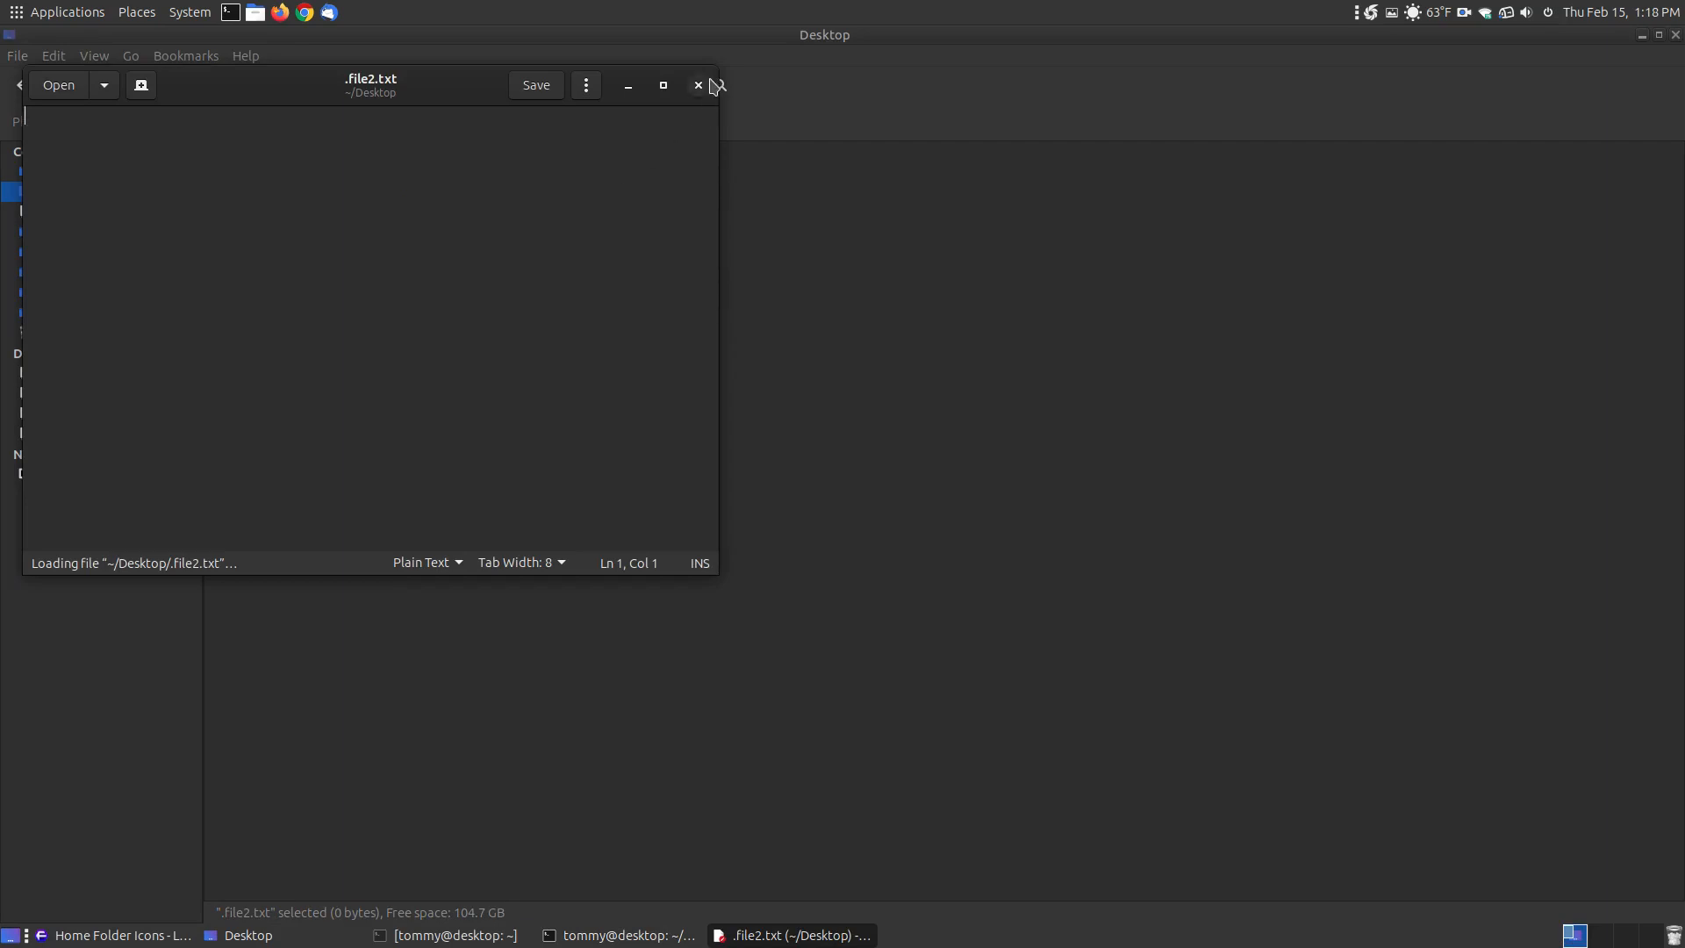
pyautogui.click(696, 85)
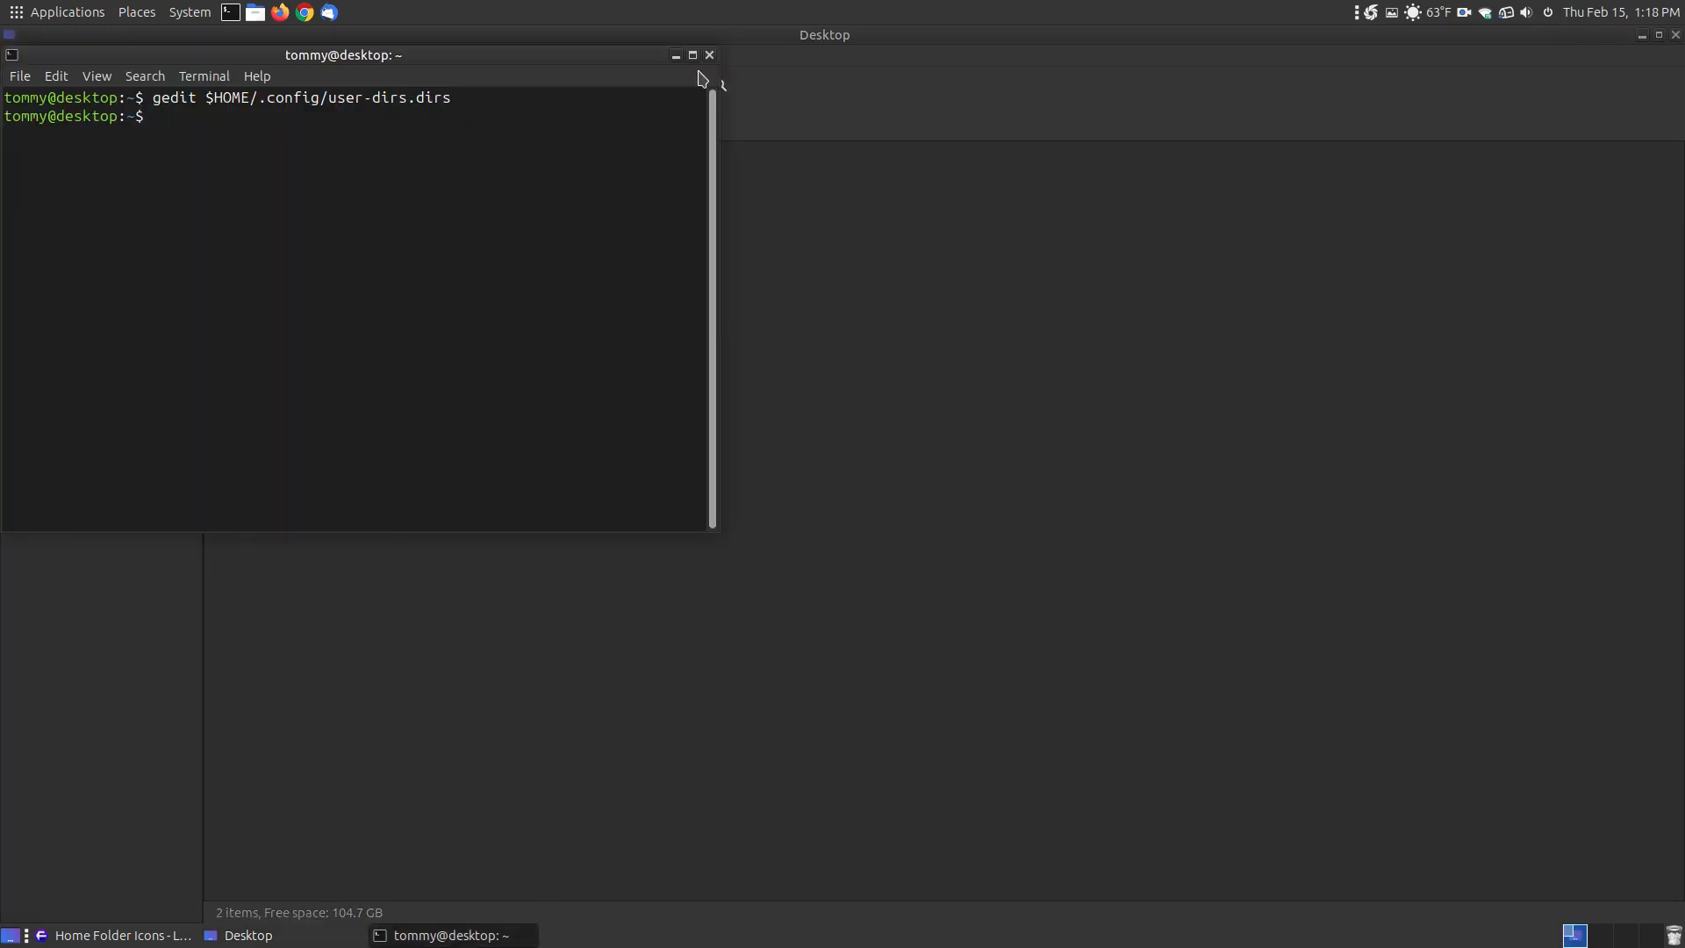
# - Browse the Create Document submenu in the Desktop folder, then dismiss it without creating anything
pyautogui.rightClick(551, 346)
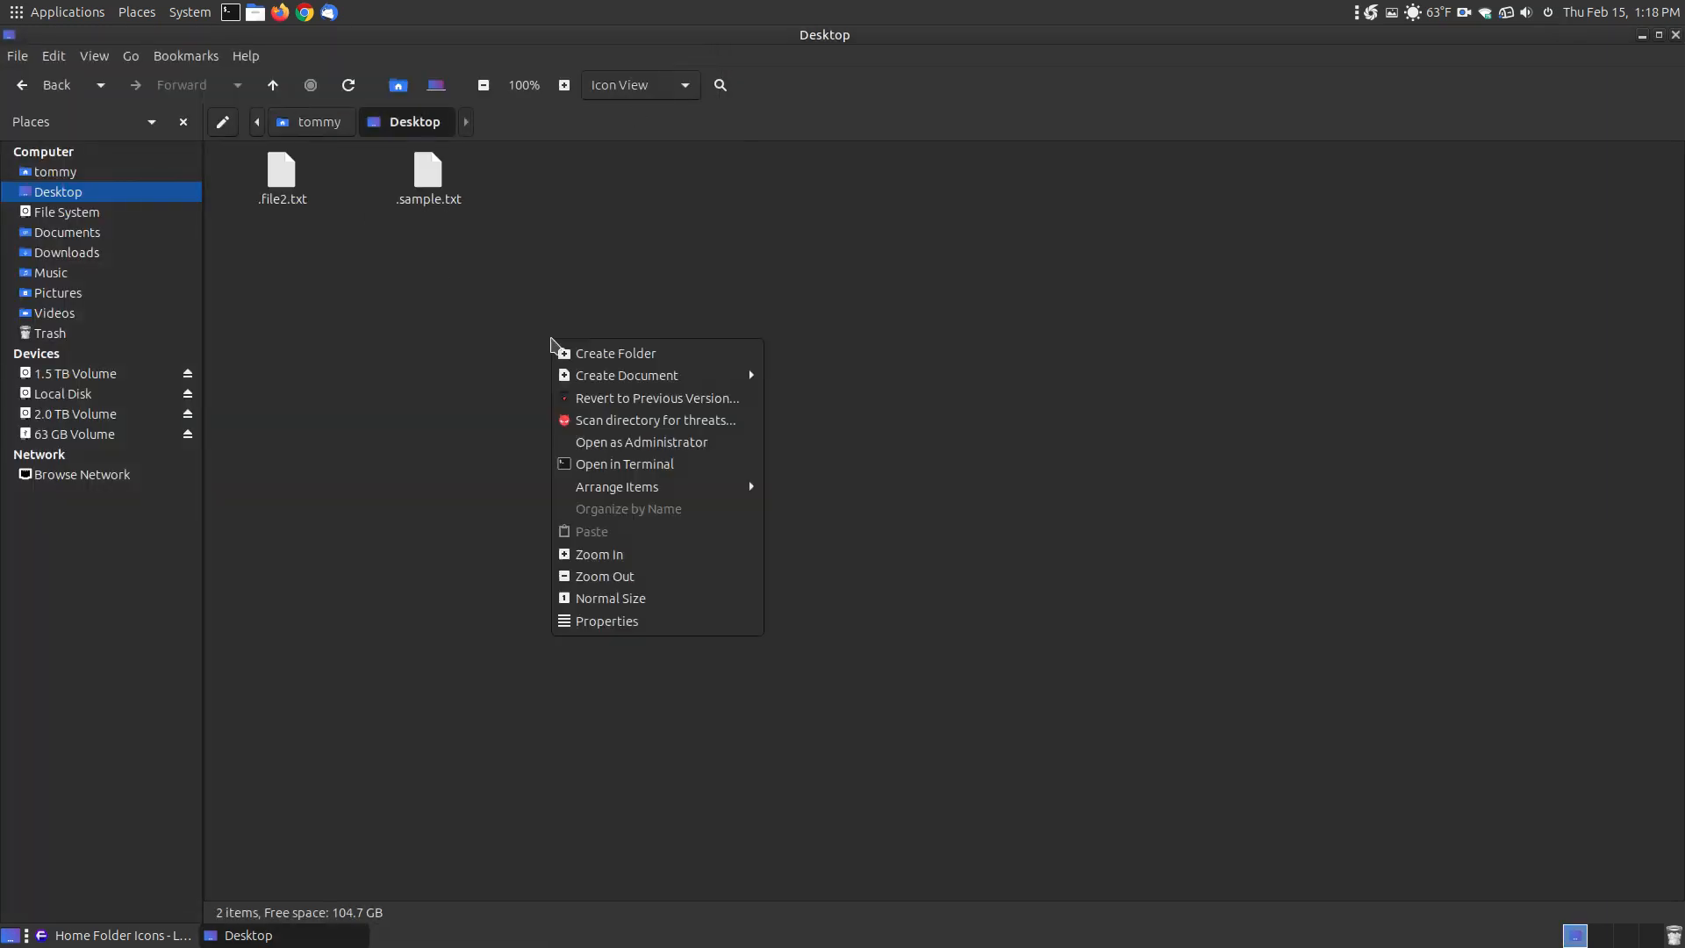
pyautogui.click(626, 375)
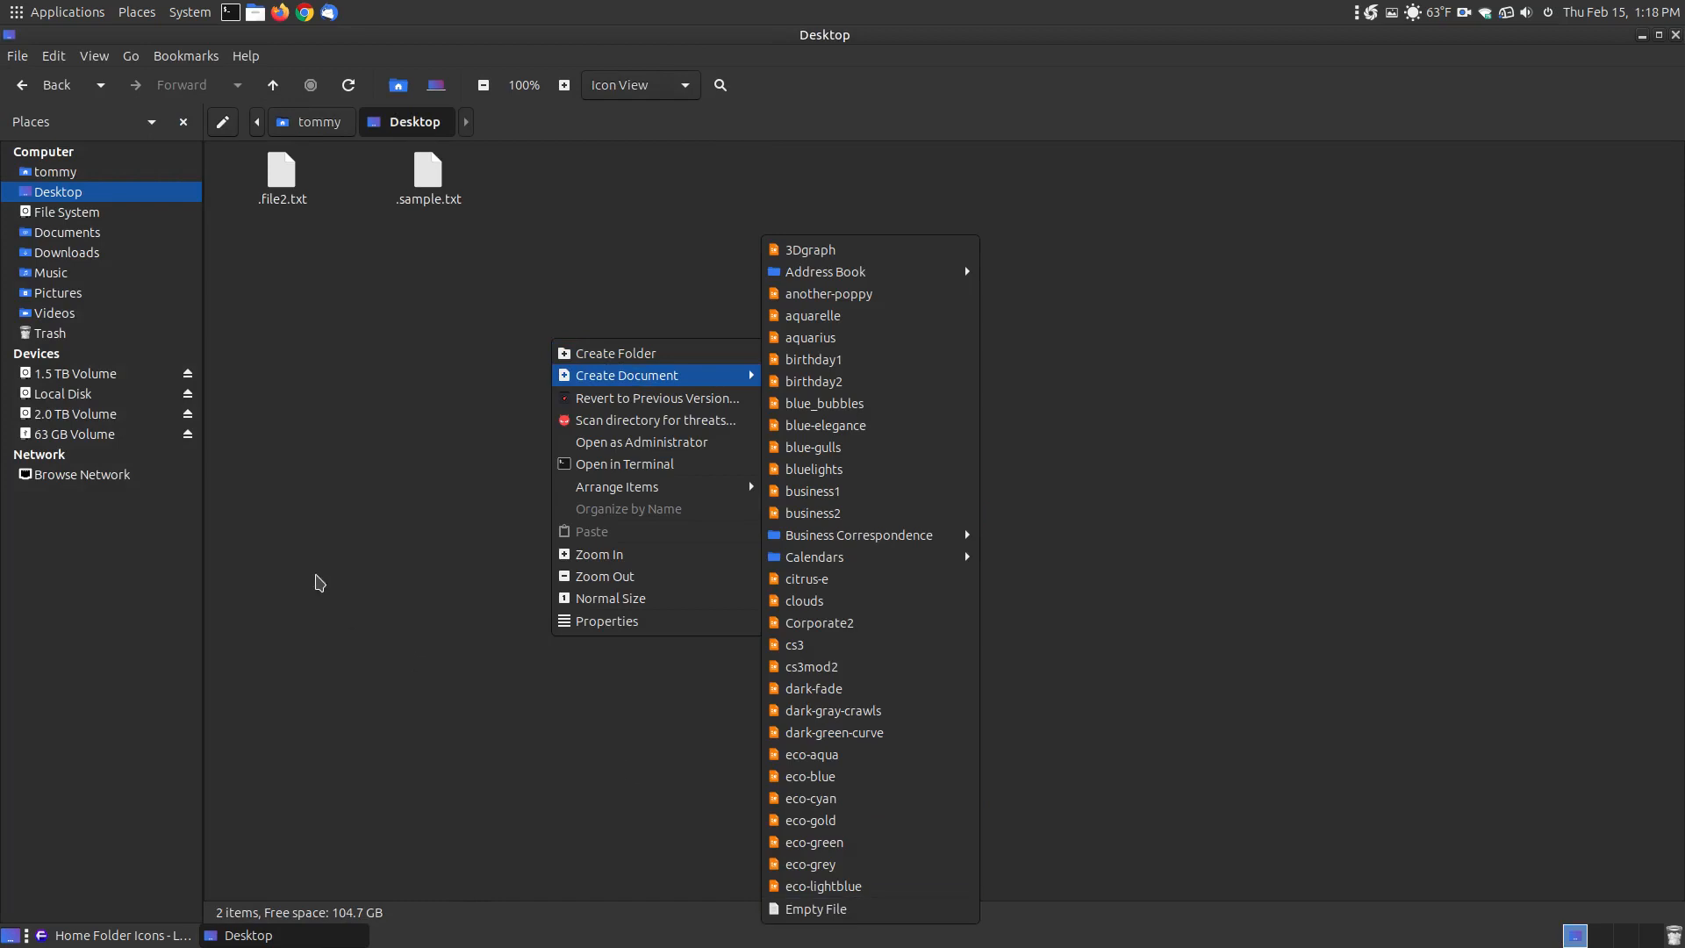
pyautogui.click(281, 172)
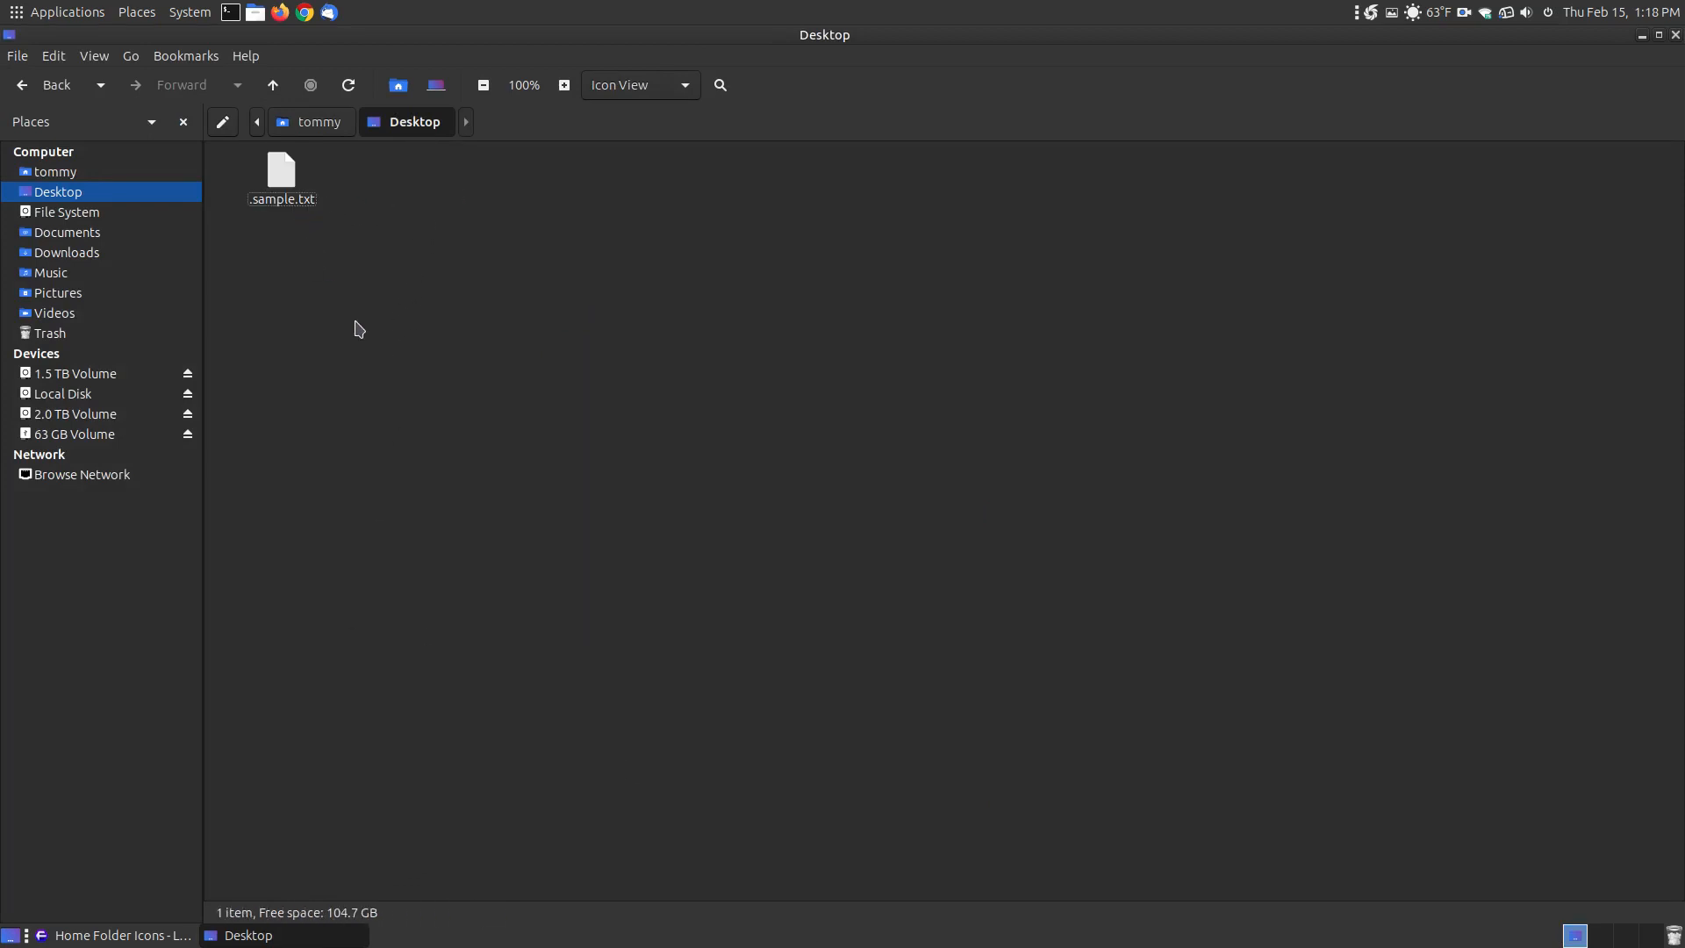
# - Return to the tommy home folder and select Desktop to confirm it shows 0 items
pyautogui.click(94, 54)
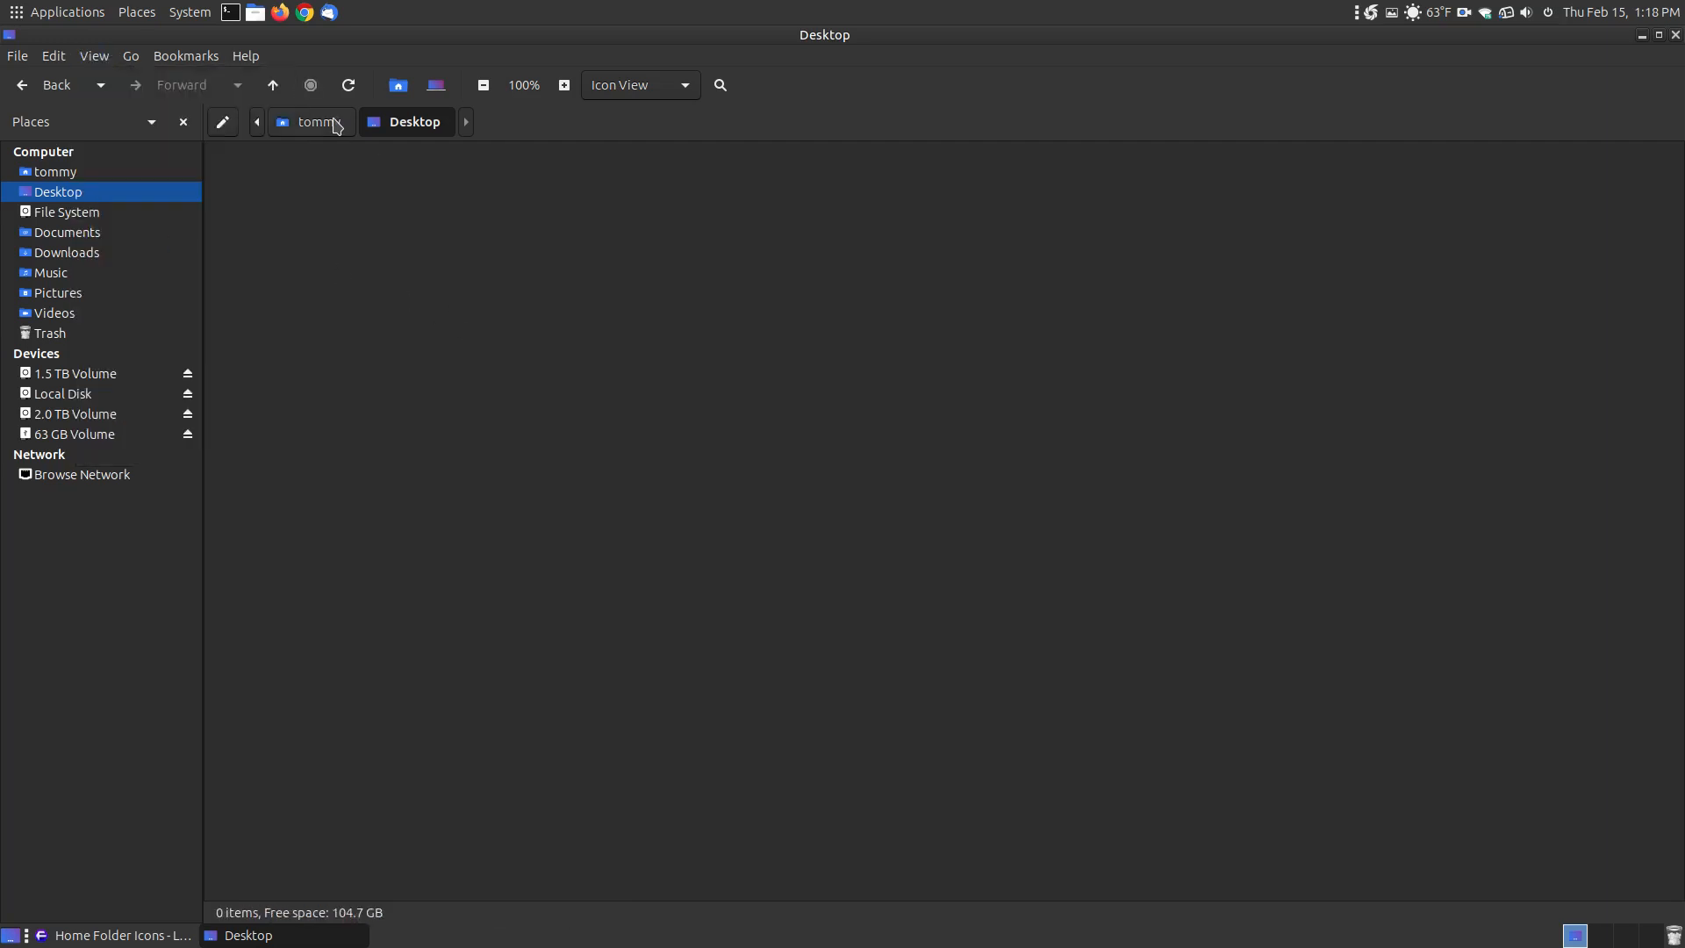
pyautogui.click(311, 121)
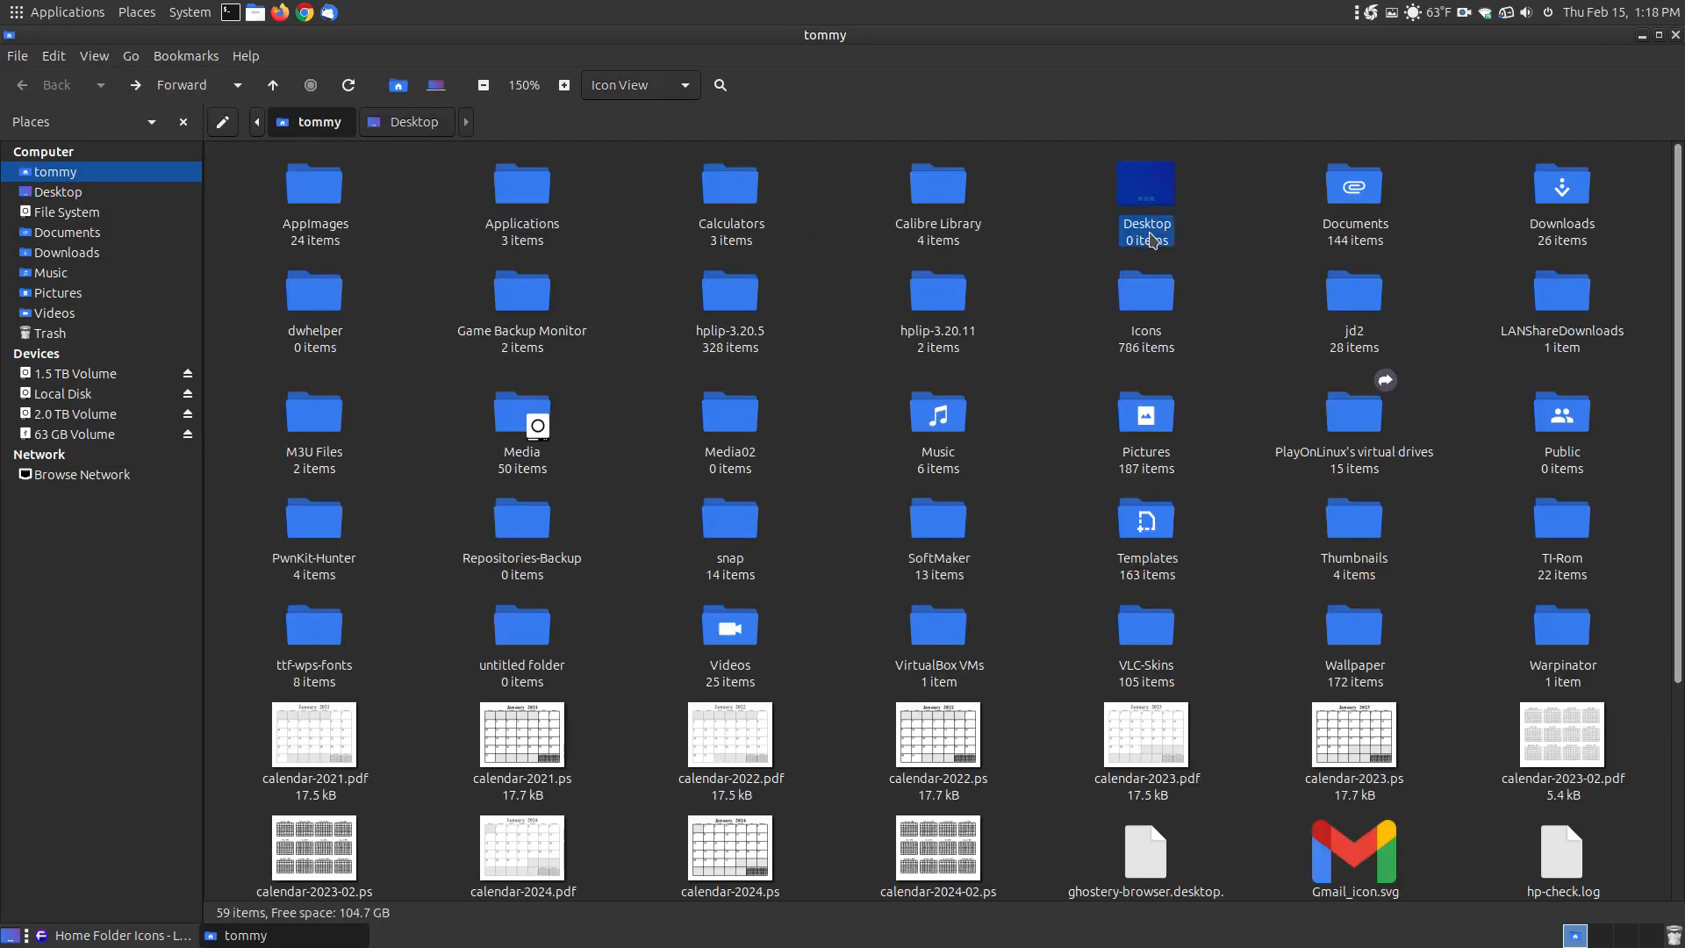
pyautogui.click(1145, 204)
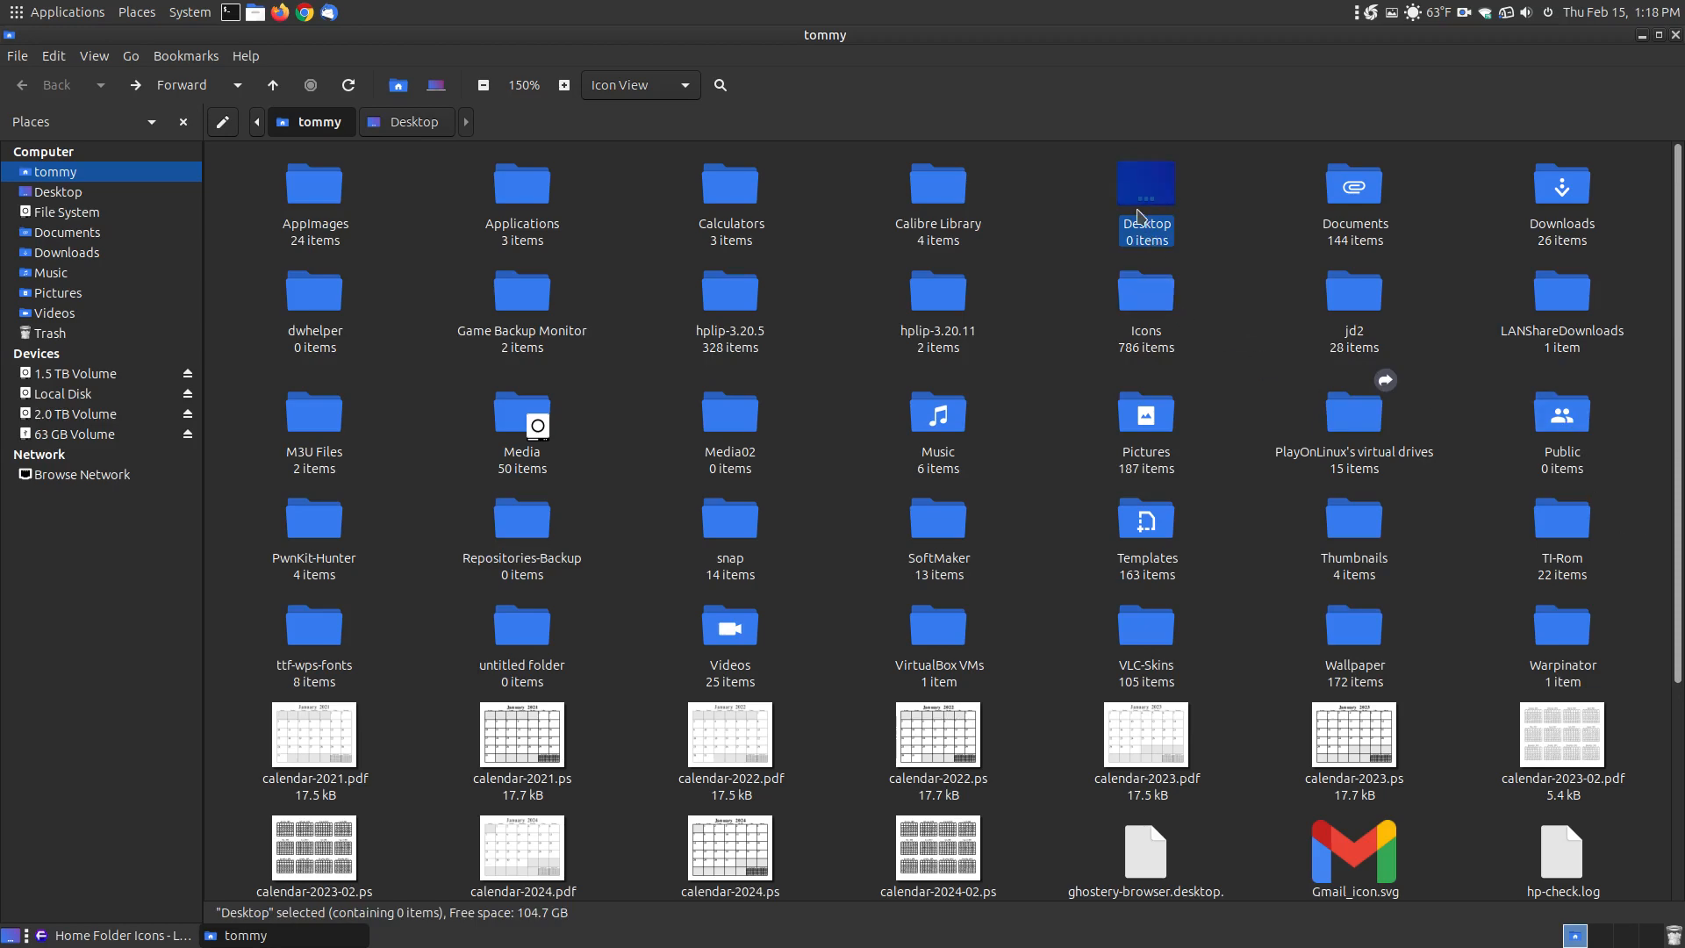
pyautogui.click(1559, 413)
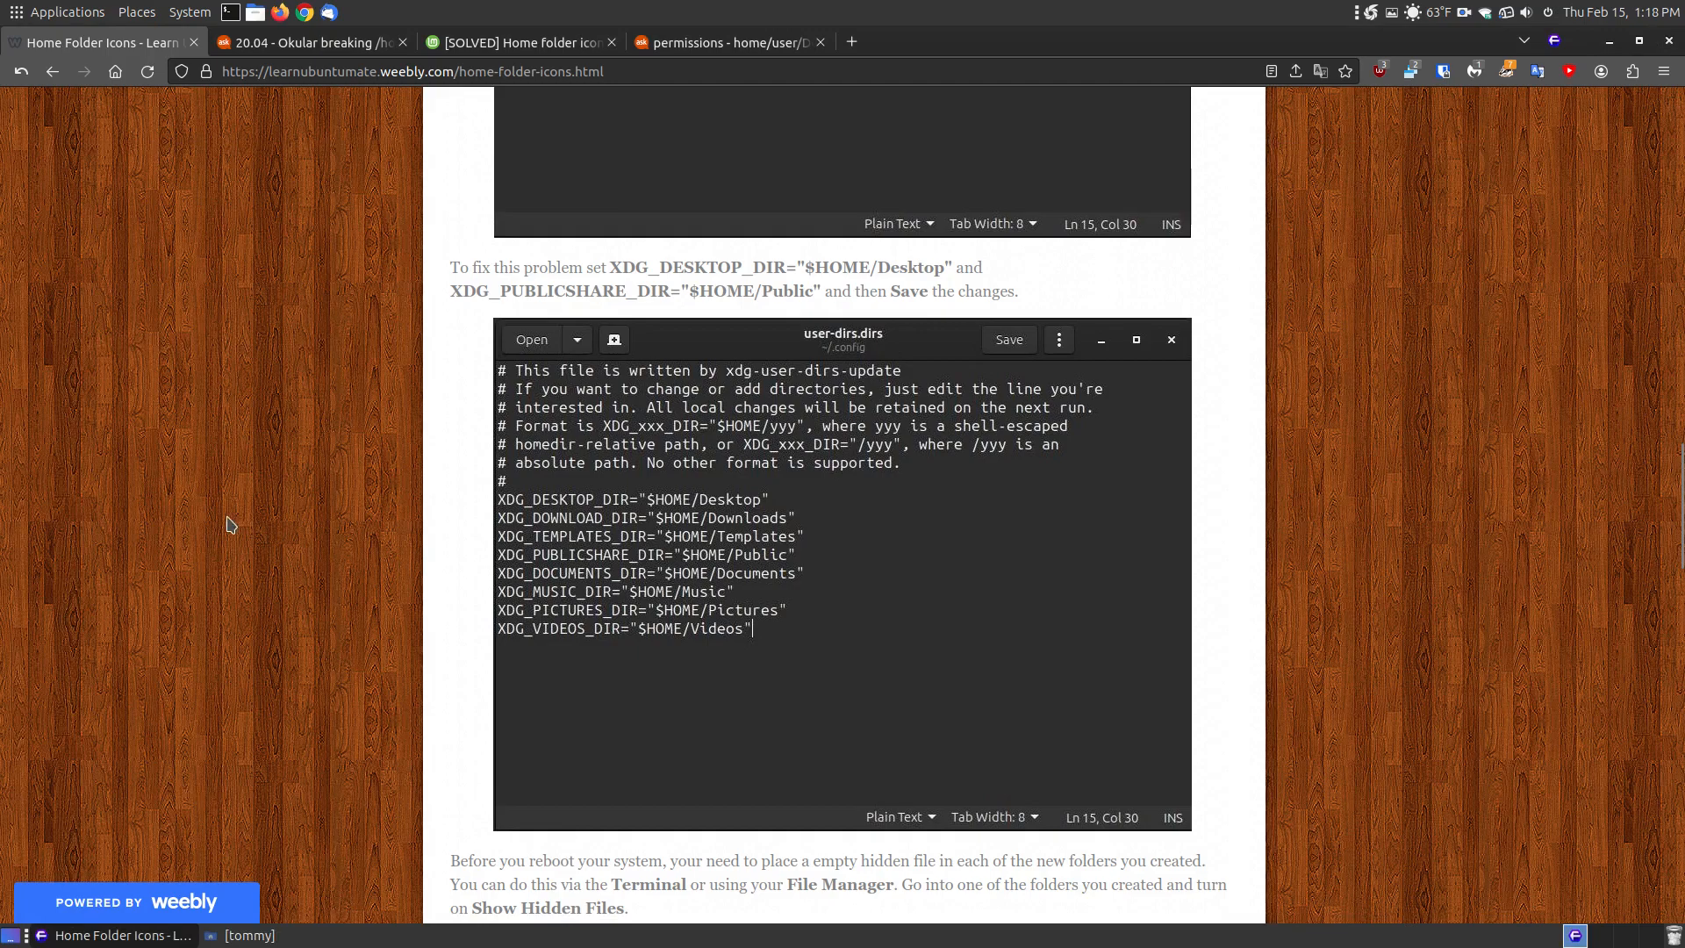
# - Scroll the Home Folder Icons tutorial down to the touch command examples
pyautogui.scroll(-3)
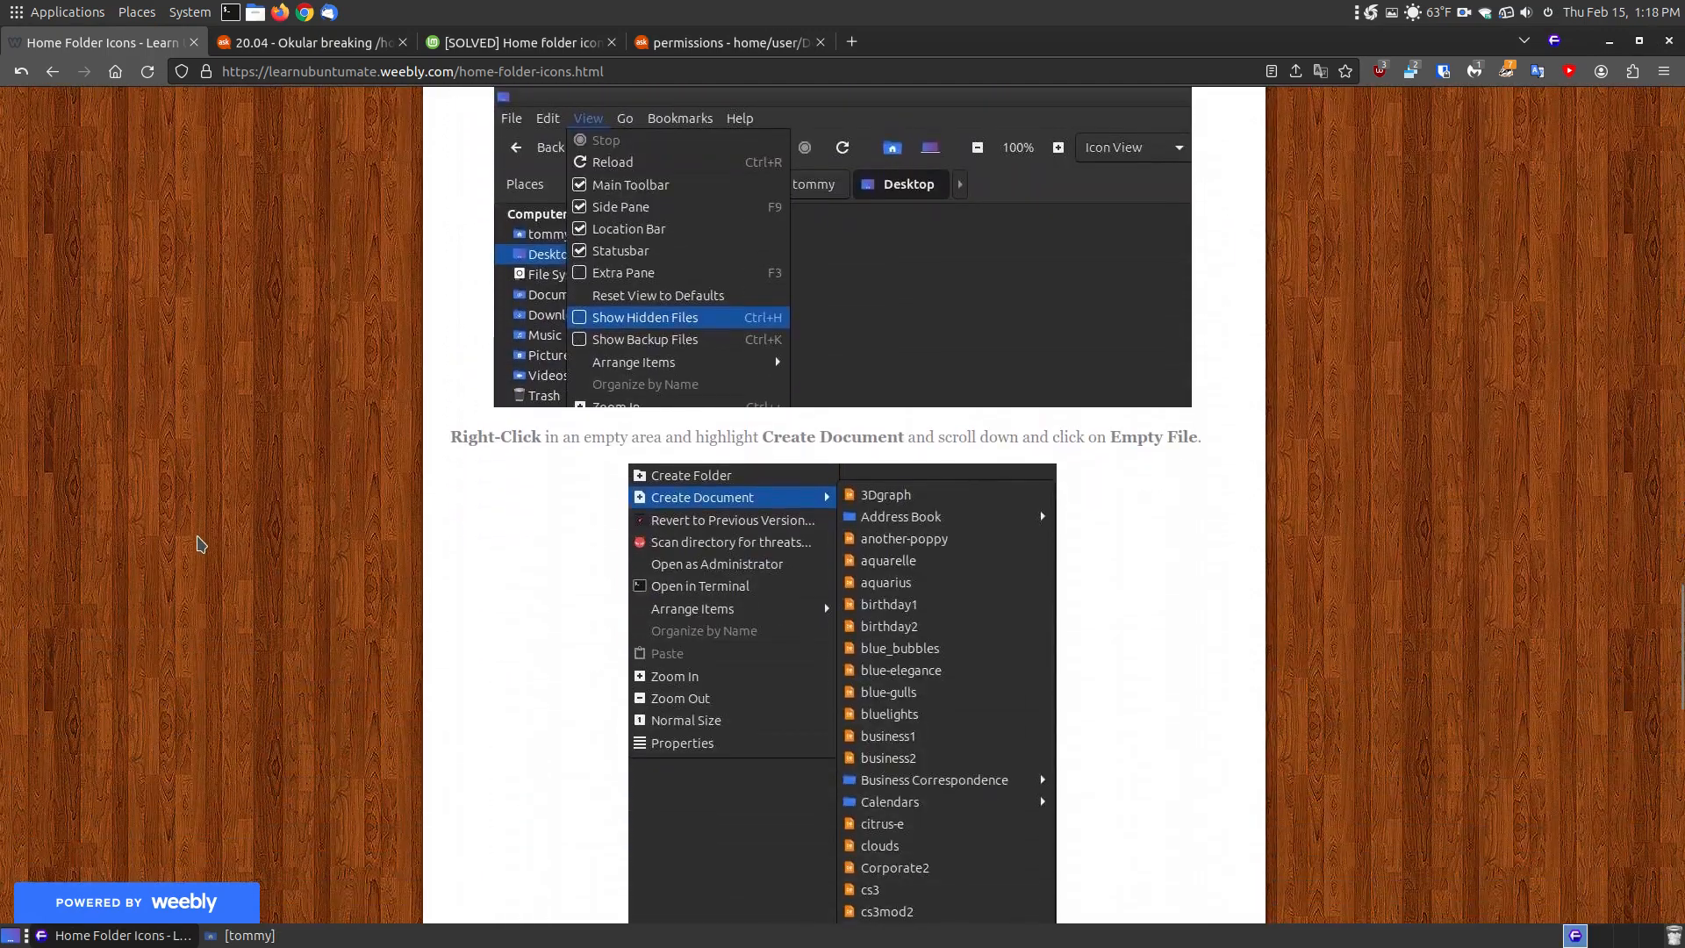
pyautogui.scroll(-3)
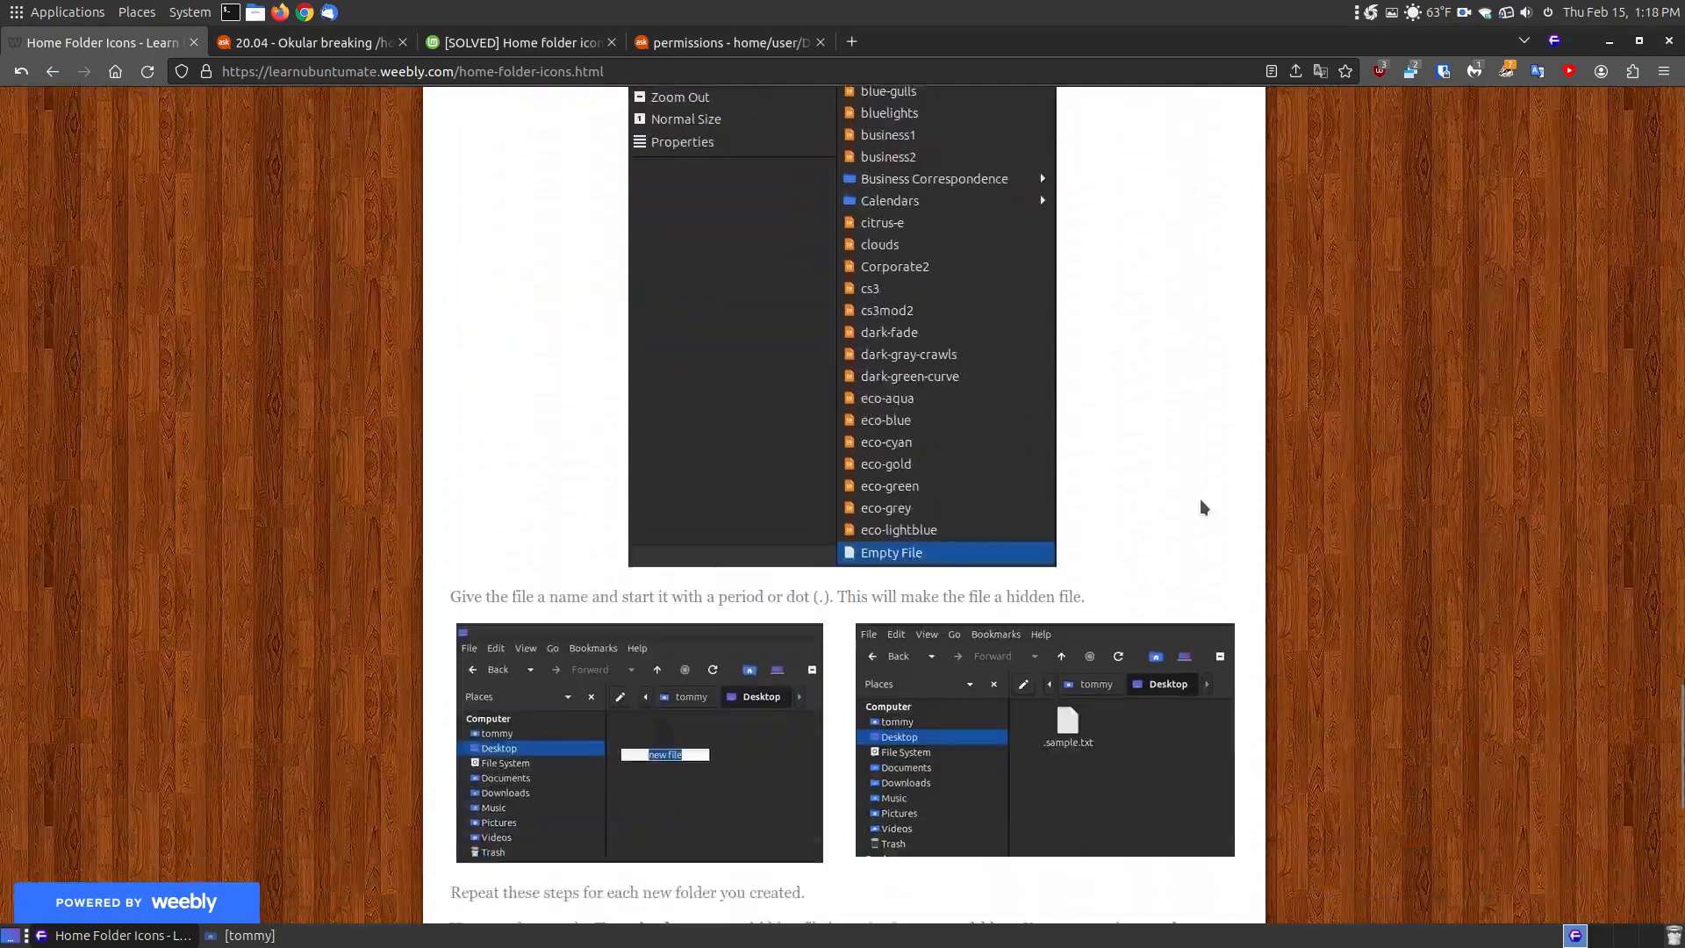
pyautogui.scroll(-3)
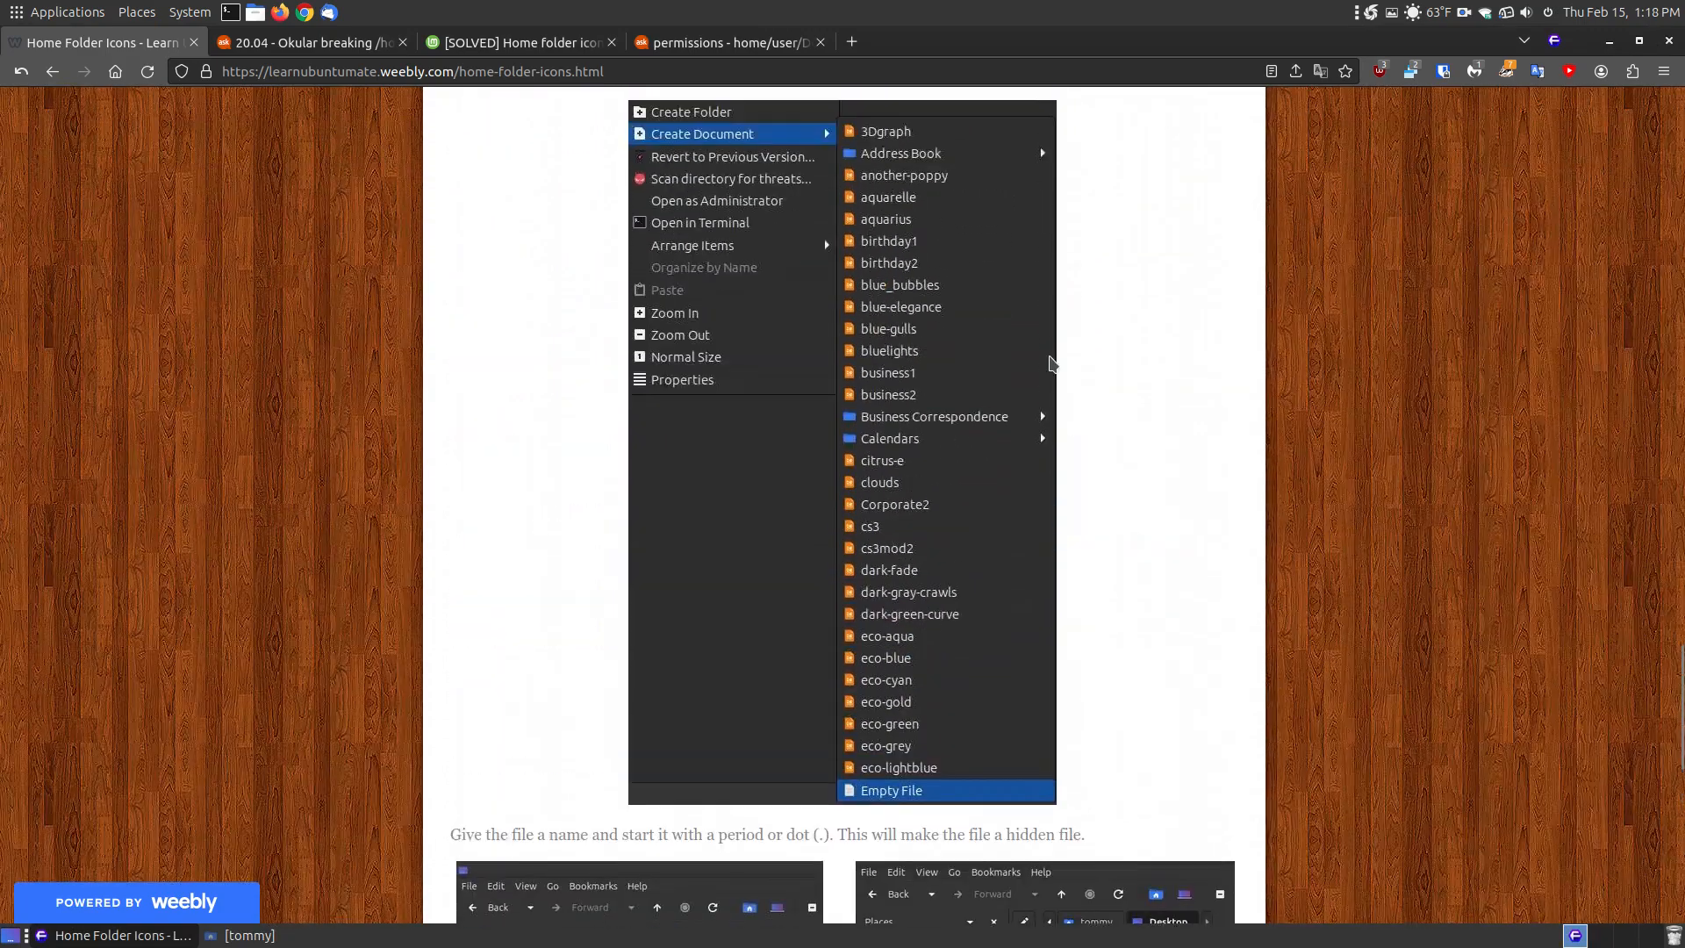
pyautogui.scroll(-3)
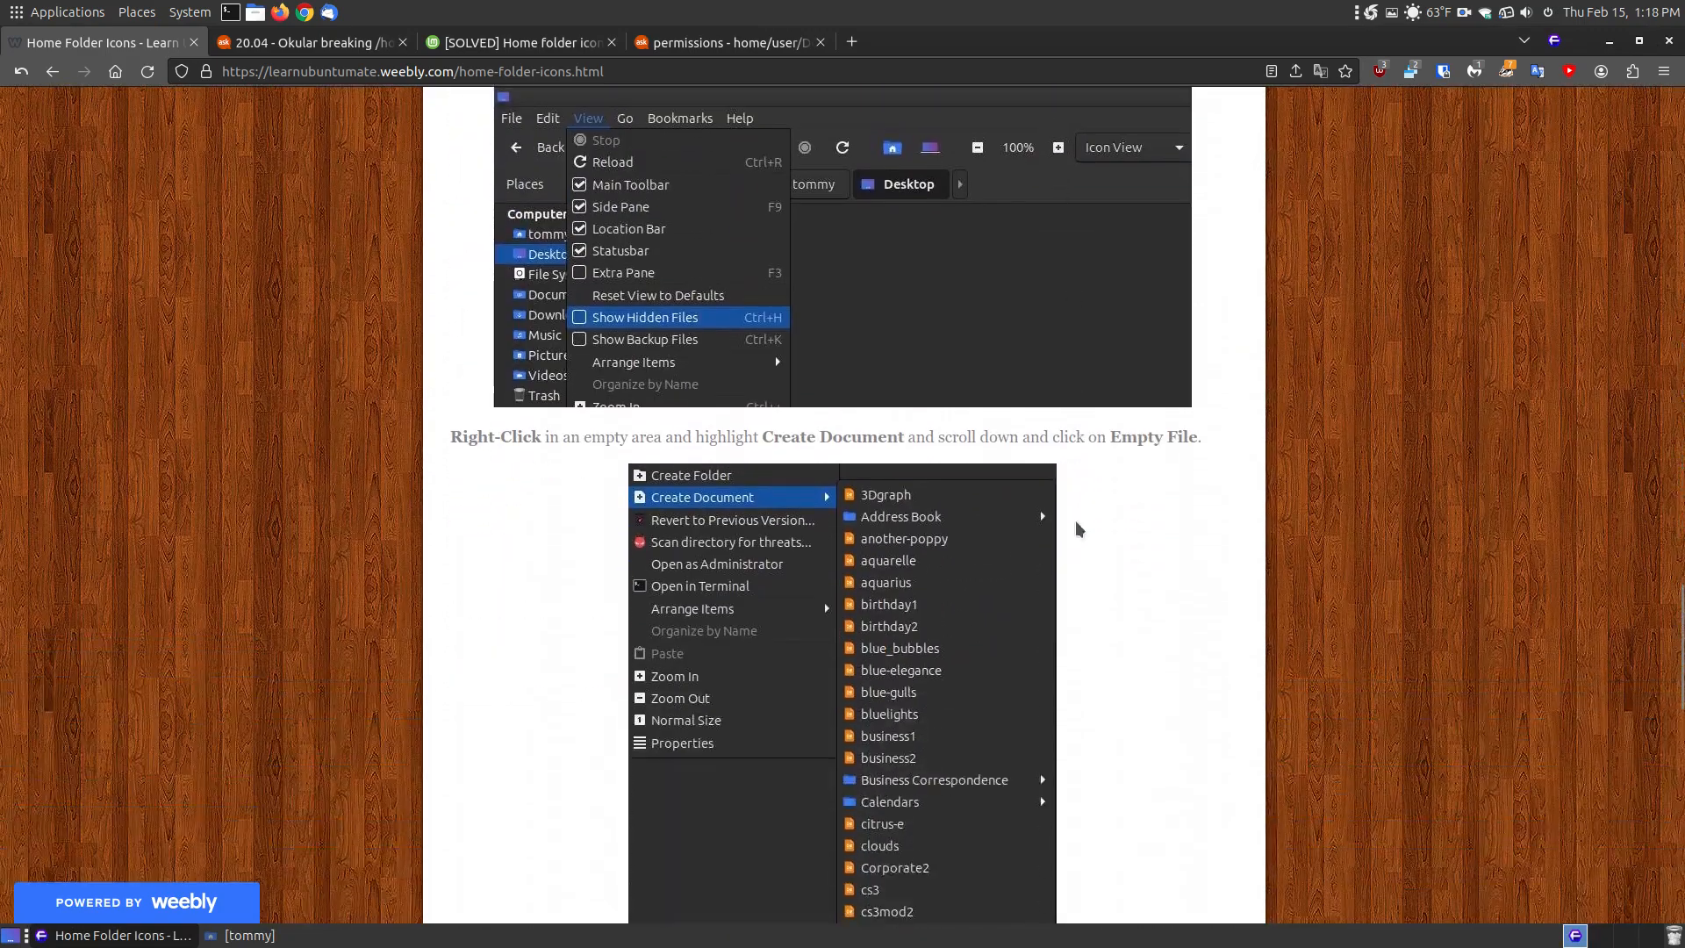
pyautogui.scroll(-3)
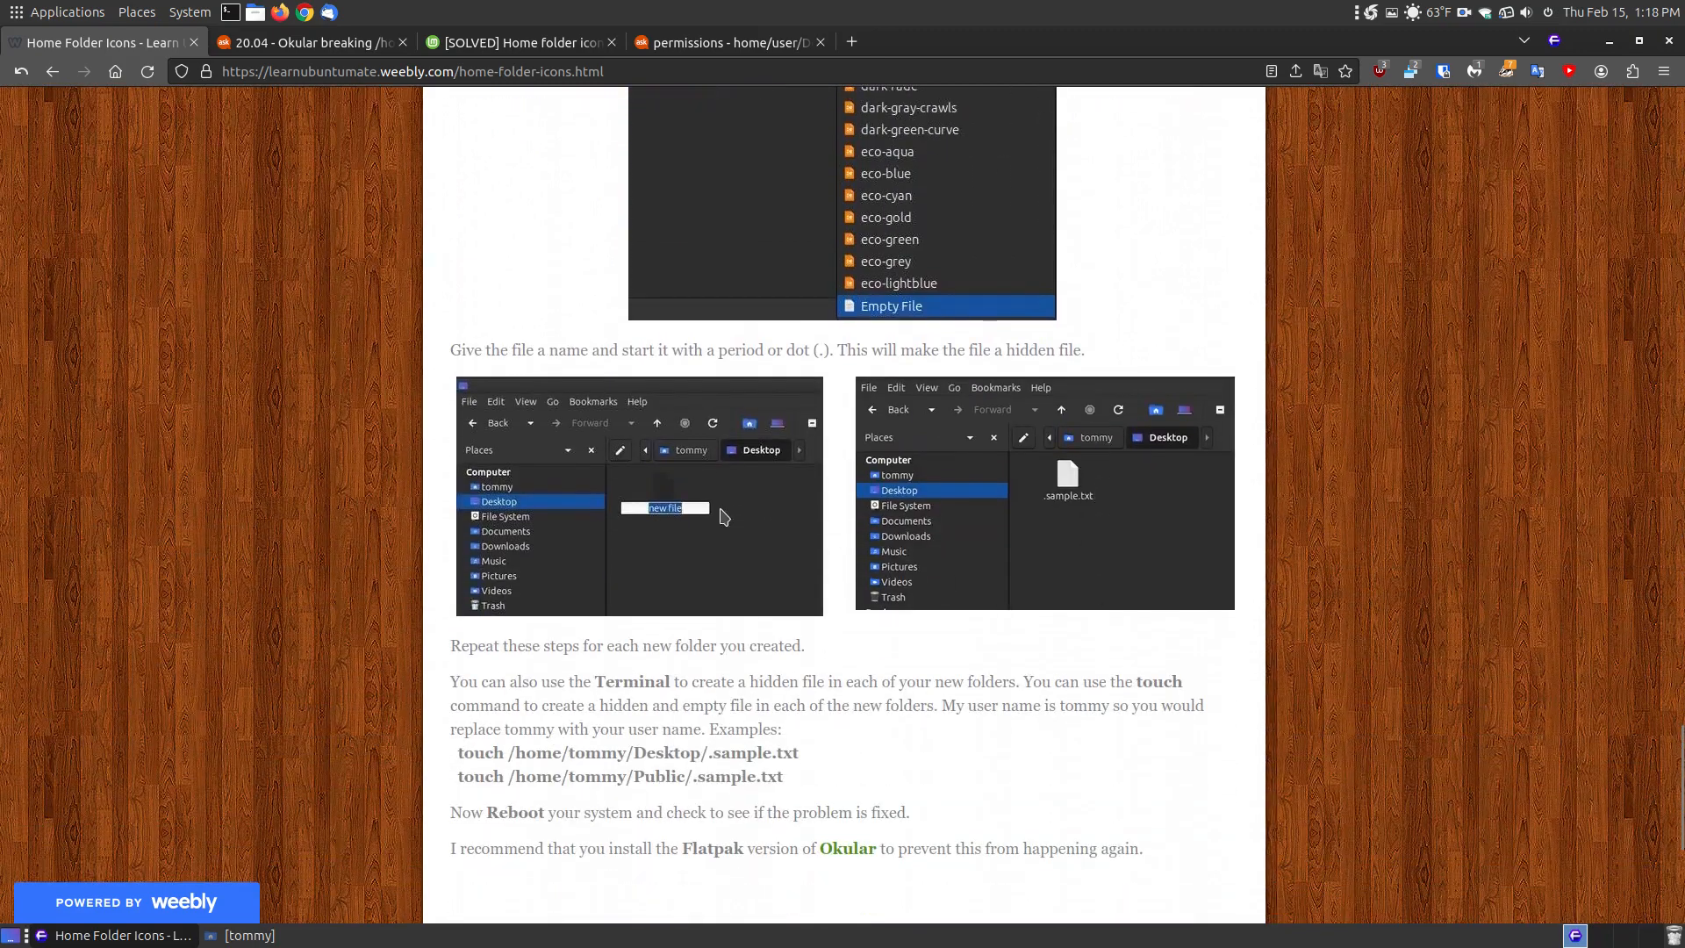
pyautogui.scroll(-3)
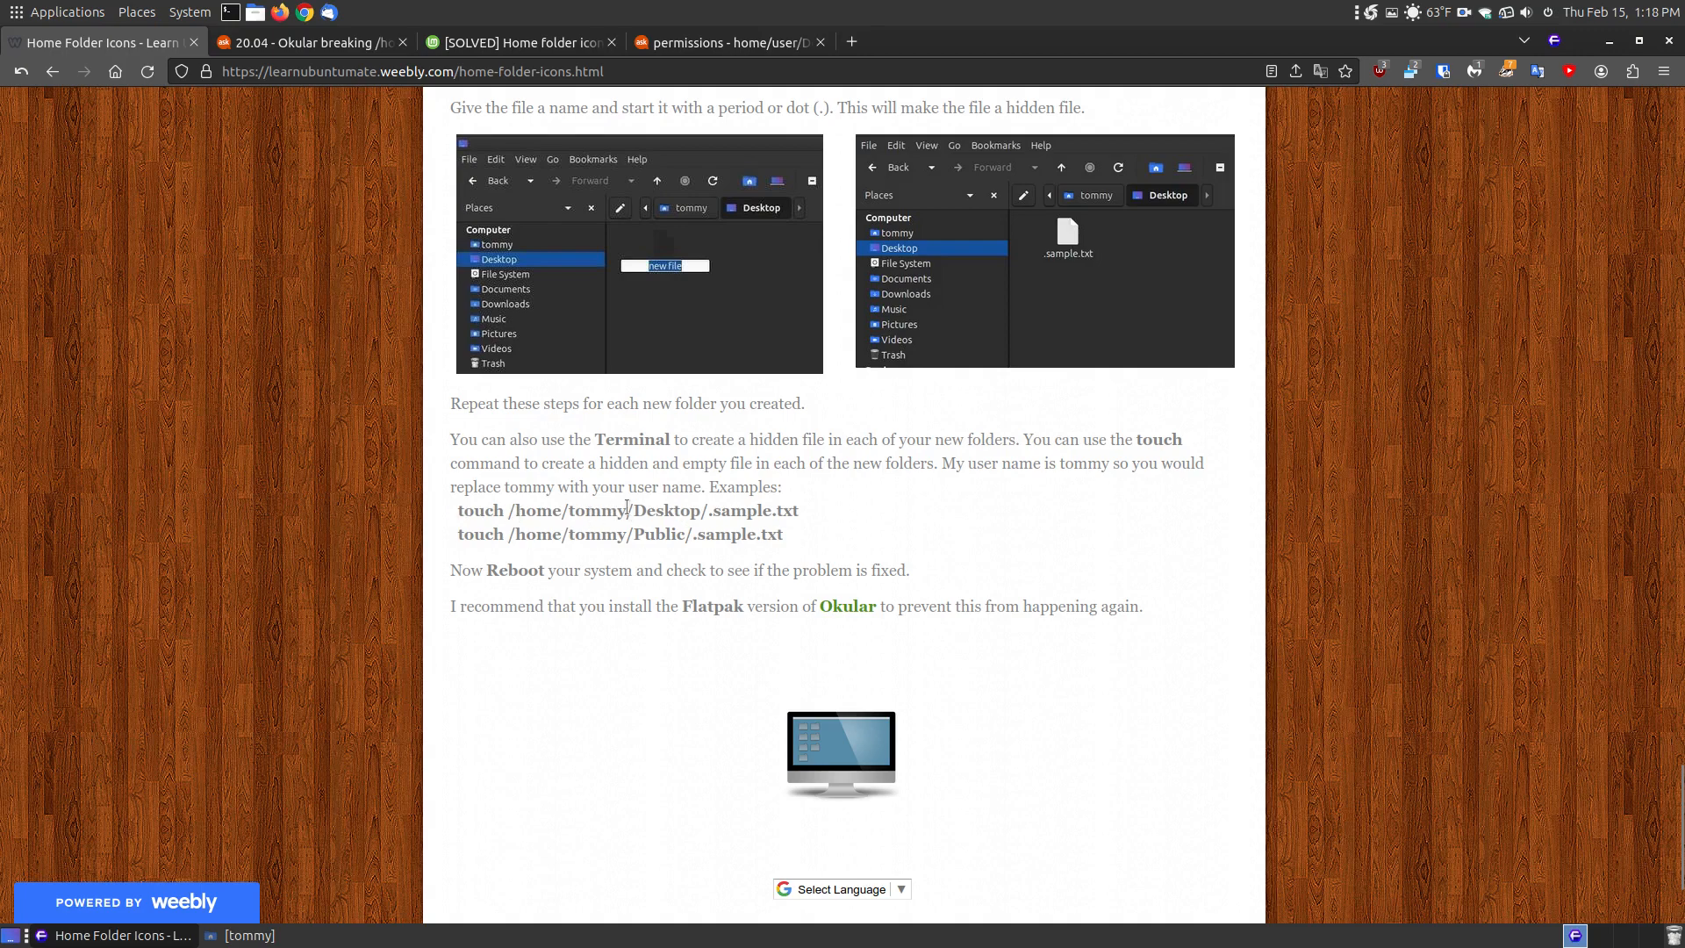
# - Briefly select the Desktop folder touch command, then read on to the reboot advice
pyautogui.doubleClick(597, 509)
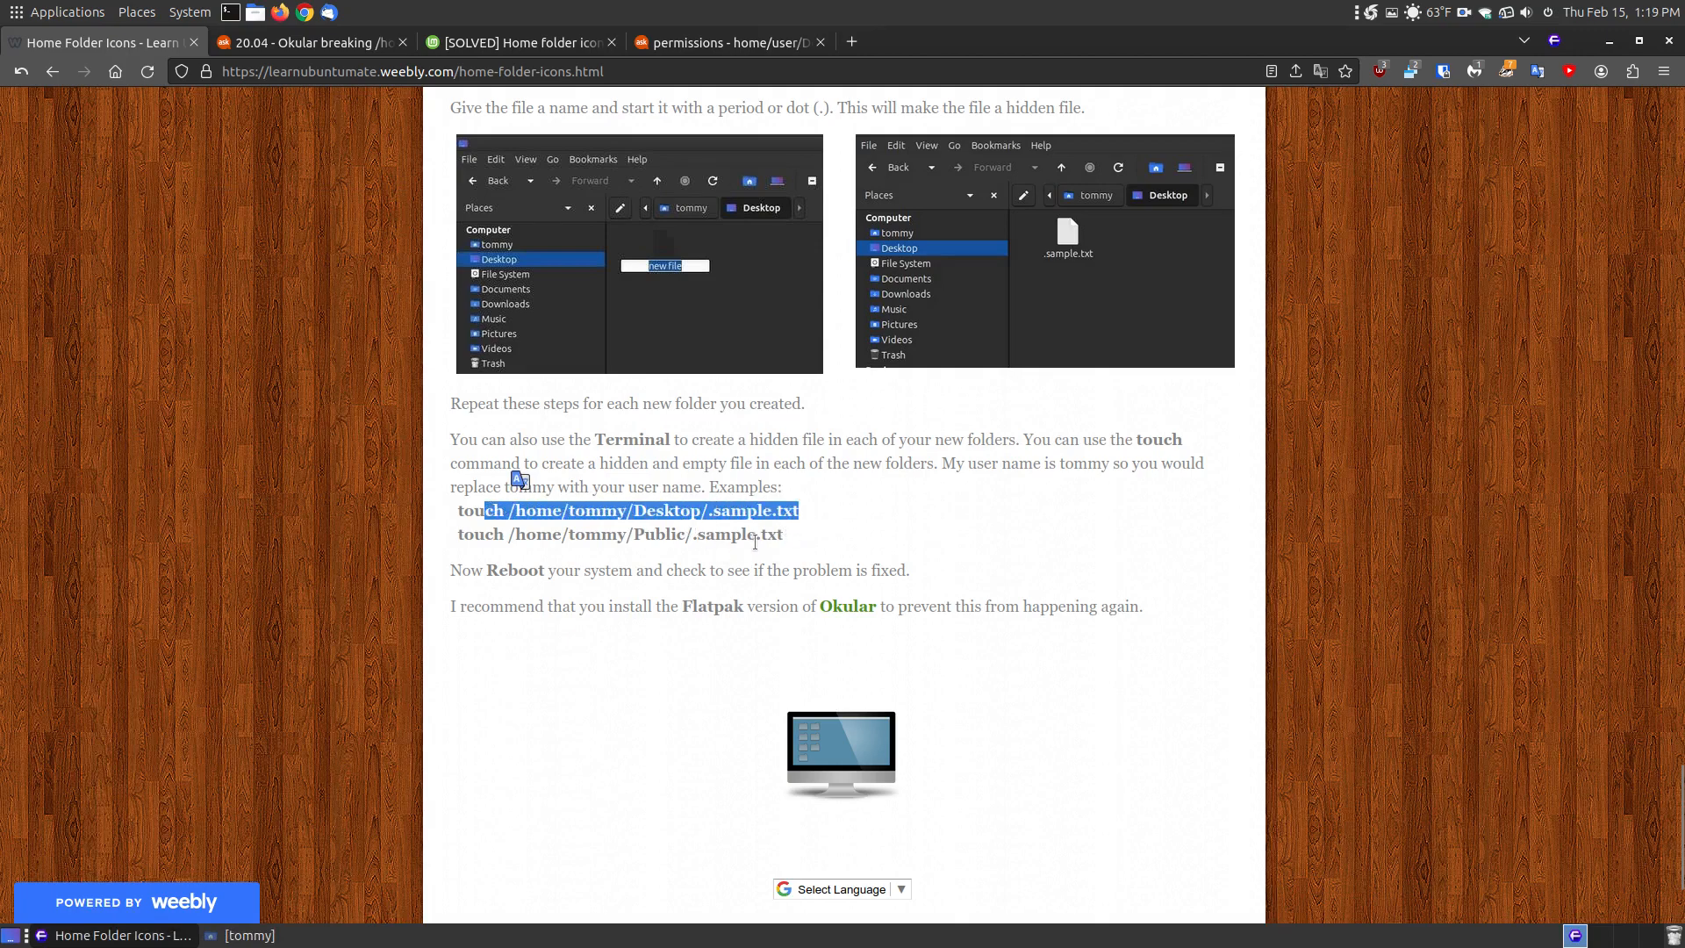
pyautogui.click(703, 543)
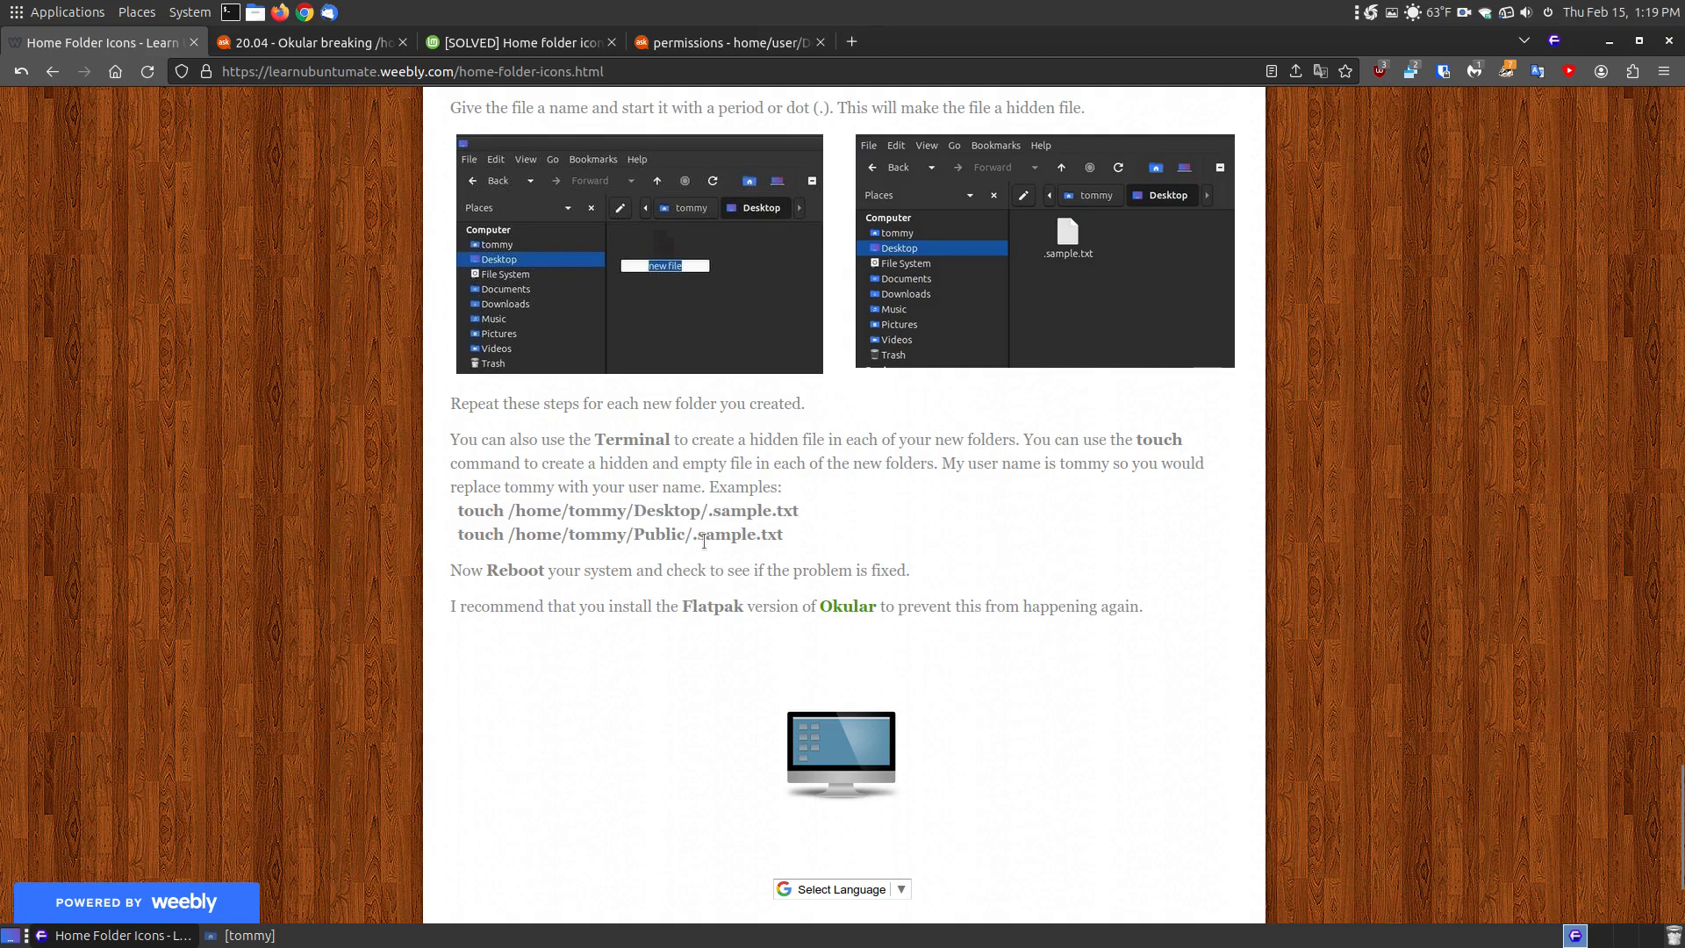
pyautogui.moveTo(1360, 669)
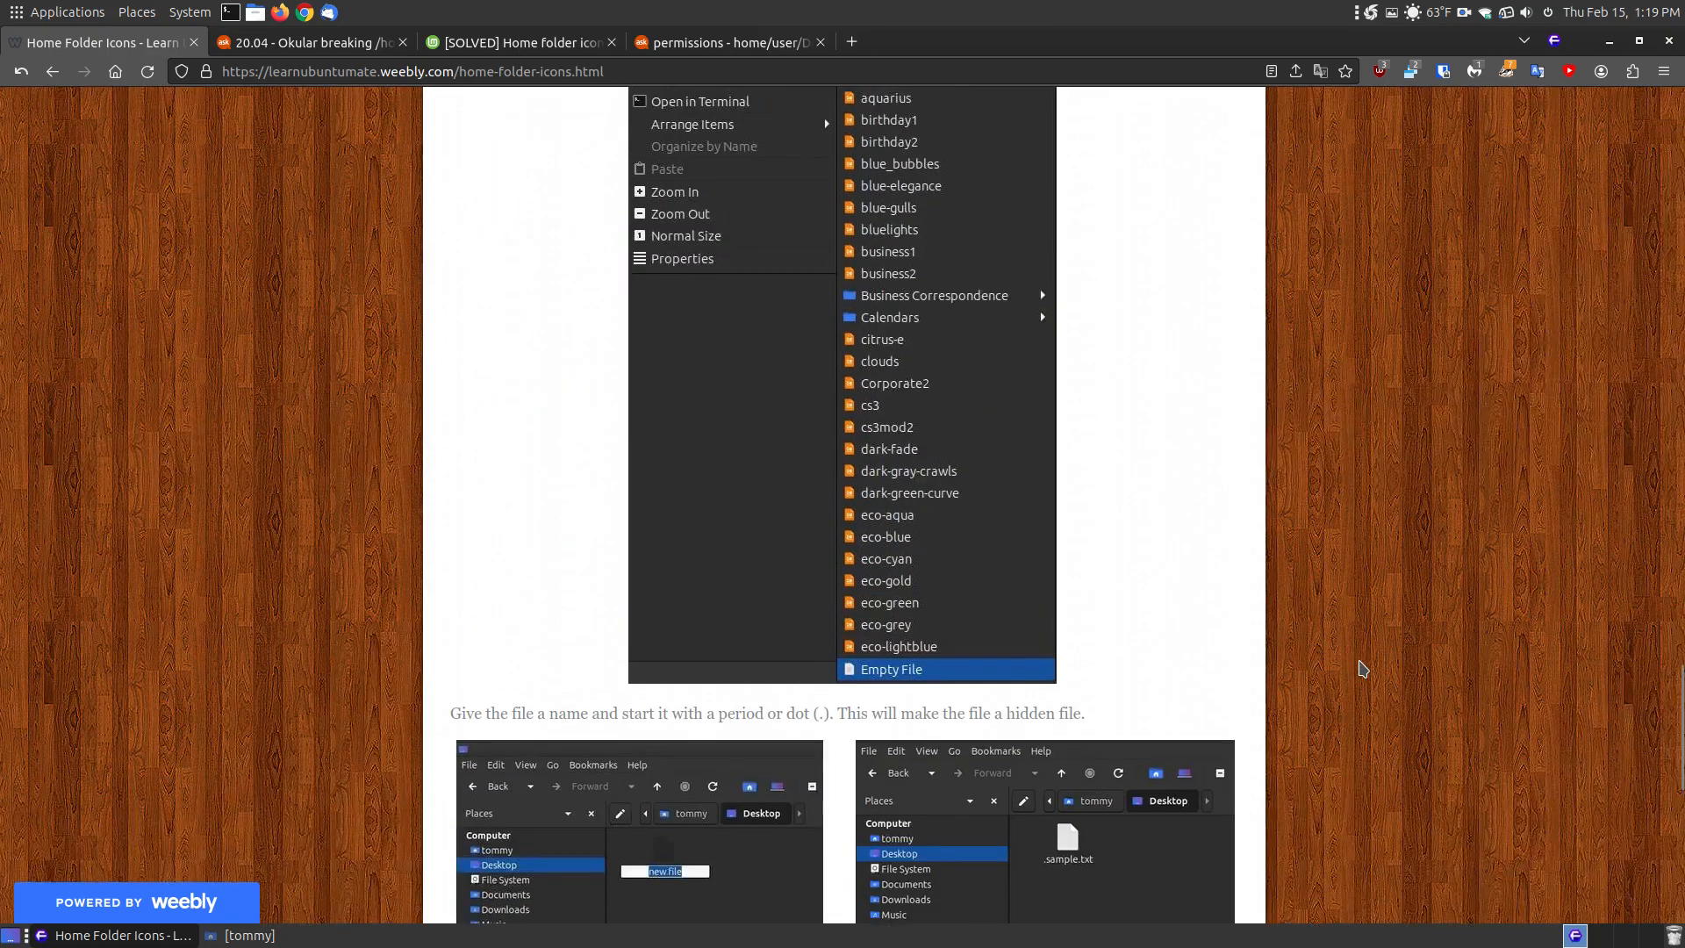
pyautogui.scroll(-3)
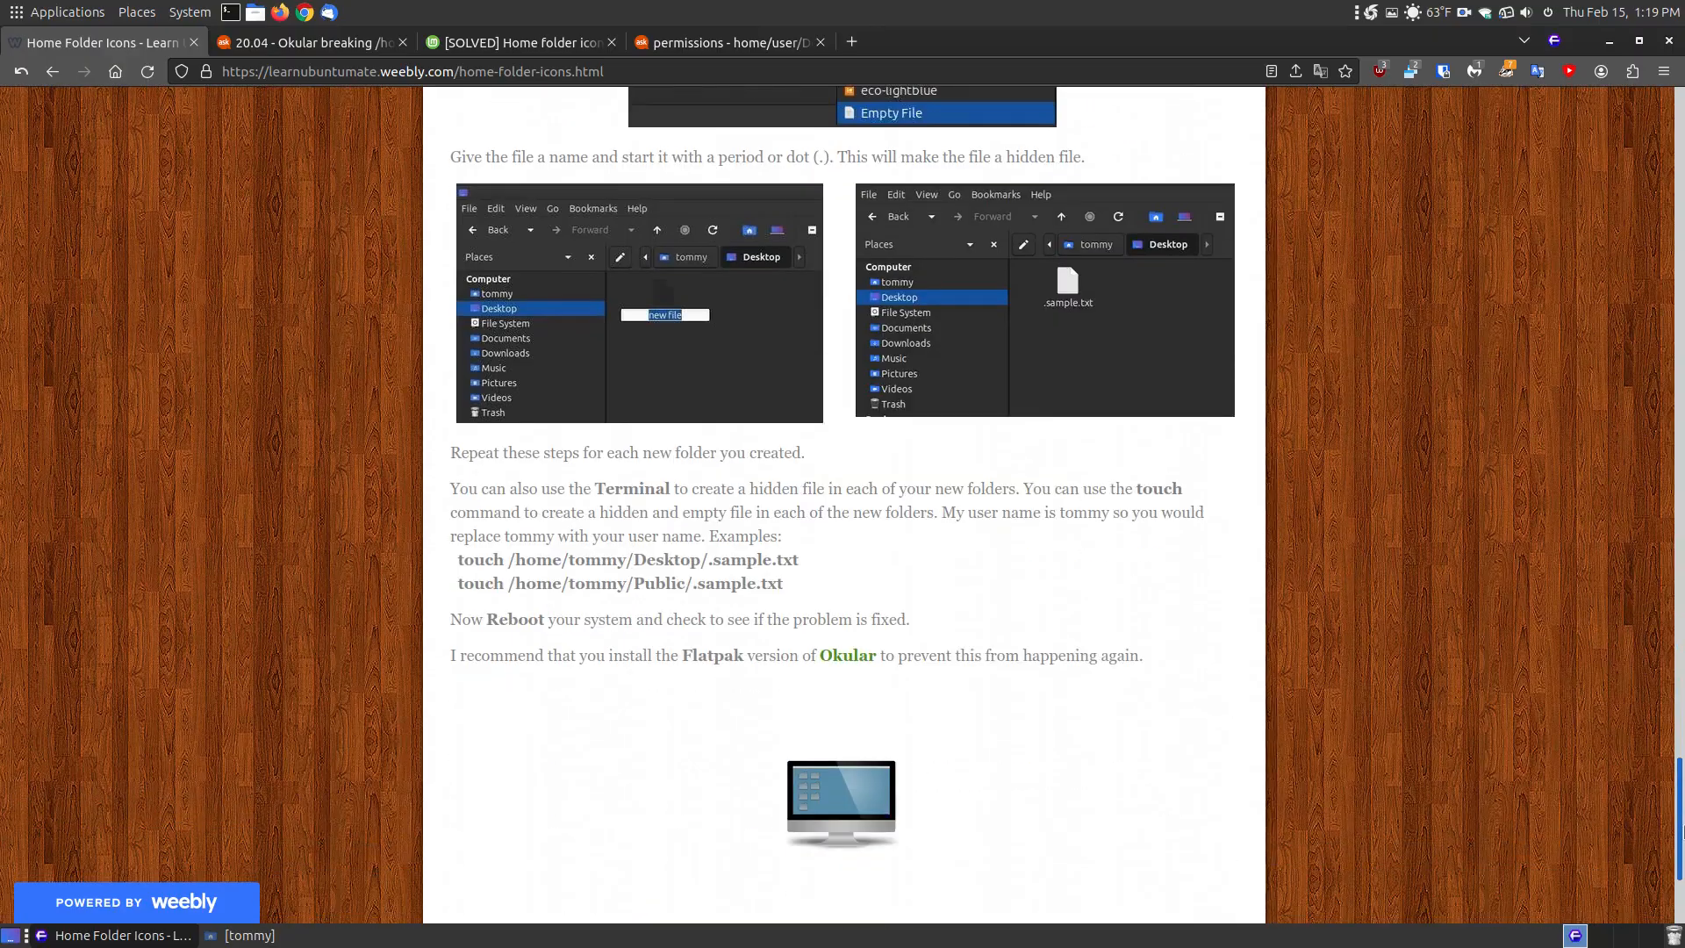
pyautogui.scroll(-3)
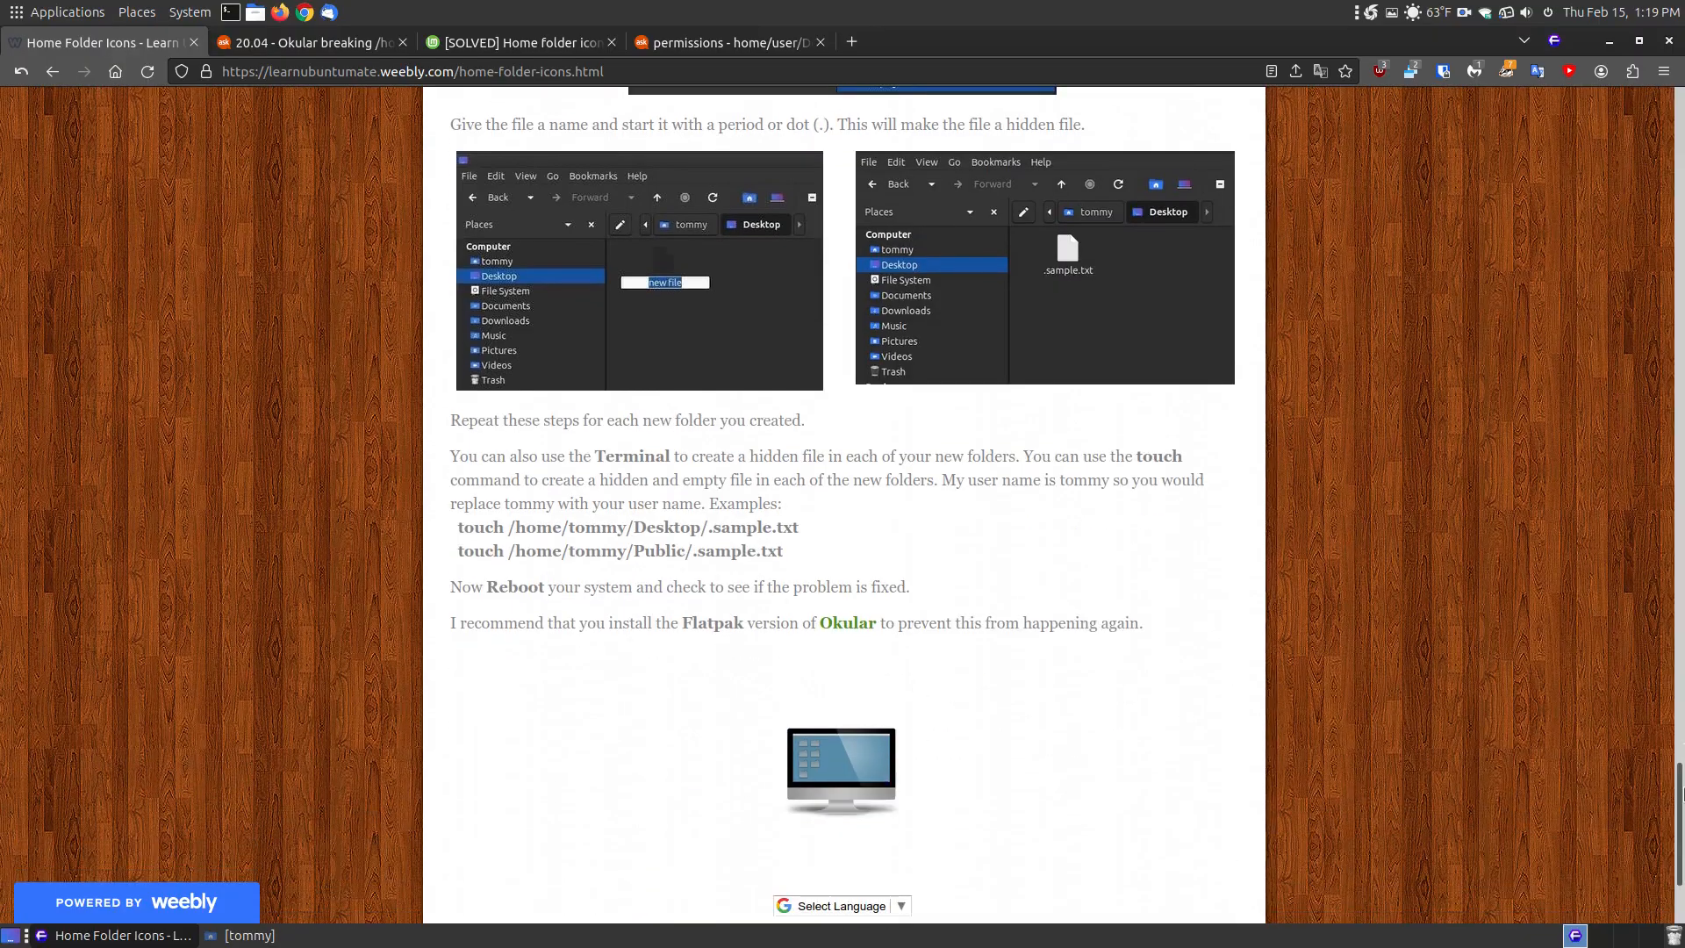
pyautogui.scroll(3)
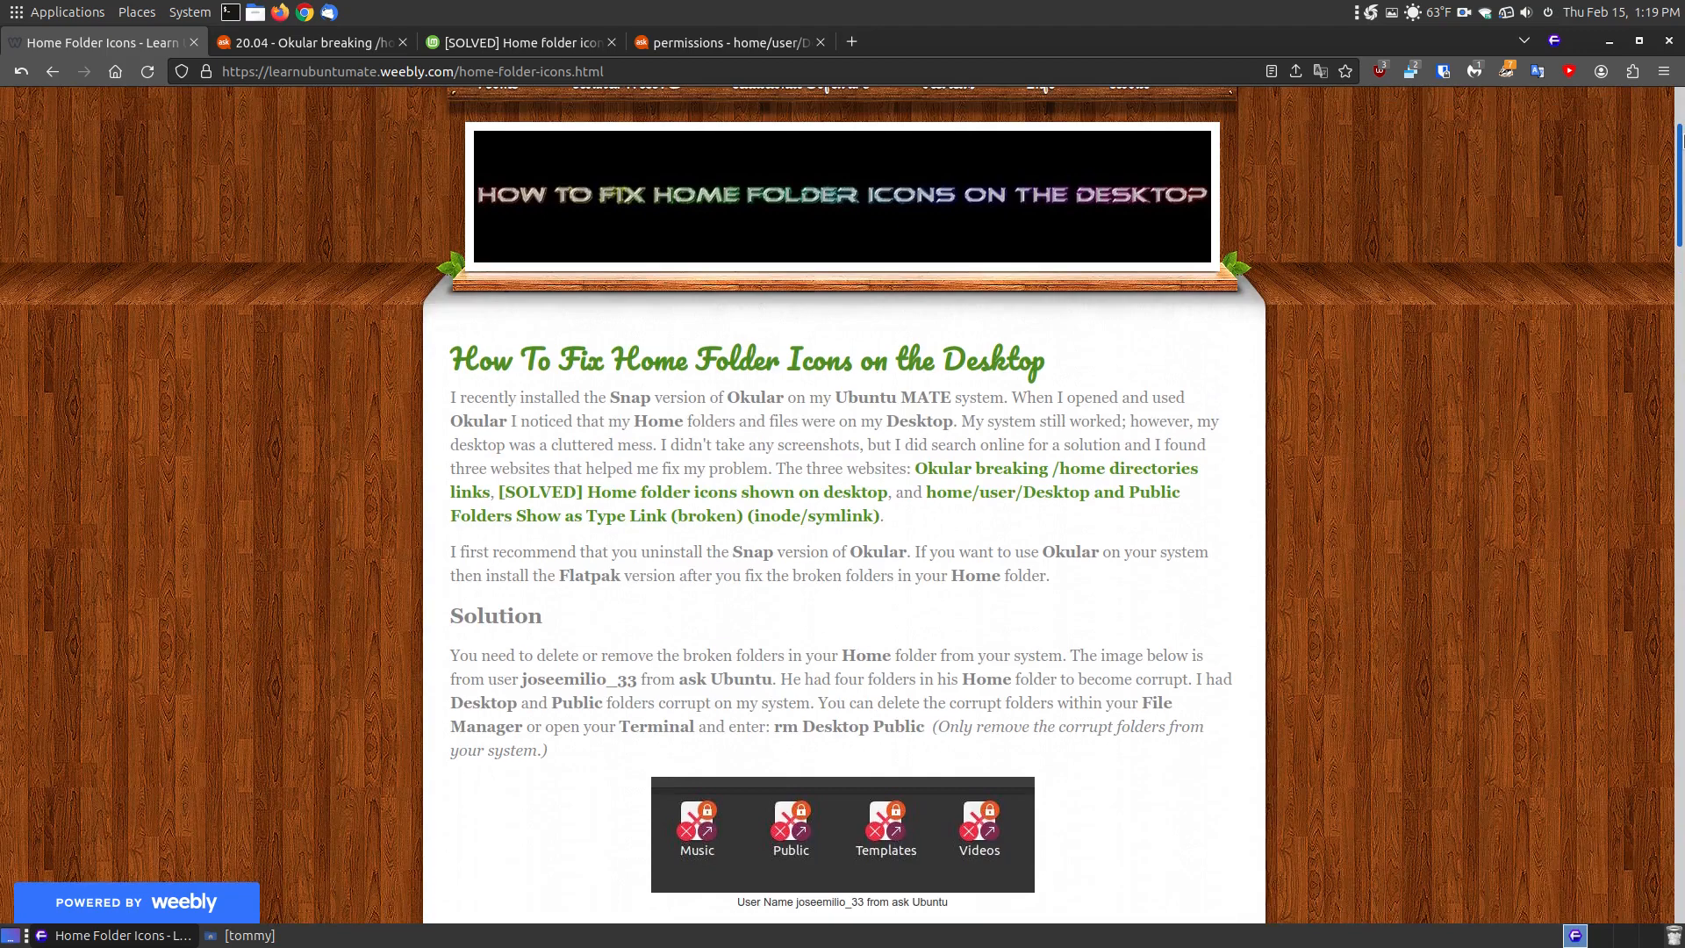
pyautogui.scroll(-3)
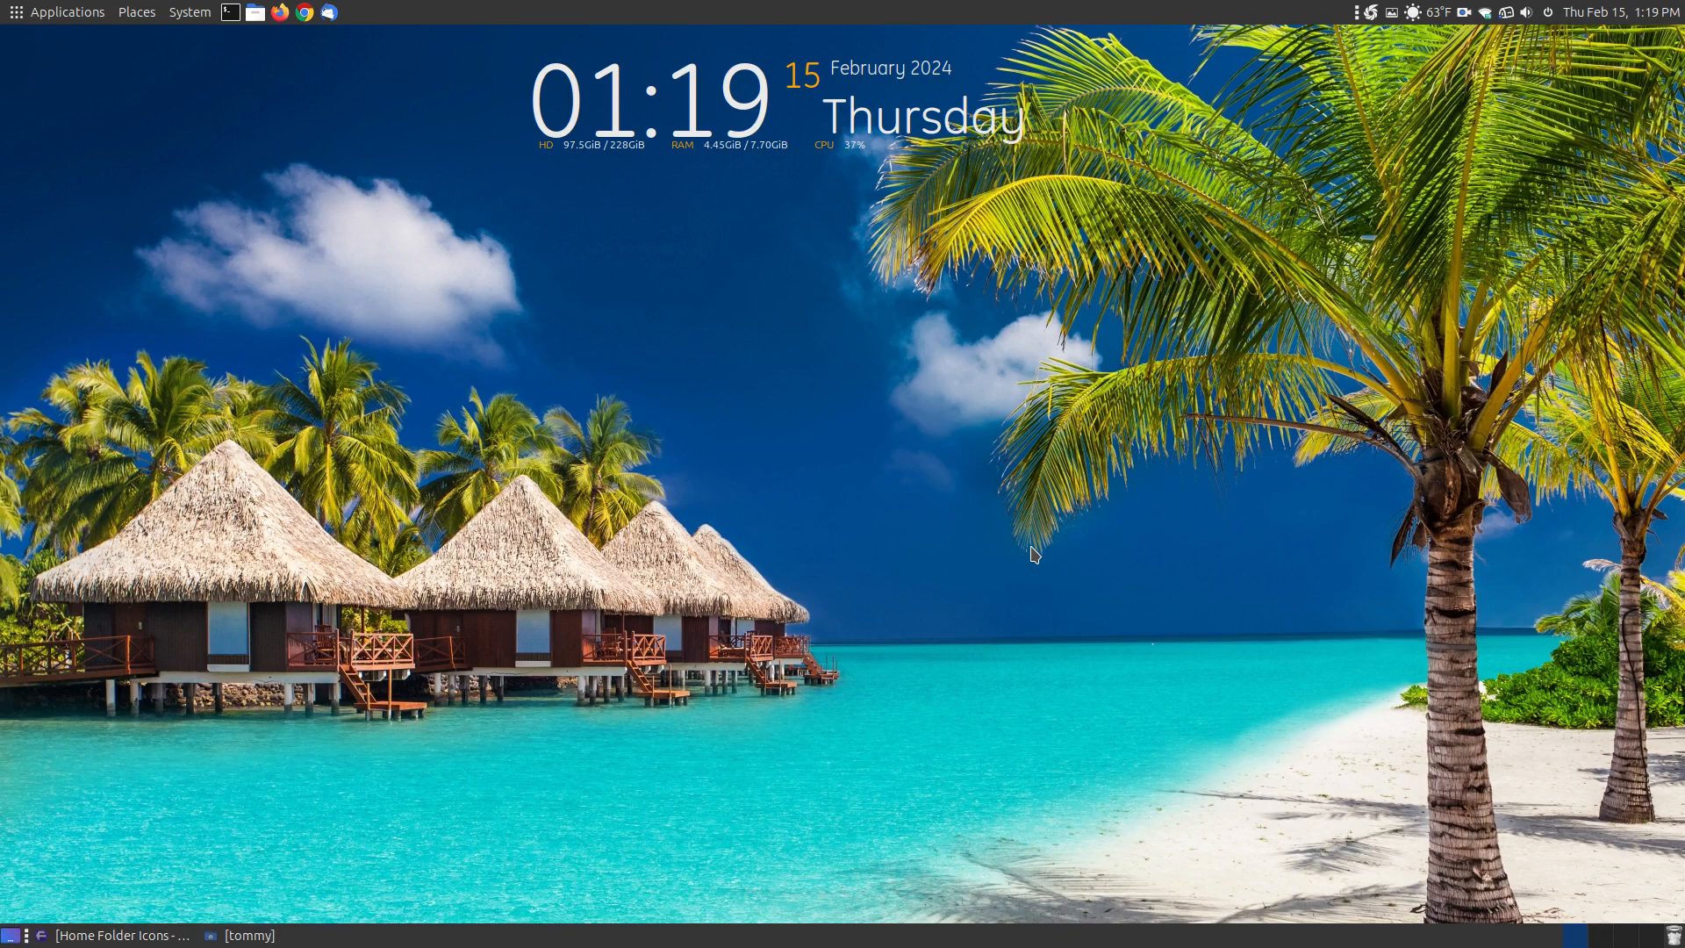
pyautogui.moveTo(1397, 757)
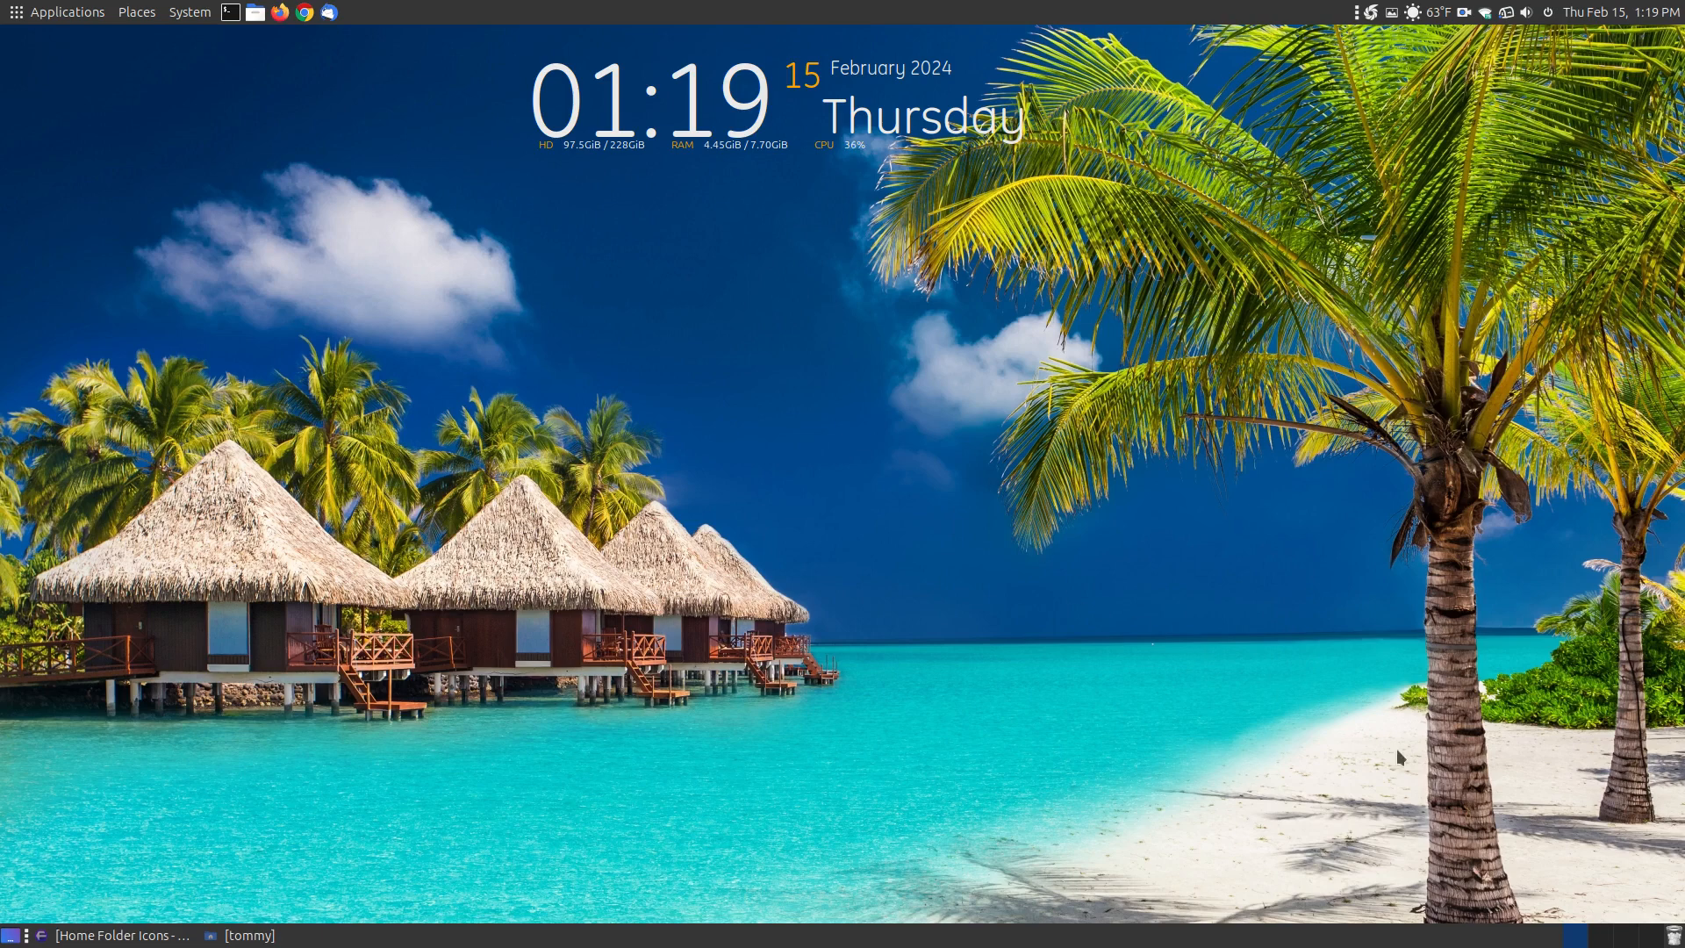
pyautogui.moveTo(363, 742)
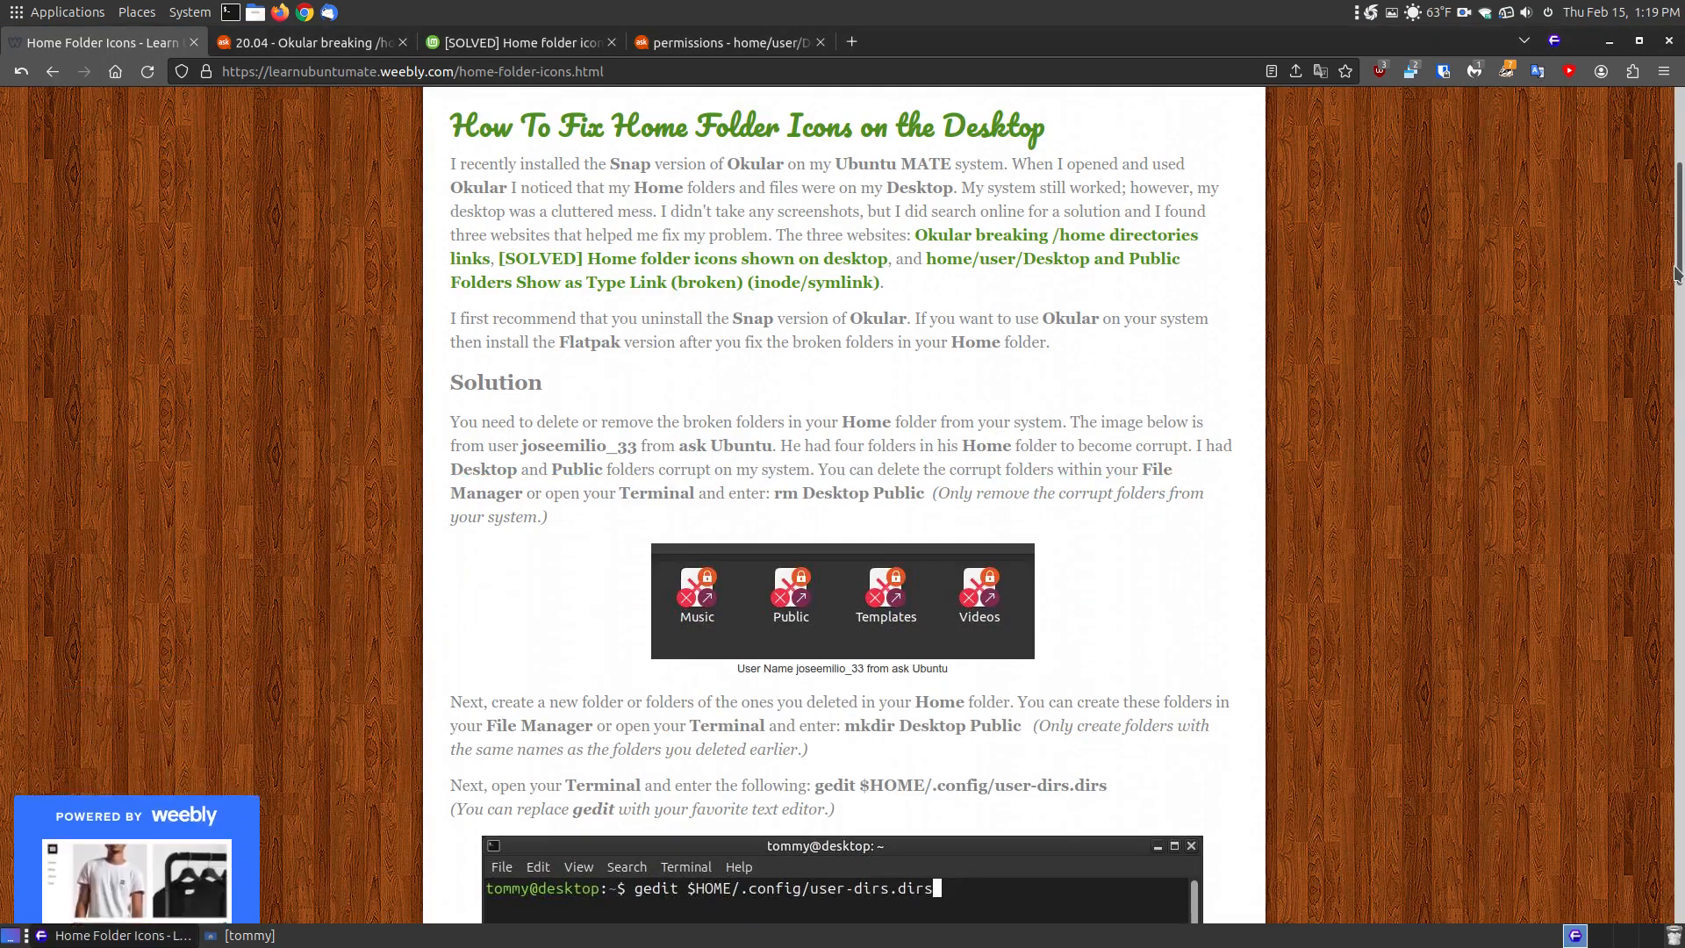
pyautogui.scroll(-3)
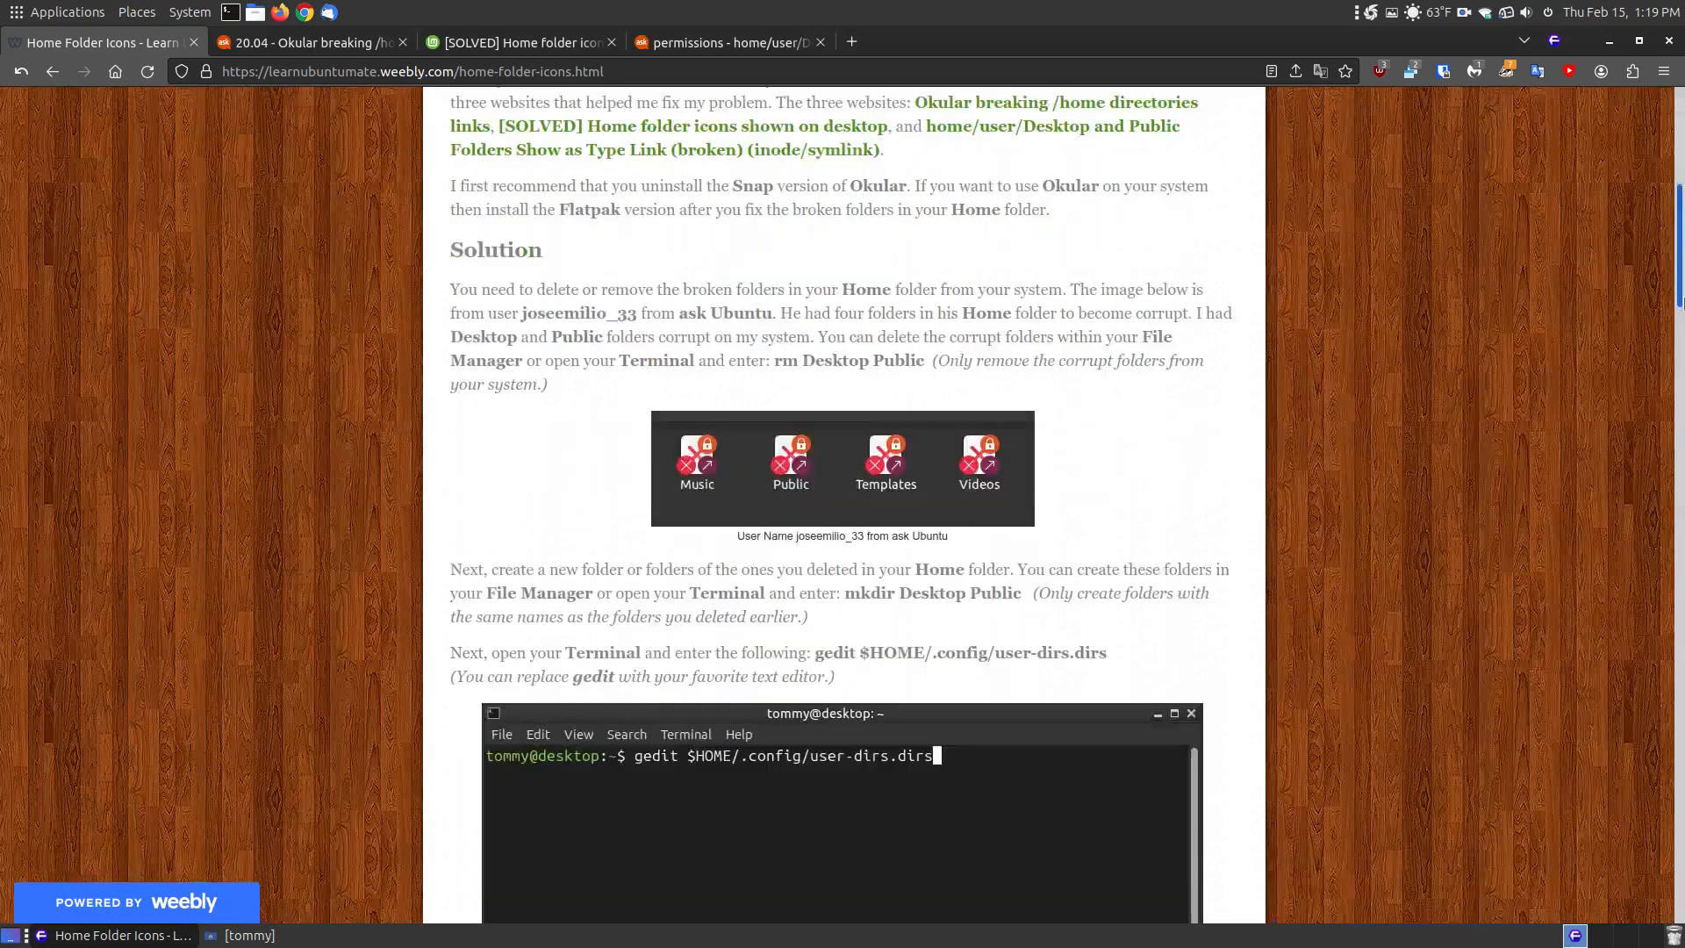
pyautogui.scroll(-3)
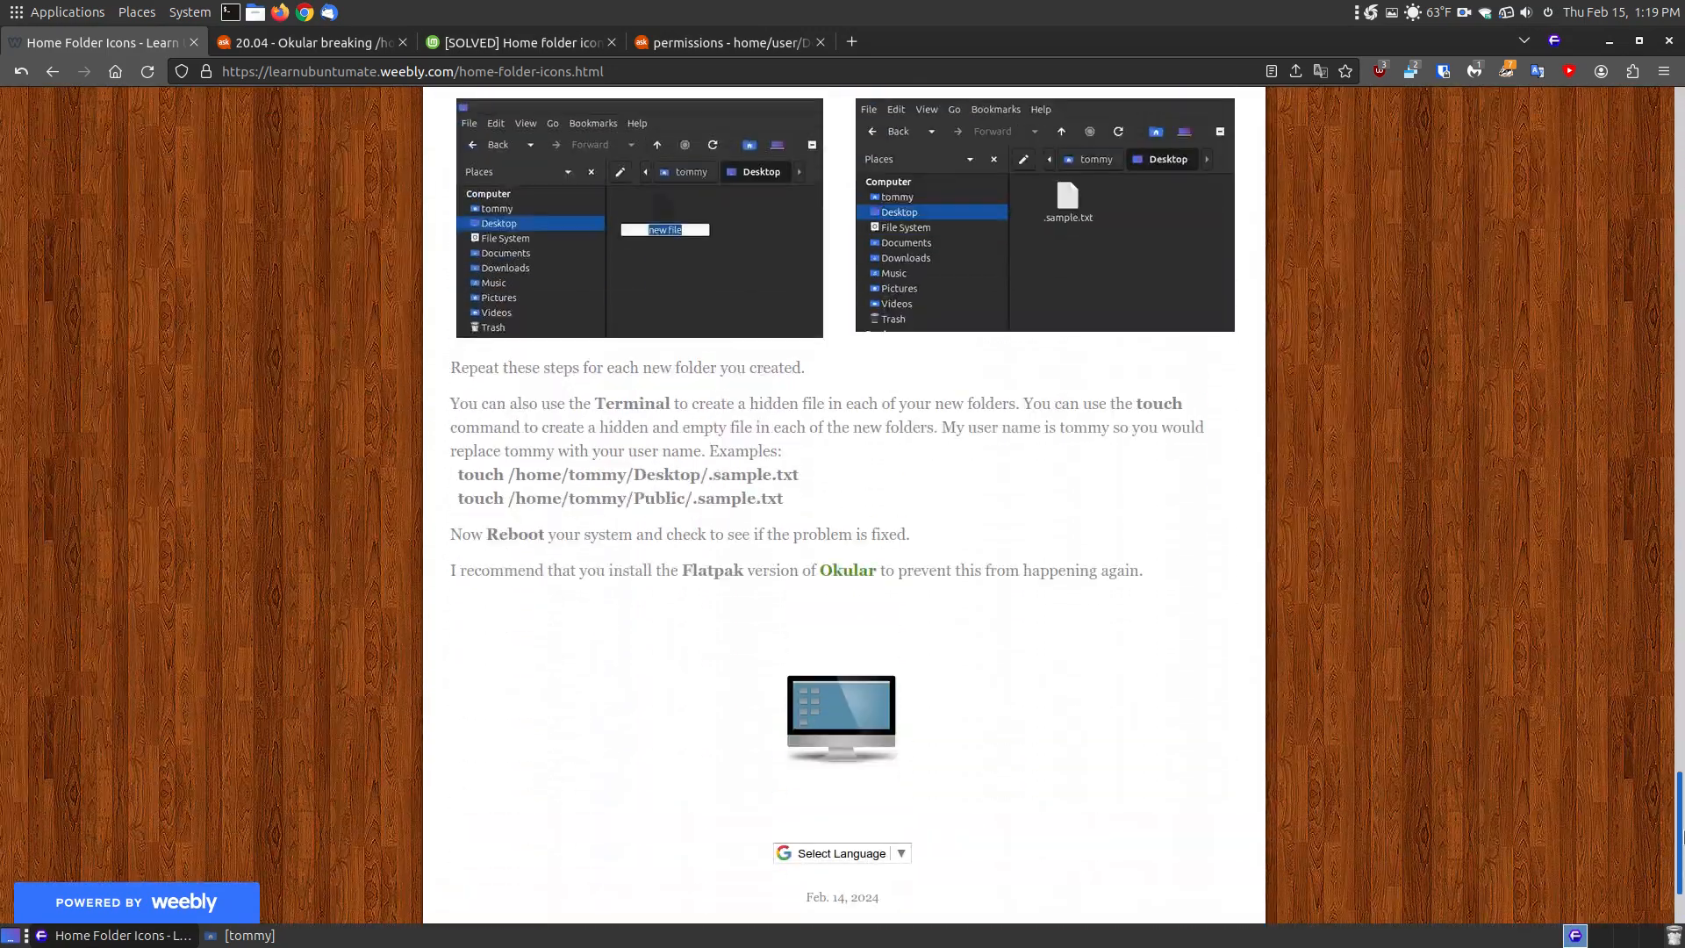
pyautogui.moveTo(1458, 351)
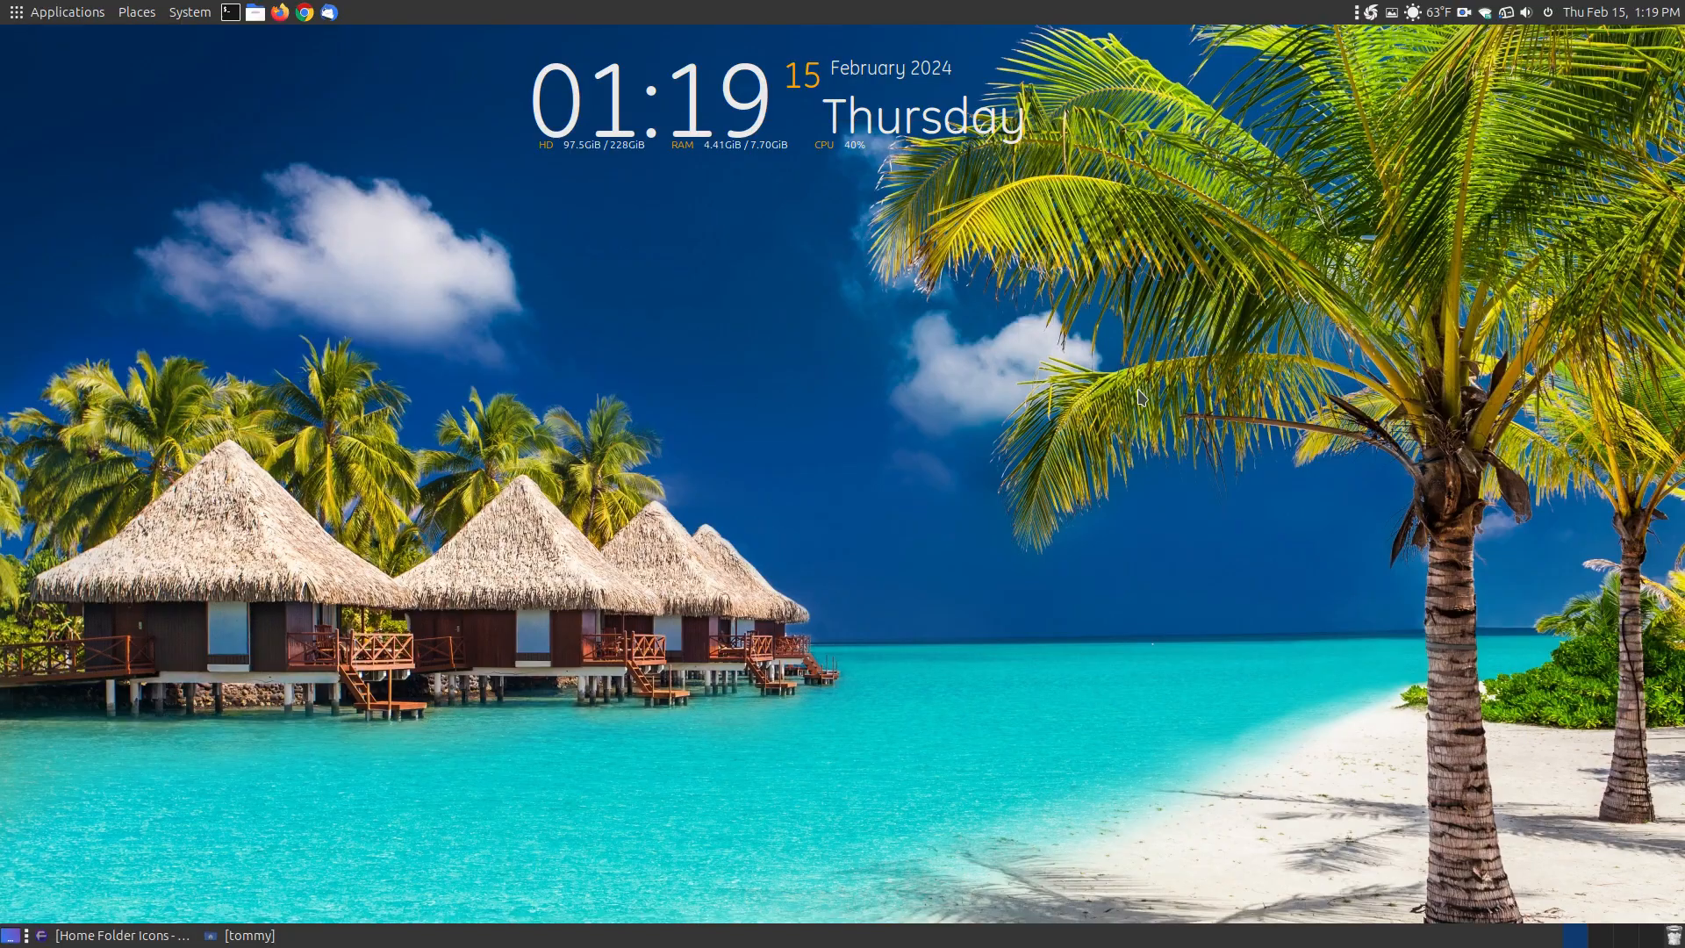
pyautogui.moveTo(1135, 479)
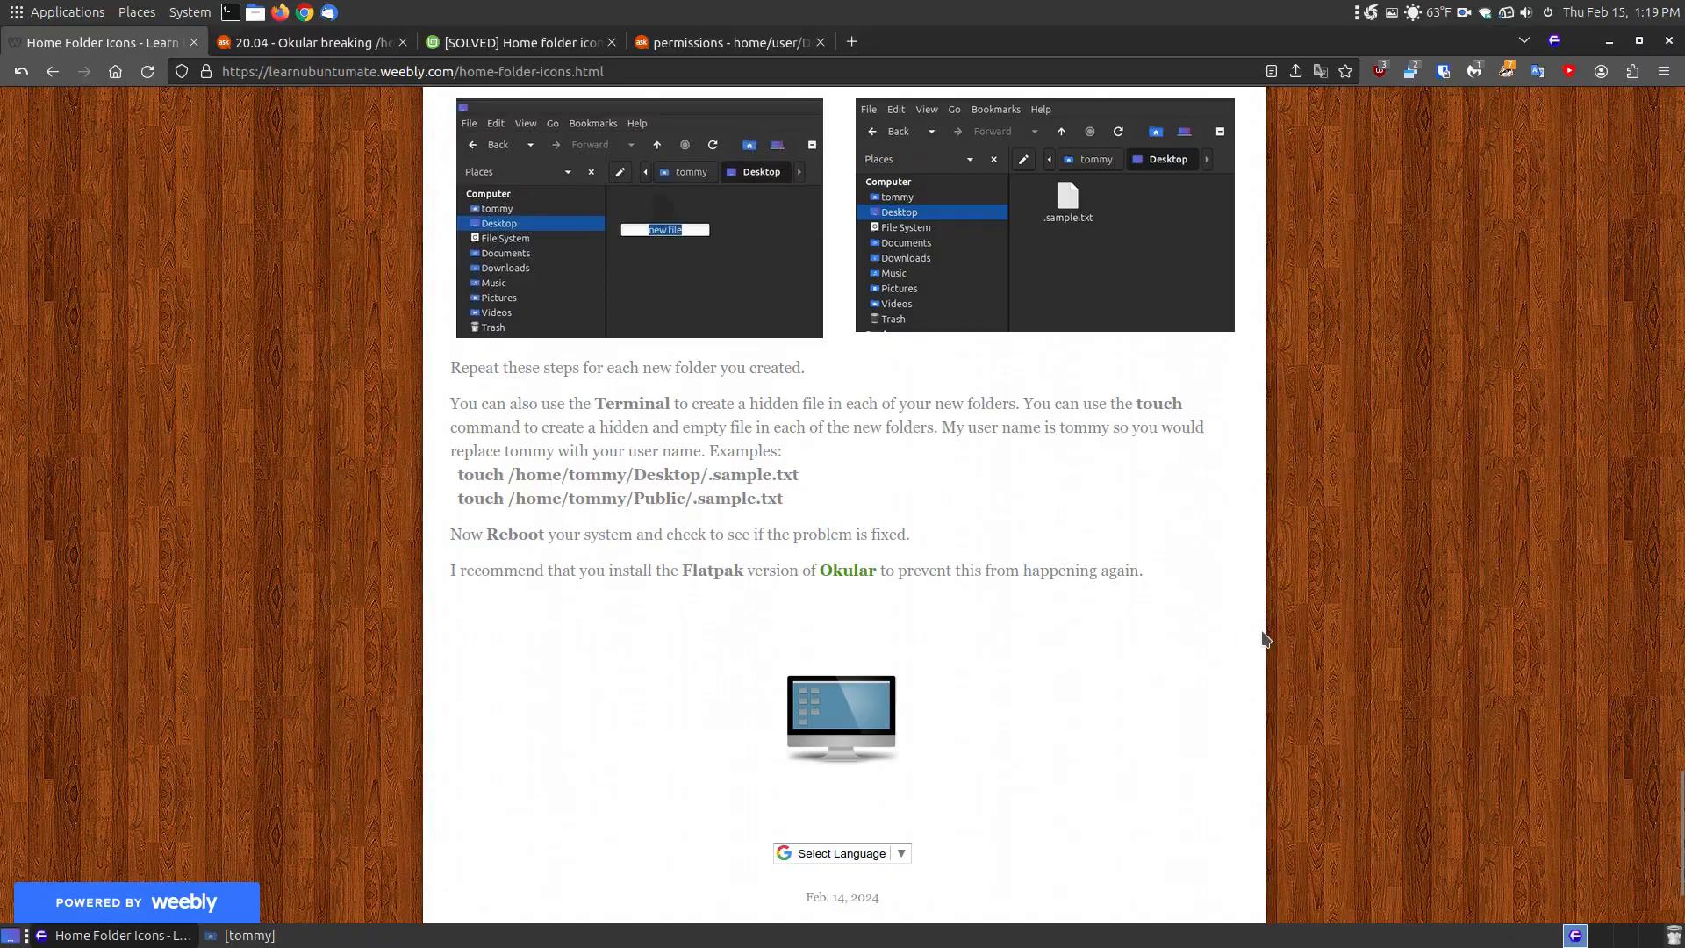
pyautogui.scroll(3)
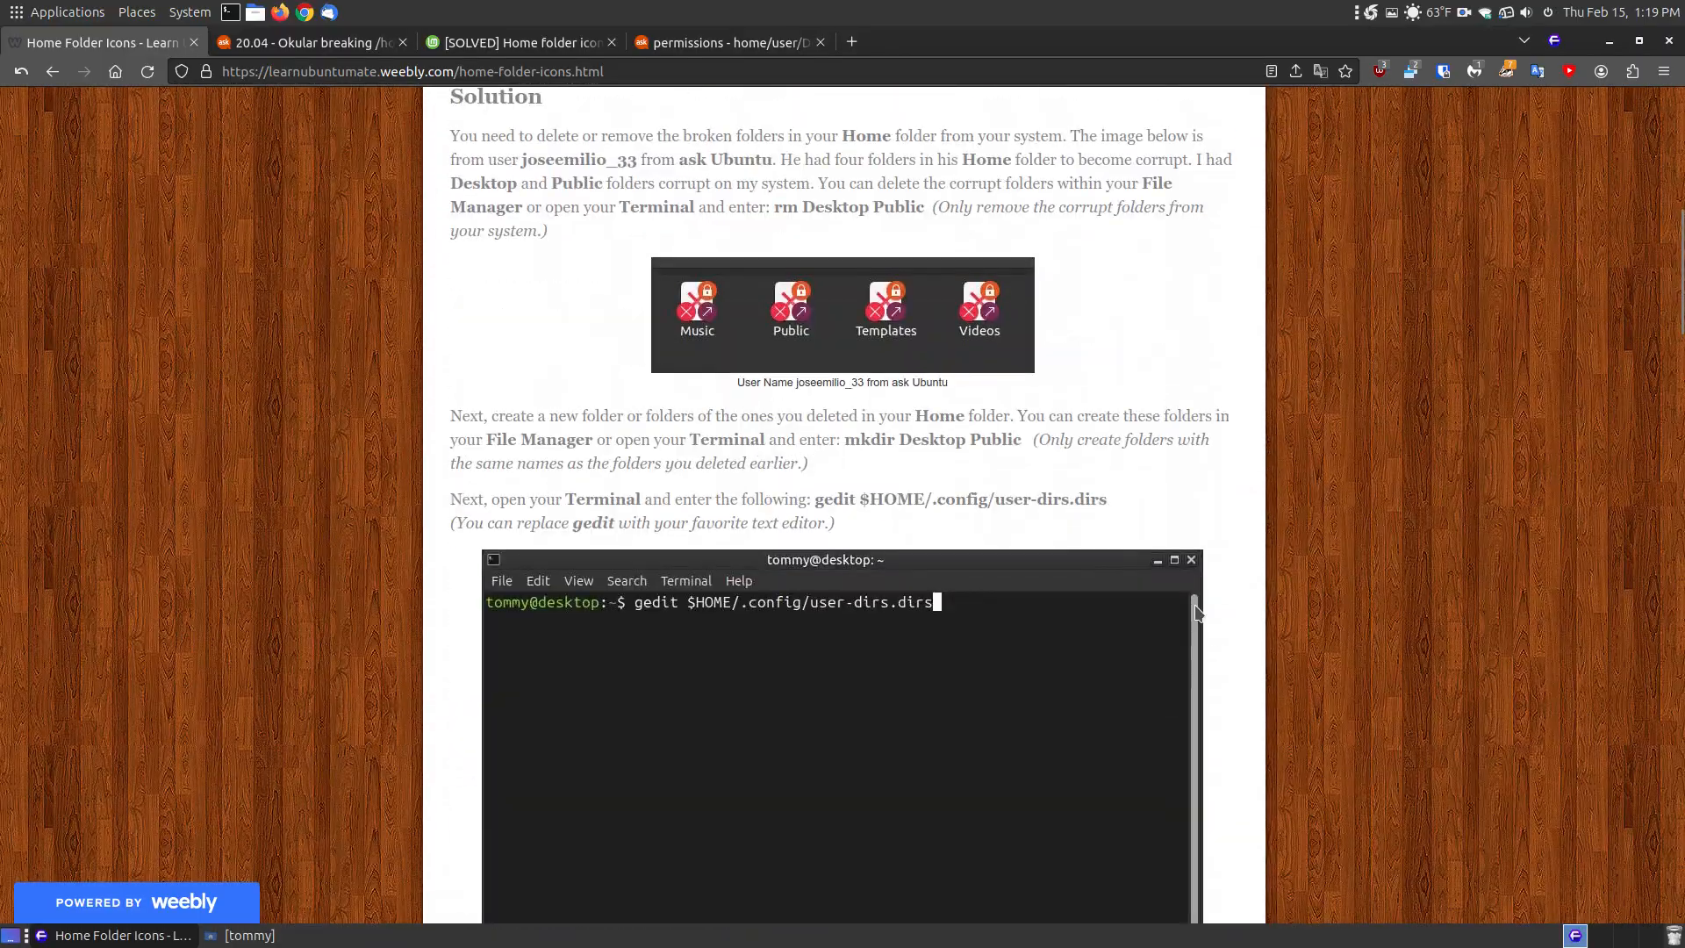
pyautogui.doubleClick(1088, 499)
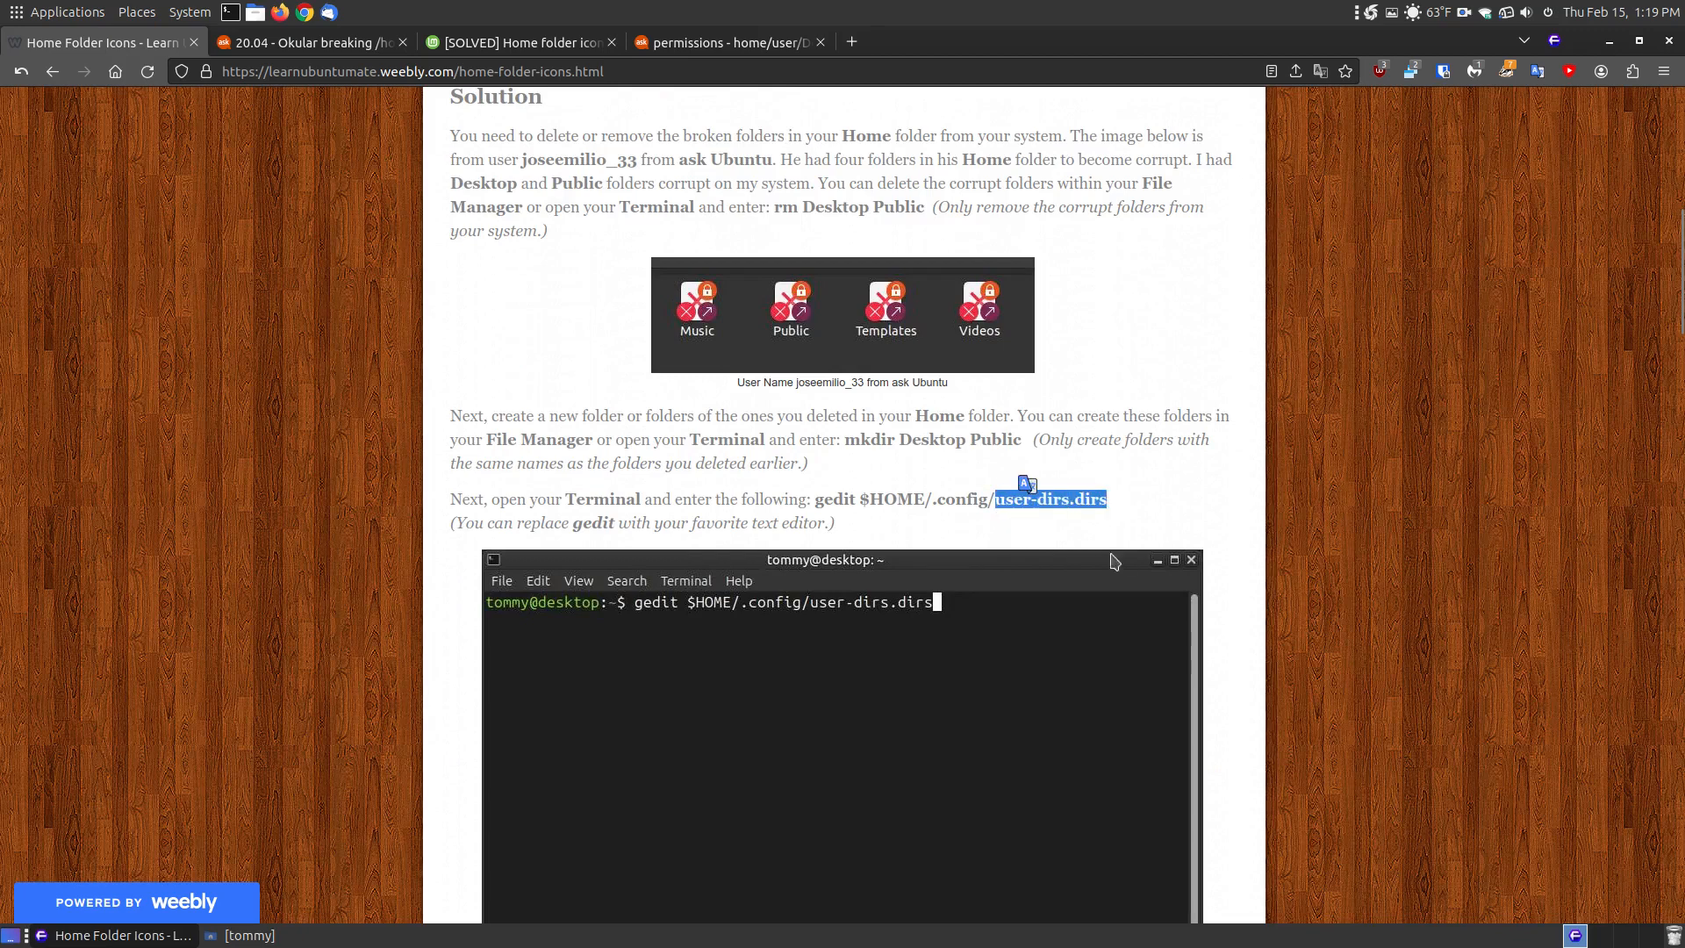
pyautogui.moveTo(1341, 657)
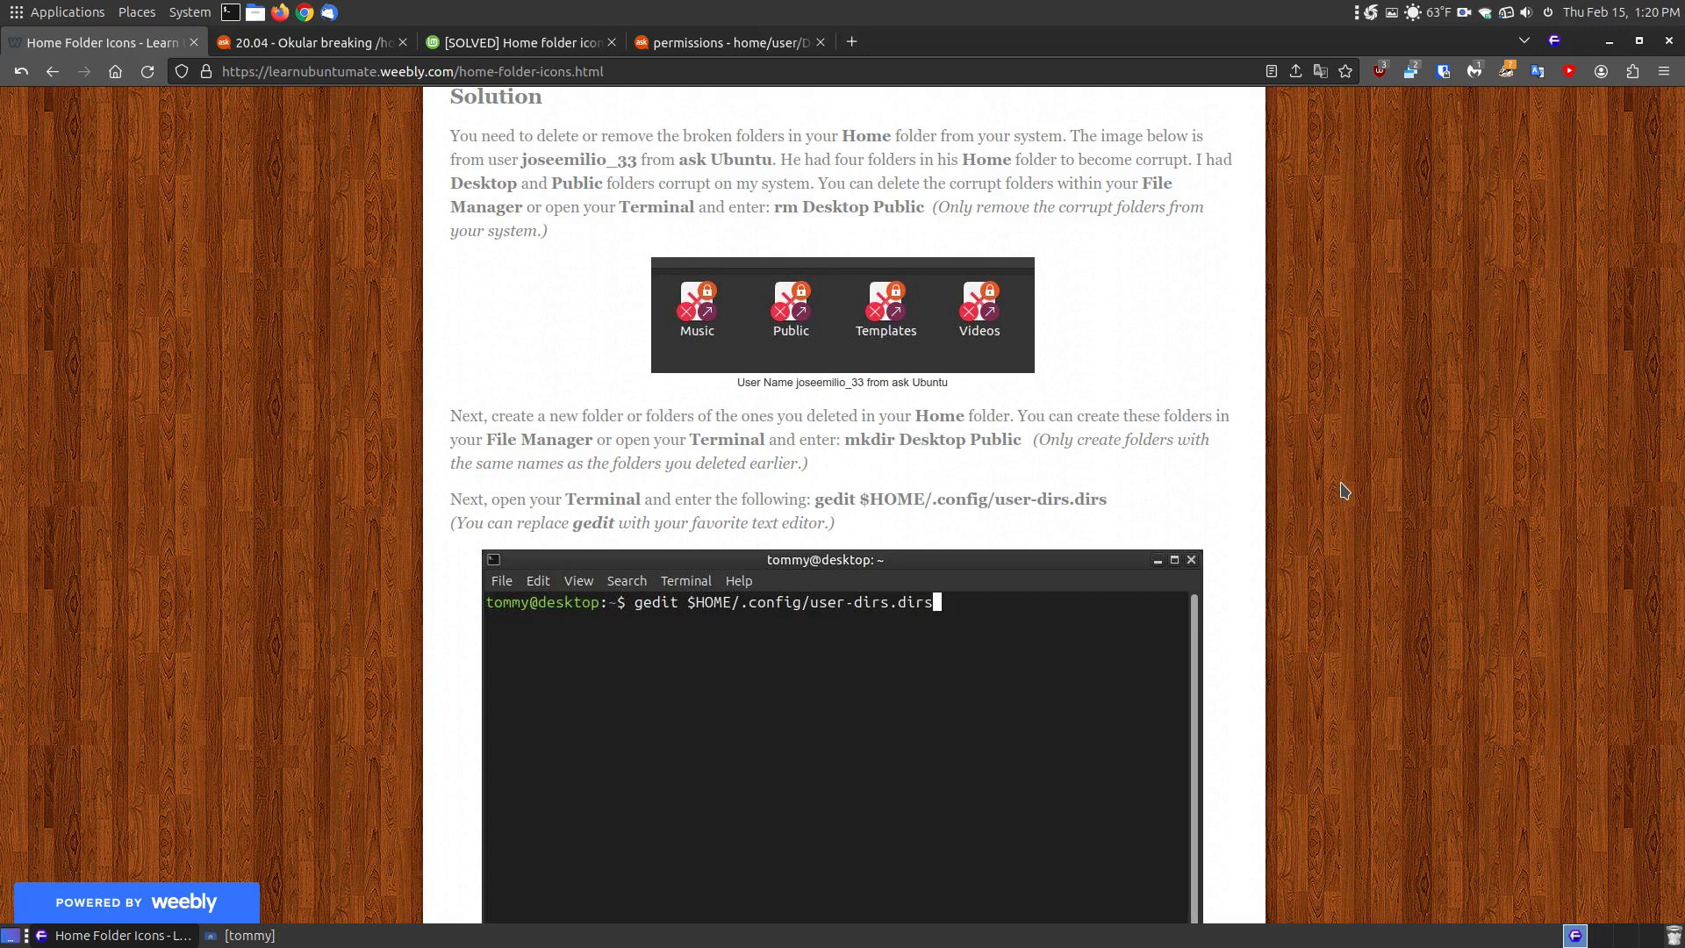
pyautogui.moveTo(1342, 484)
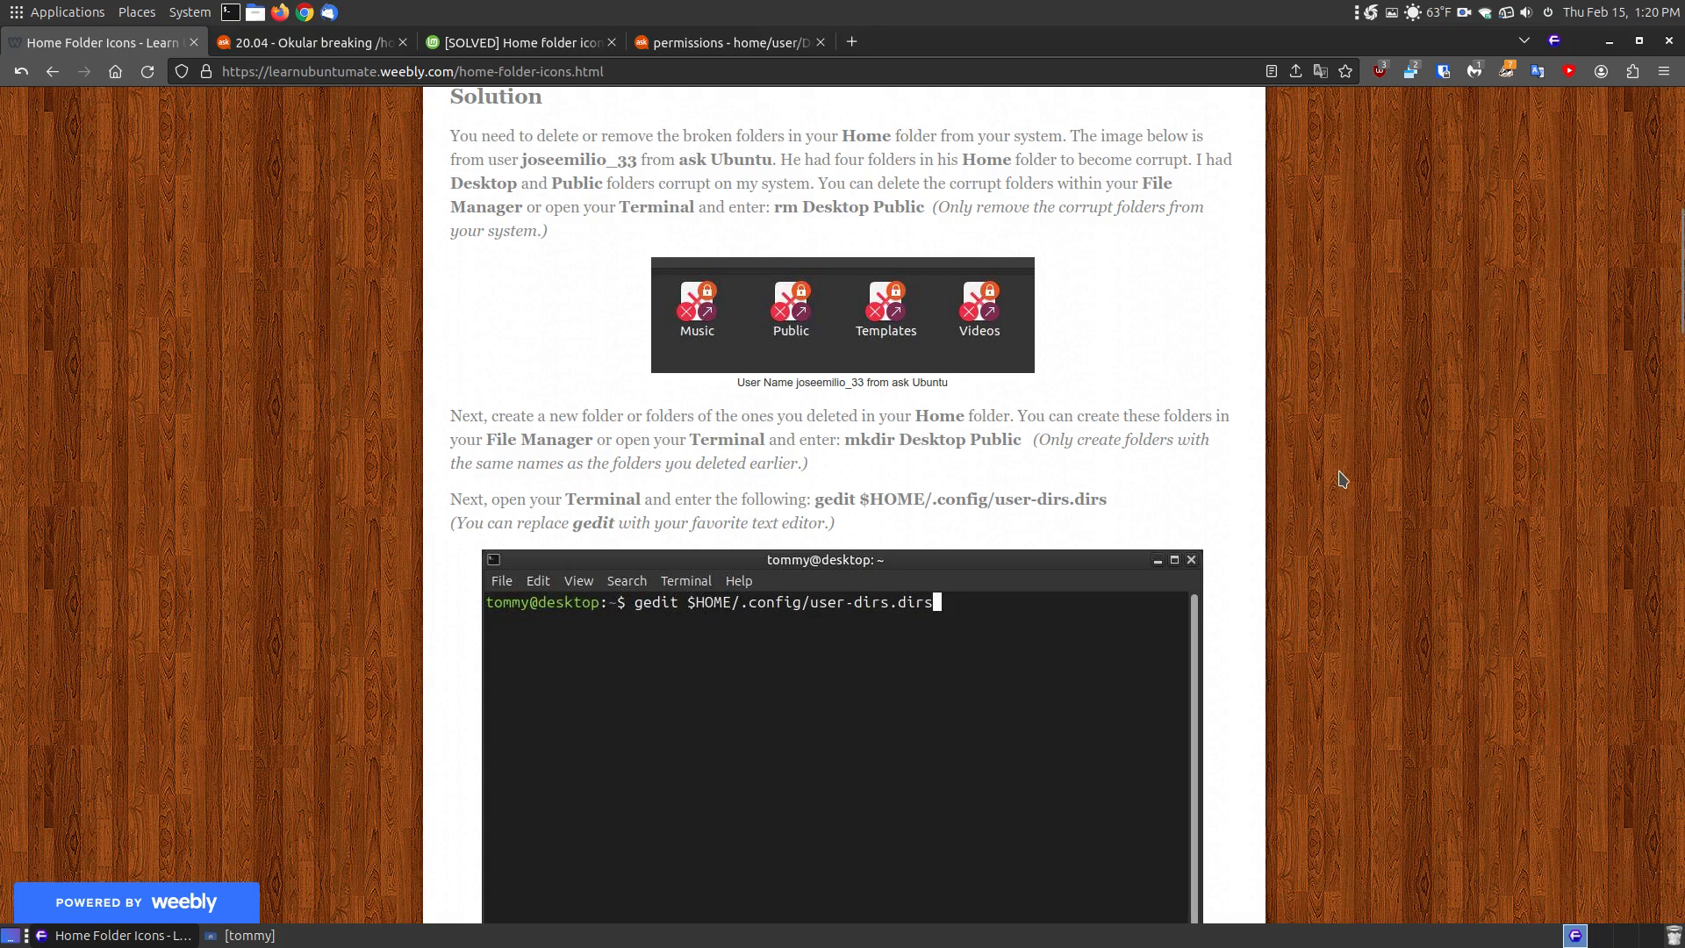
pyautogui.moveTo(976, 527)
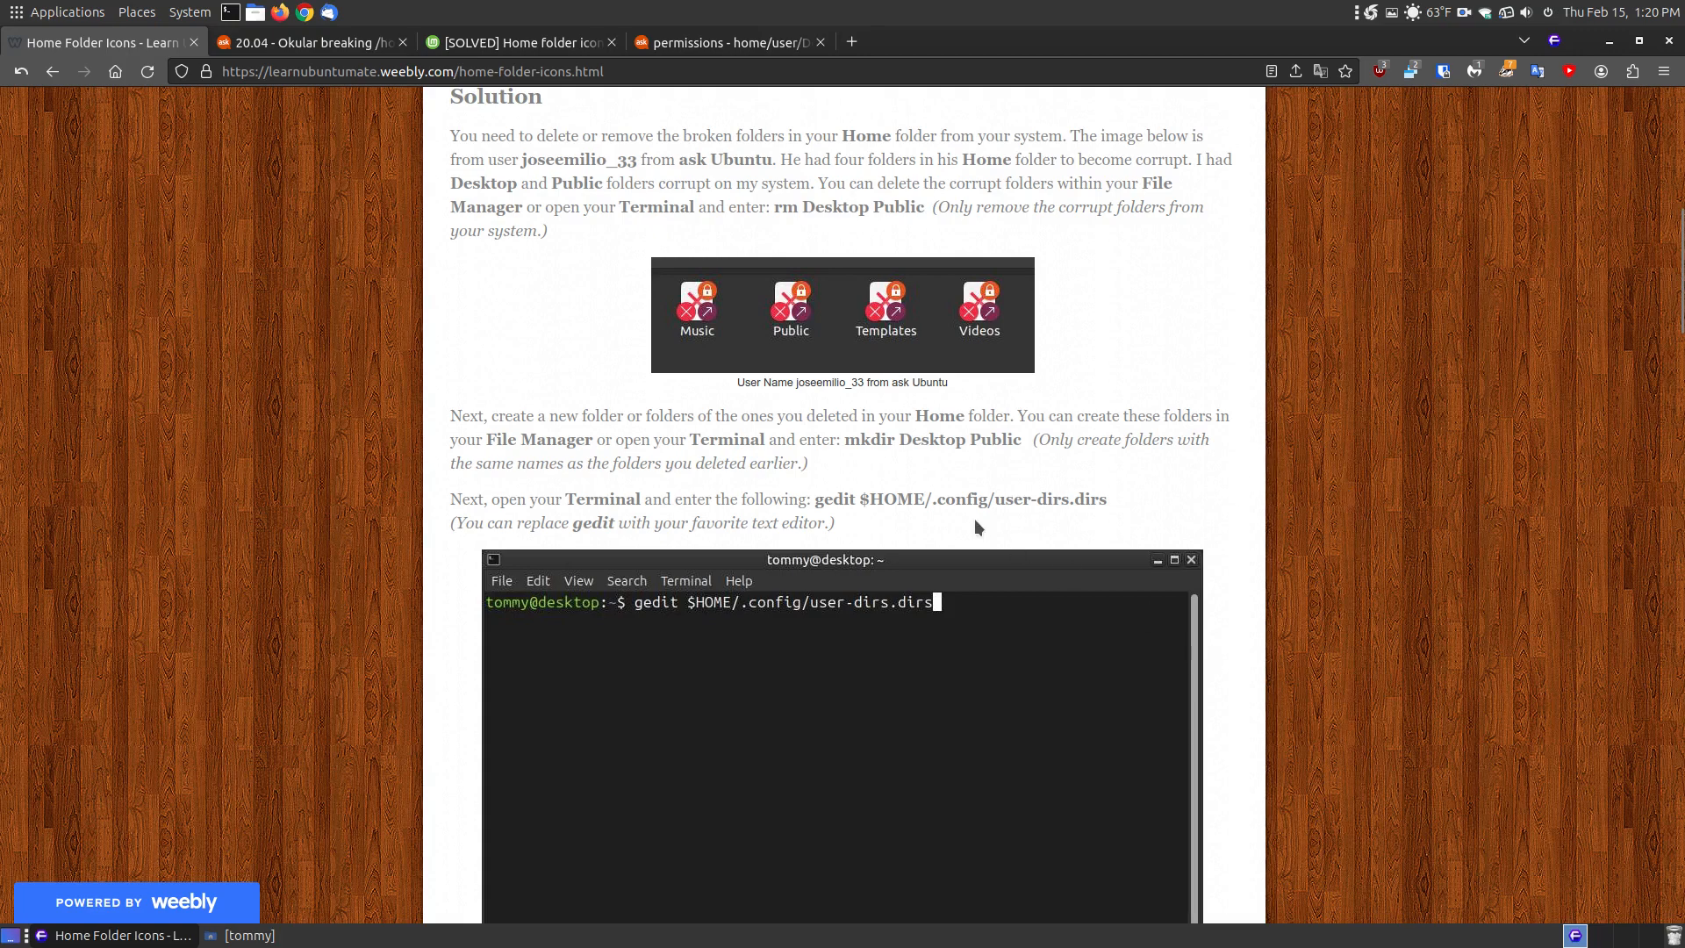
pyautogui.moveTo(841, 503)
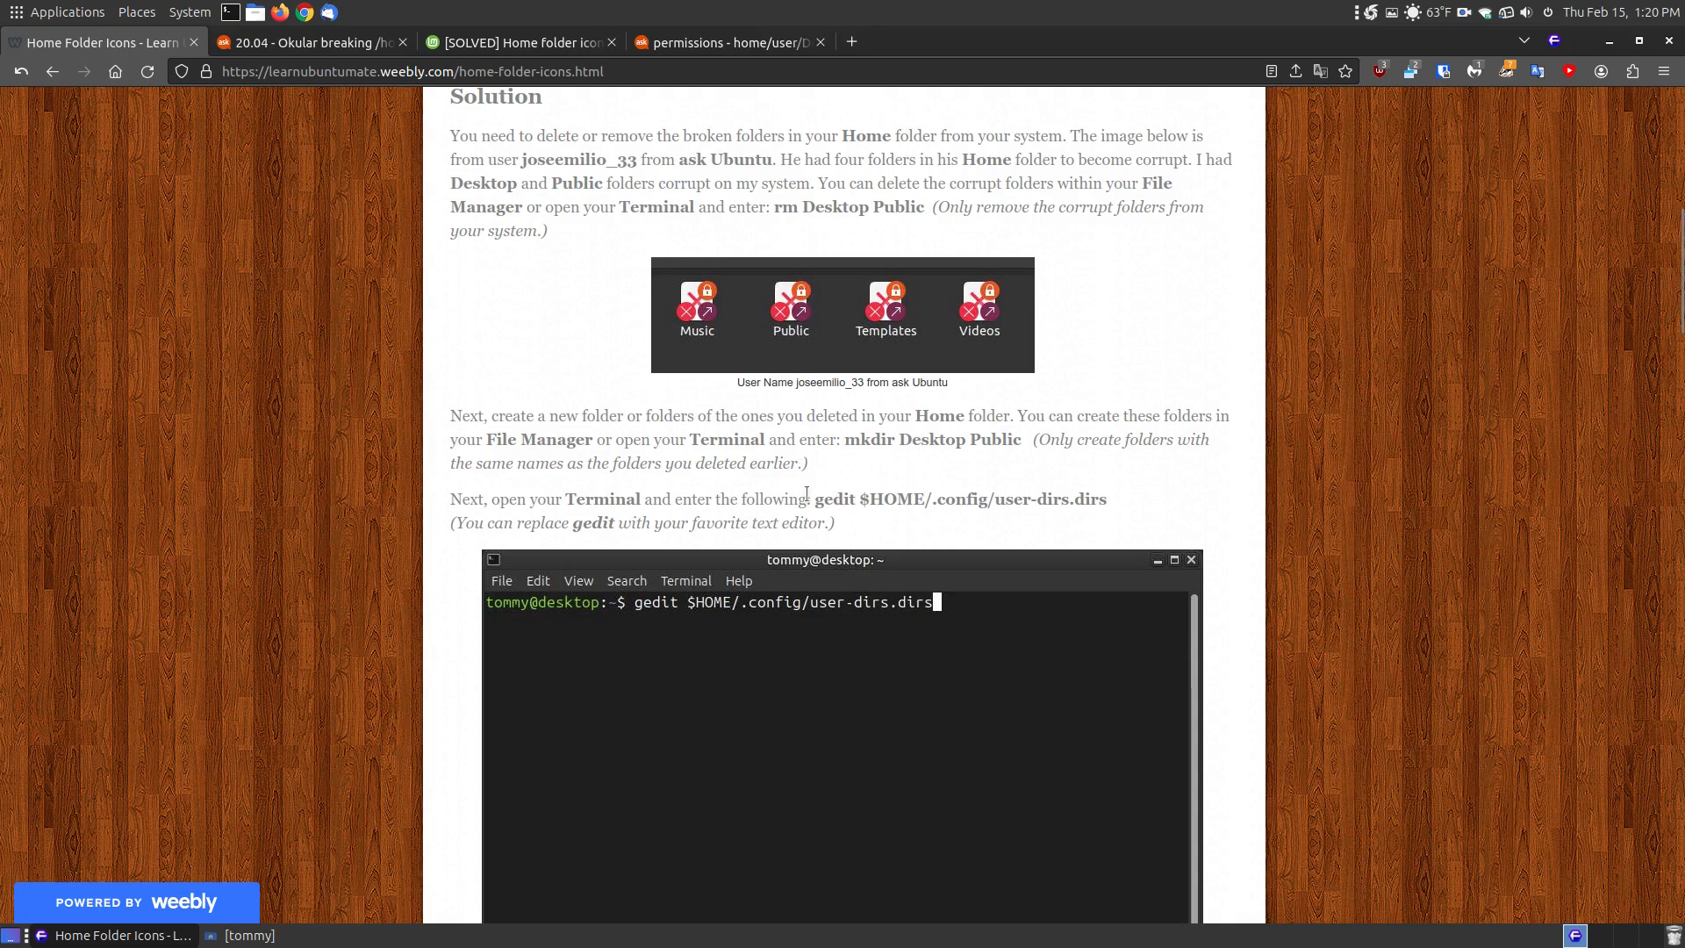
pyautogui.moveTo(1258, 563)
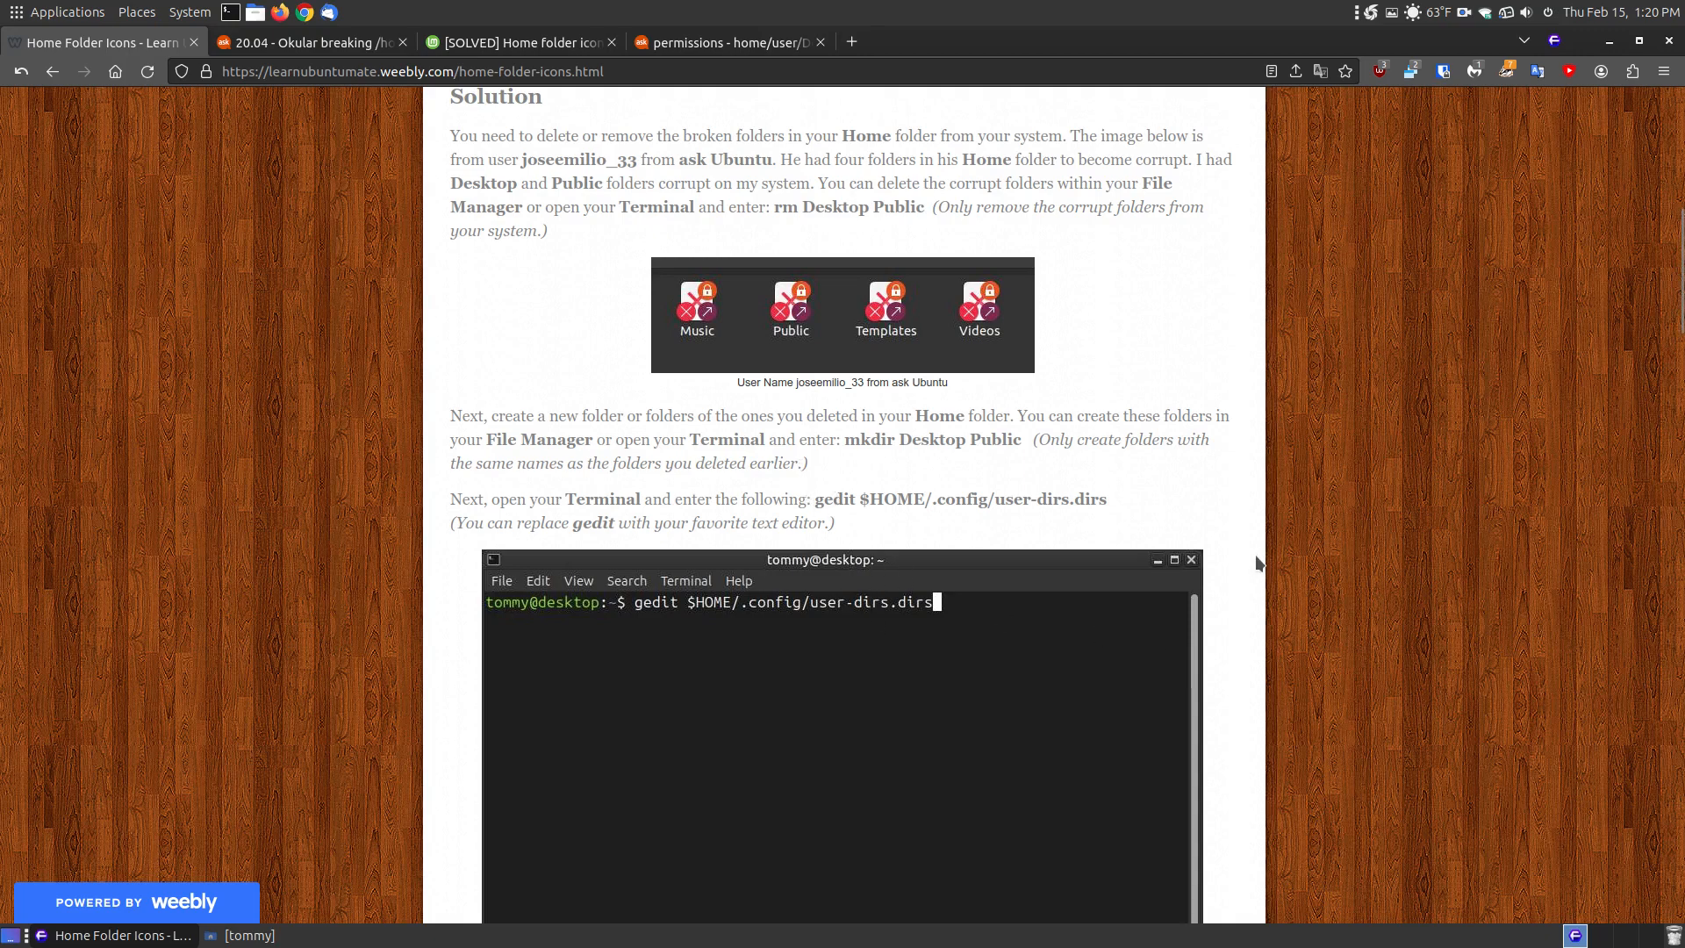
pyautogui.scroll(-3)
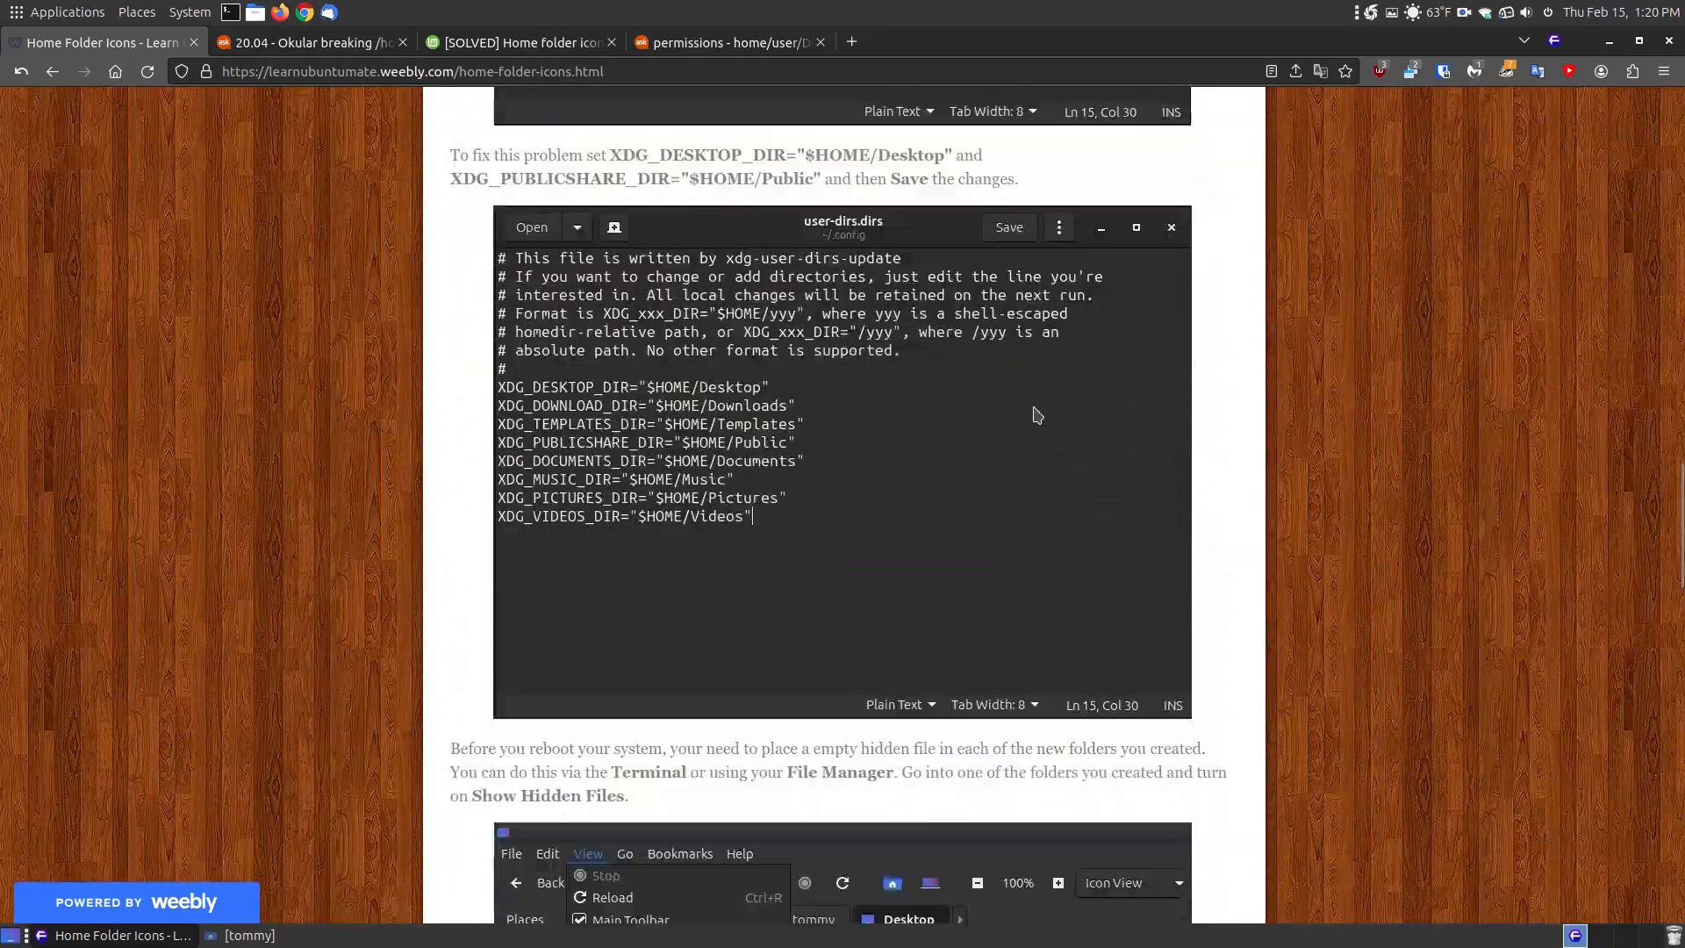
pyautogui.scroll(-3)
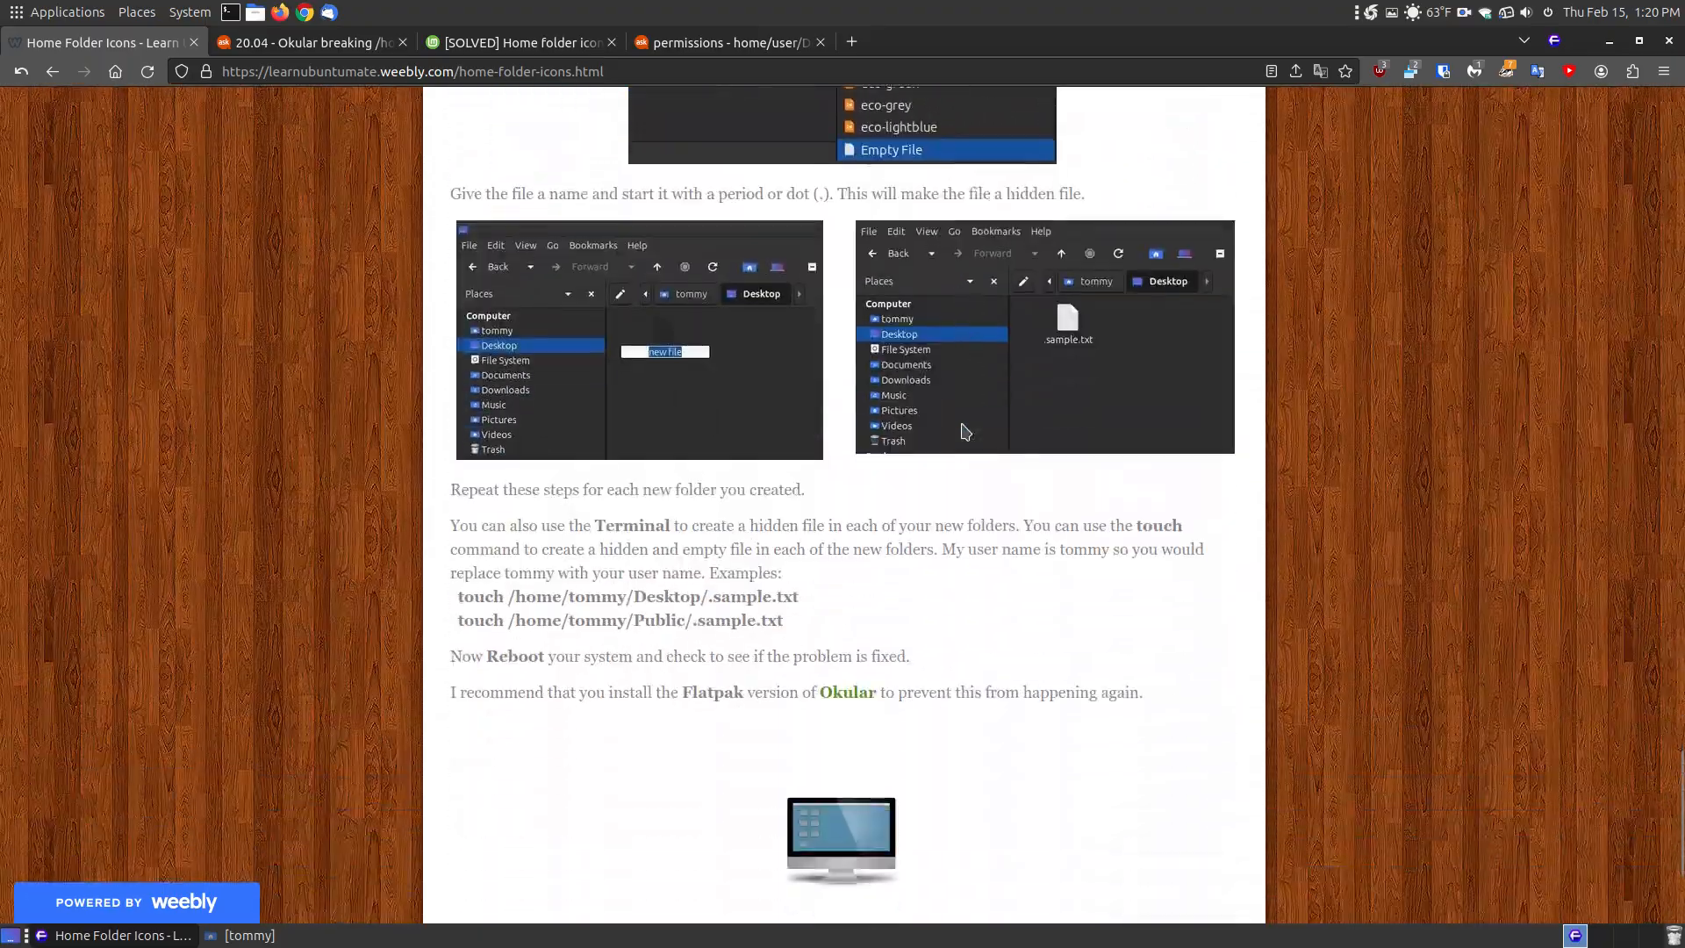
pyautogui.scroll(-3)
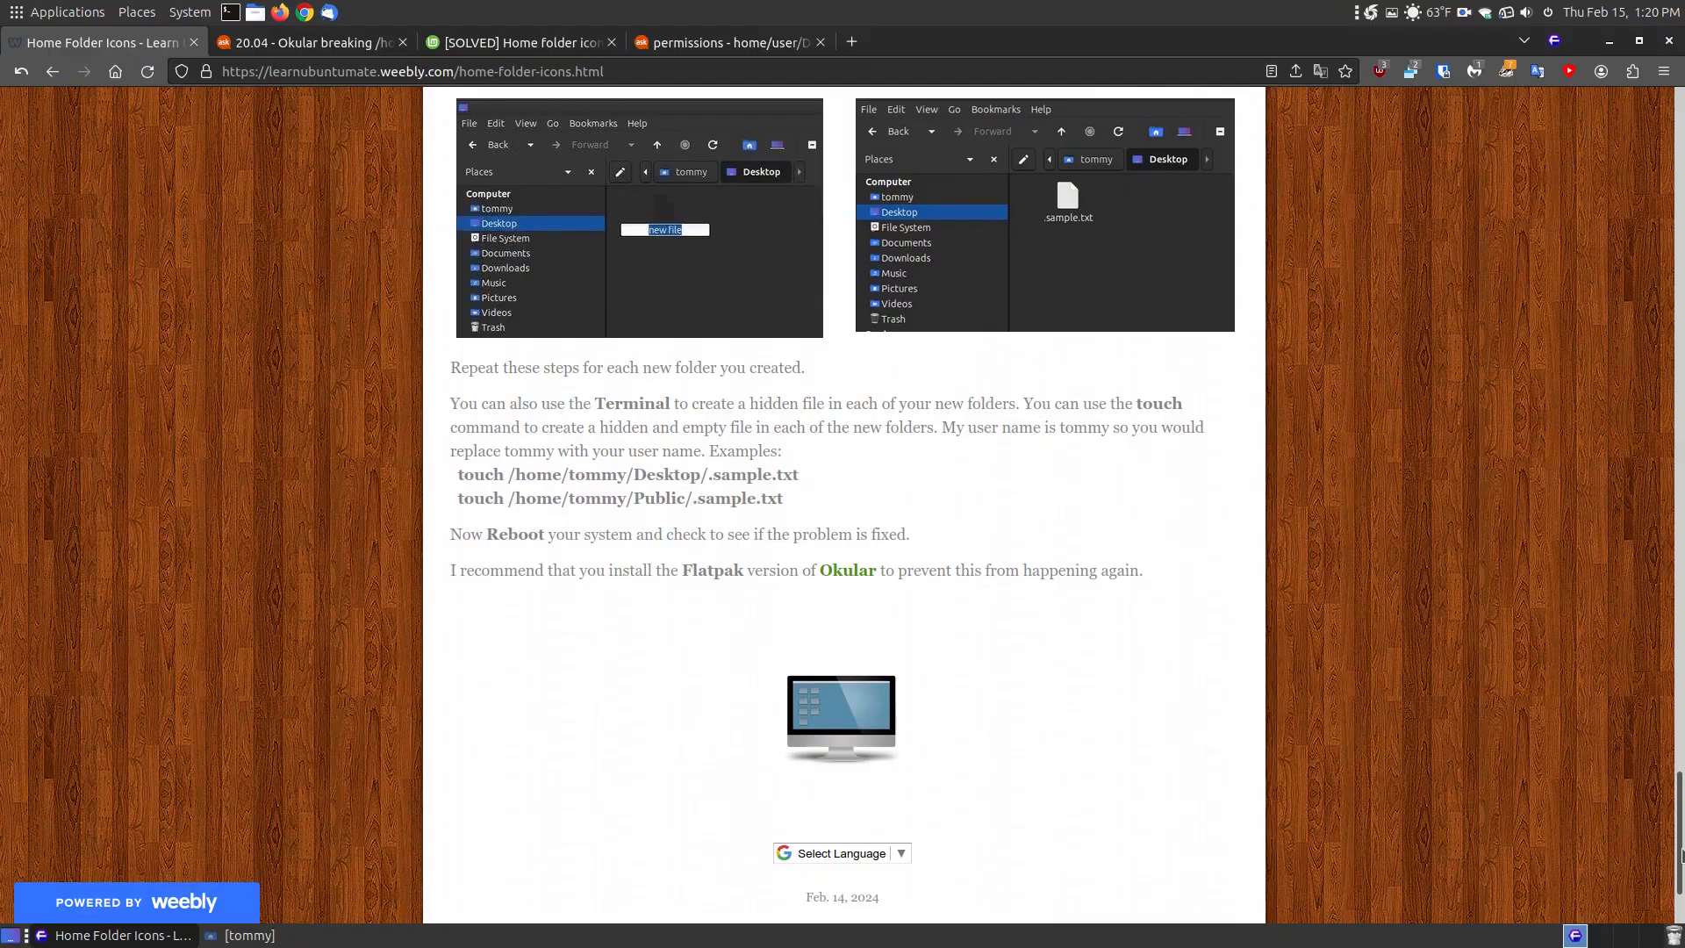
pyautogui.scroll(3)
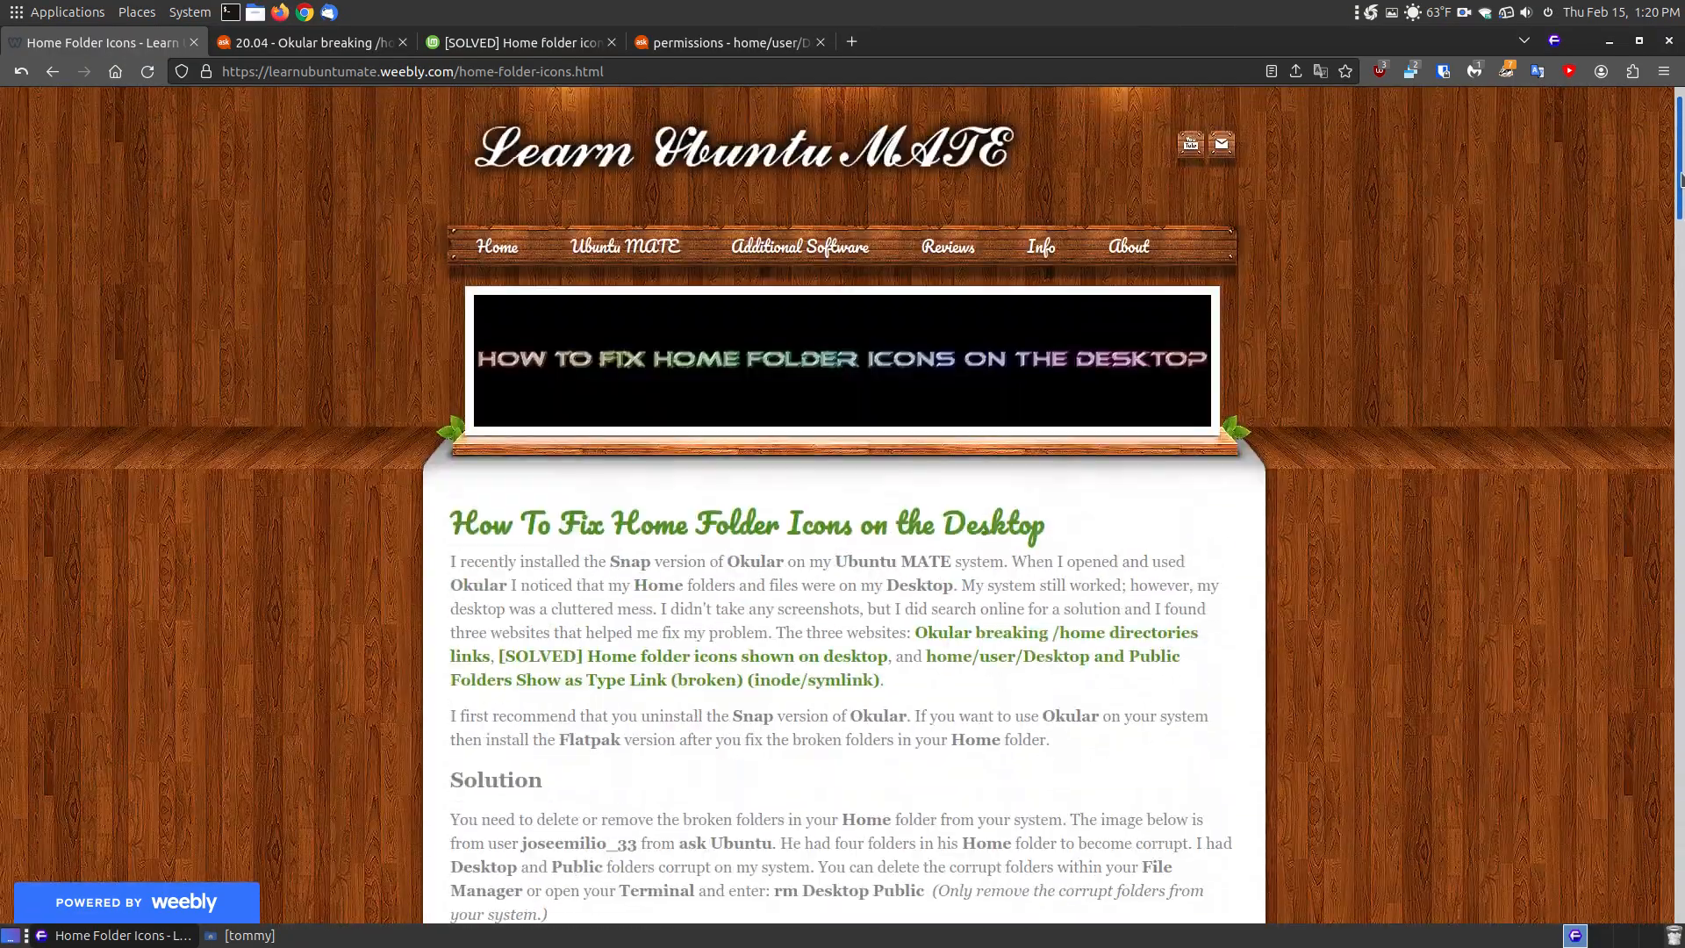
pyautogui.scroll(-3)
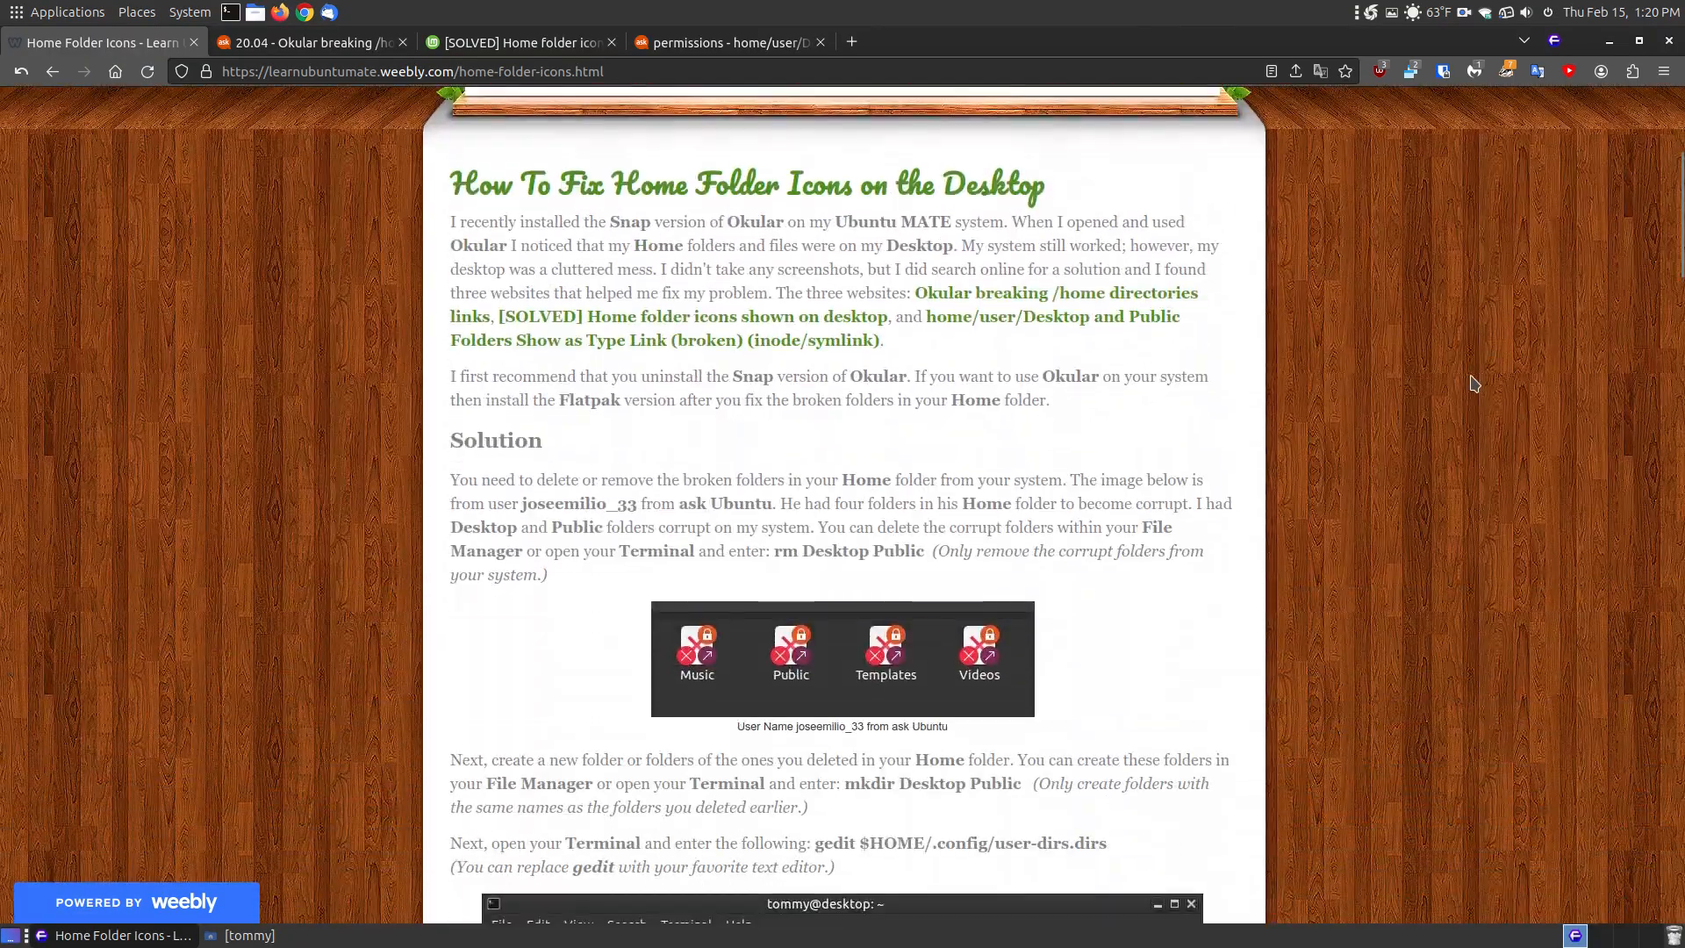